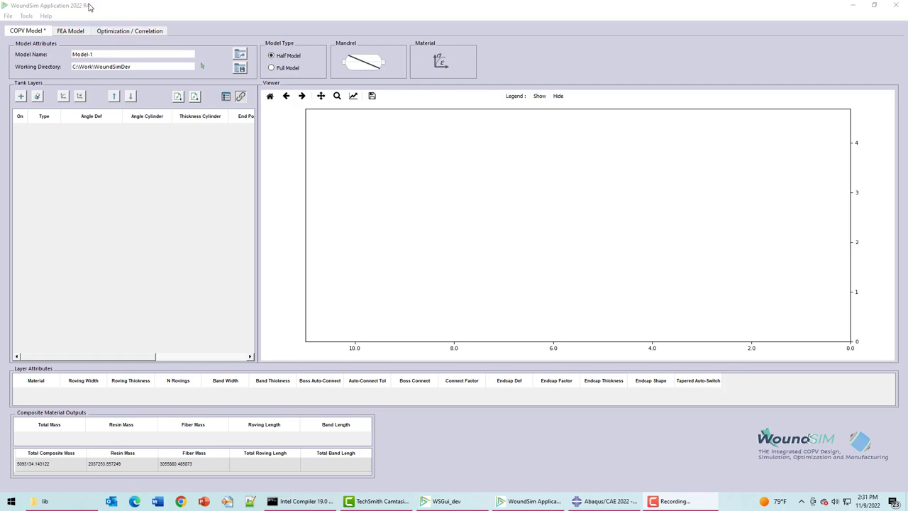
pyautogui.moveTo(364, 60)
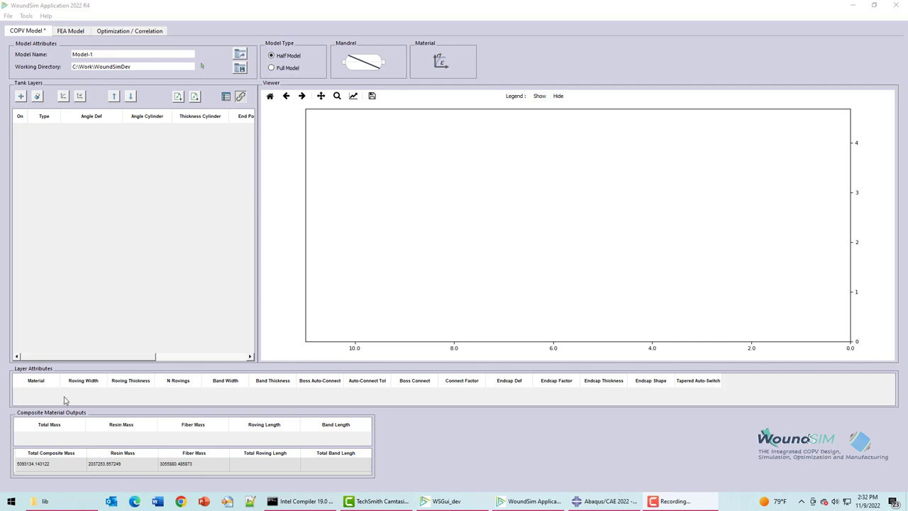
pyautogui.moveTo(159, 378)
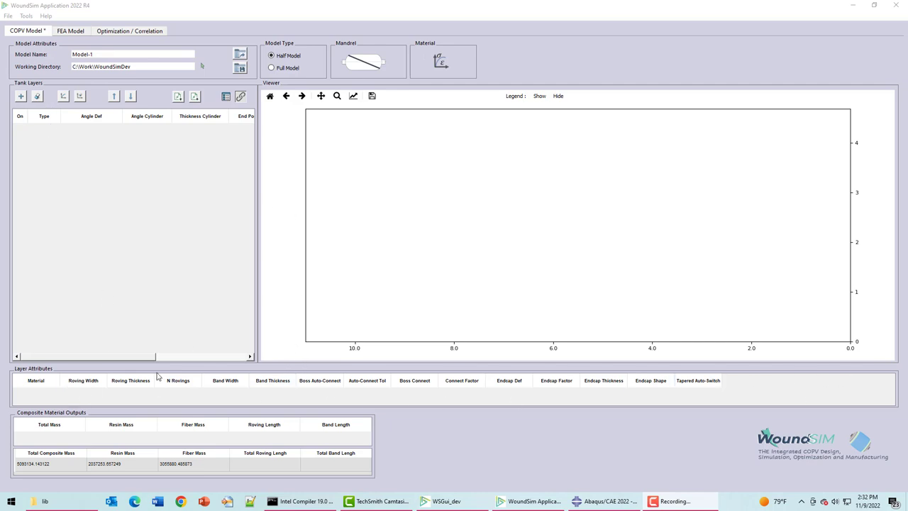
pyautogui.moveTo(198, 309)
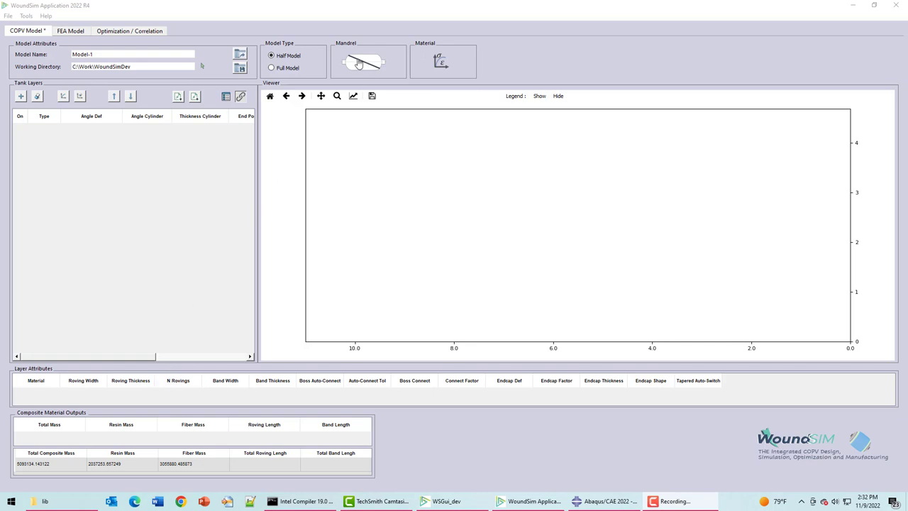
# Launch WoundSim Translator's Select Liner Points plug-in and name the output CSV 'test'.
pyautogui.click(362, 63)
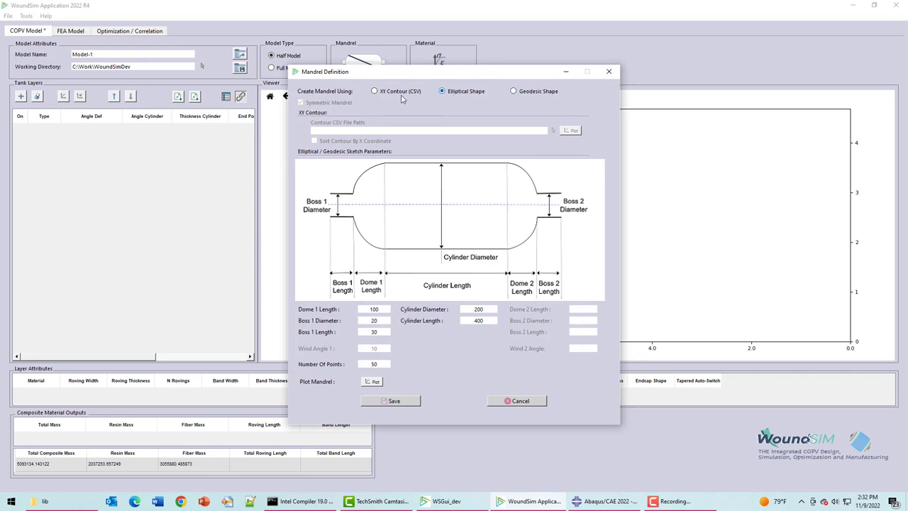
pyautogui.moveTo(374, 91)
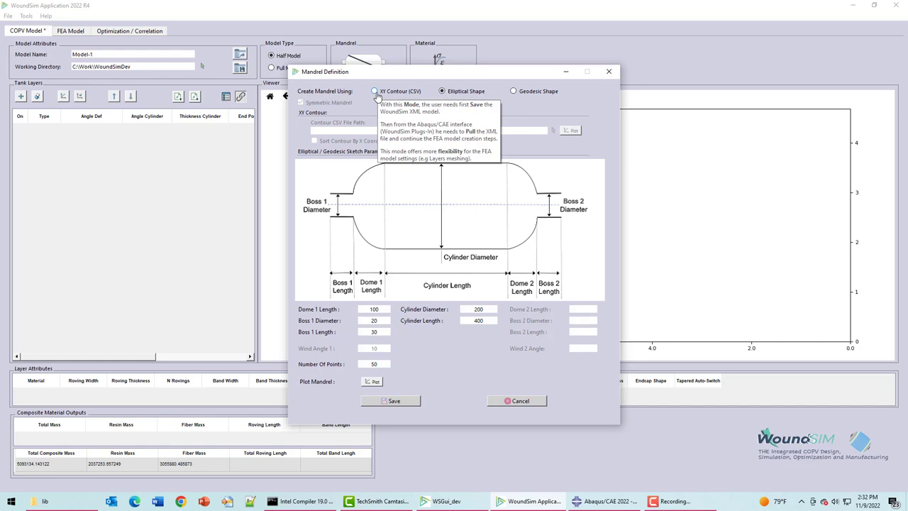
pyautogui.moveTo(524, 387)
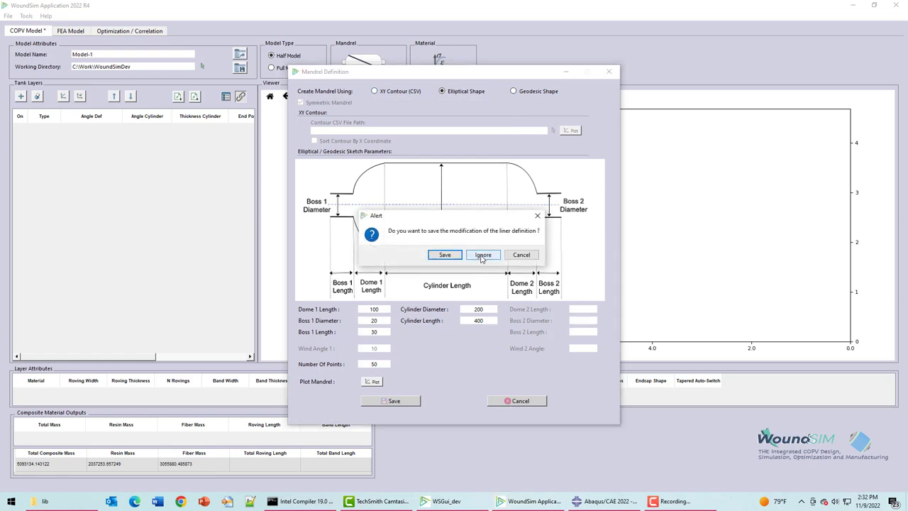
pyautogui.click(483, 256)
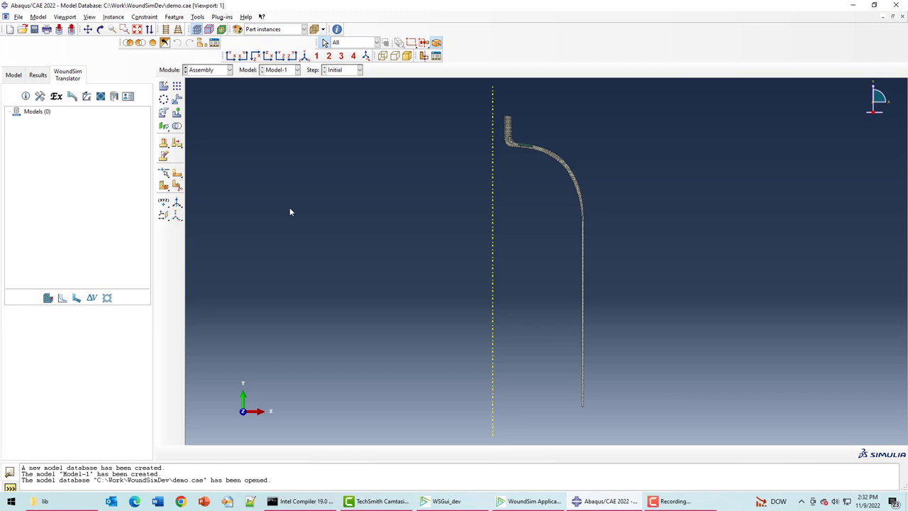
pyautogui.moveTo(537, 57)
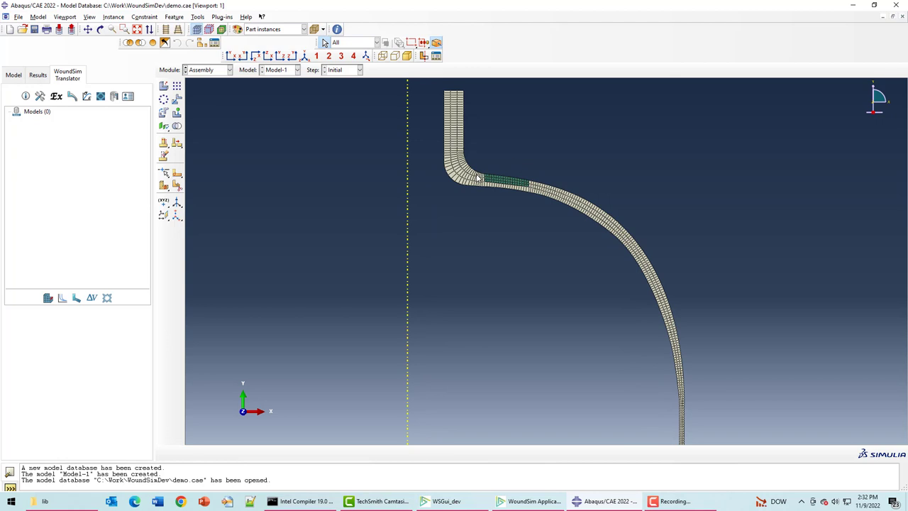
pyautogui.moveTo(497, 183)
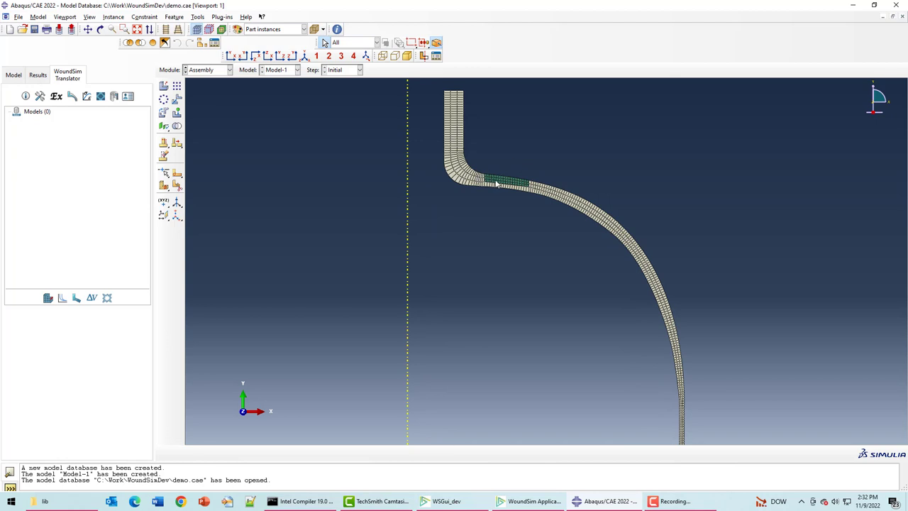
pyautogui.moveTo(463, 141)
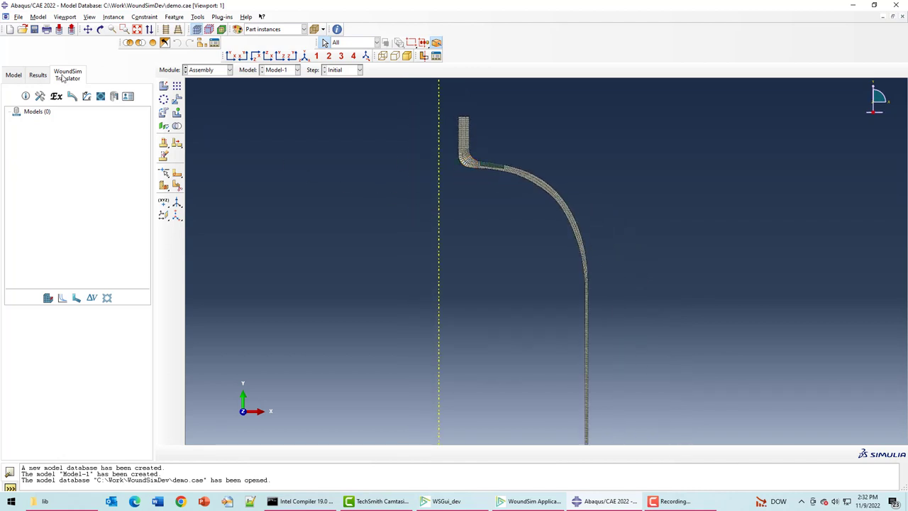
pyautogui.click(221, 17)
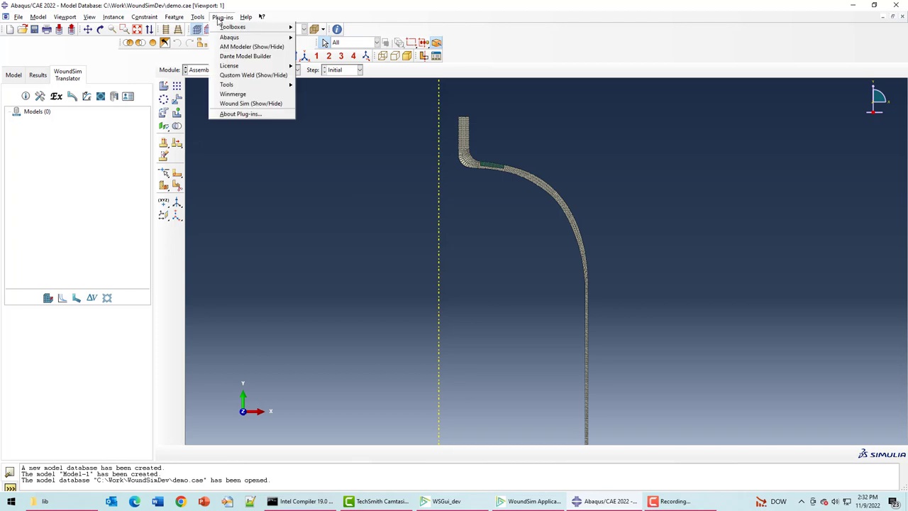
pyautogui.moveTo(250, 103)
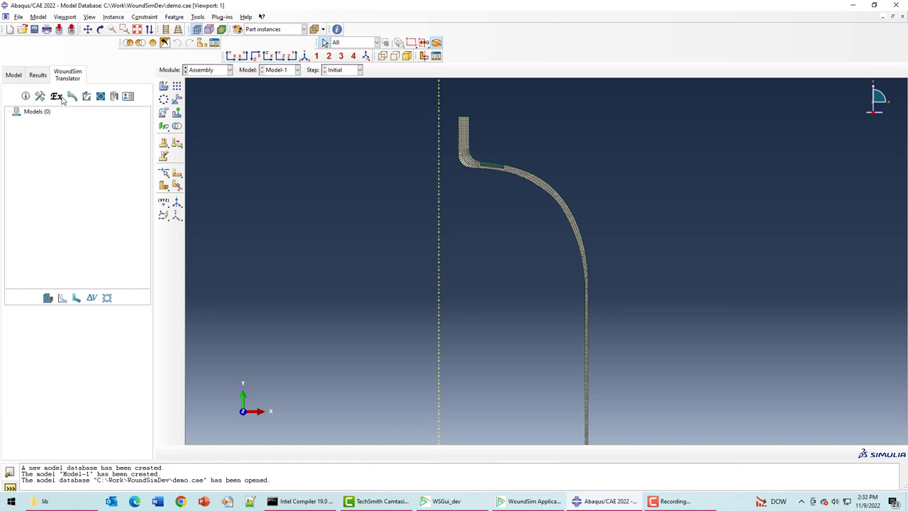
pyautogui.moveTo(73, 98)
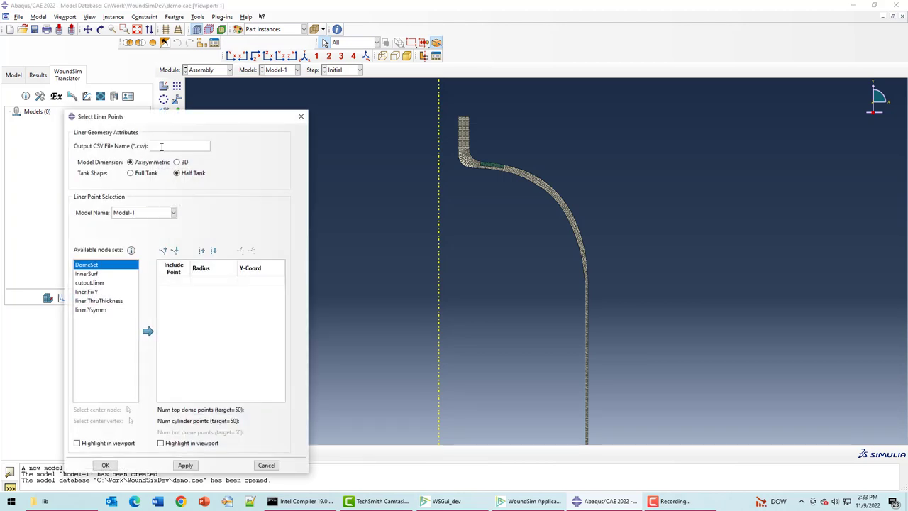
pyautogui.write('test')
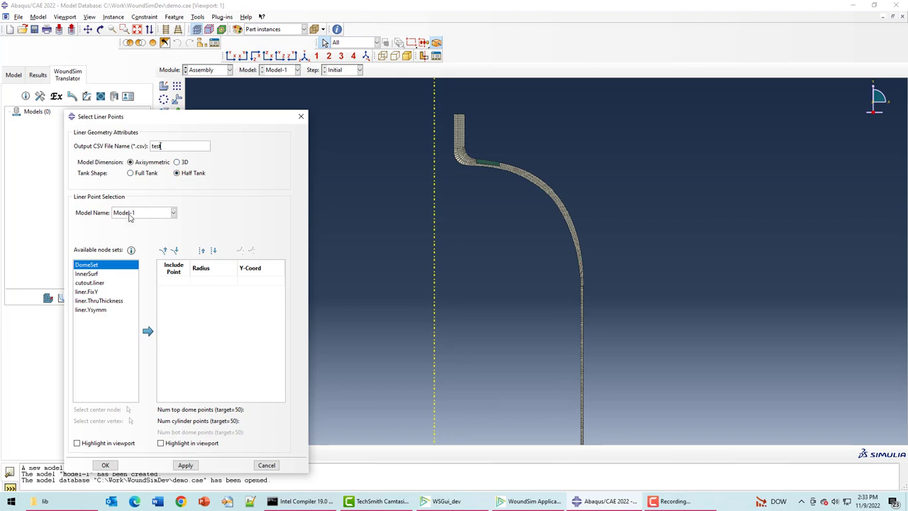
pyautogui.moveTo(183, 307)
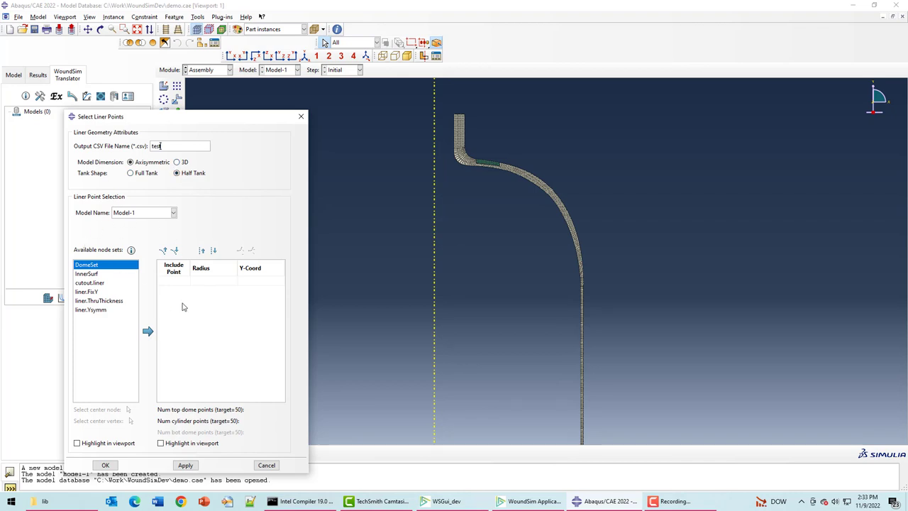
pyautogui.moveTo(91, 256)
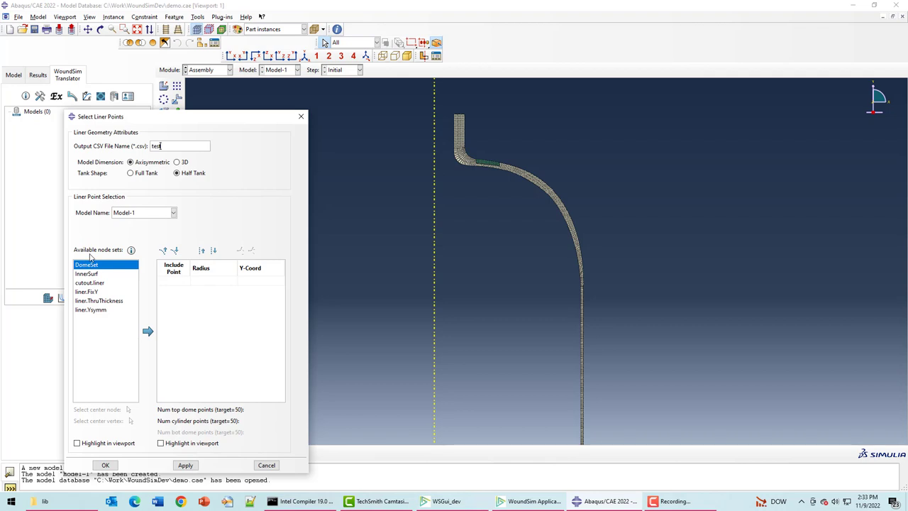
pyautogui.moveTo(76, 378)
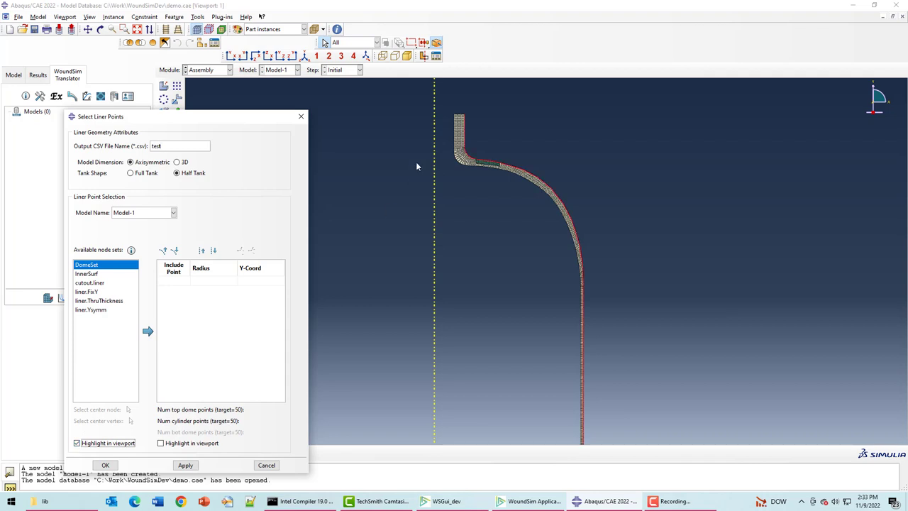
pyautogui.moveTo(193, 289)
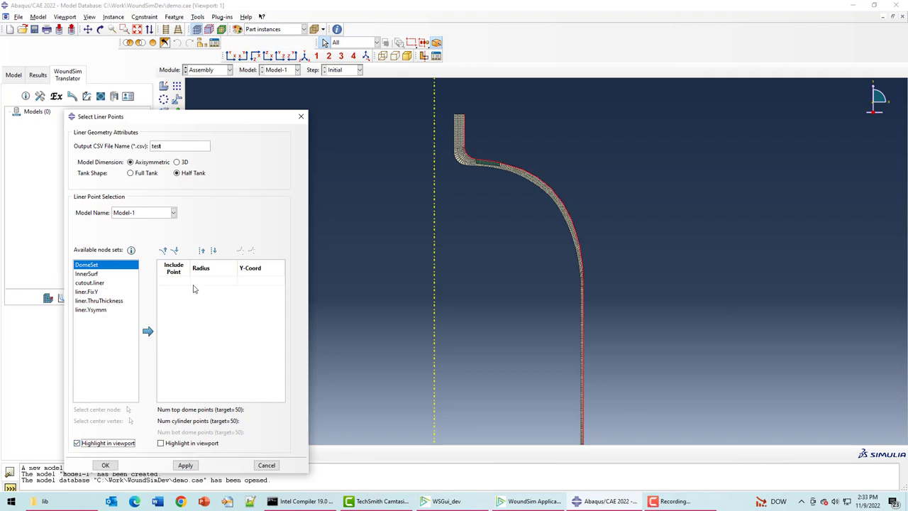
pyautogui.moveTo(148, 332)
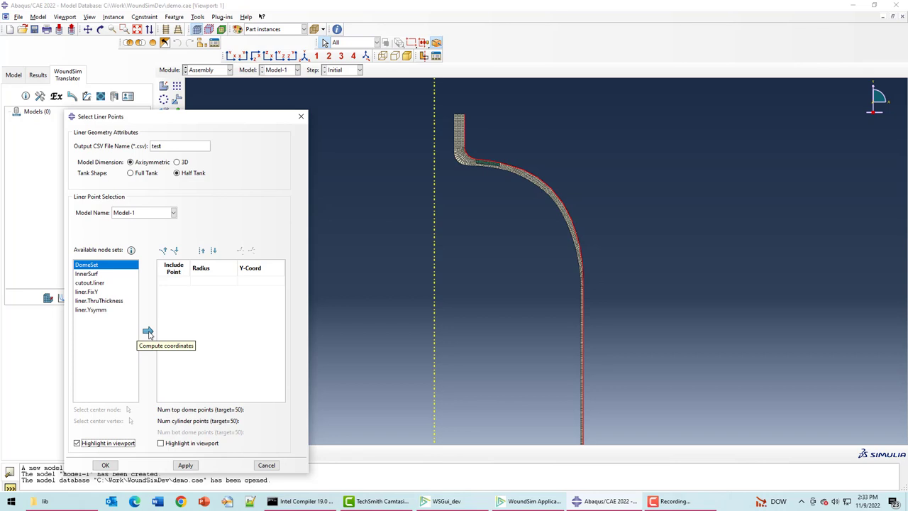
# Compute the radius and Y coordinates of the DomeSet liner points.
pyautogui.click(147, 335)
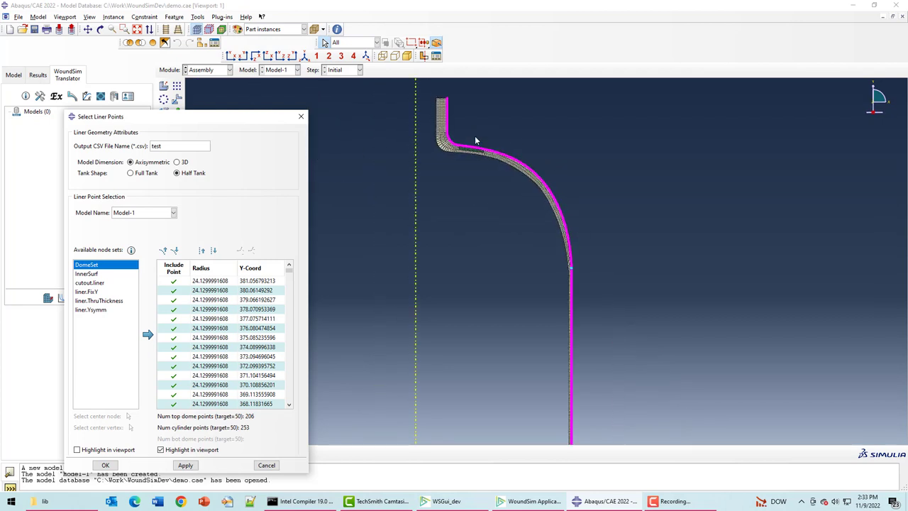
pyautogui.moveTo(565, 267)
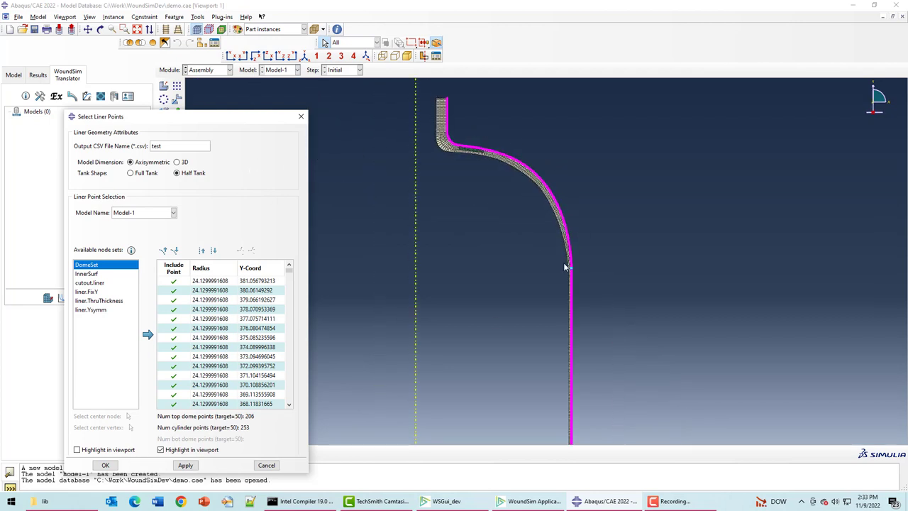
pyautogui.moveTo(585, 323)
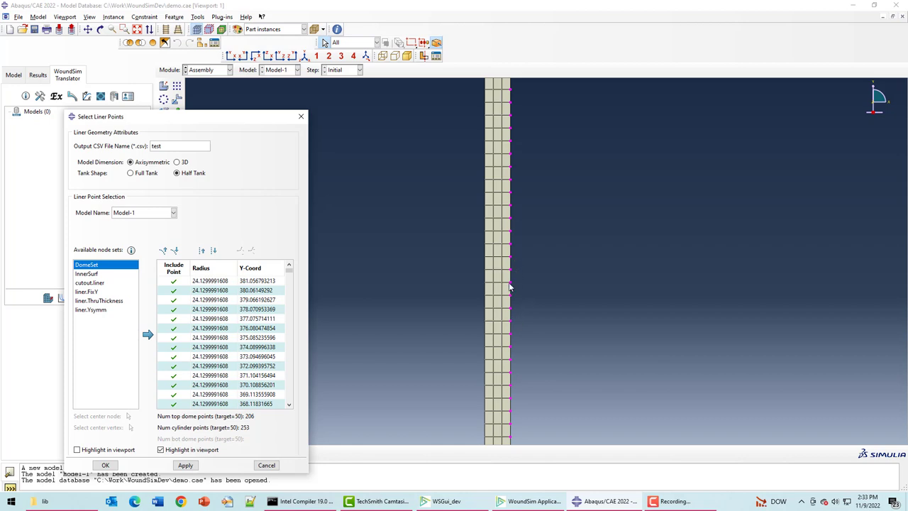
pyautogui.moveTo(510, 277)
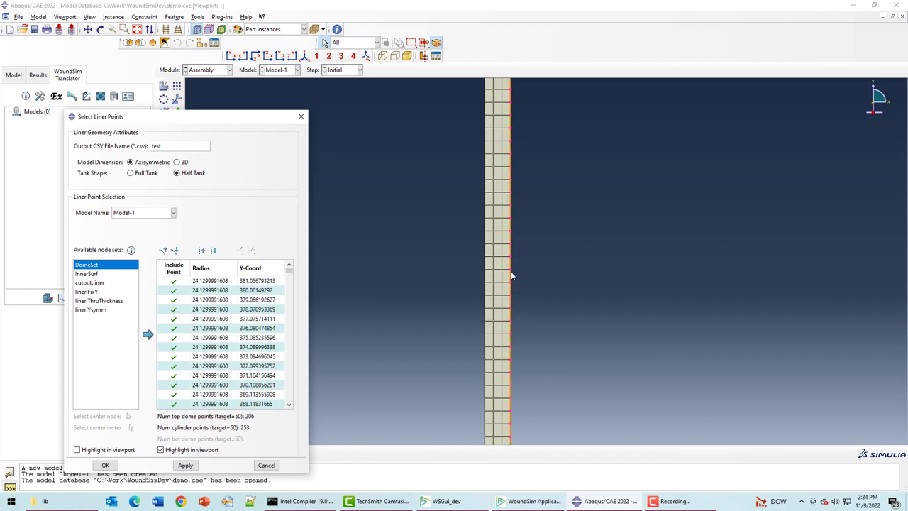
pyautogui.moveTo(534, 277)
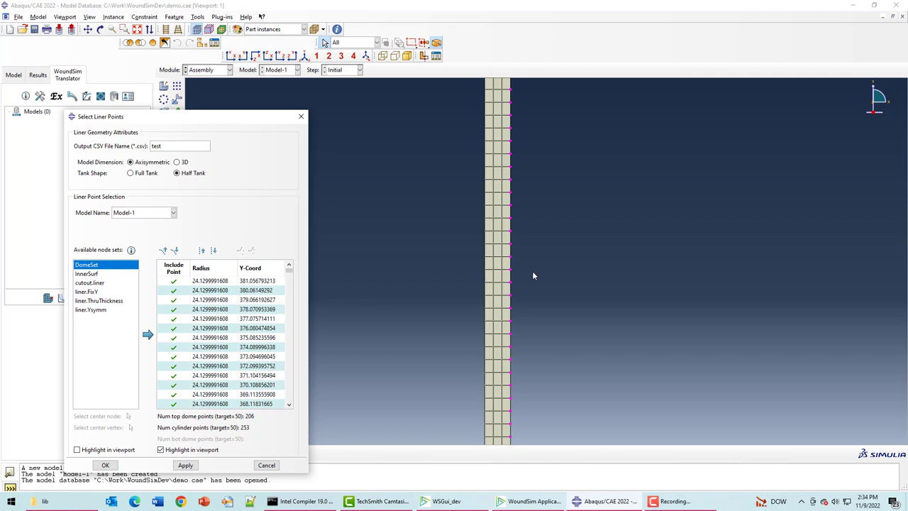
pyautogui.moveTo(537, 324)
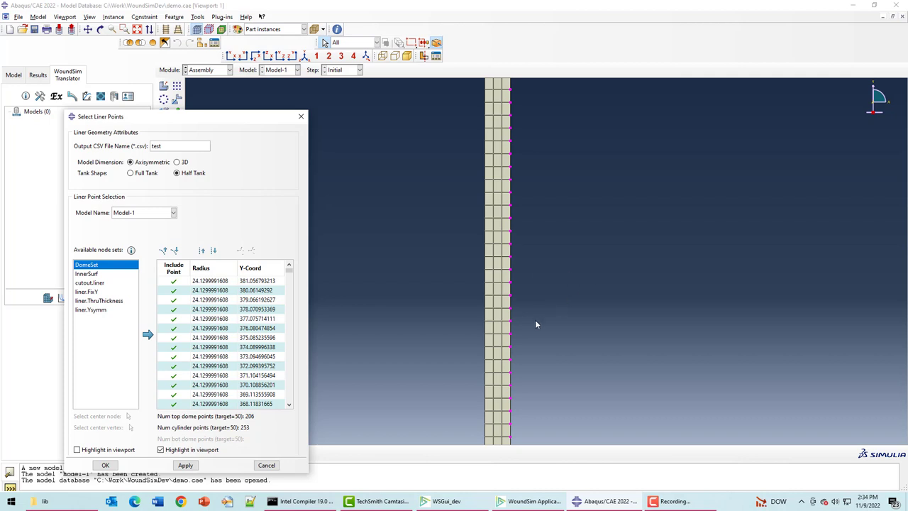
pyautogui.moveTo(544, 322)
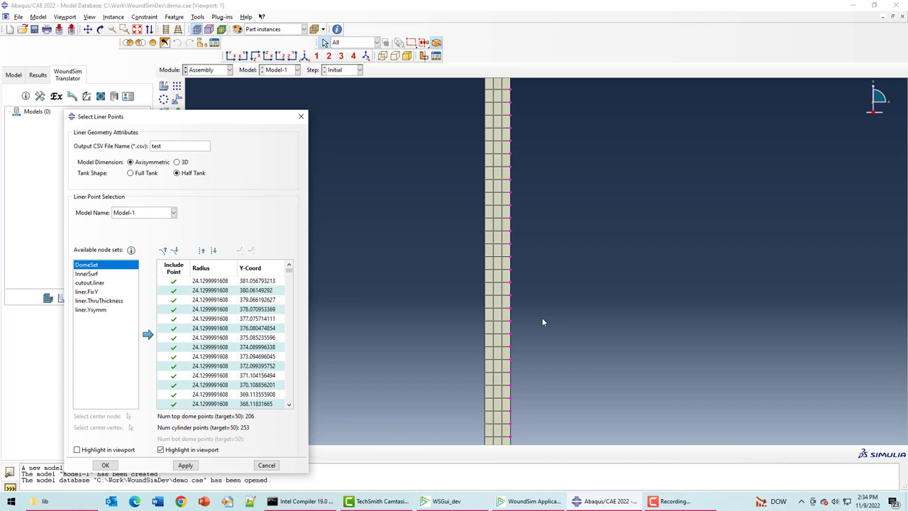
pyautogui.moveTo(176, 233)
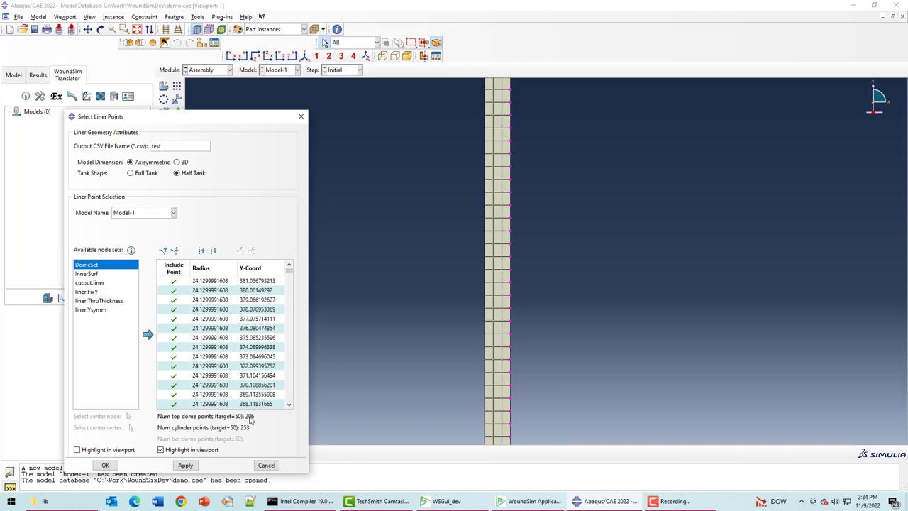
pyautogui.moveTo(536, 307)
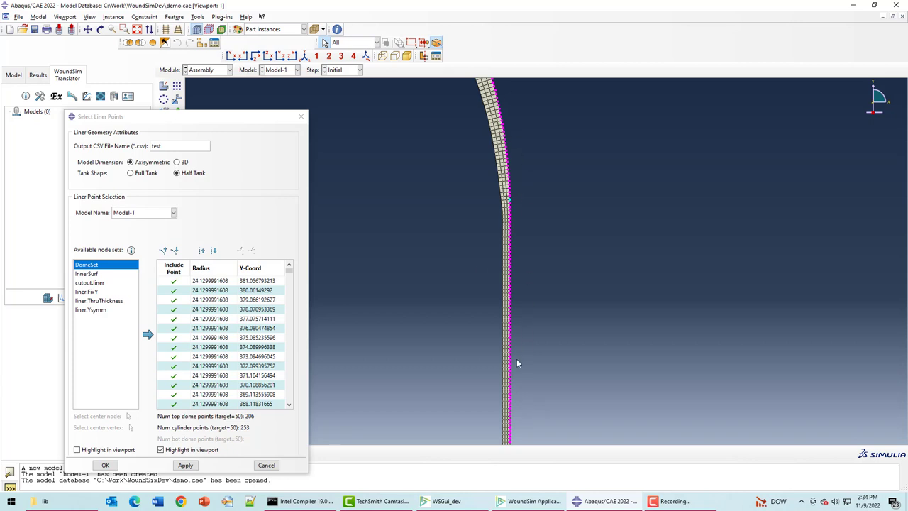
pyautogui.moveTo(523, 176)
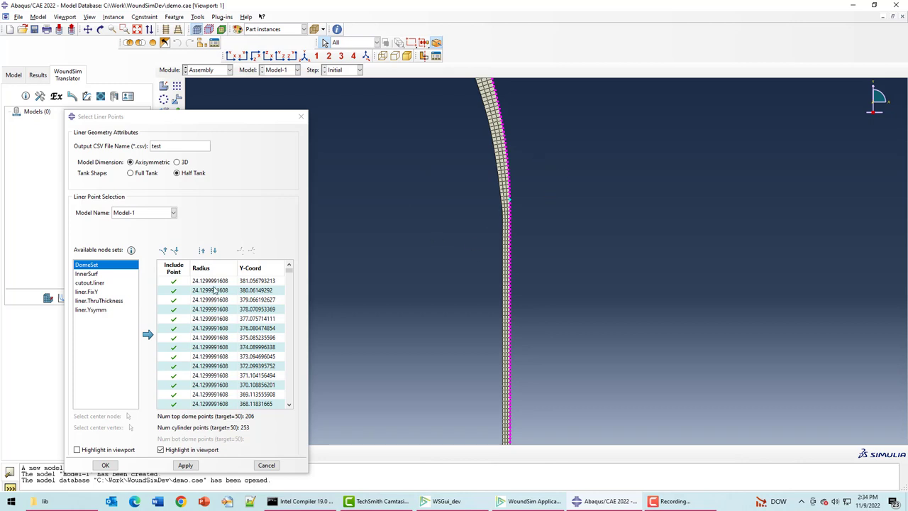
pyautogui.moveTo(207, 250)
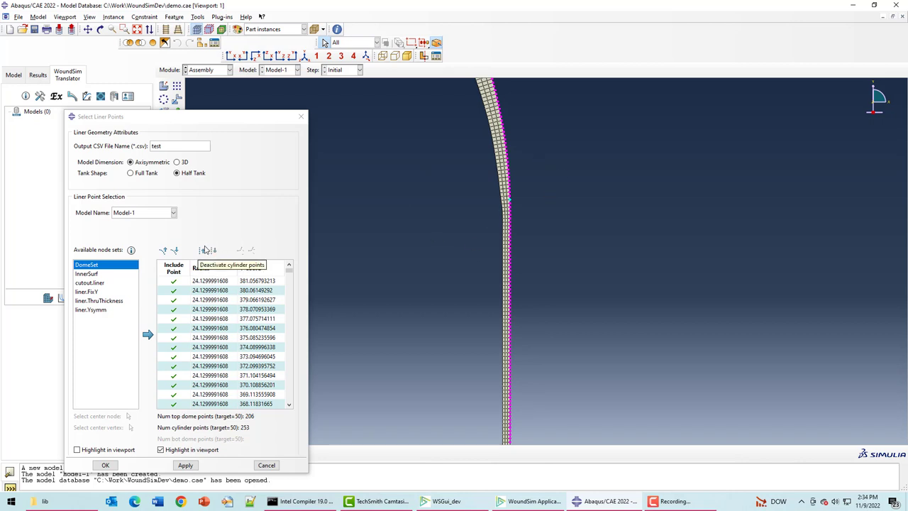
pyautogui.moveTo(213, 250)
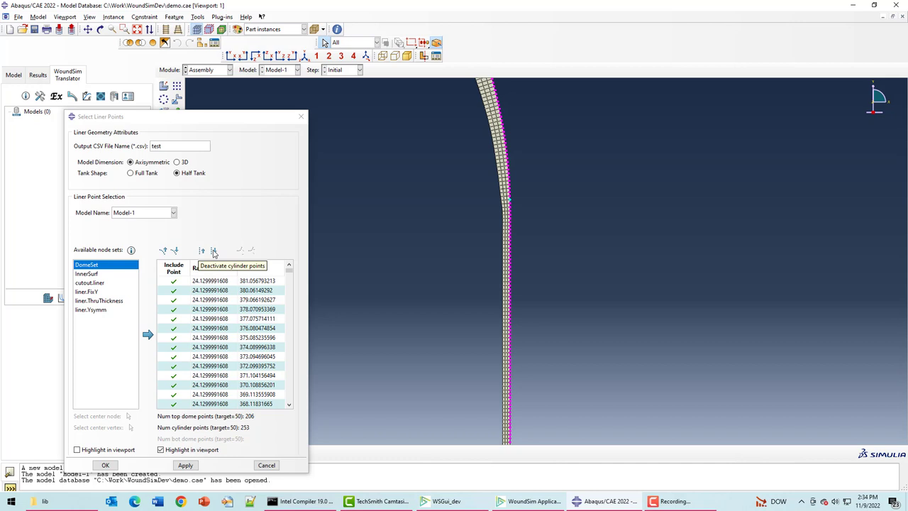
# Deactivate cylinder points, auto-reduce the top dome points to the target count, and output the liner points.
pyautogui.click(213, 250)
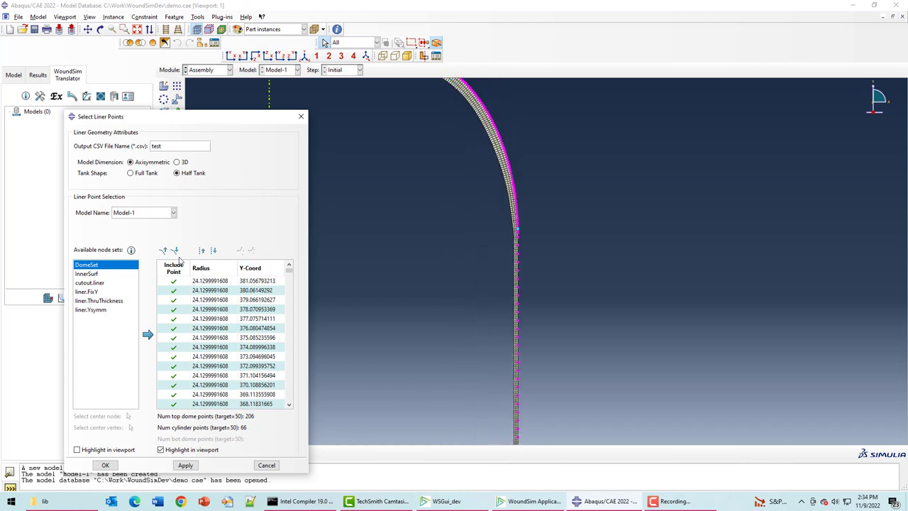
pyautogui.click(176, 250)
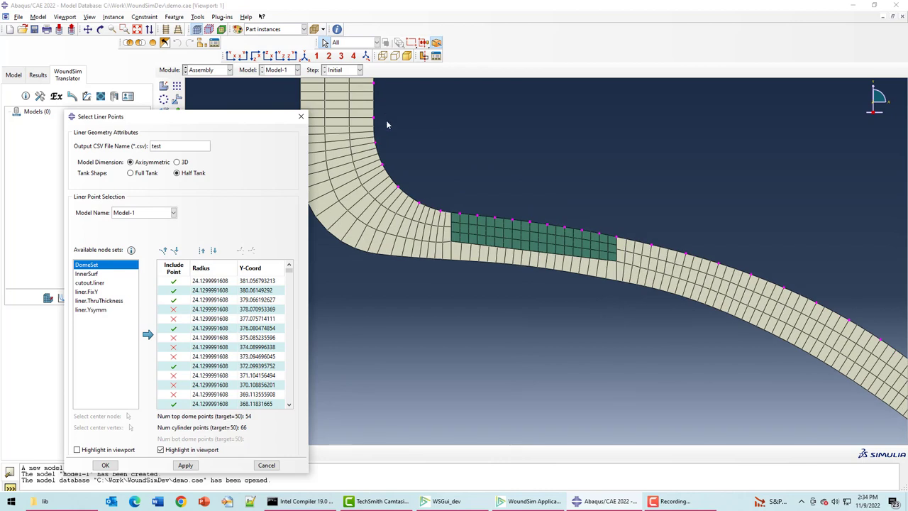
pyautogui.moveTo(394, 130)
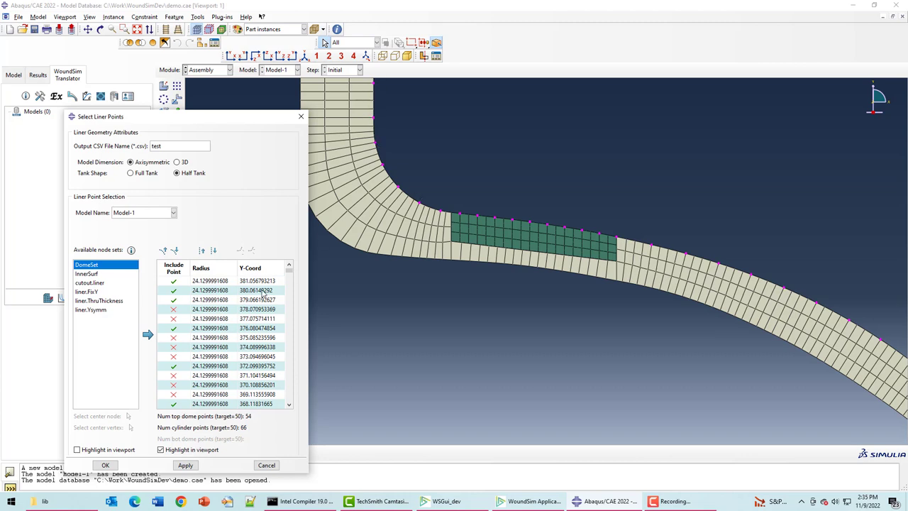
pyautogui.scroll(-3)
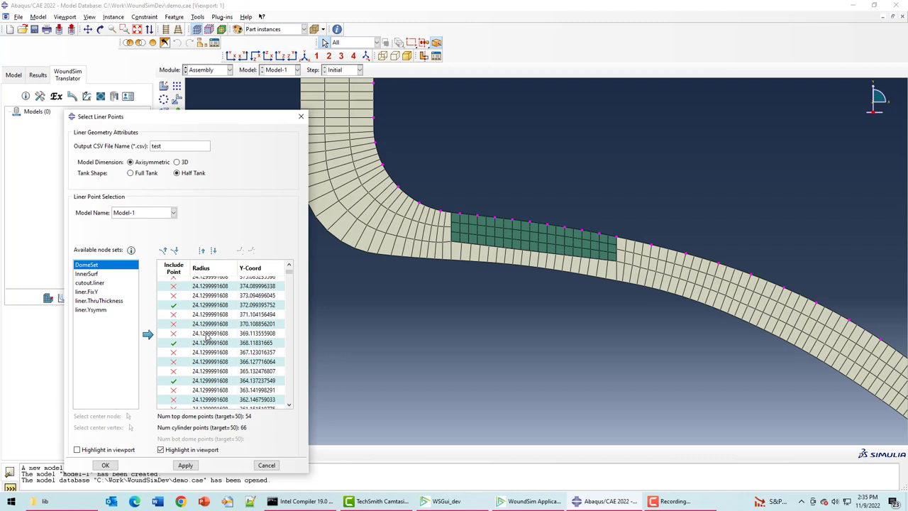
pyautogui.scroll(-3)
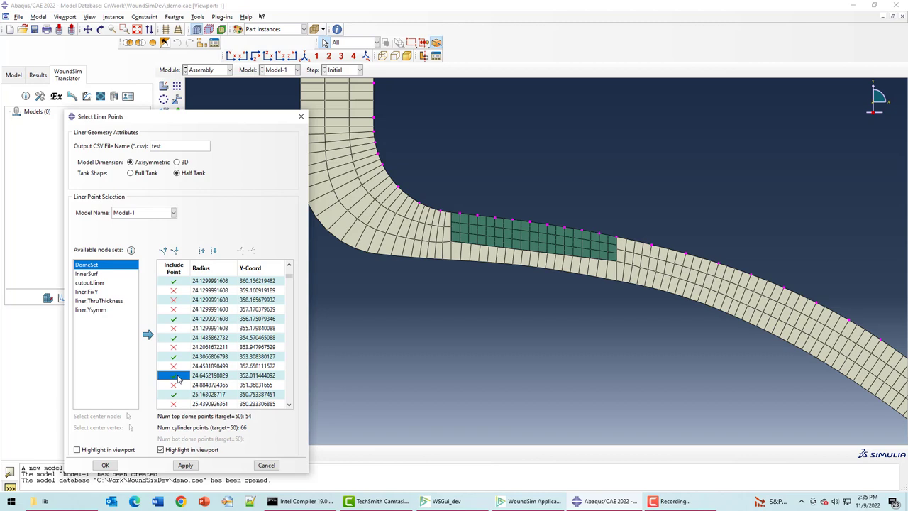
pyautogui.scroll(-3)
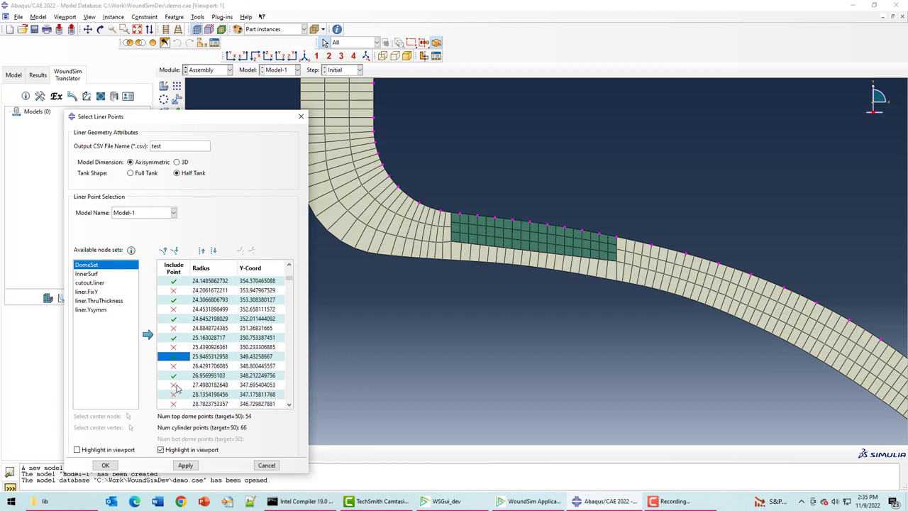
pyautogui.scroll(-3)
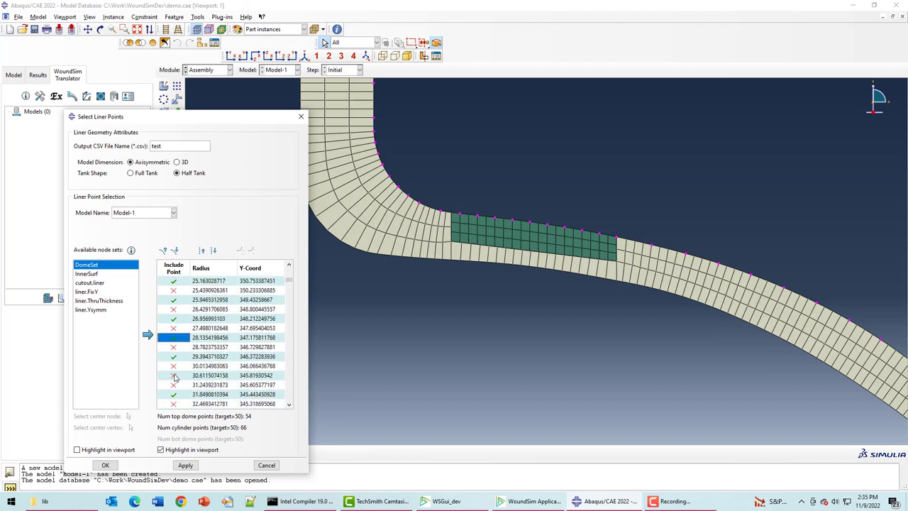
pyautogui.click(210, 374)
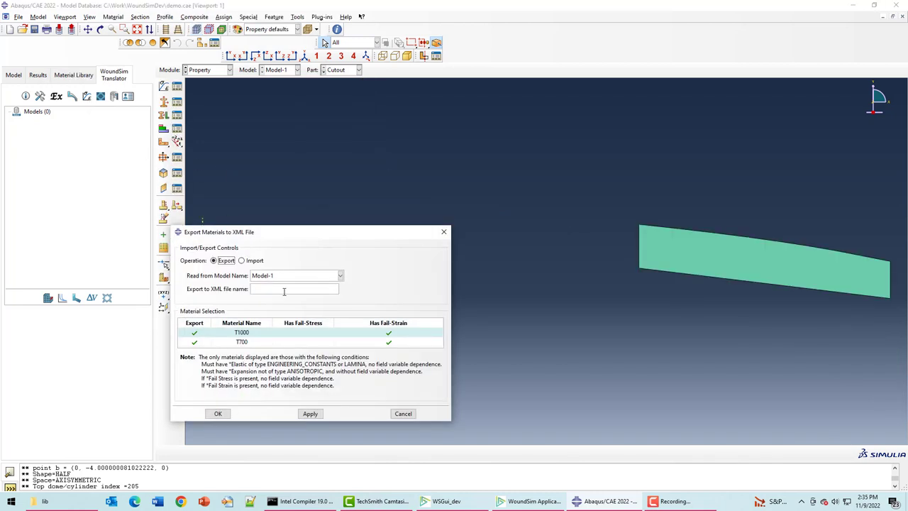
# Export the T1000 and T700 materials to an XML file named test.
pyautogui.write('te')
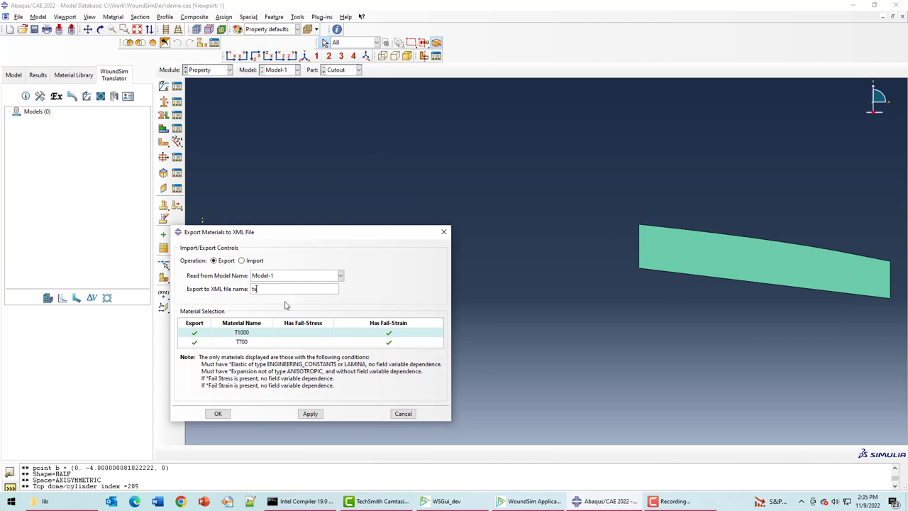
pyautogui.click(218, 415)
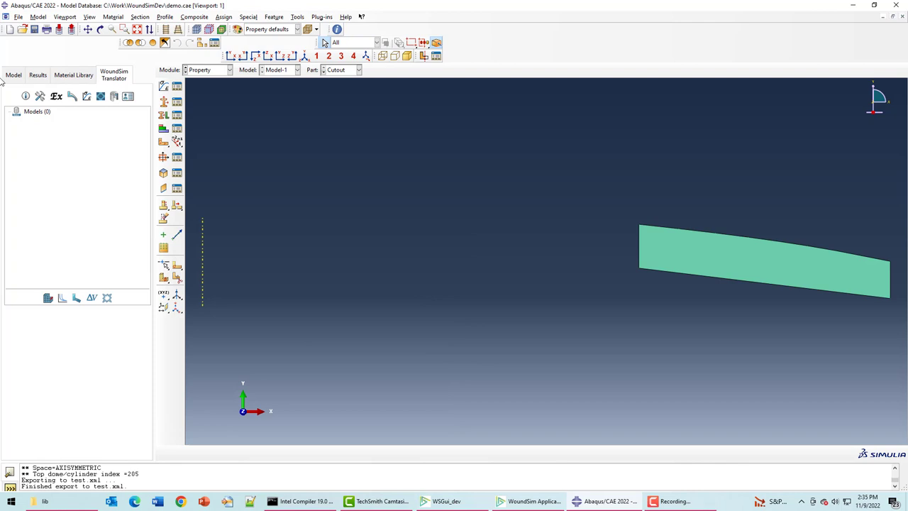
pyautogui.moveTo(301, 454)
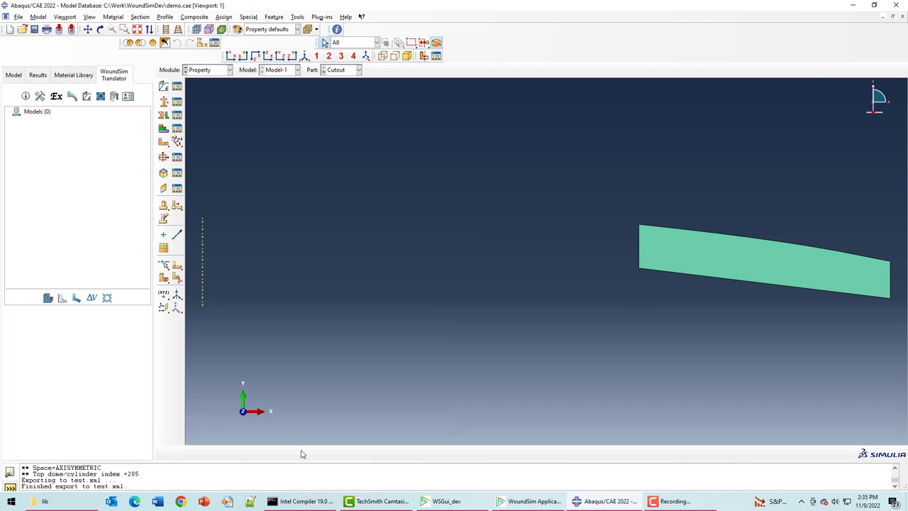
pyautogui.moveTo(510, 501)
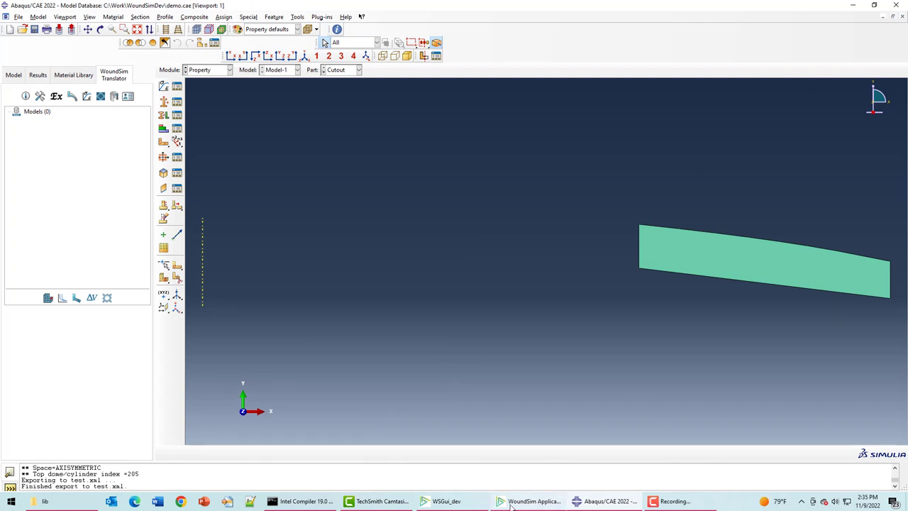
# Define the mandrel from the XY contour file test.csv and save it to plot the liner.
pyautogui.click(528, 501)
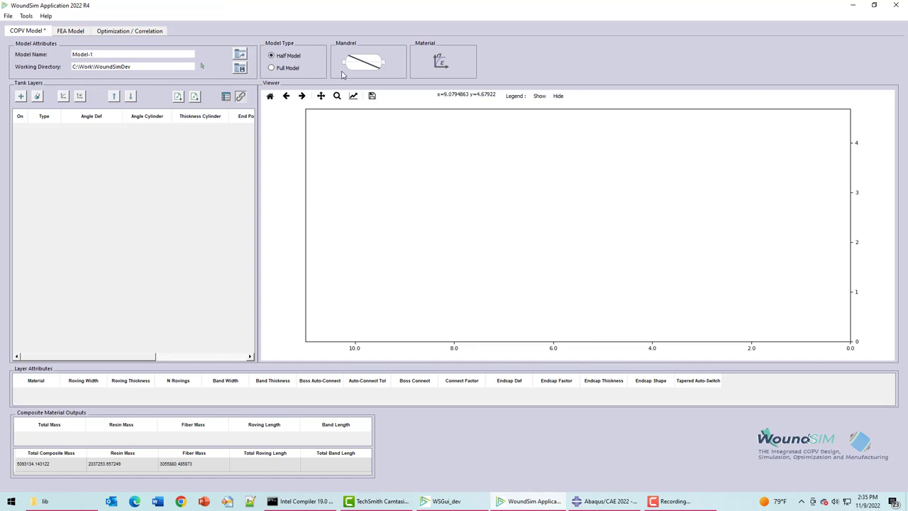
pyautogui.click(363, 61)
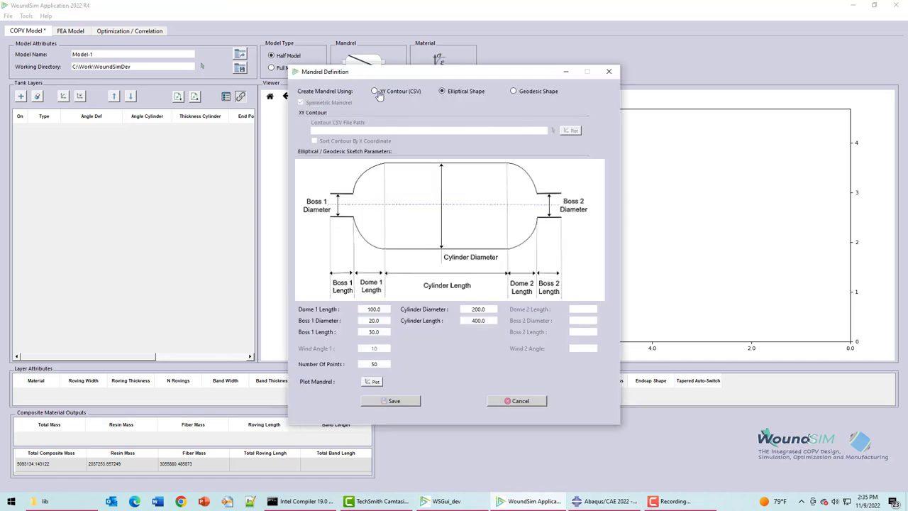
pyautogui.click(374, 91)
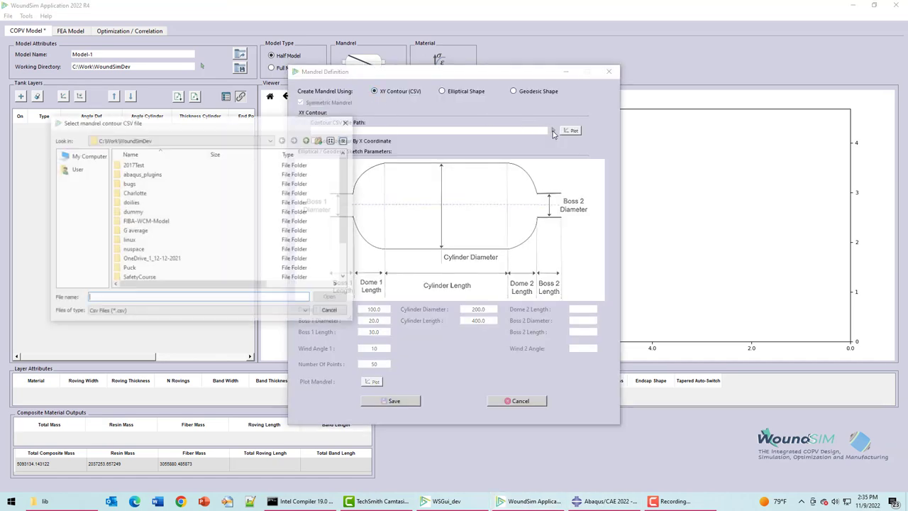
pyautogui.click(132, 268)
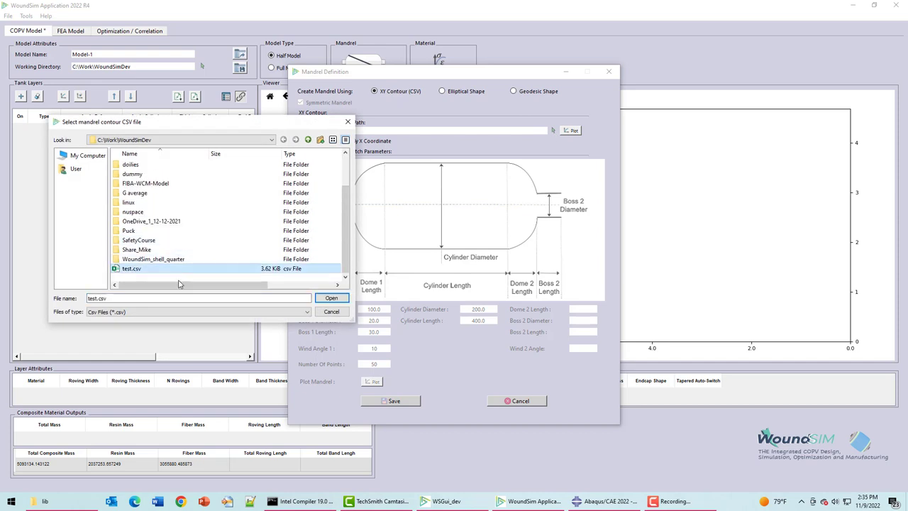
pyautogui.click(332, 298)
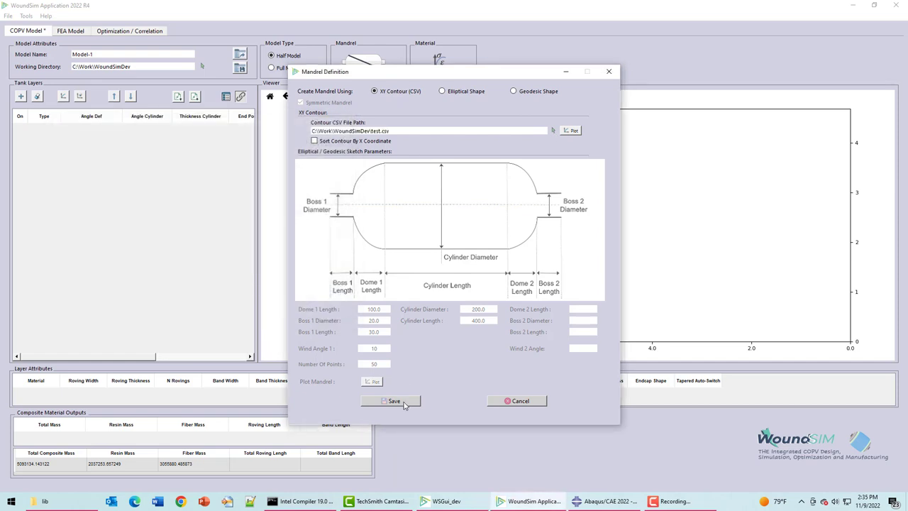
pyautogui.click(390, 400)
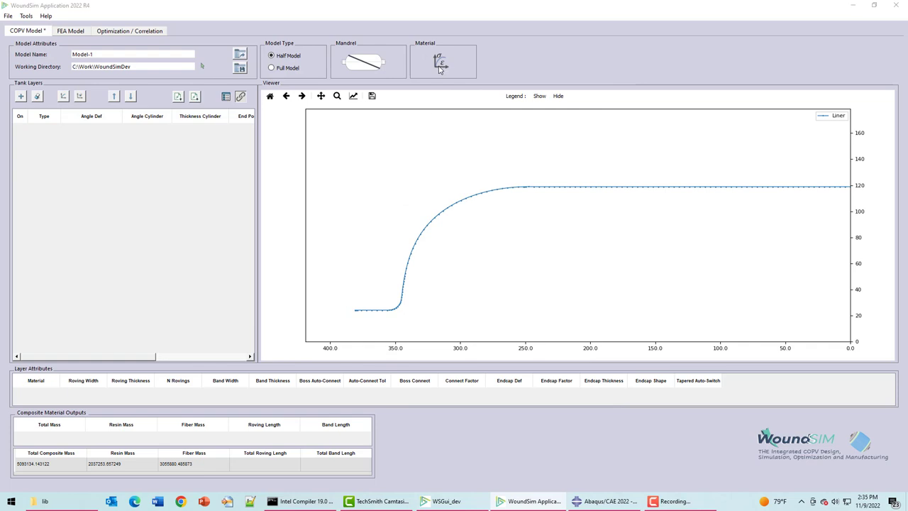
# Load the materials from test.xml into the Material properties dialog.
pyautogui.click(442, 63)
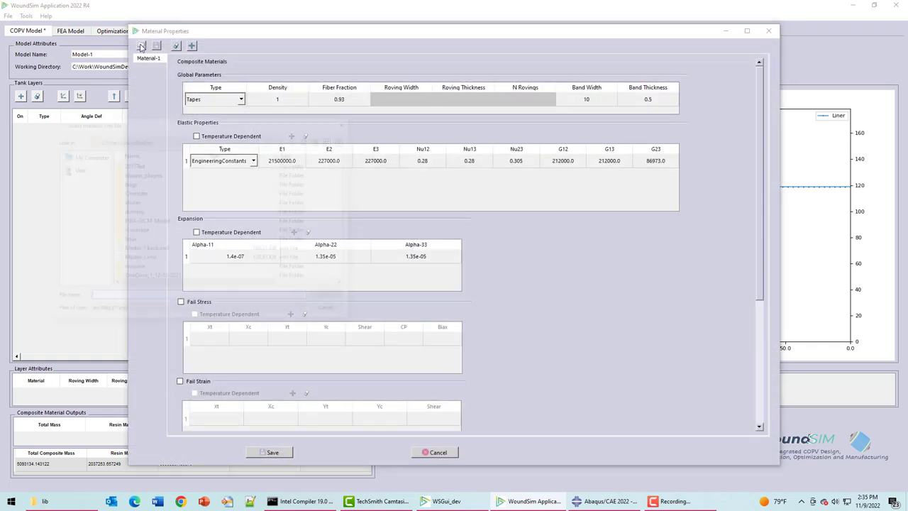
pyautogui.click(142, 45)
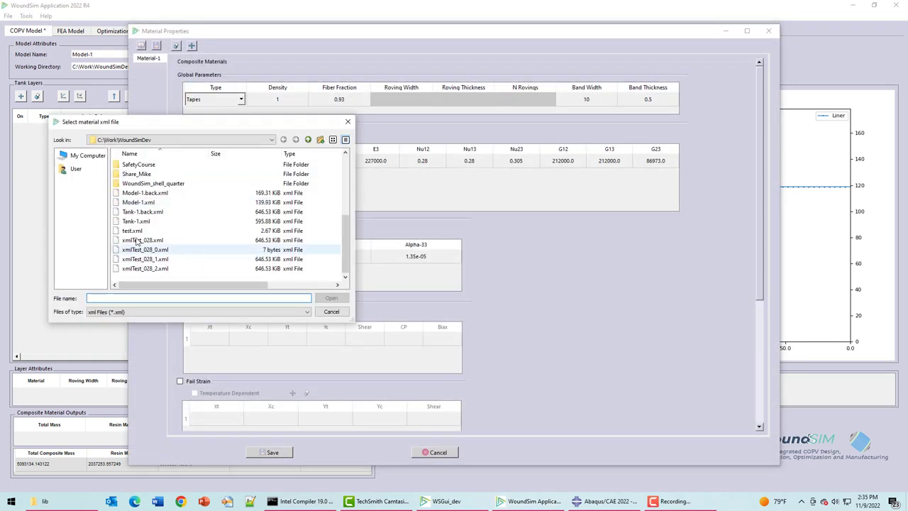
pyautogui.click(133, 230)
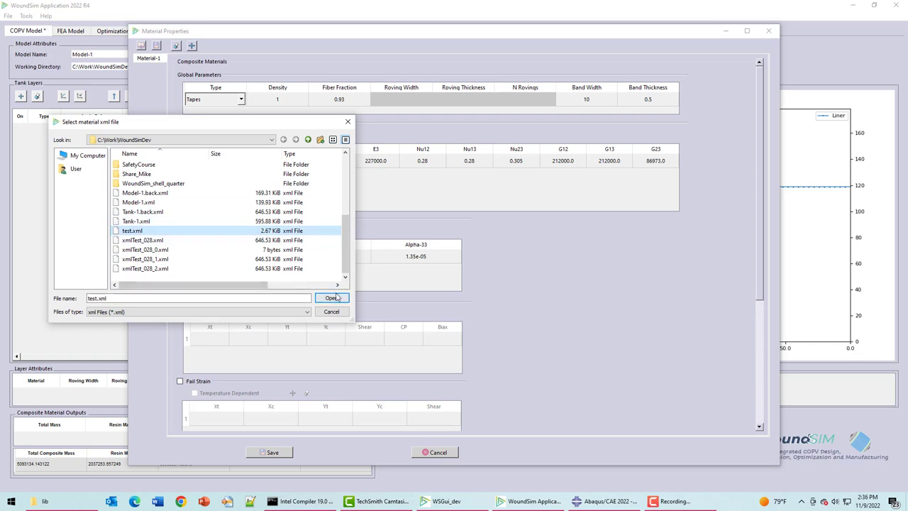
pyautogui.click(332, 298)
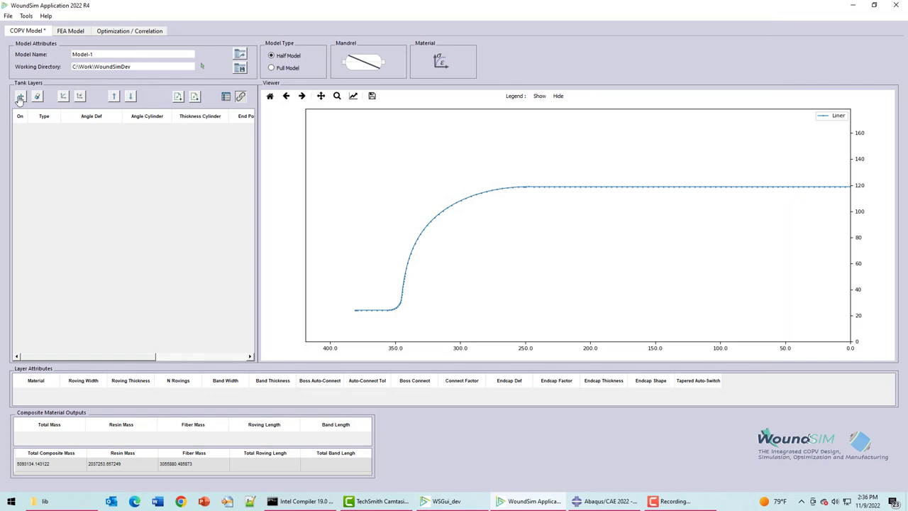
# Add a new T1000 layer with cylinder angle 15.0 and review its Layer Attributes.
pyautogui.click(20, 97)
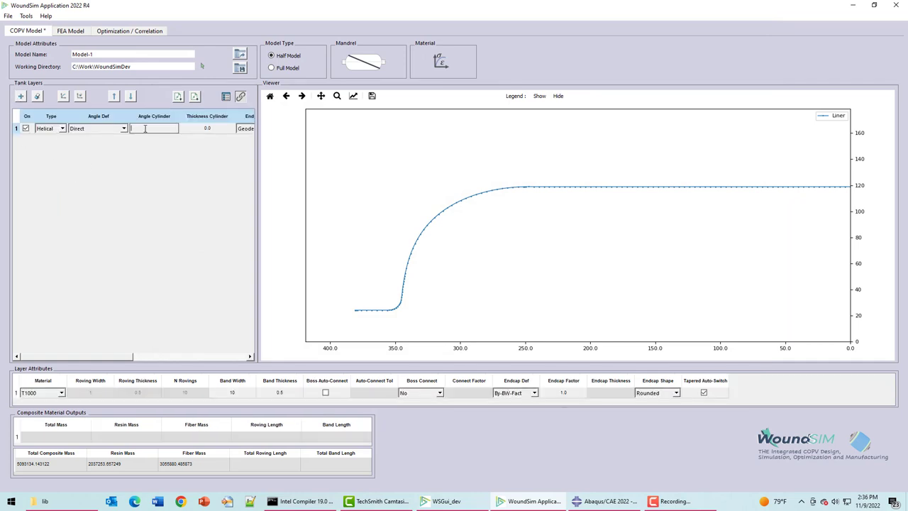
pyautogui.write('15.0')
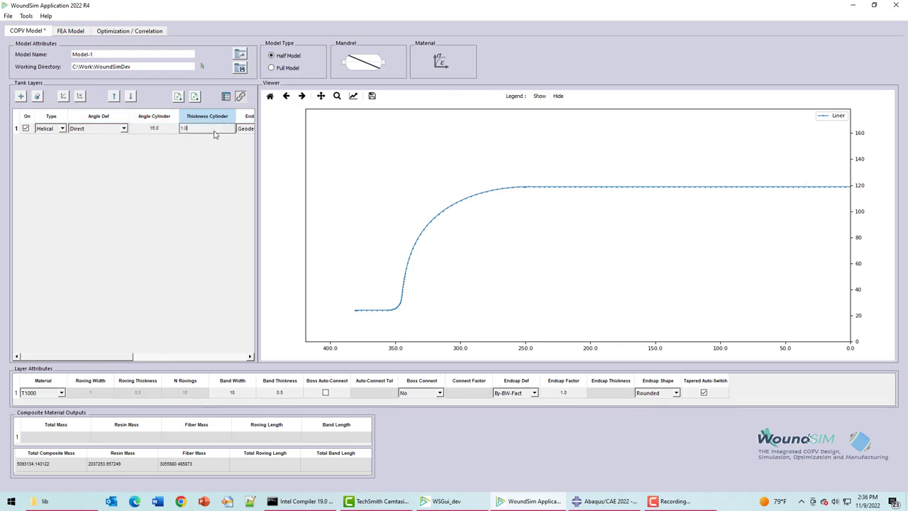
pyautogui.press('Return')
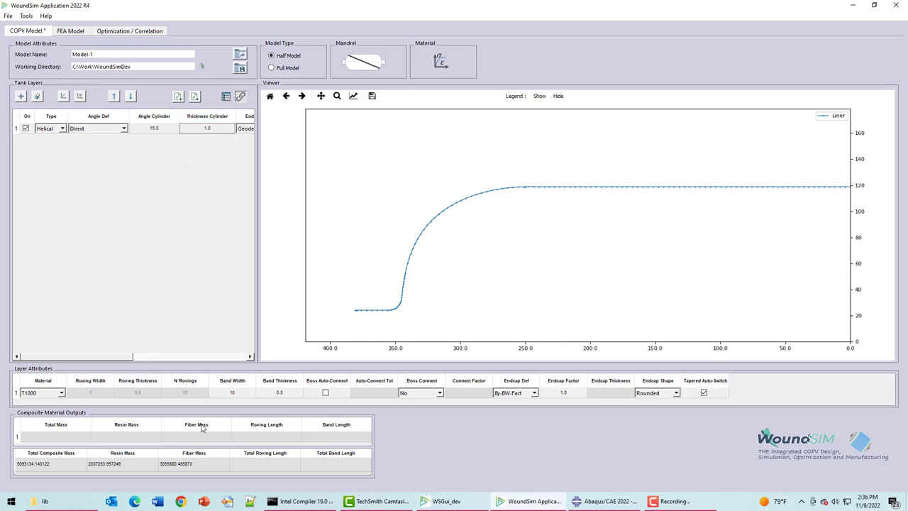
pyautogui.click(232, 380)
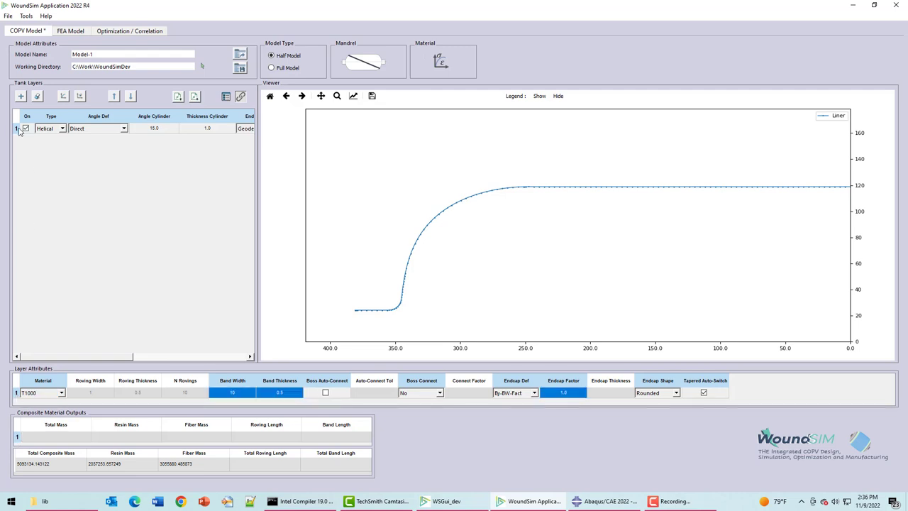
# Plot the new helical layer's dome buildup over the liner profile.
pyautogui.click(63, 97)
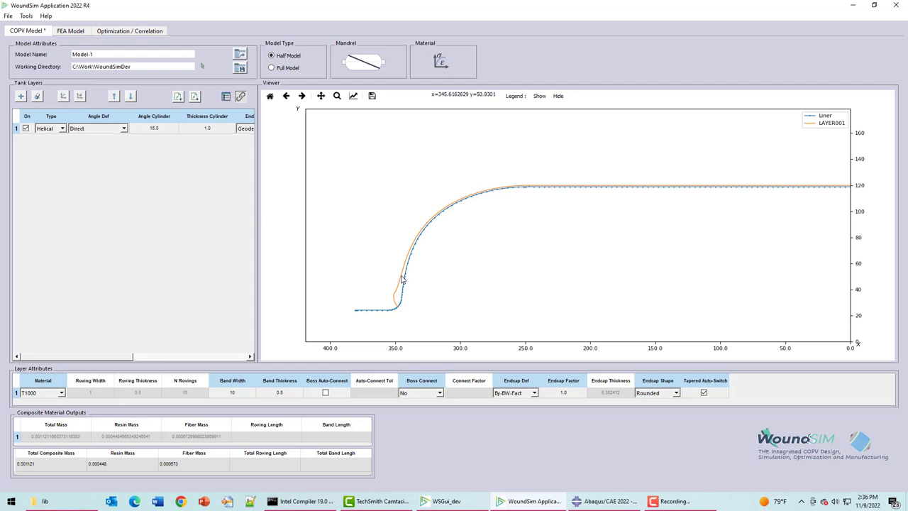
pyautogui.moveTo(403, 276)
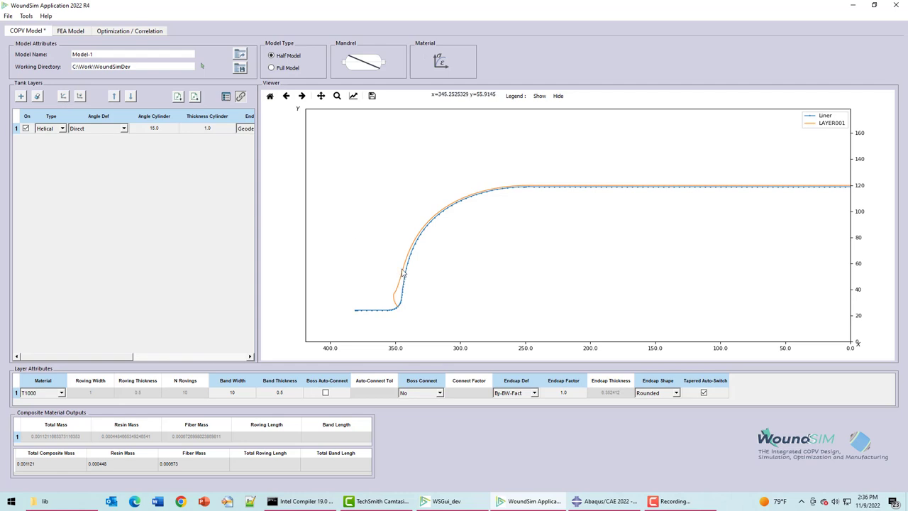
pyautogui.moveTo(369, 346)
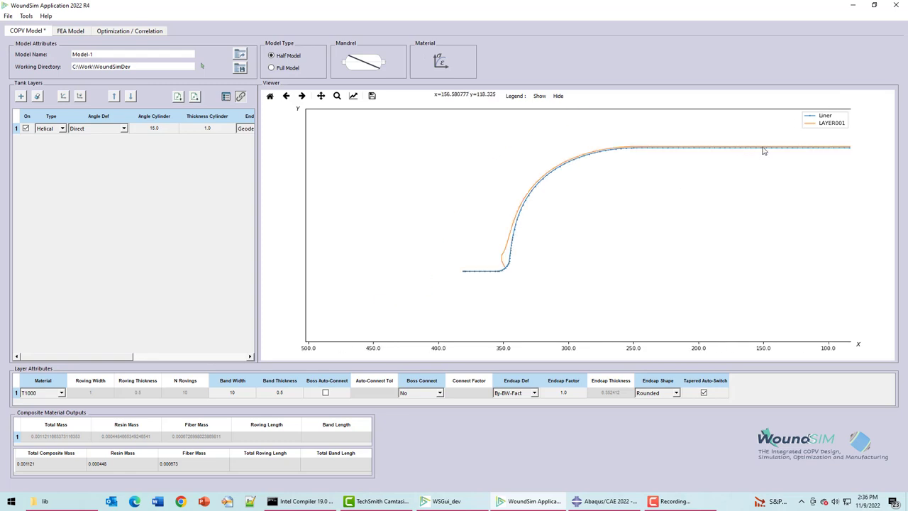
pyautogui.moveTo(626, 151)
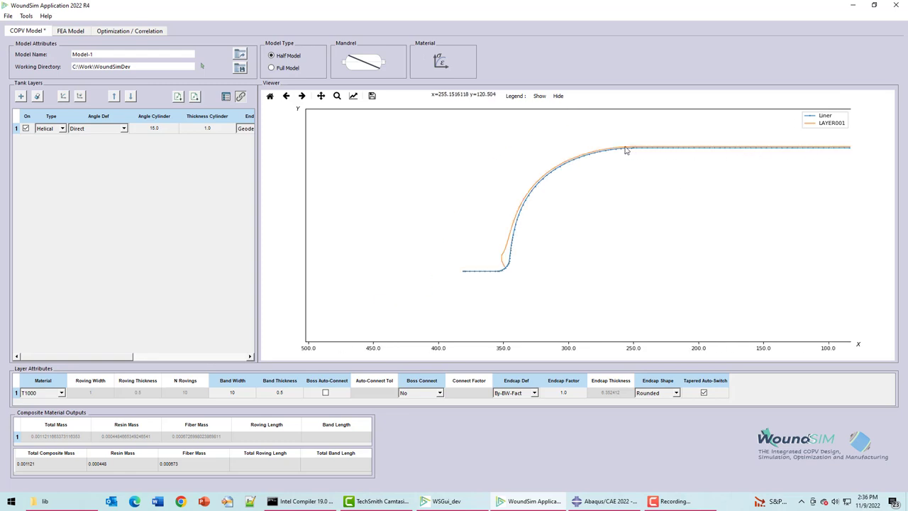
pyautogui.moveTo(482, 241)
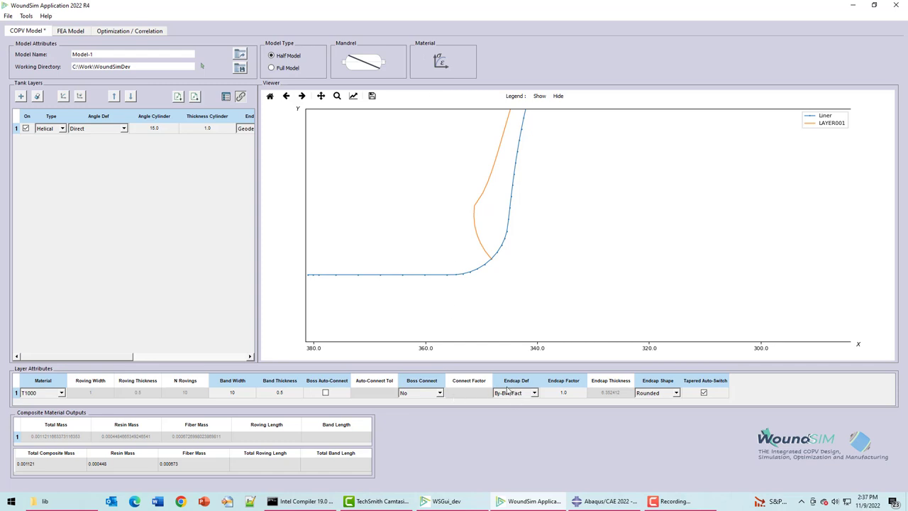
pyautogui.moveTo(555, 395)
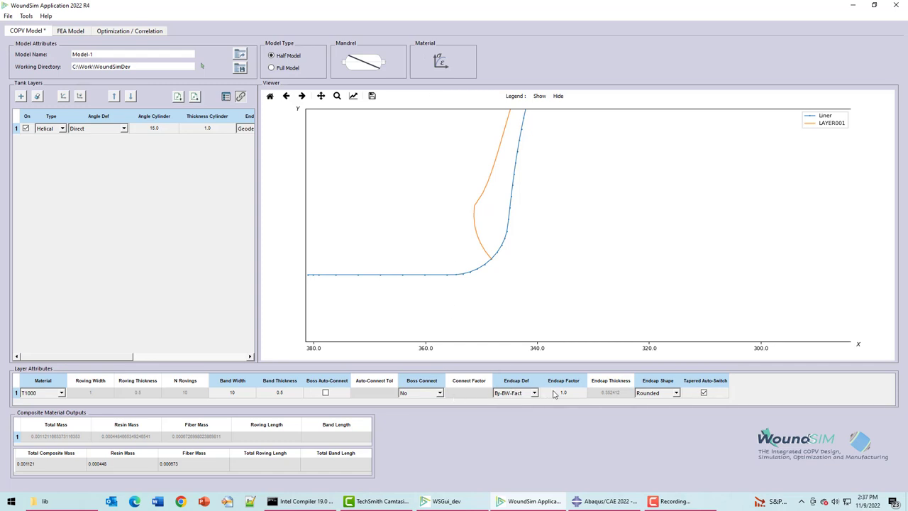
pyautogui.moveTo(623, 401)
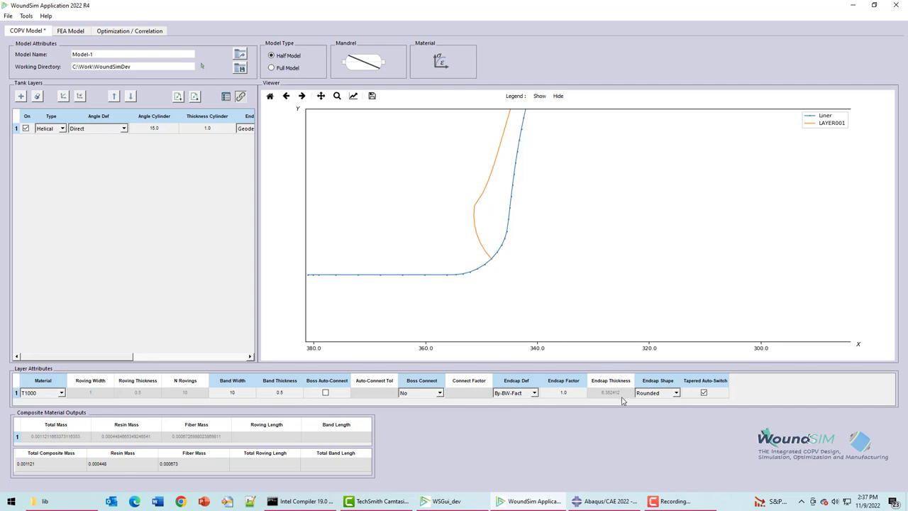
pyautogui.moveTo(629, 404)
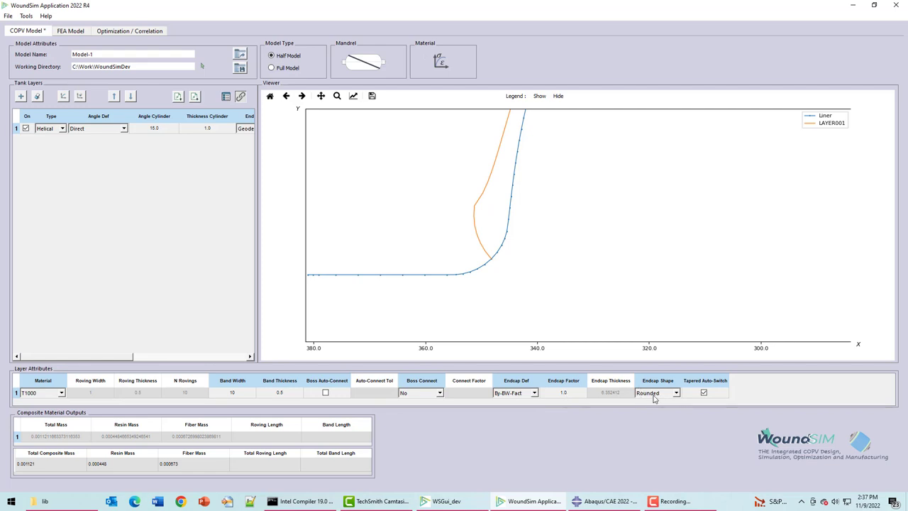
pyautogui.moveTo(660, 397)
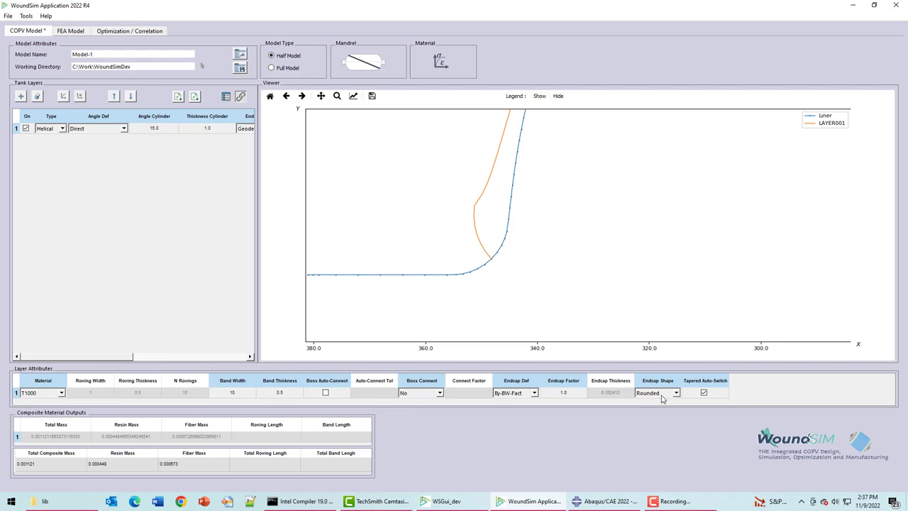
# Switch the helical layer's Endcap Shape to Straight to compare, then back to Rounded.
pyautogui.click(676, 392)
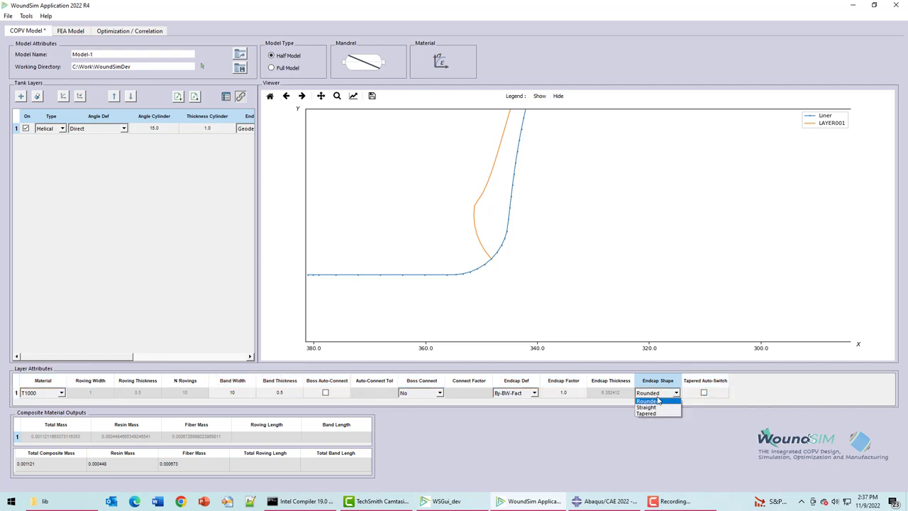
pyautogui.click(647, 408)
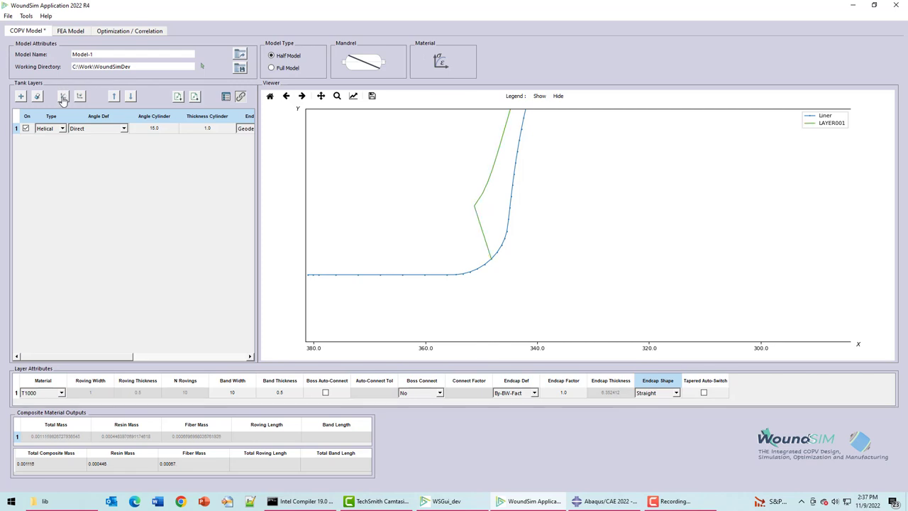
pyautogui.moveTo(466, 235)
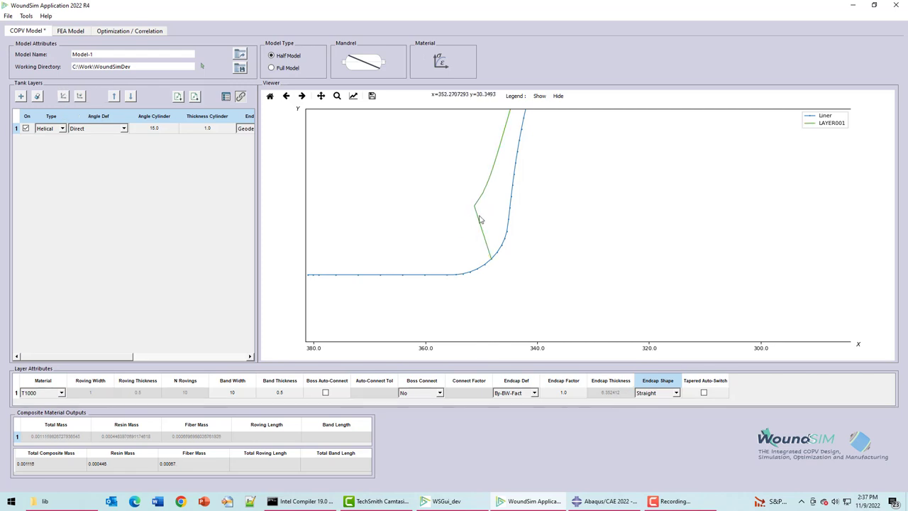
pyautogui.moveTo(474, 227)
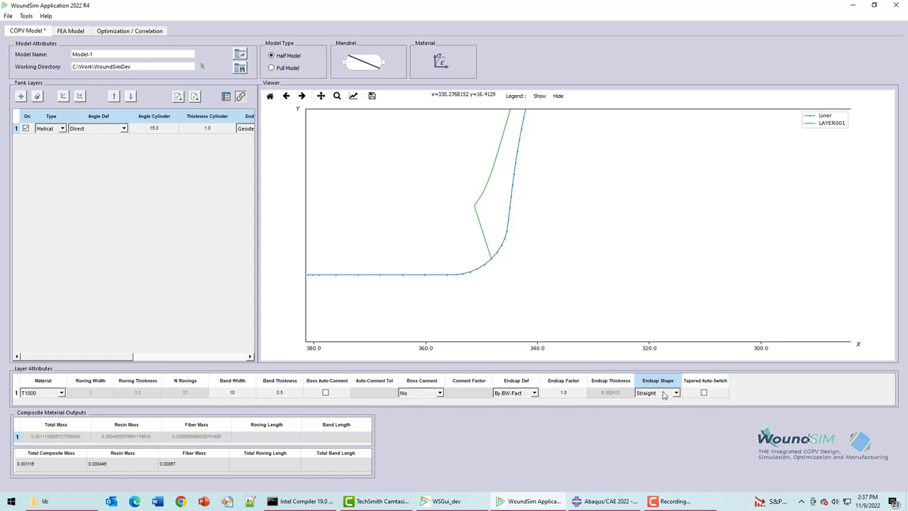
pyautogui.click(647, 392)
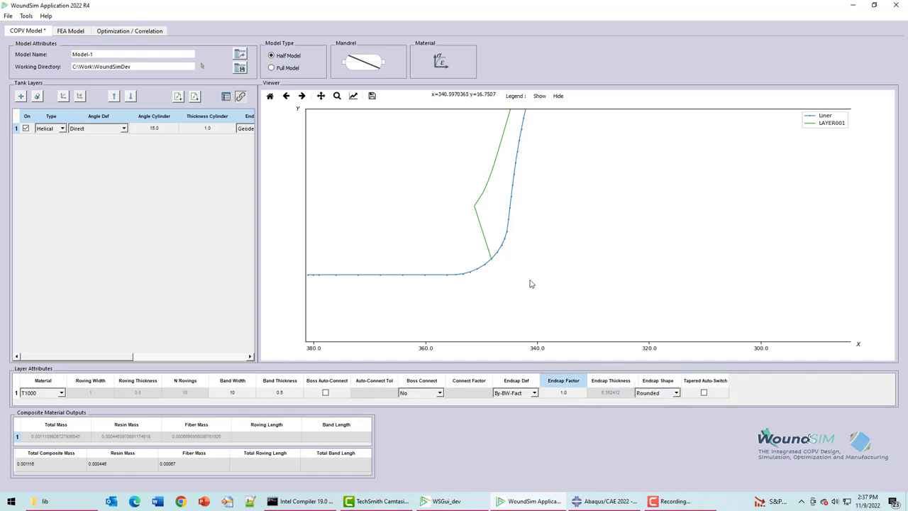
pyautogui.moveTo(499, 265)
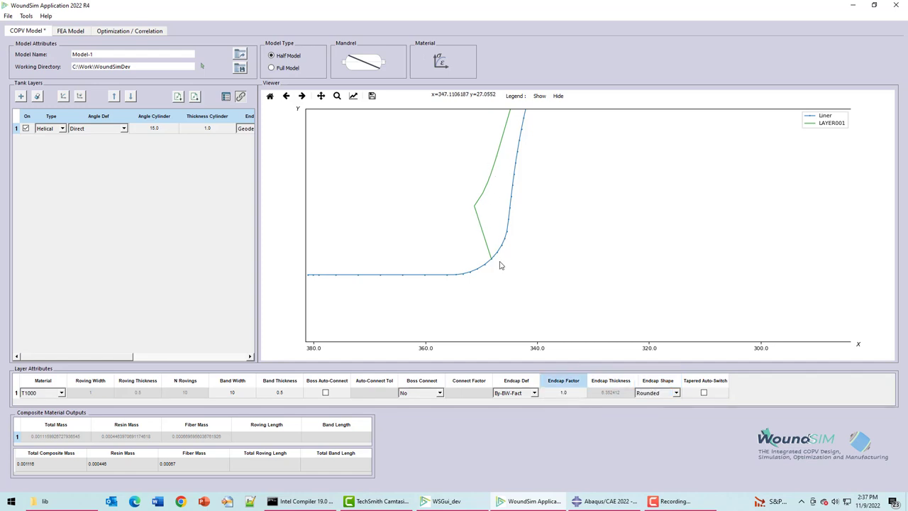
# Set the helical layer's Endcap Factor to 1.25.
pyautogui.click(562, 392)
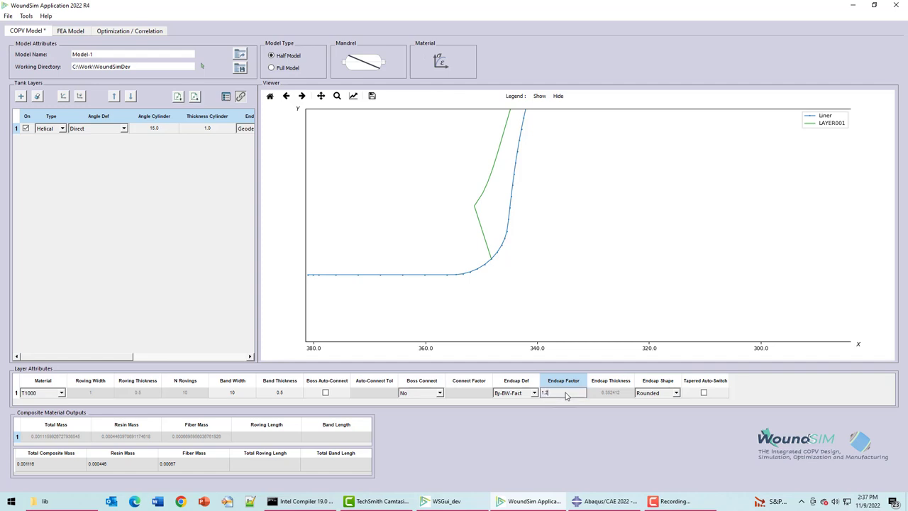
pyautogui.write('1.25')
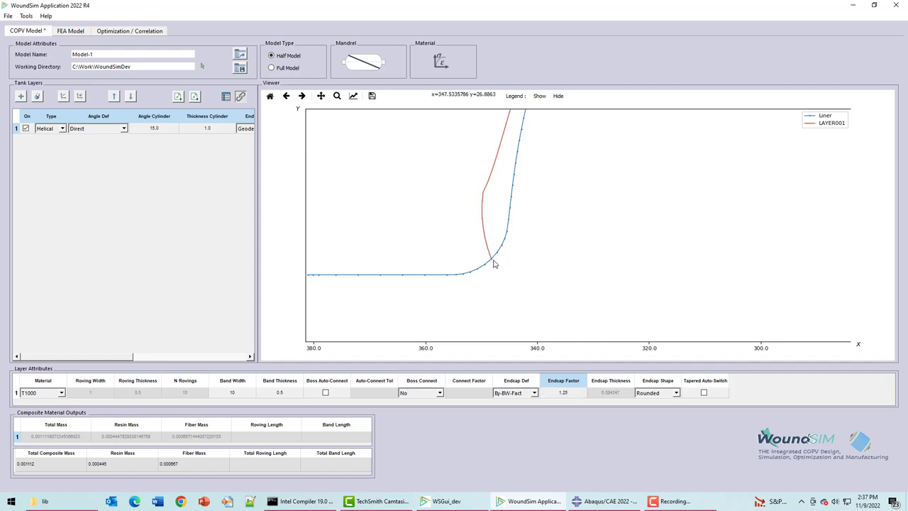
pyautogui.moveTo(489, 190)
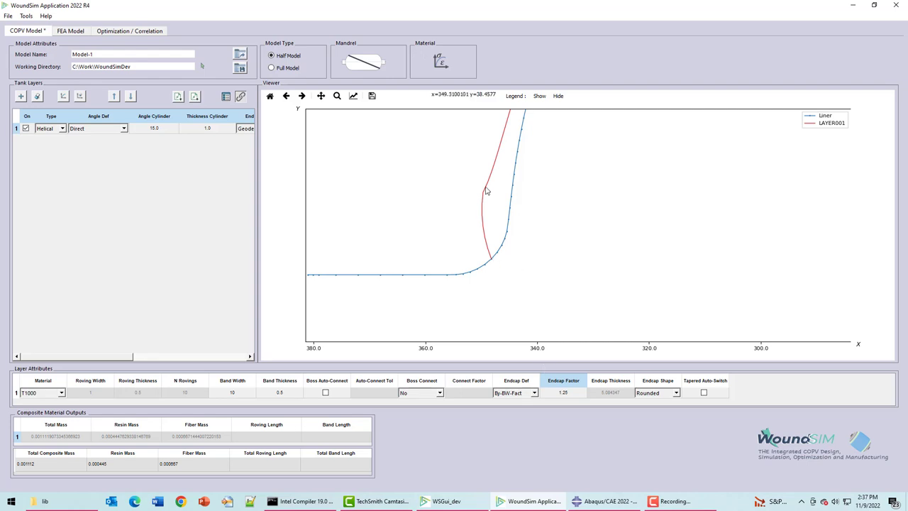
pyautogui.moveTo(490, 183)
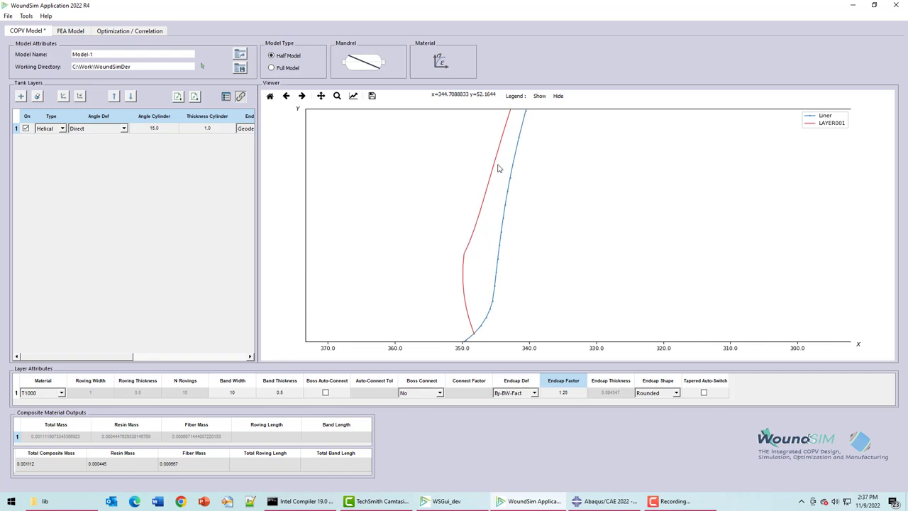
pyautogui.moveTo(477, 251)
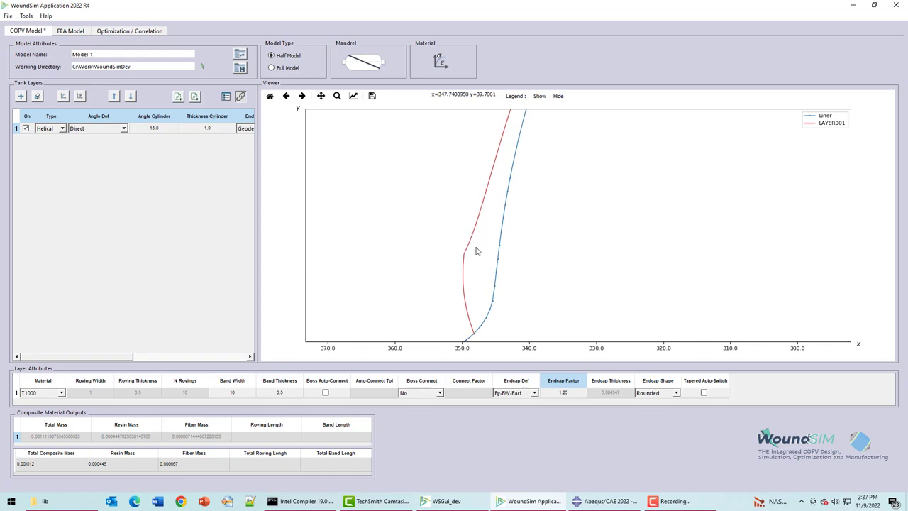
pyautogui.moveTo(469, 315)
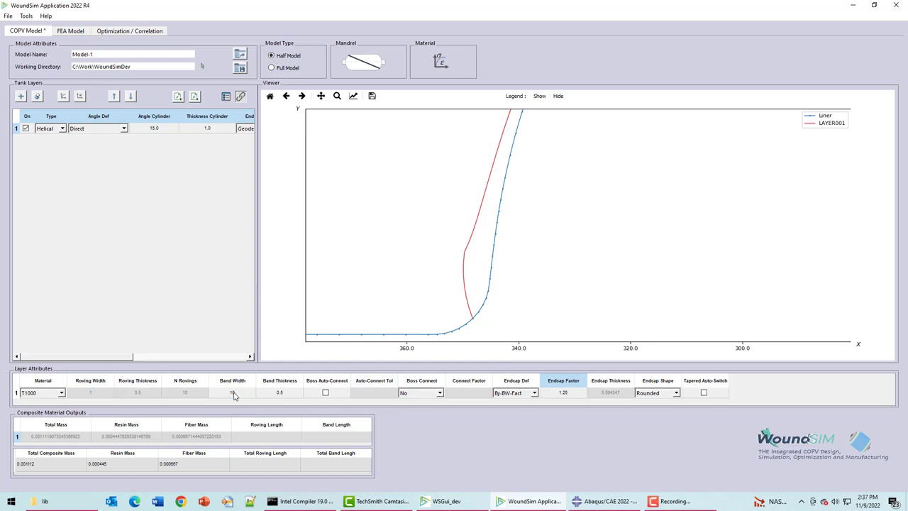
pyautogui.moveTo(471, 325)
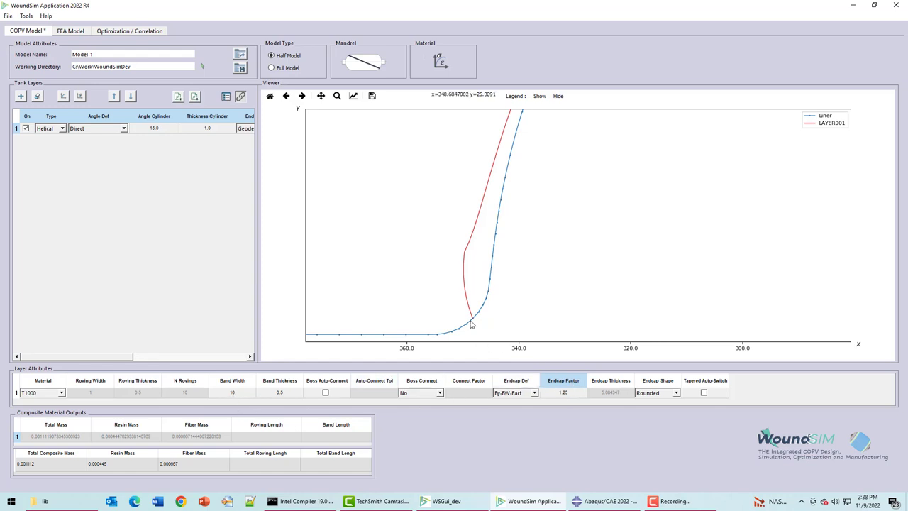
pyautogui.moveTo(483, 310)
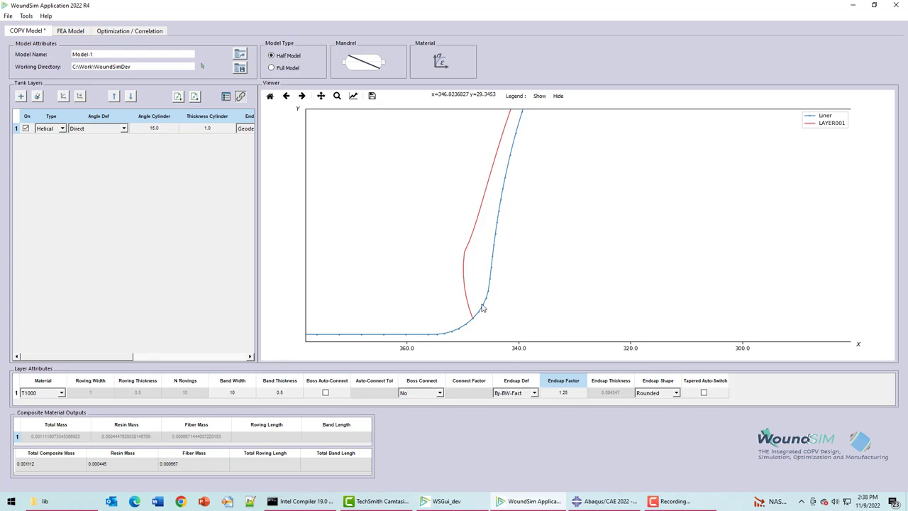
pyautogui.moveTo(494, 260)
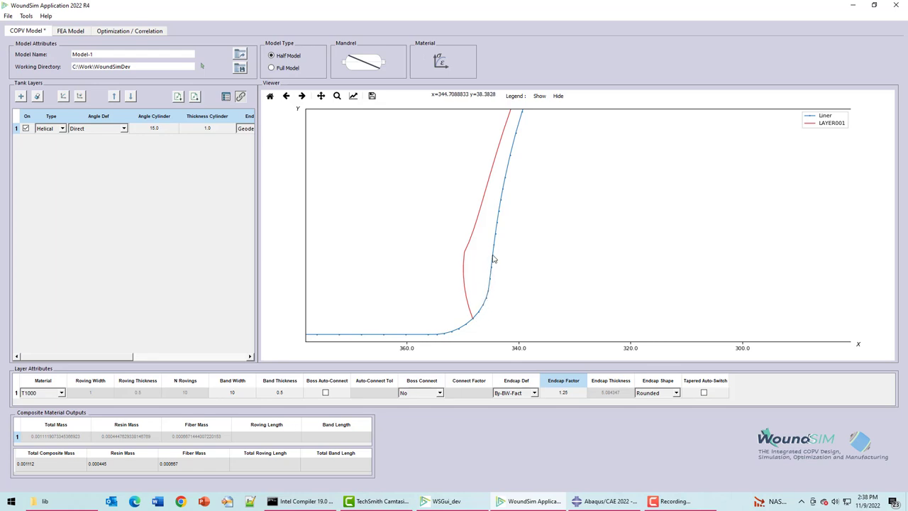
pyautogui.moveTo(462, 254)
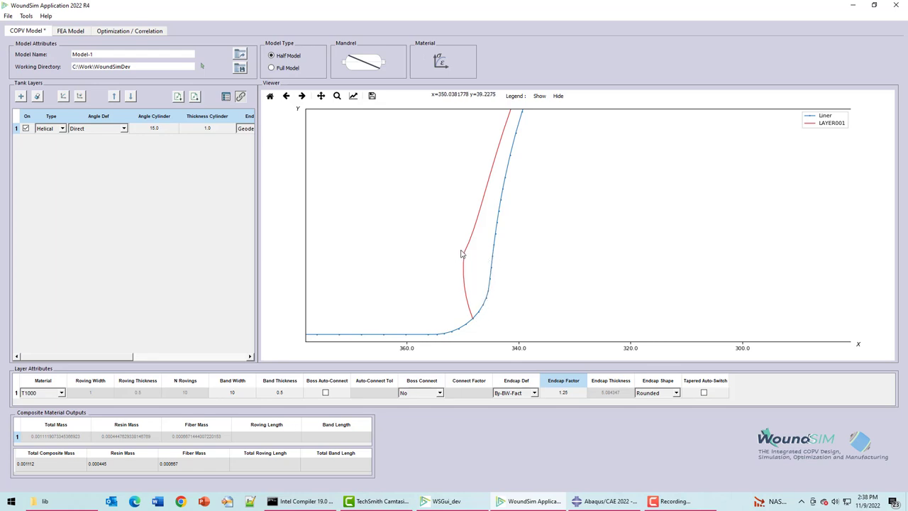
pyautogui.moveTo(575, 406)
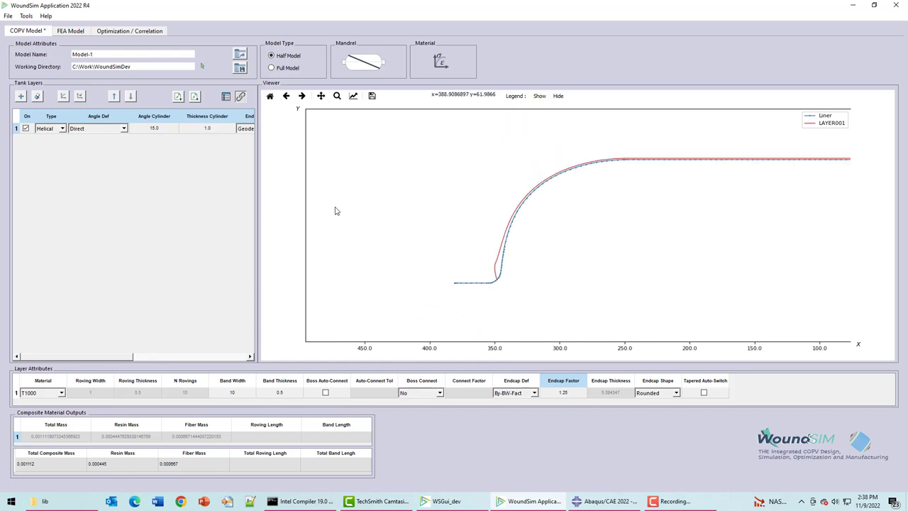
pyautogui.moveTo(113, 362)
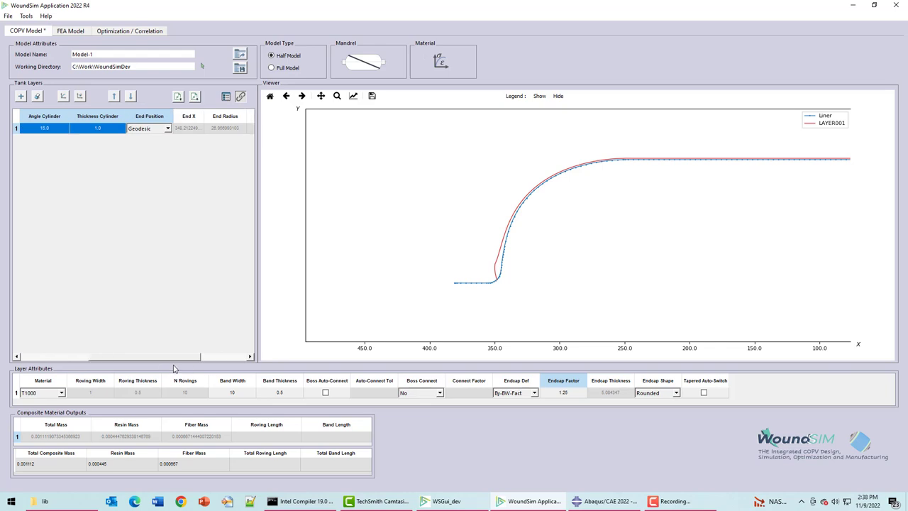
# Add a hoop layer 2 at 90 degrees ending at X 270 and set its endcap factor to 0.75.
pyautogui.click(19, 96)
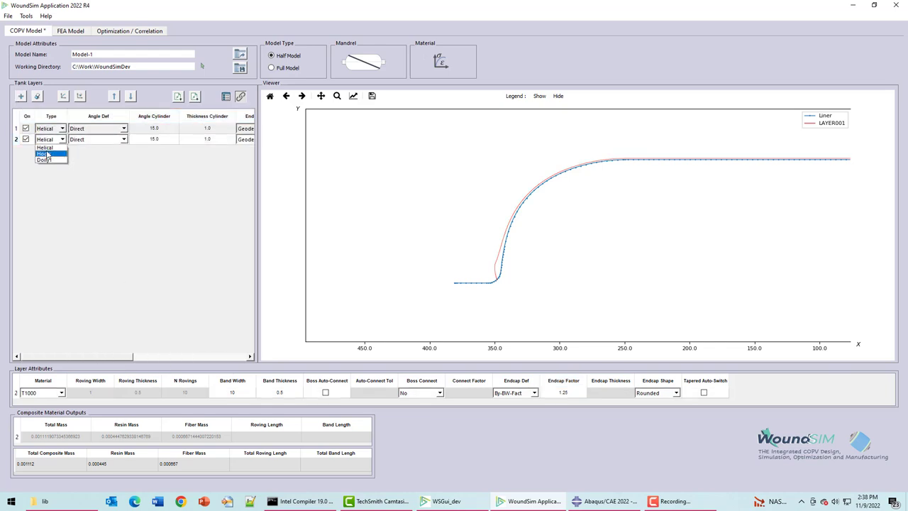
pyautogui.click(45, 154)
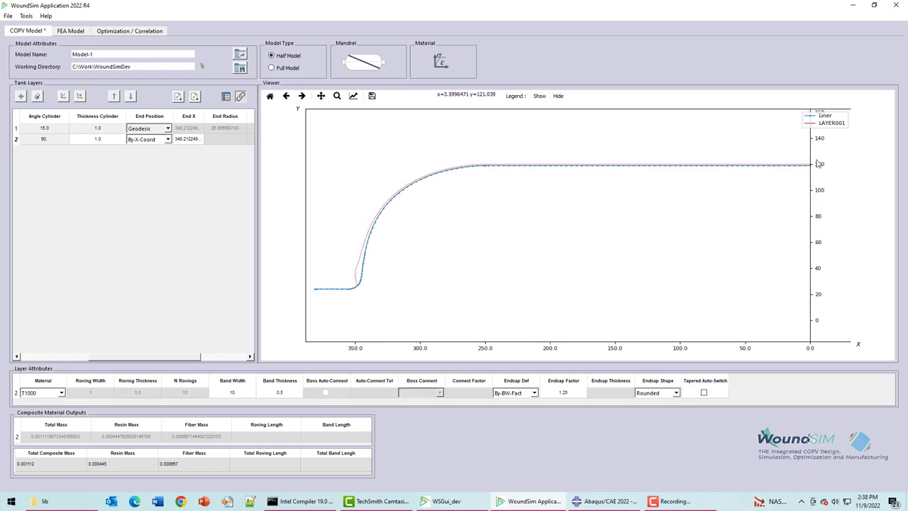
pyautogui.moveTo(815, 165)
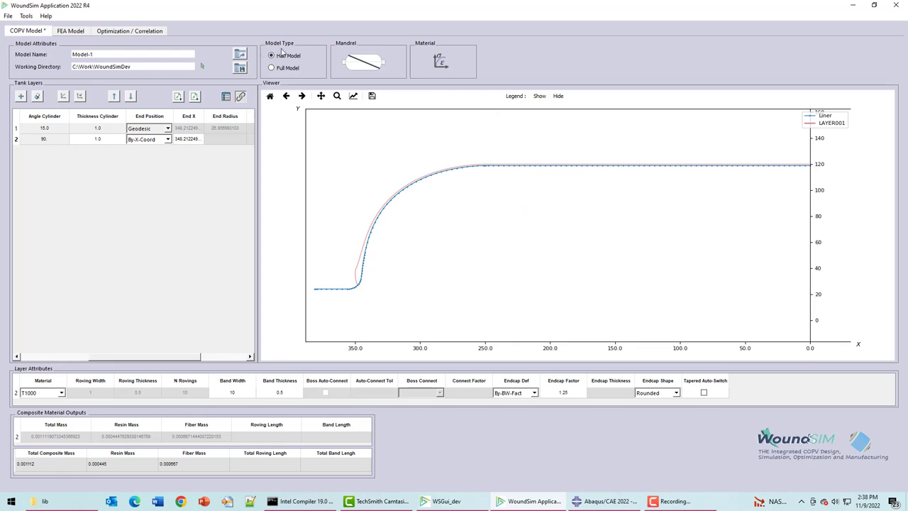
pyautogui.moveTo(477, 161)
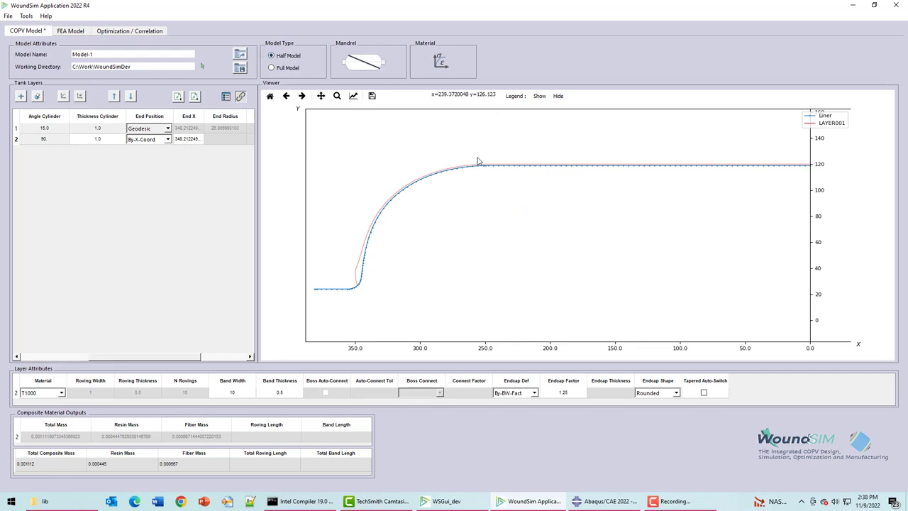
pyautogui.moveTo(451, 202)
pyautogui.write('270.')
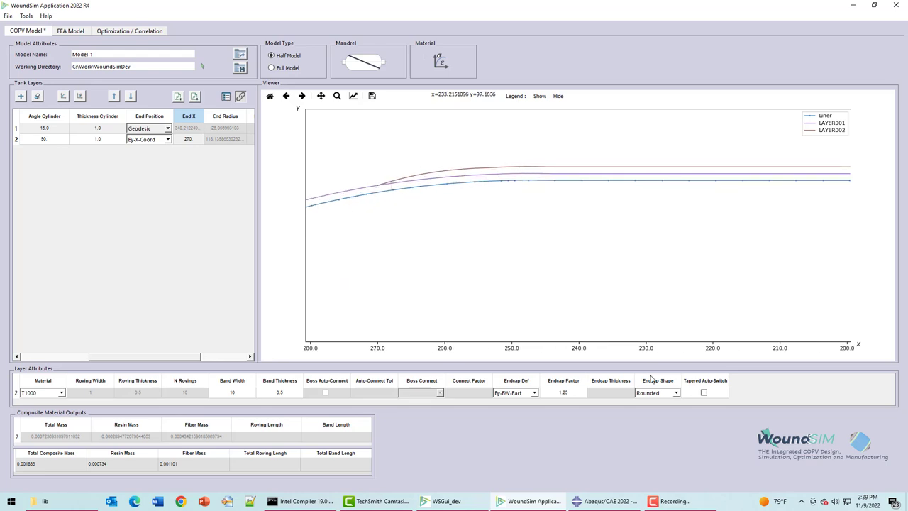
pyautogui.tripleClick(562, 392)
pyautogui.write('0.75')
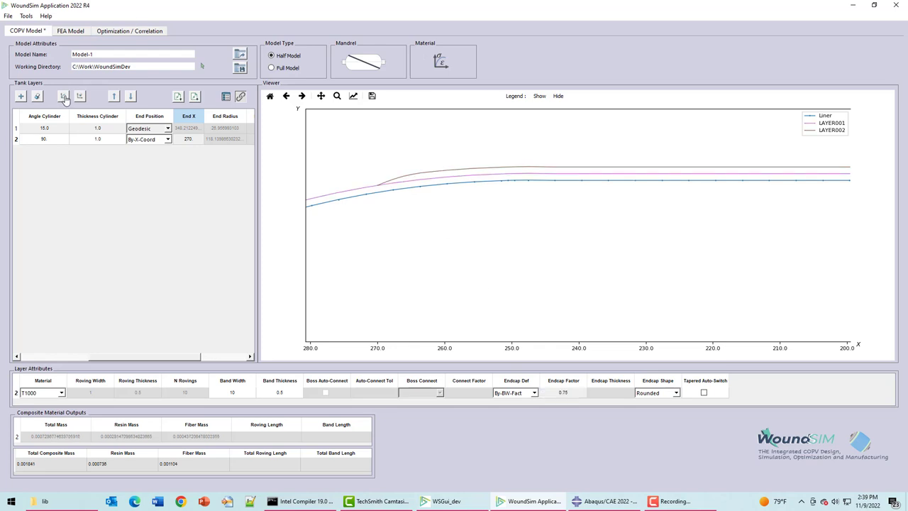
pyautogui.moveTo(379, 188)
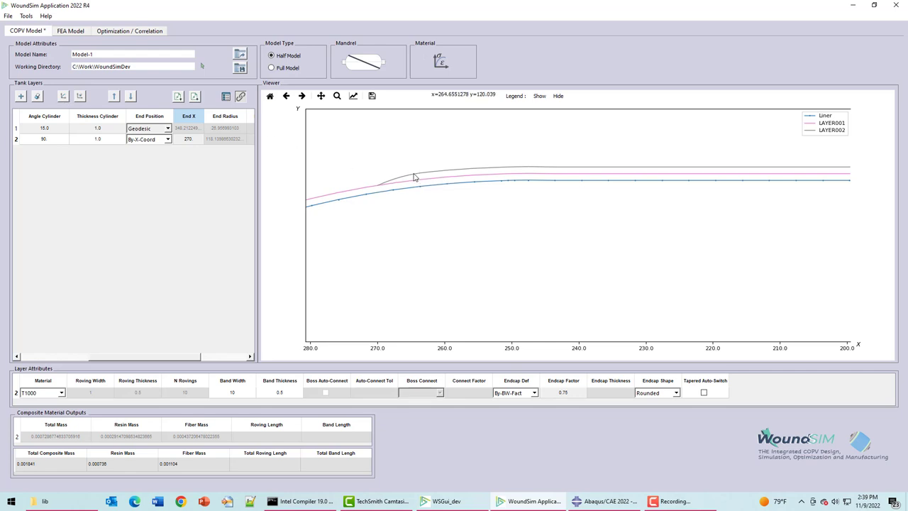
pyautogui.moveTo(419, 179)
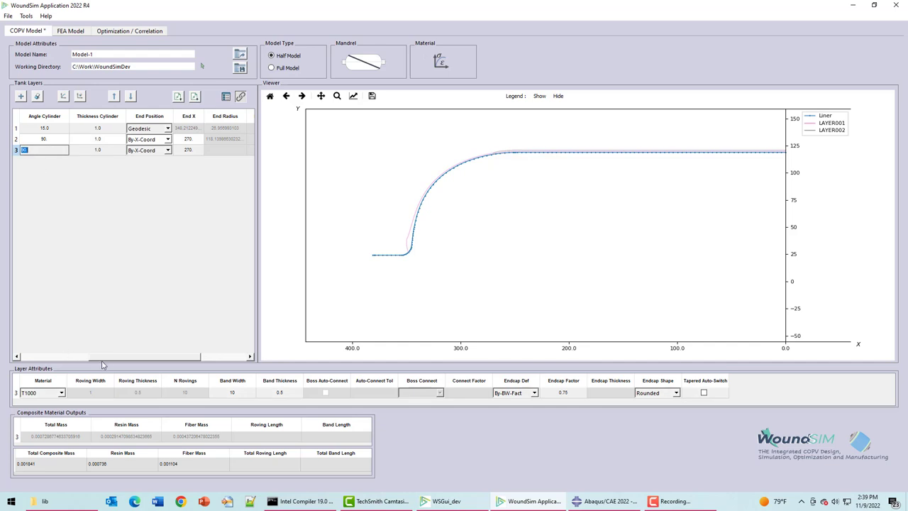
# Make layer 3 a 12-degree helical layer and set its endcap factor to 2.0.
pyautogui.click(51, 151)
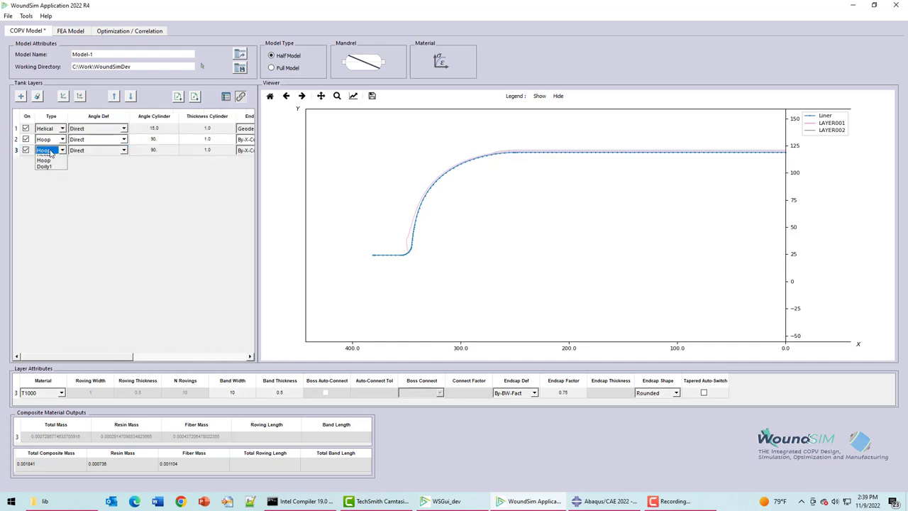
pyautogui.click(44, 151)
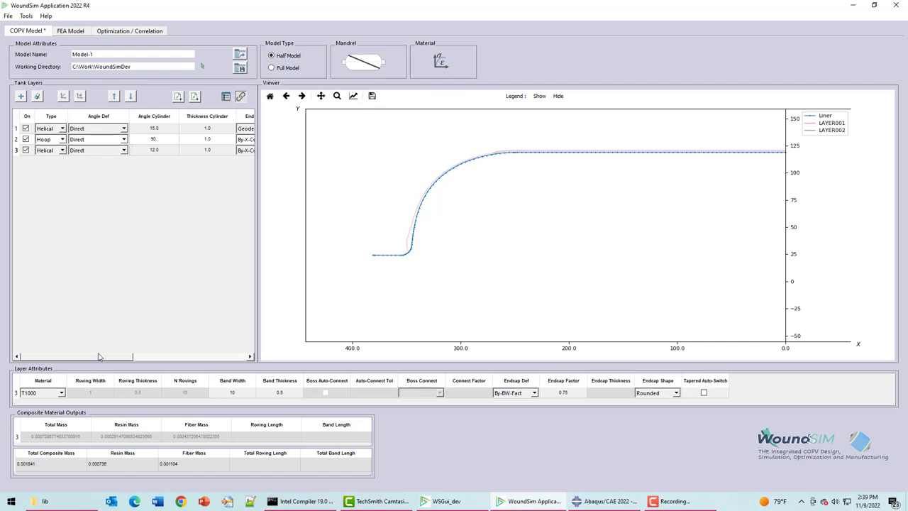
pyautogui.click(153, 151)
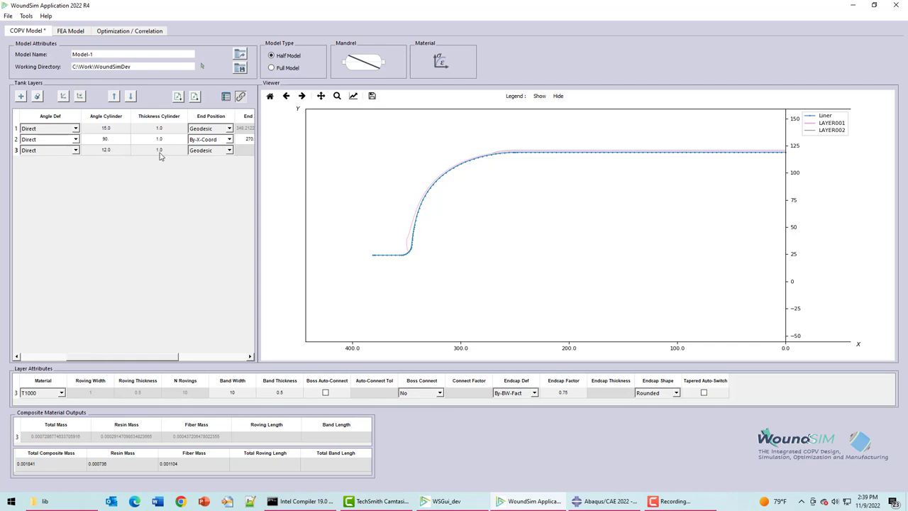
pyautogui.moveTo(221, 155)
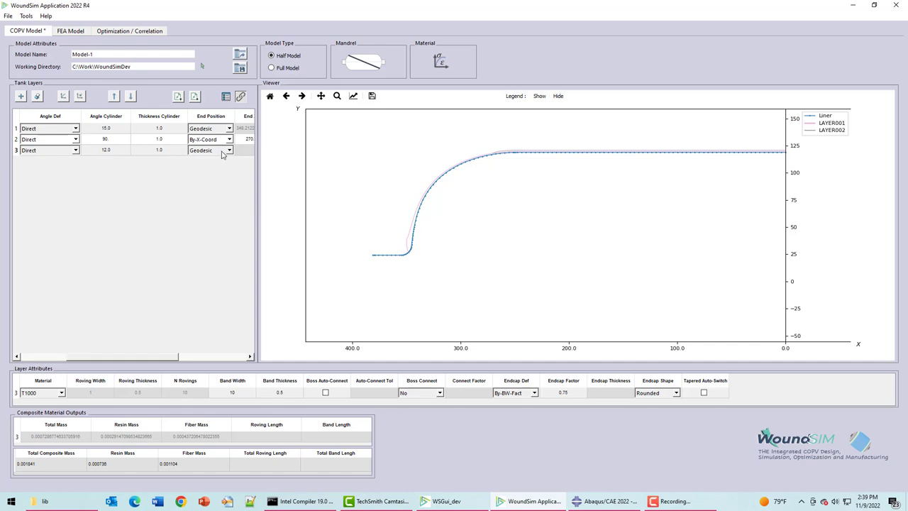
pyautogui.moveTo(162, 155)
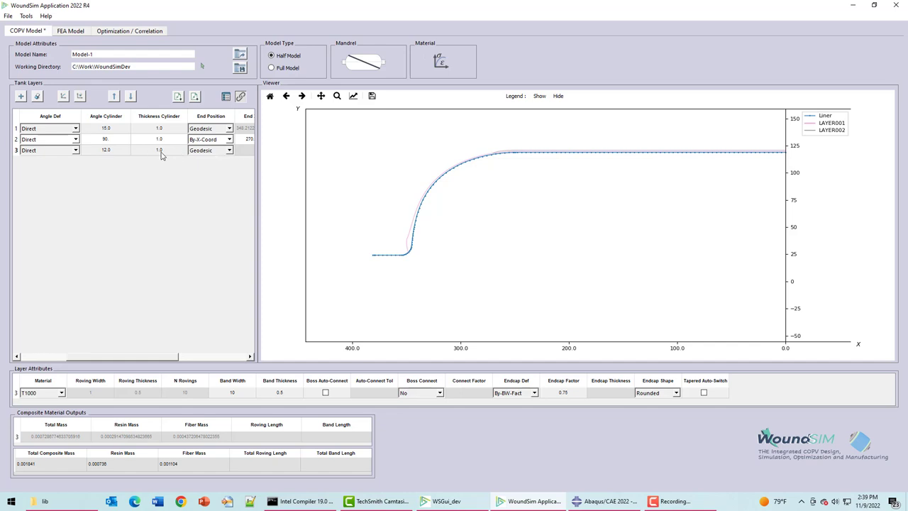
pyautogui.tripleClick(564, 391)
pyautogui.write('1.5')
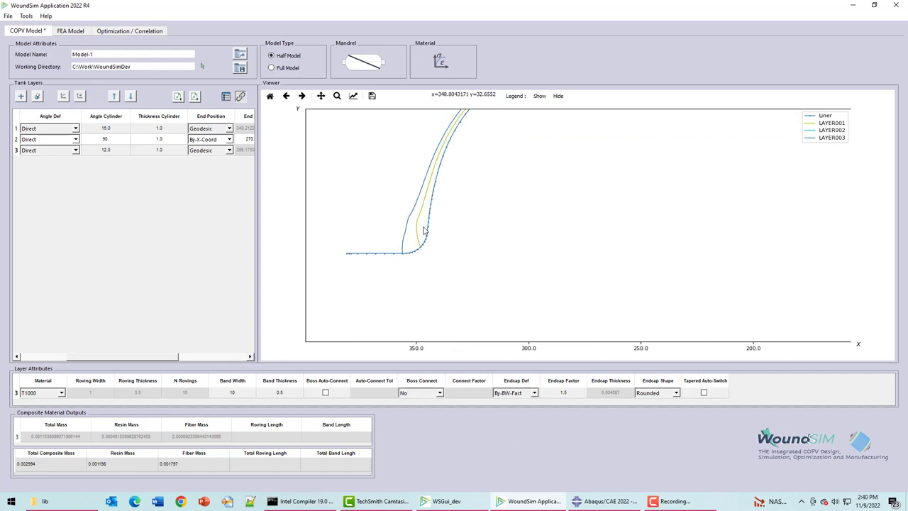
pyautogui.moveTo(403, 257)
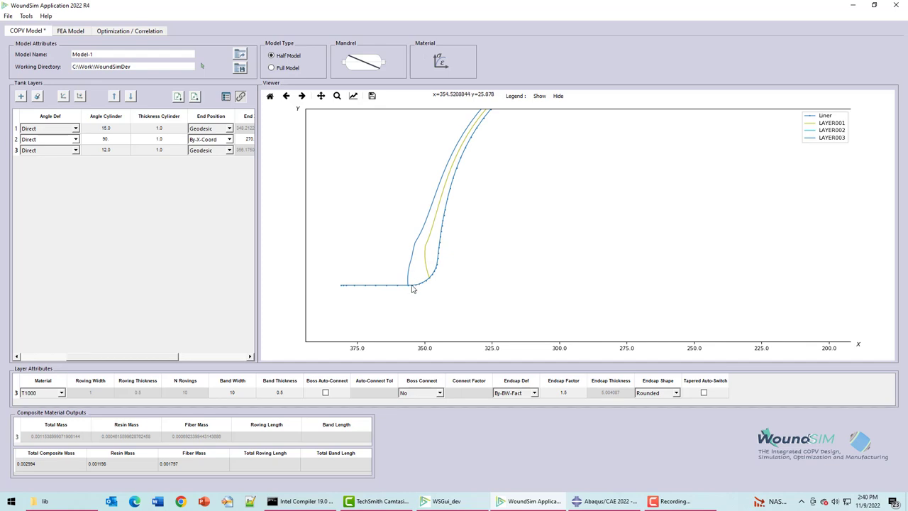
pyautogui.moveTo(415, 287)
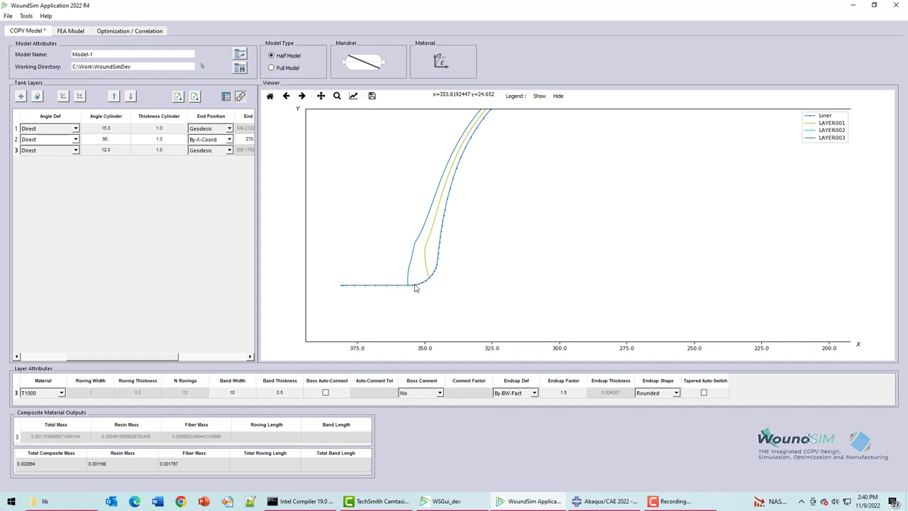
pyautogui.moveTo(414, 265)
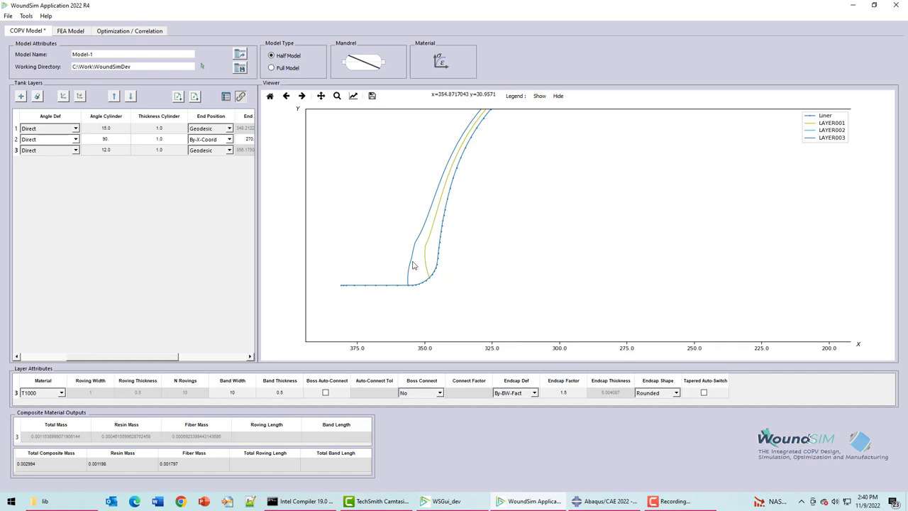
pyautogui.moveTo(562, 396)
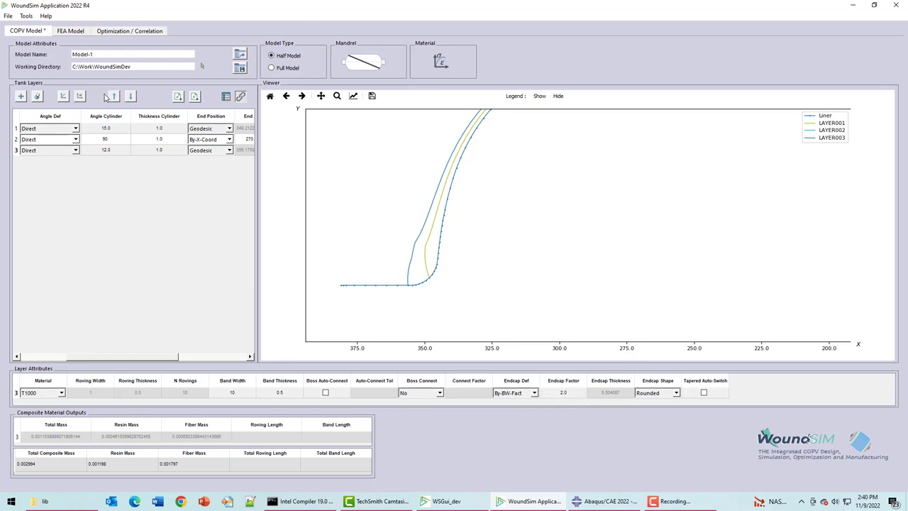
# Recompute the profiles and change layer 3's endcap shape from Rounded to Straight.
pyautogui.click(80, 97)
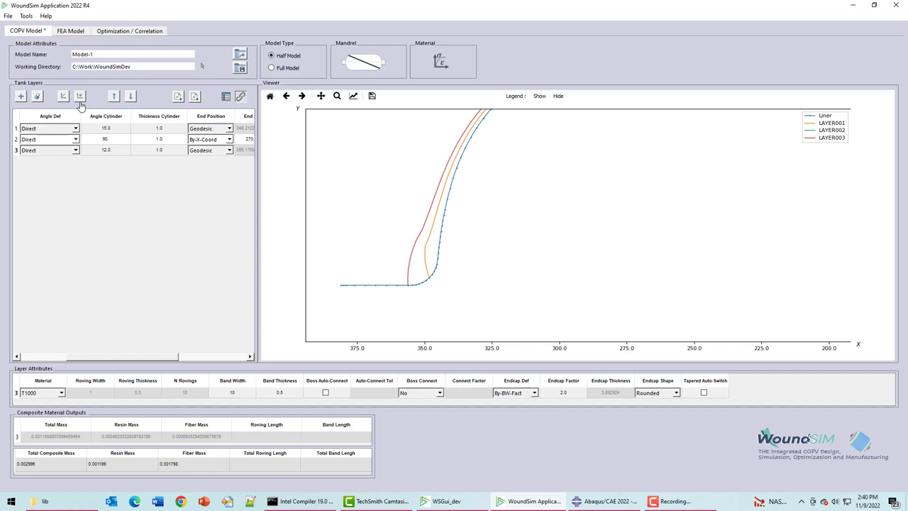
pyautogui.moveTo(664, 372)
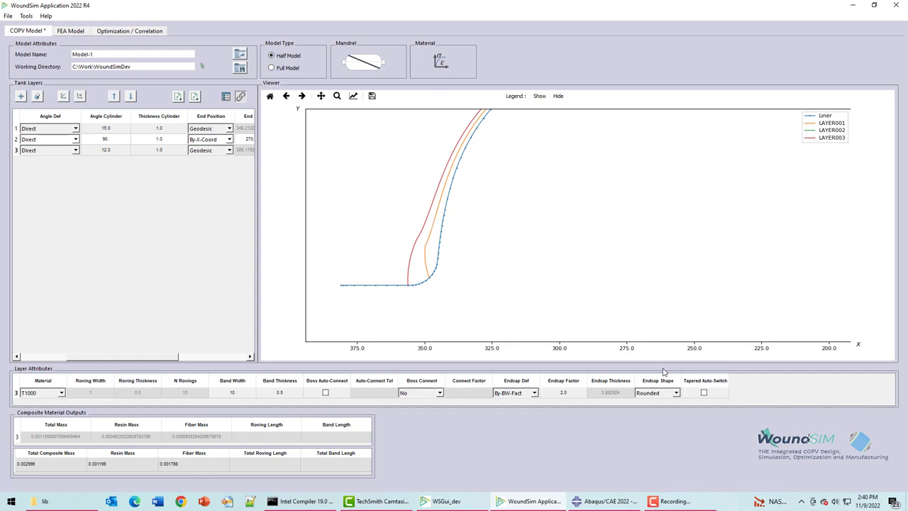
pyautogui.click(675, 392)
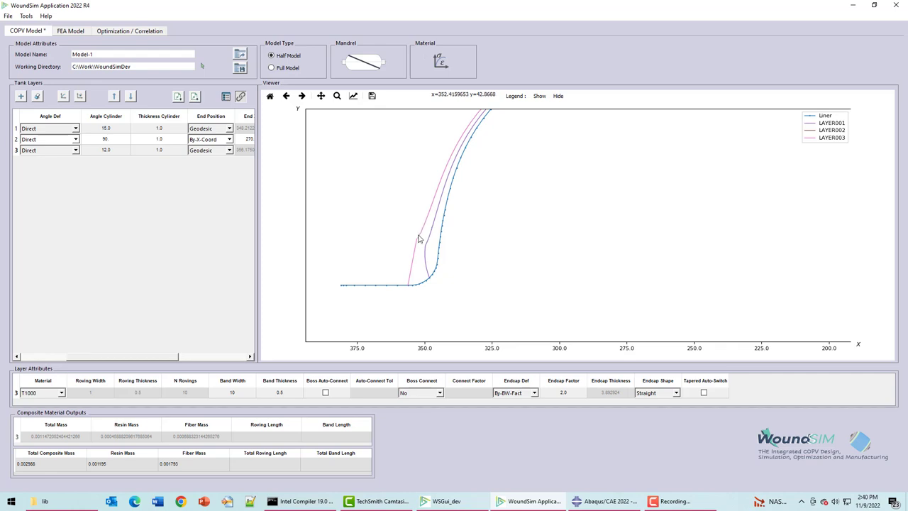
pyautogui.moveTo(605, 394)
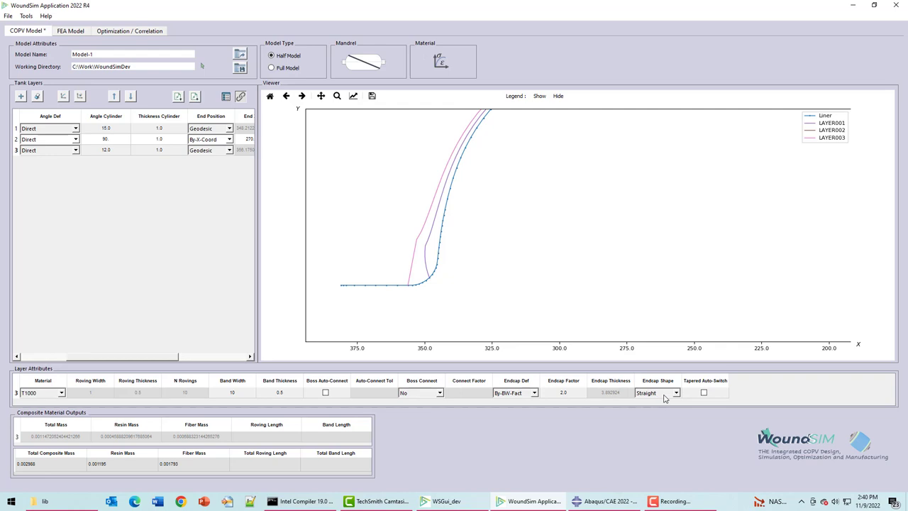
pyautogui.click(675, 392)
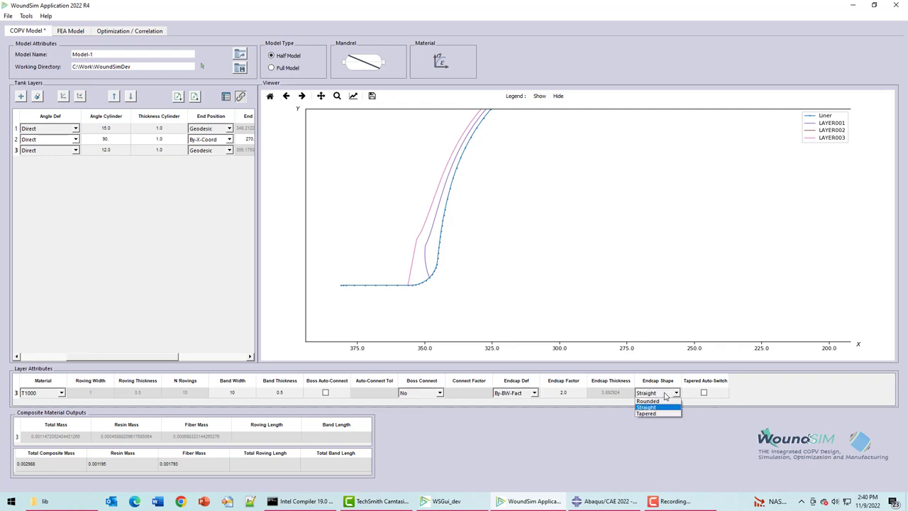
pyautogui.click(647, 407)
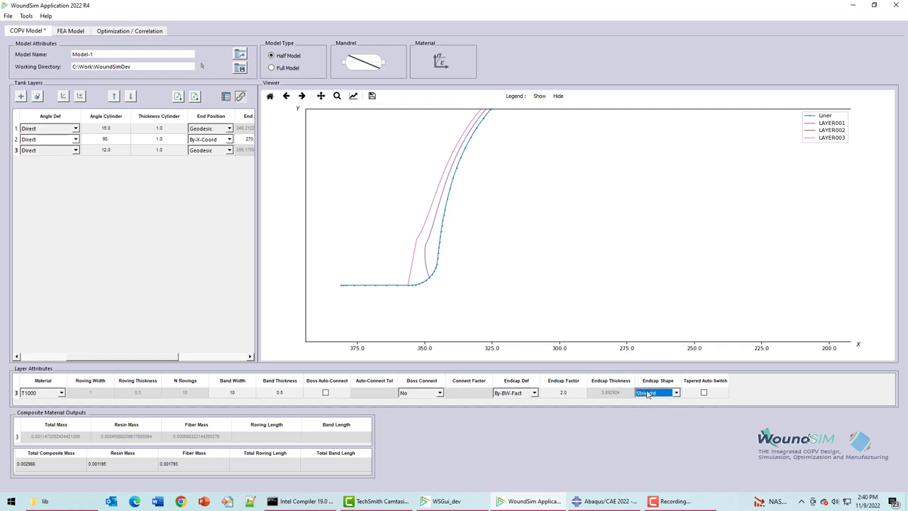
pyautogui.moveTo(651, 399)
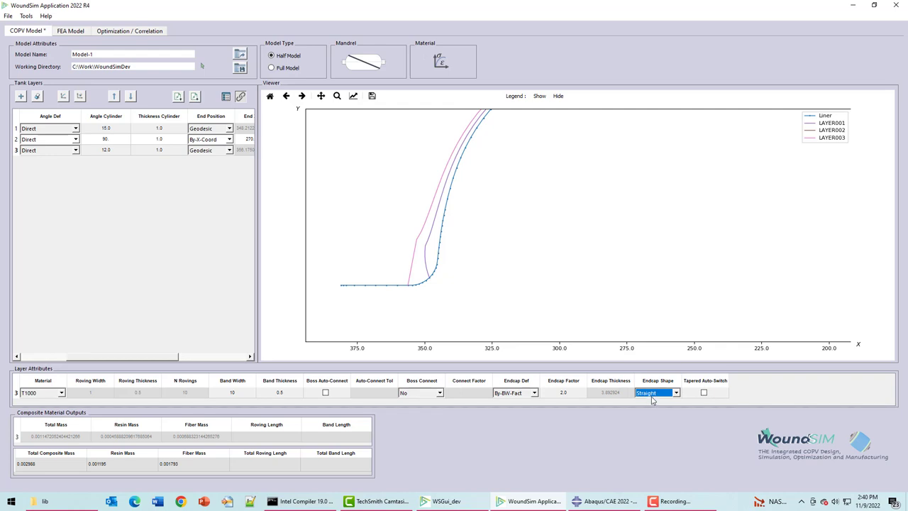
pyautogui.moveTo(662, 397)
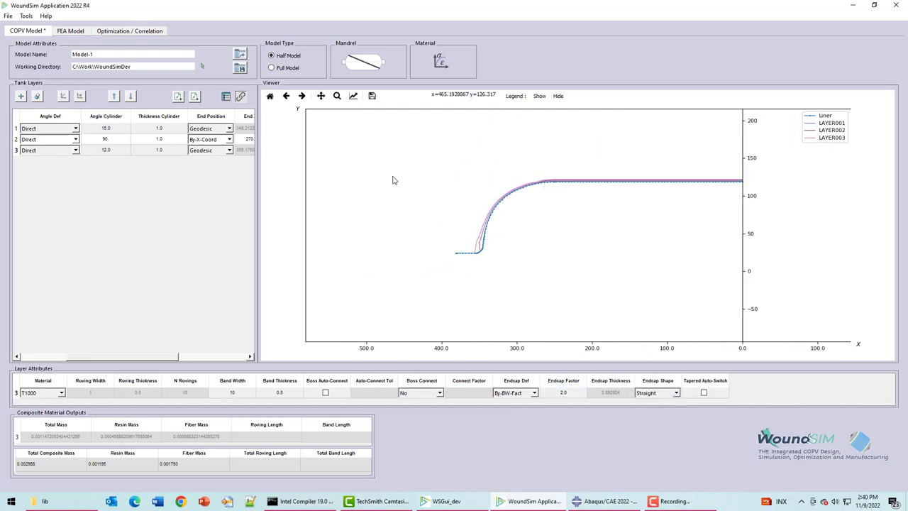
# Add a fourth layer after layer 3 with a Rounded endcap shape.
pyautogui.click(105, 150)
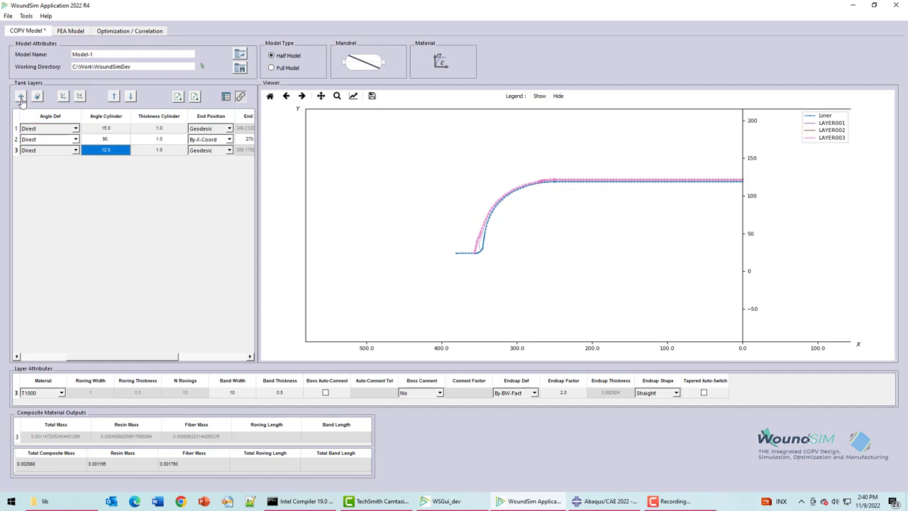
pyautogui.click(20, 97)
pyautogui.write('0.75')
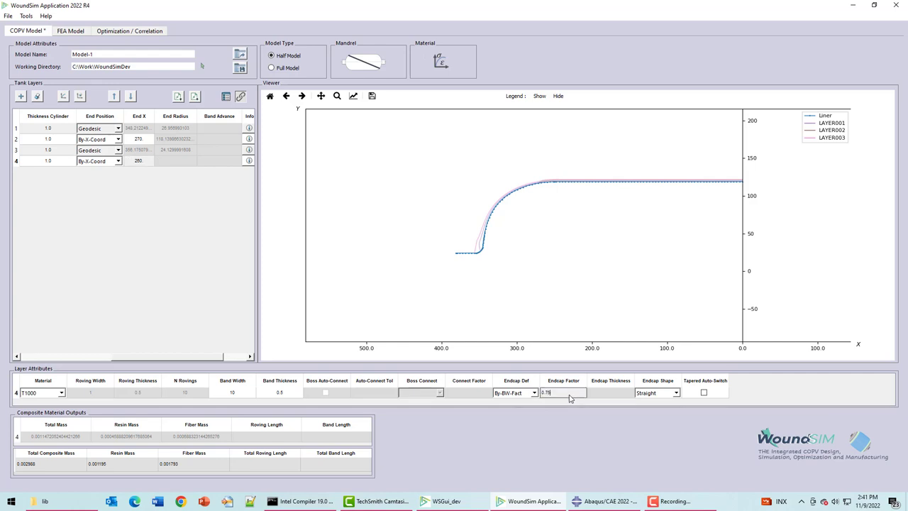
pyautogui.click(676, 392)
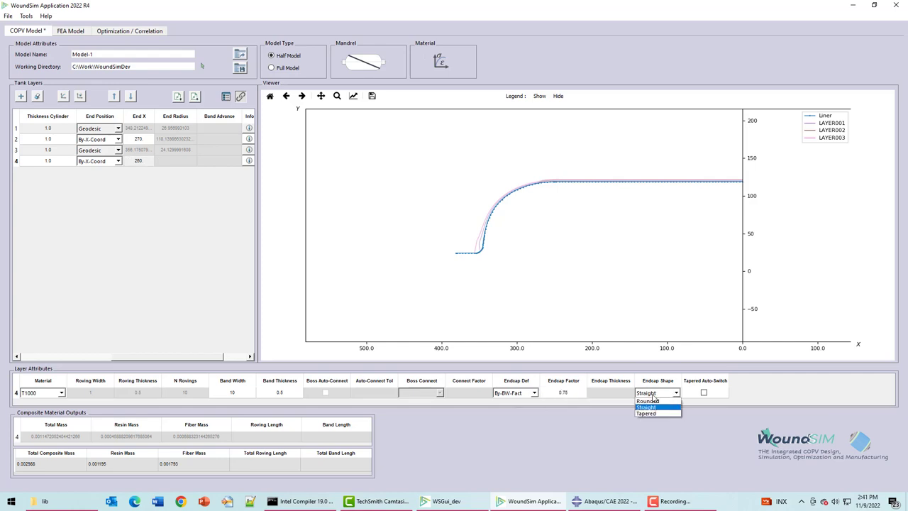
pyautogui.click(647, 400)
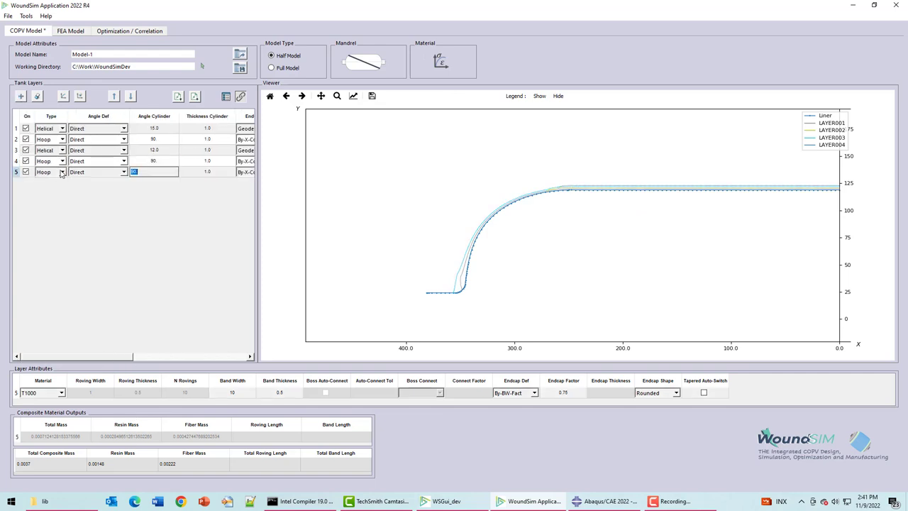
# Make layer 5 helical at 25 degrees with its end position set By-Radius.
pyautogui.click(46, 172)
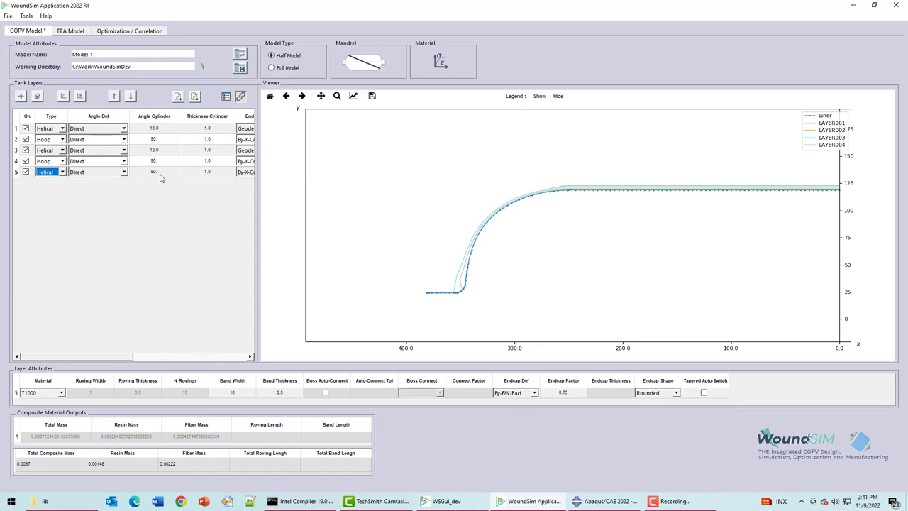
pyautogui.click(153, 172)
pyautogui.write('25')
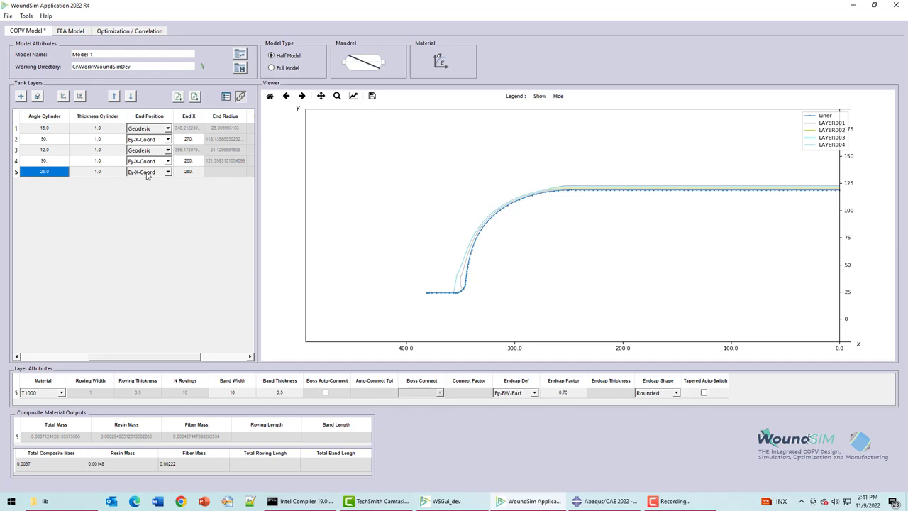
pyautogui.click(168, 171)
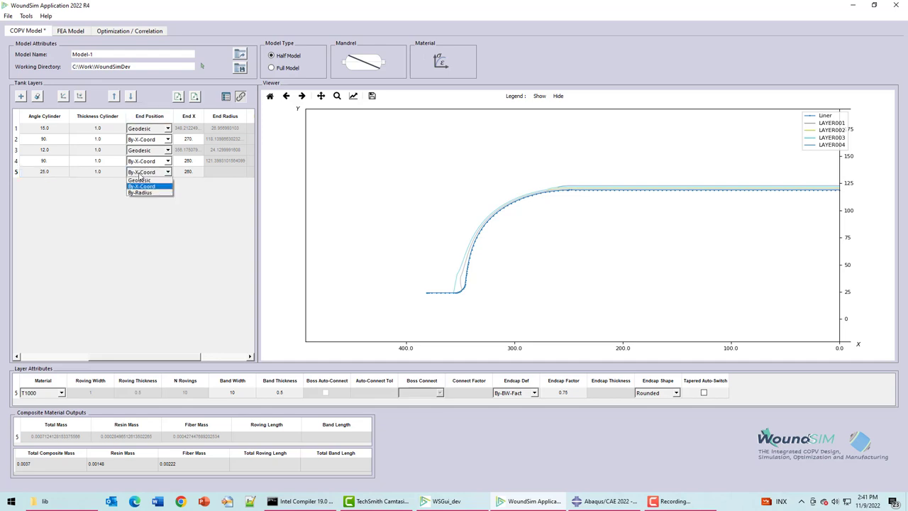
pyautogui.moveTo(142, 193)
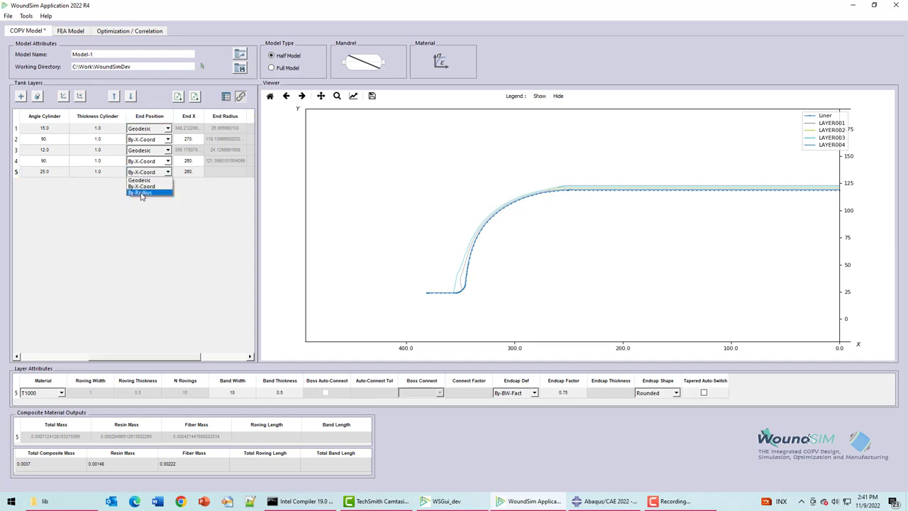
pyautogui.click(140, 193)
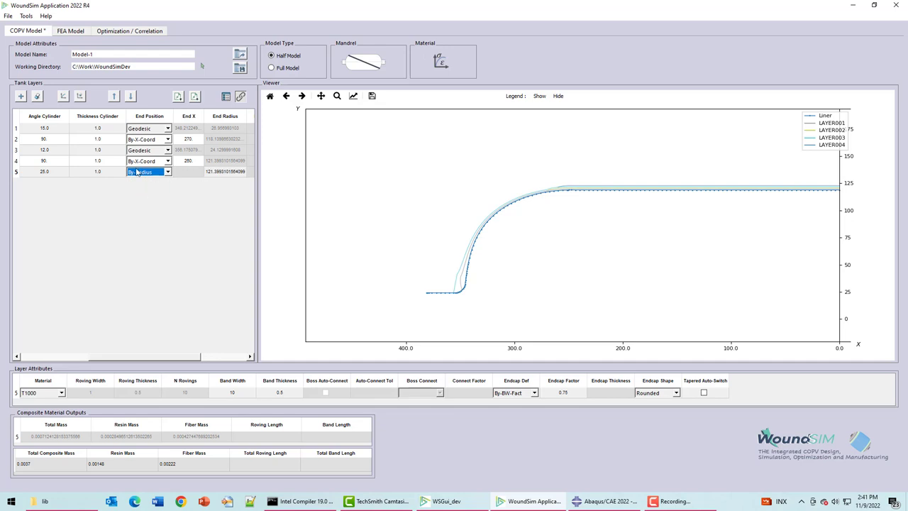
pyautogui.click(167, 172)
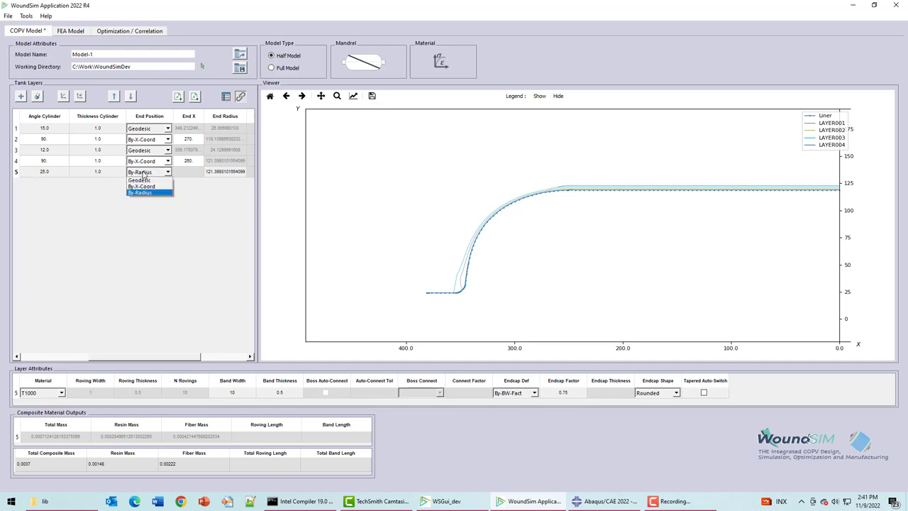
pyautogui.click(139, 193)
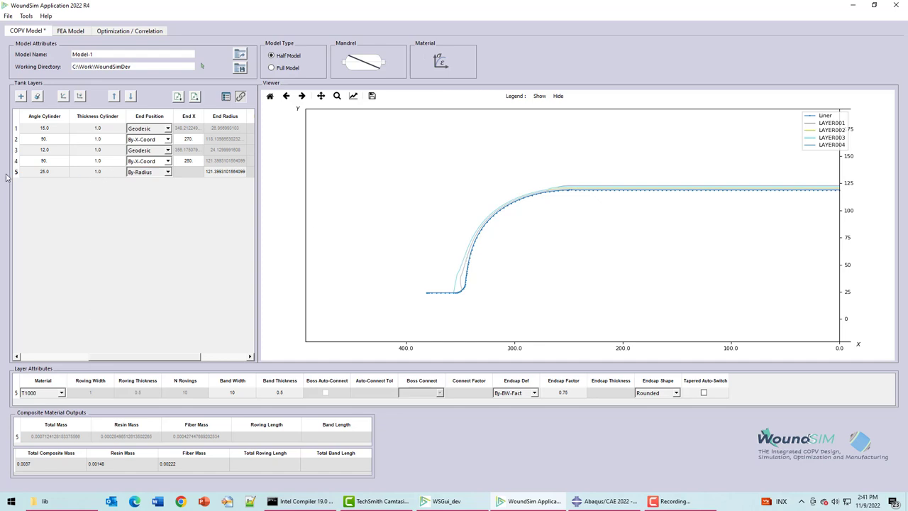
pyautogui.moveTo(461, 262)
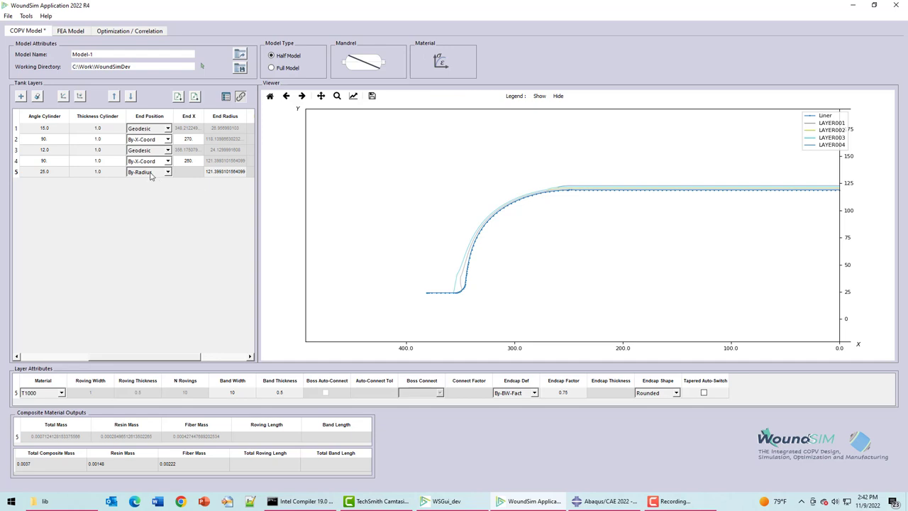
pyautogui.click(167, 171)
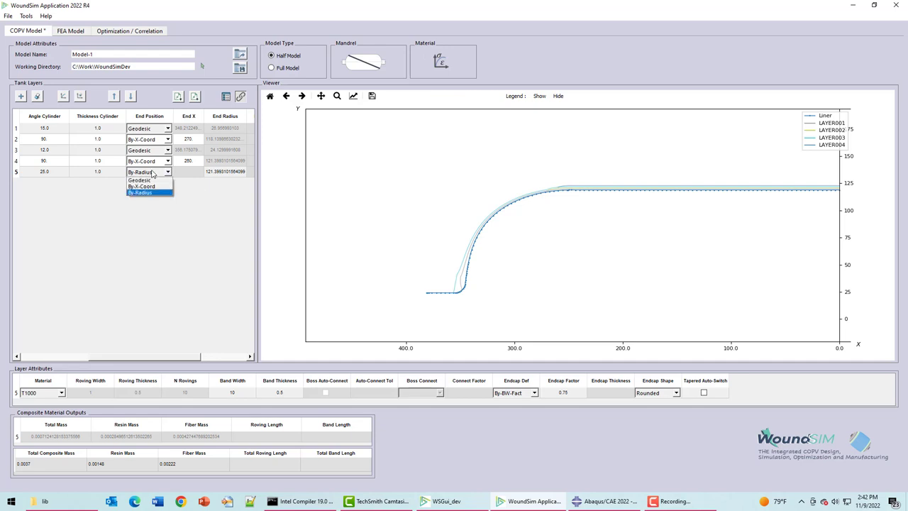
pyautogui.click(139, 193)
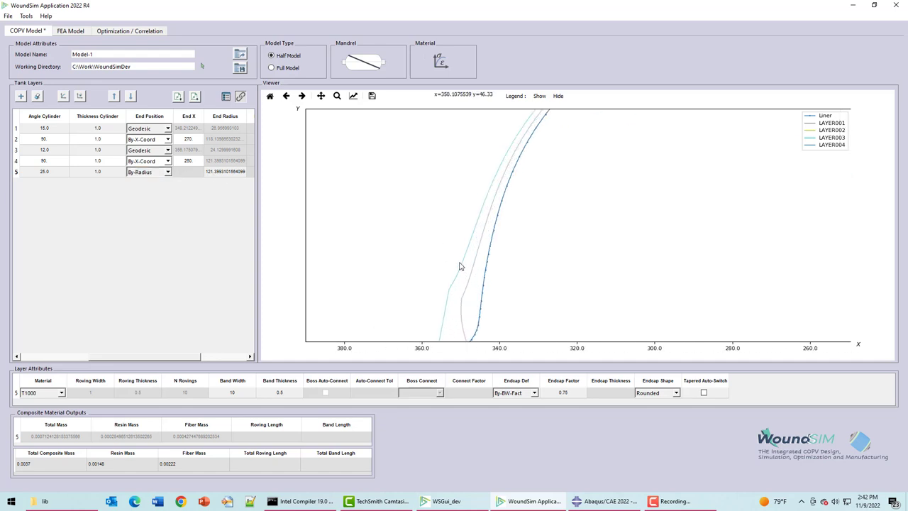
pyautogui.moveTo(460, 267)
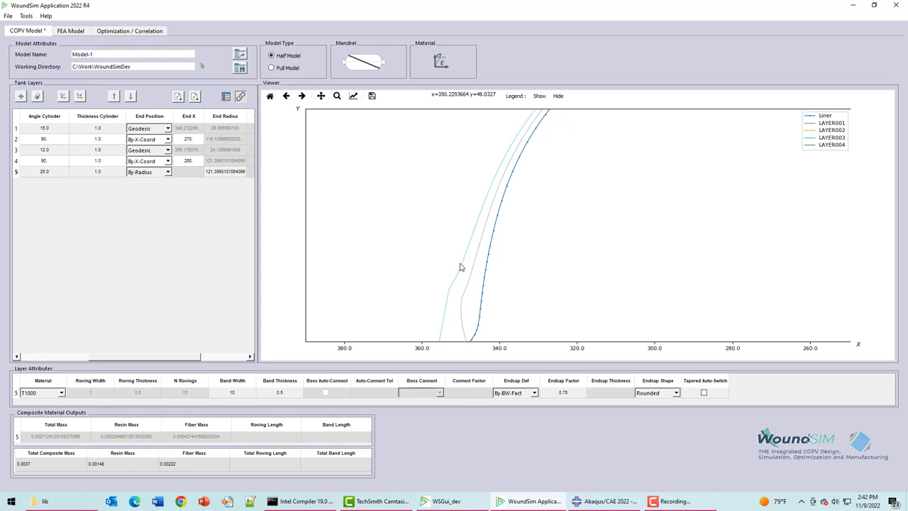
pyautogui.moveTo(451, 295)
pyautogui.write('41')
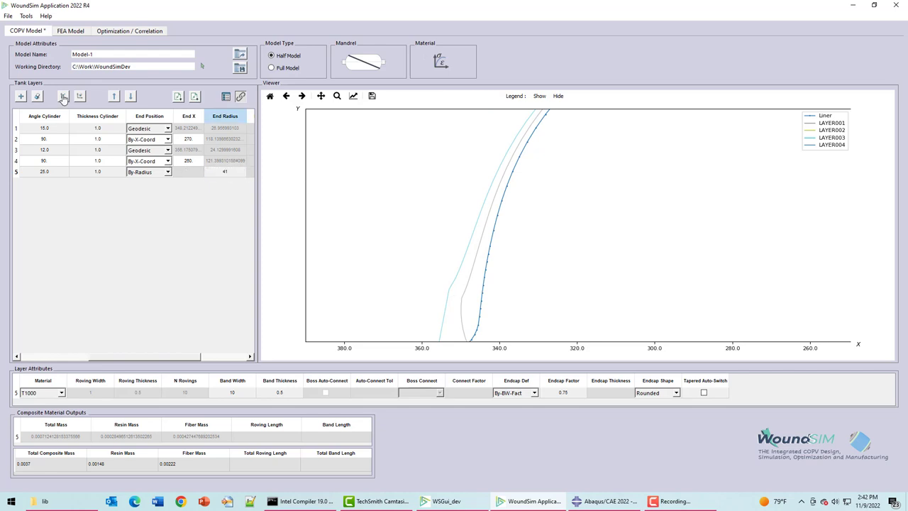
# Set layer 5's endcap factor to 1.25, replot LAYER005 and reset the view to the whole profile.
pyautogui.click(62, 96)
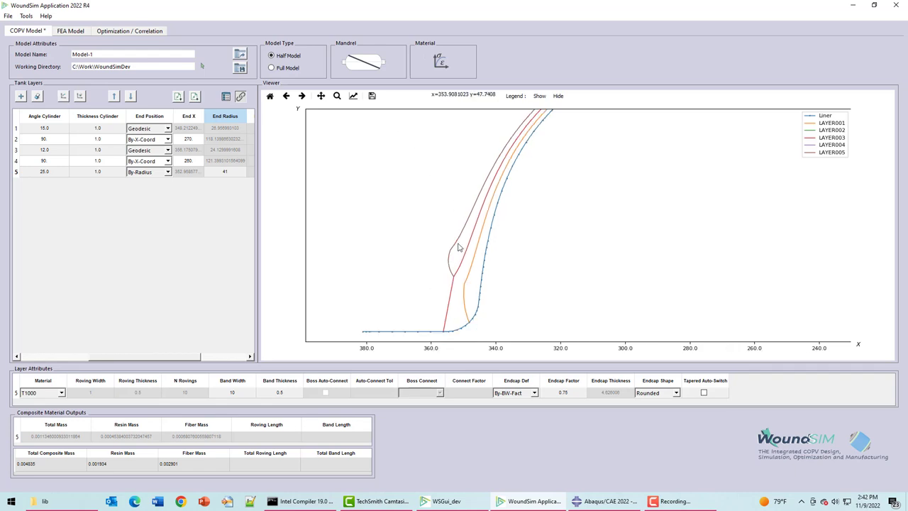
pyautogui.tripleClick(562, 391)
pyautogui.write('1.25')
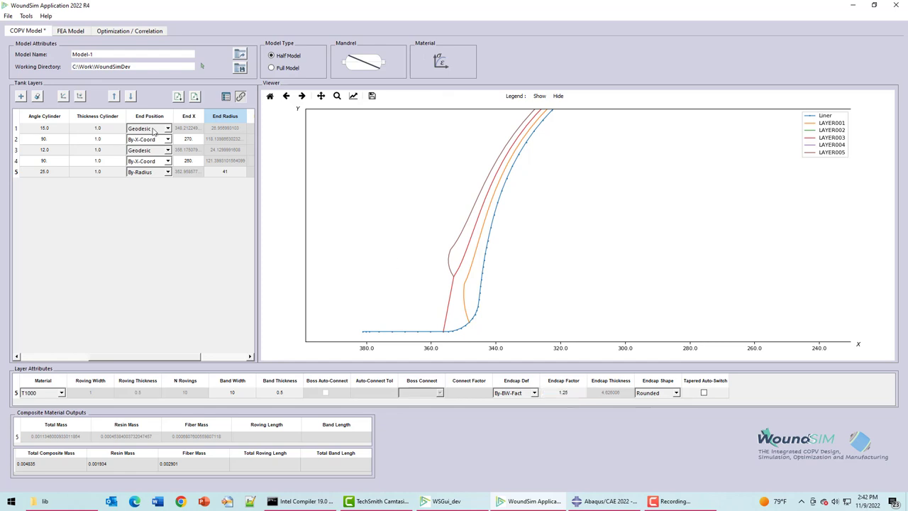
pyautogui.click(62, 97)
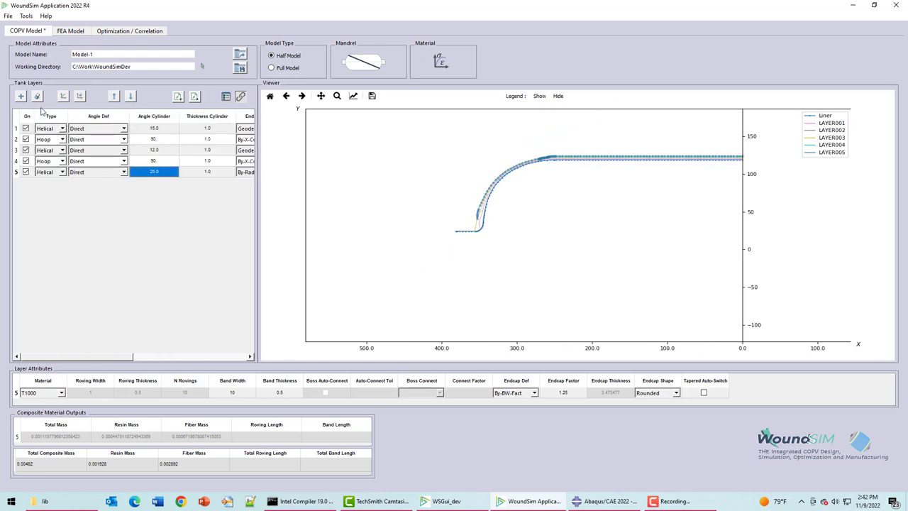
# Add layer 6 at 90 degrees ending By-X-Coord at X 200.
pyautogui.click(20, 97)
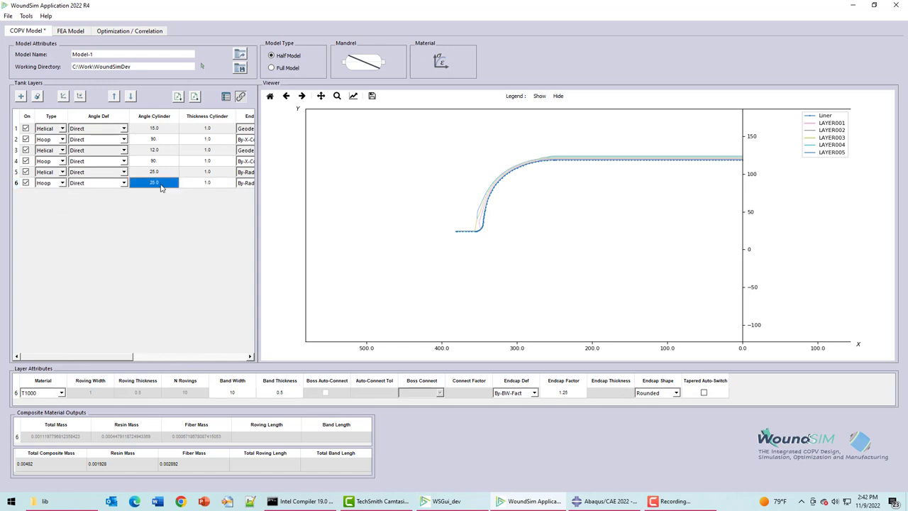
pyautogui.write('90')
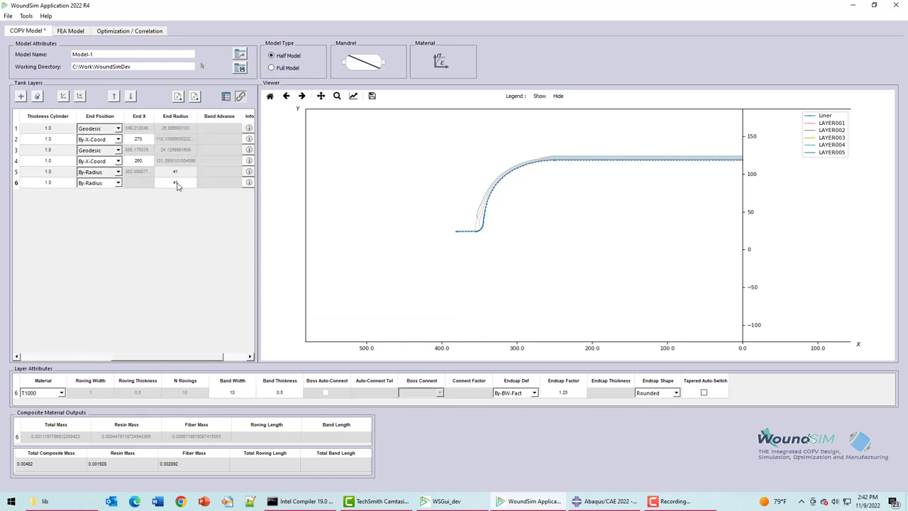
pyautogui.click(118, 183)
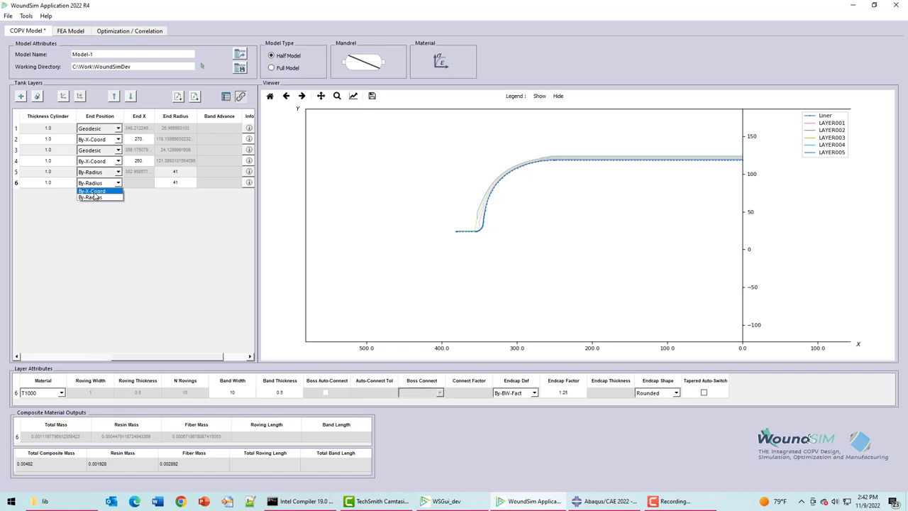
pyautogui.click(91, 190)
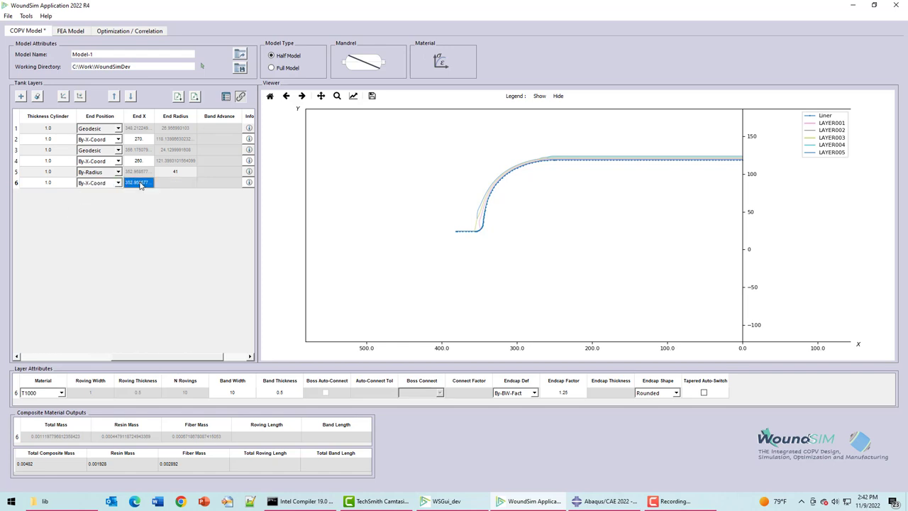
pyautogui.write('200')
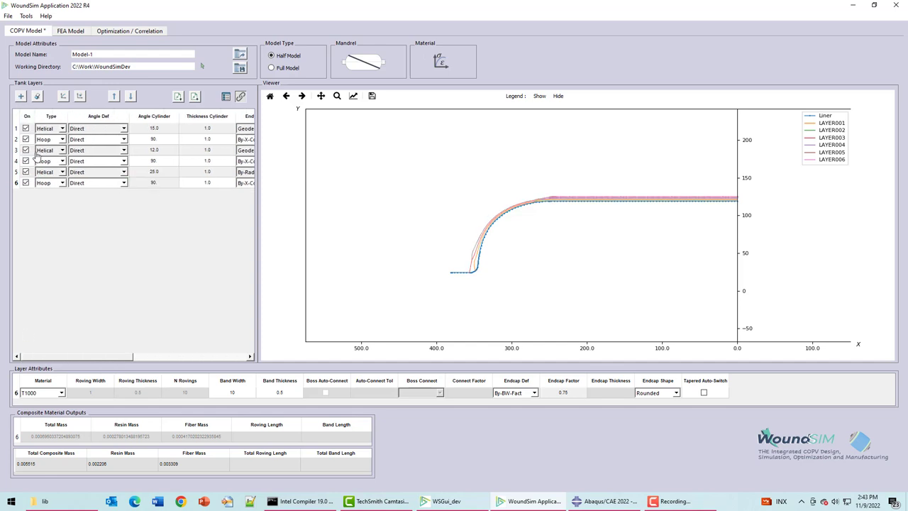
# Add layer 7 at 12.5 degrees with its end position set By-X-Coord.
pyautogui.click(61, 193)
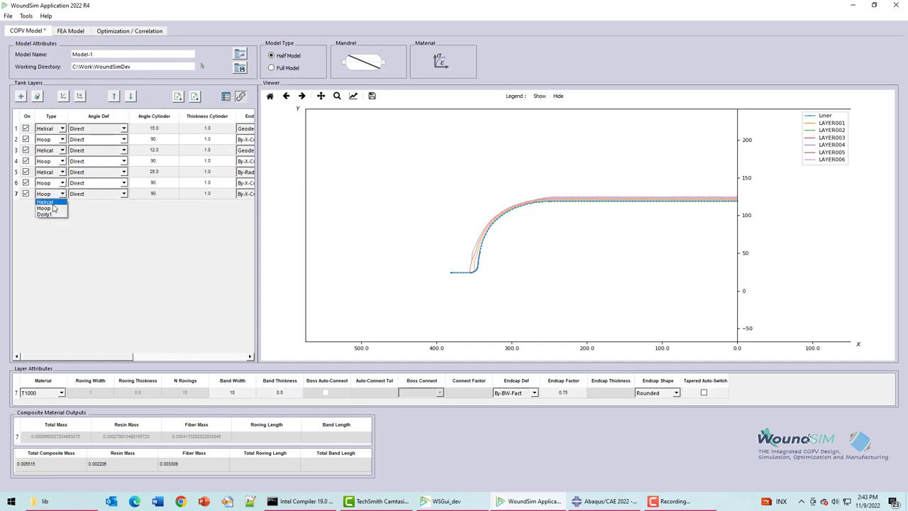
pyautogui.click(45, 201)
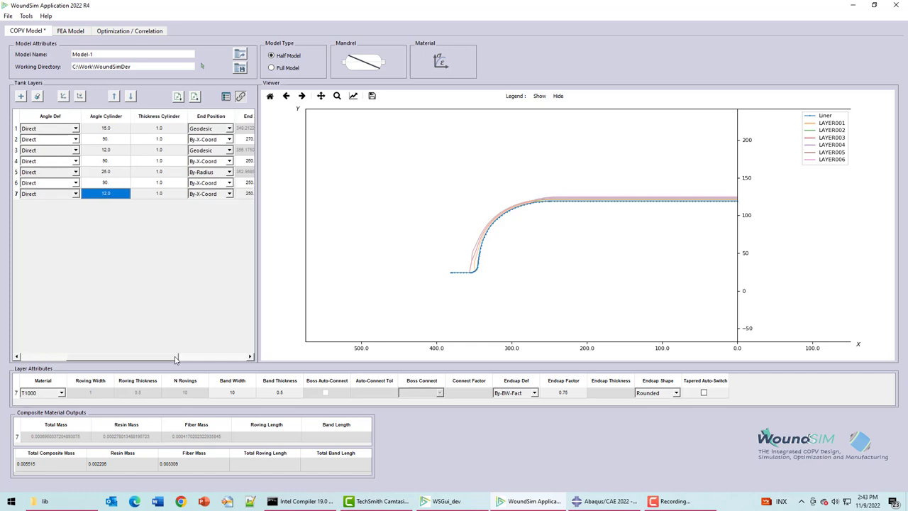
pyautogui.click(229, 193)
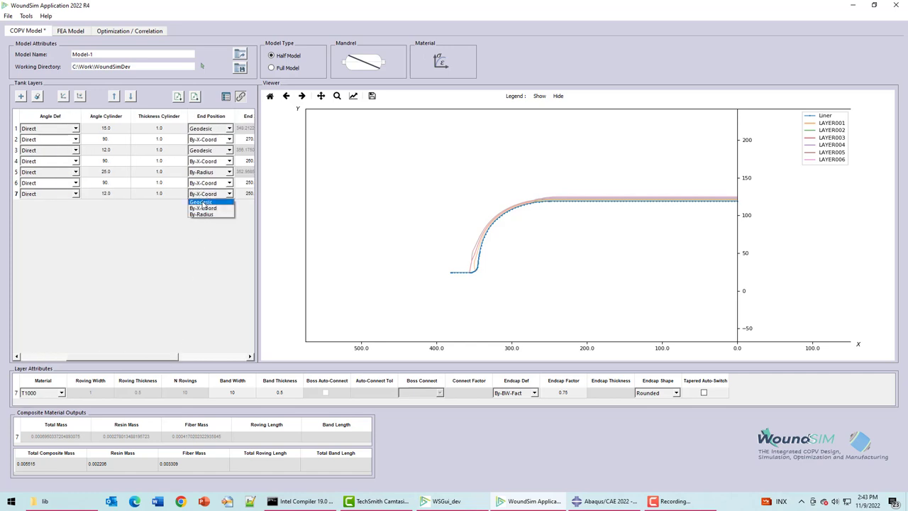
pyautogui.click(201, 193)
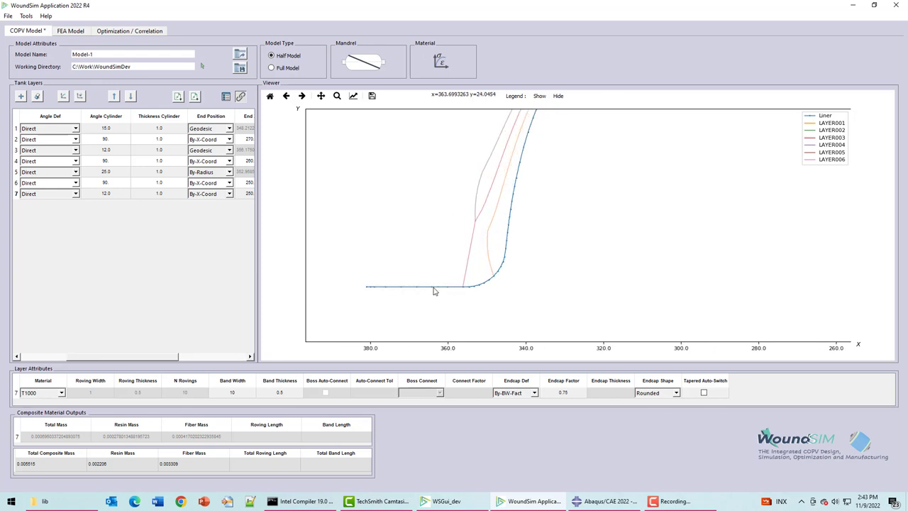
pyautogui.moveTo(434, 291)
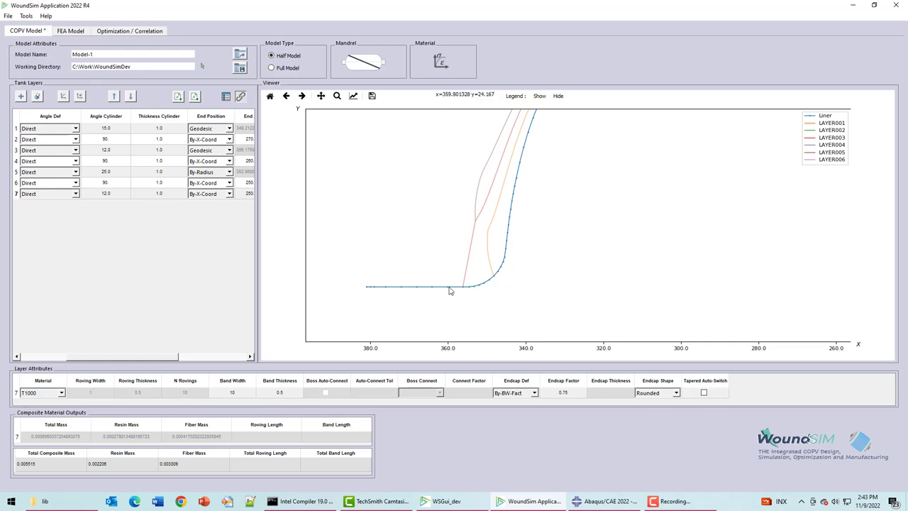
pyautogui.moveTo(434, 289)
pyautogui.write('364')
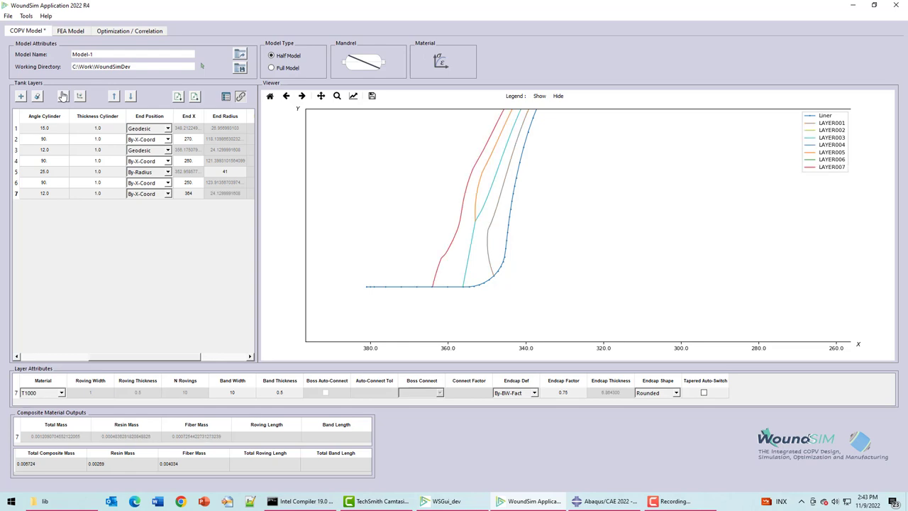
pyautogui.moveTo(474, 171)
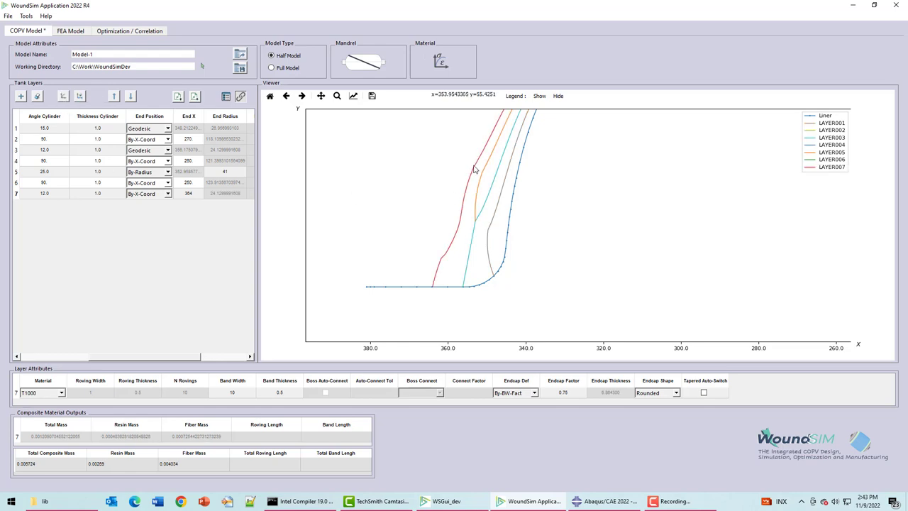
pyautogui.moveTo(469, 177)
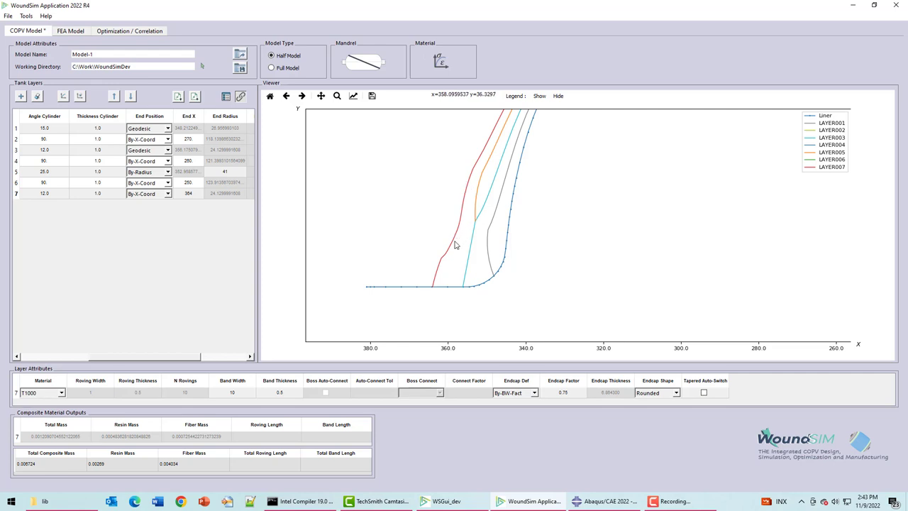
pyautogui.moveTo(458, 245)
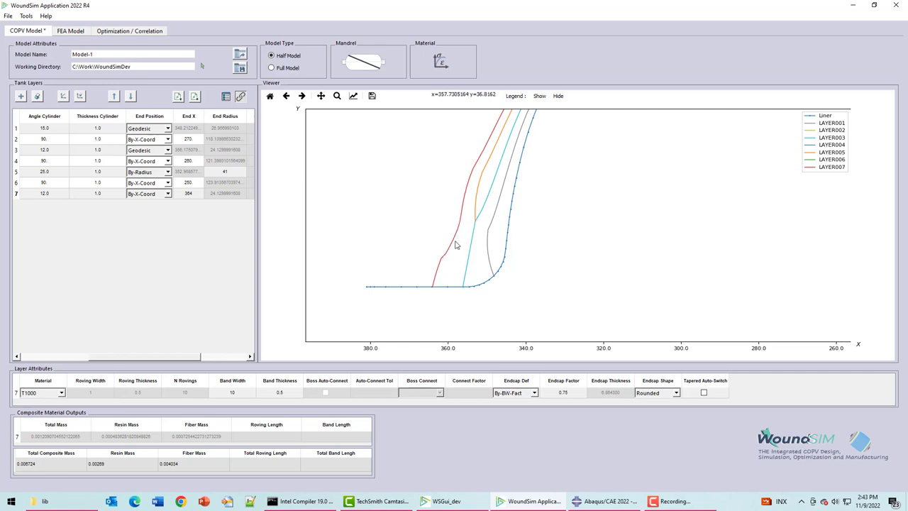
pyautogui.moveTo(651, 403)
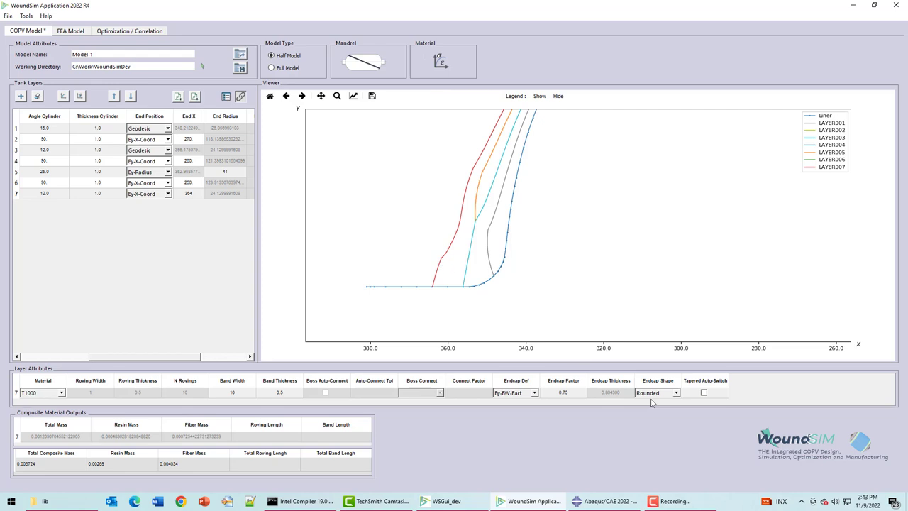
pyautogui.moveTo(572, 400)
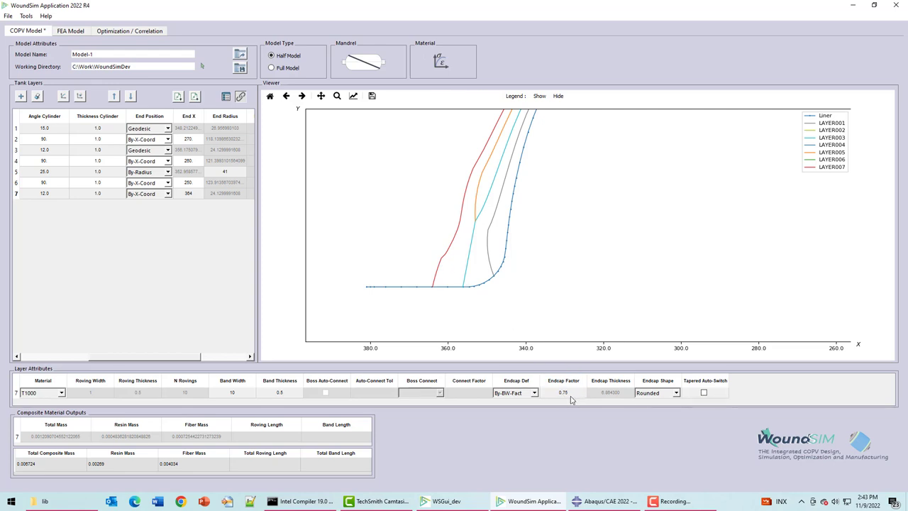
pyautogui.moveTo(446, 279)
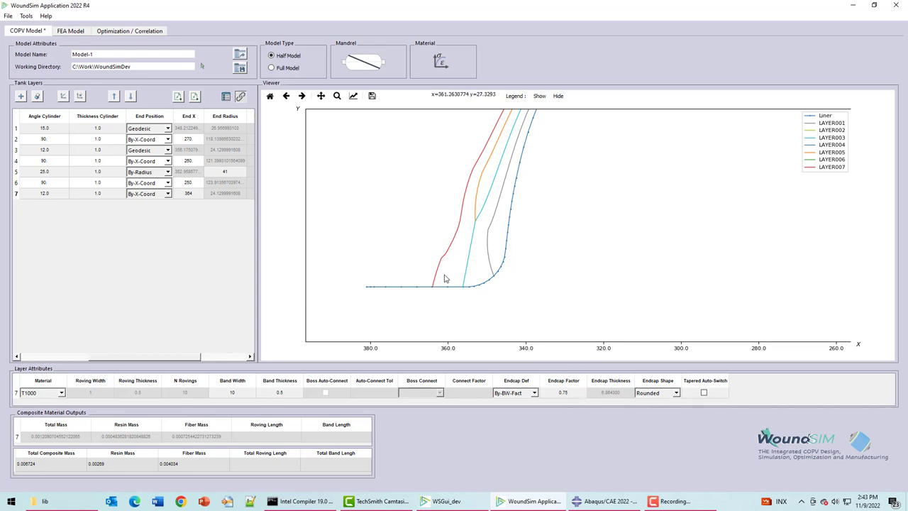
pyautogui.moveTo(296, 395)
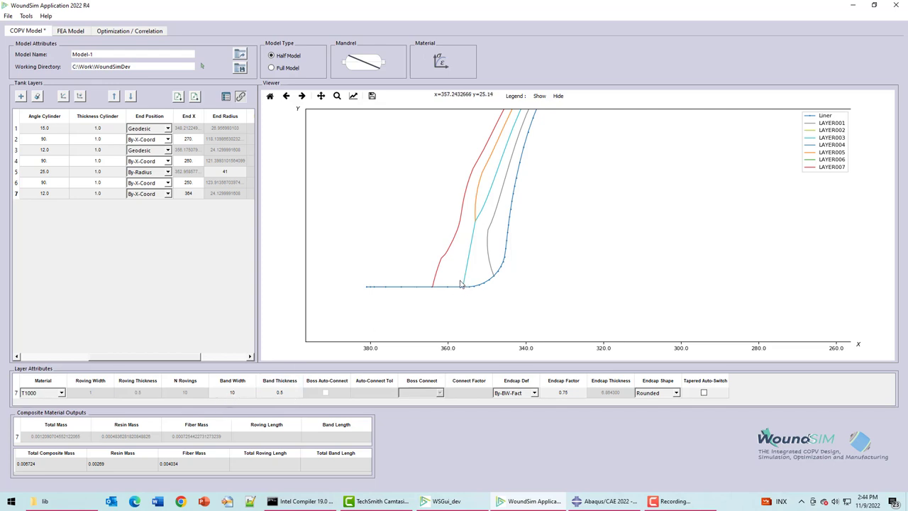
pyautogui.moveTo(443, 261)
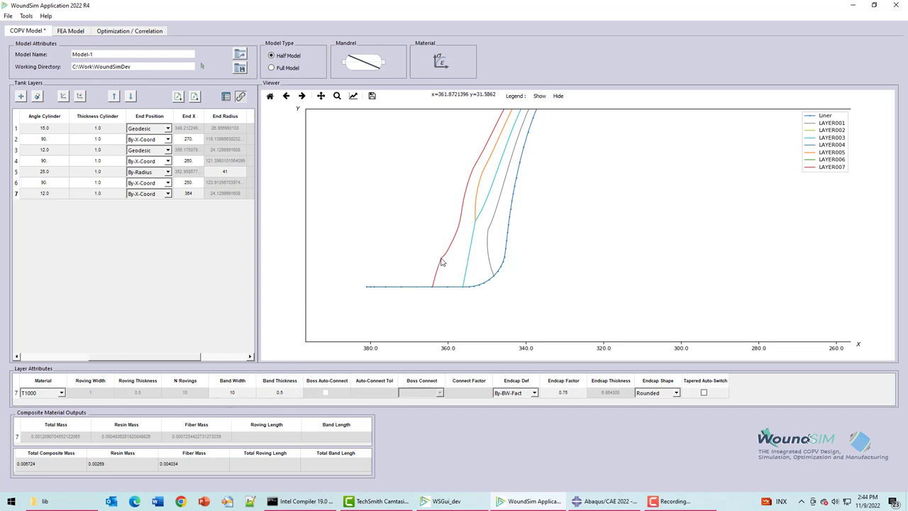
pyautogui.moveTo(434, 283)
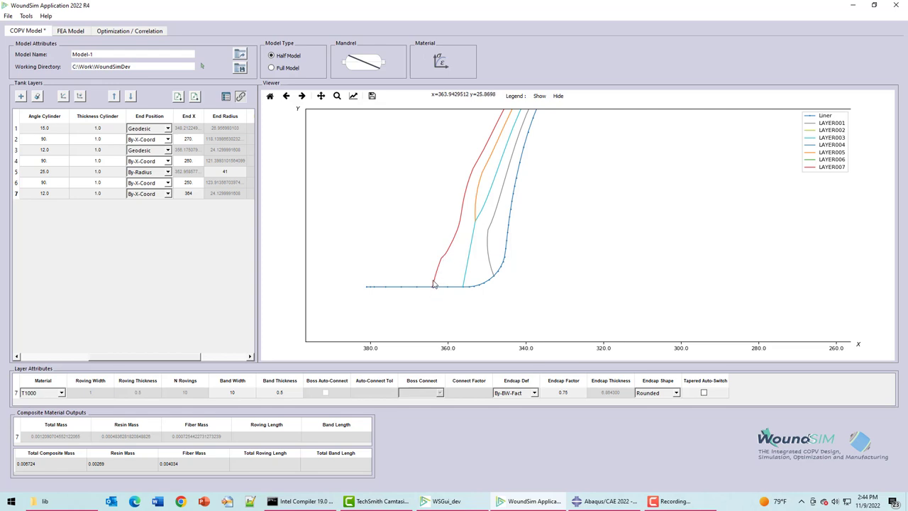
pyautogui.moveTo(443, 262)
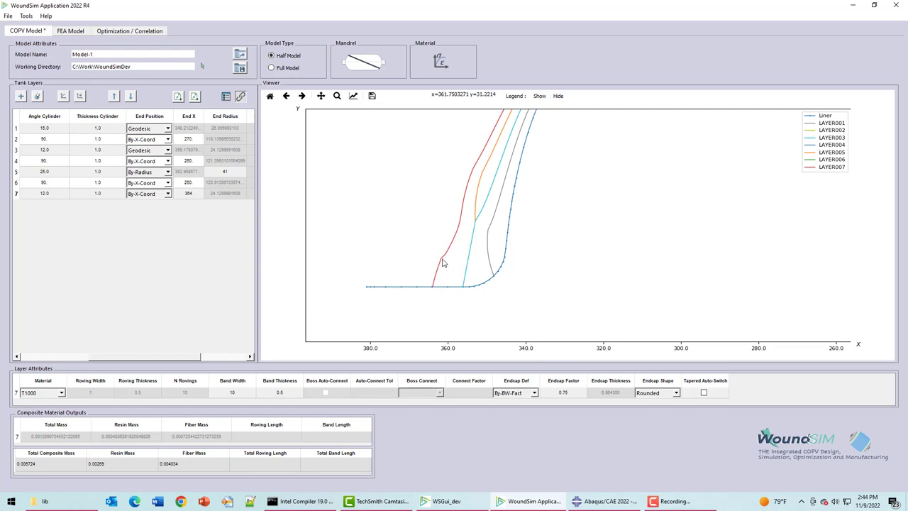
pyautogui.moveTo(443, 263)
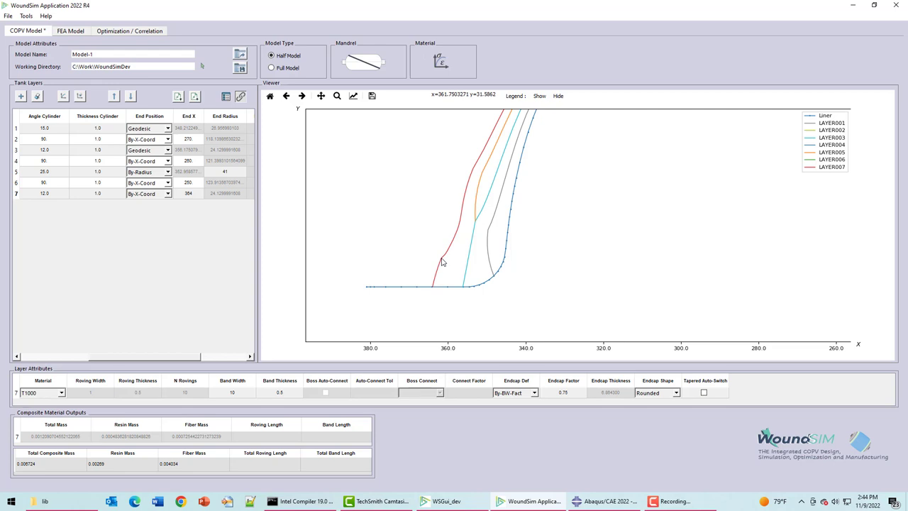
pyautogui.moveTo(442, 263)
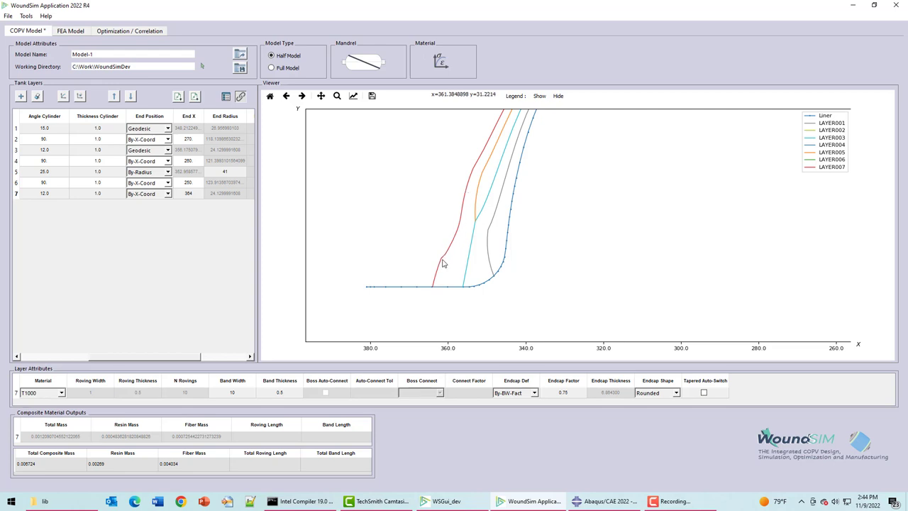
pyautogui.moveTo(454, 250)
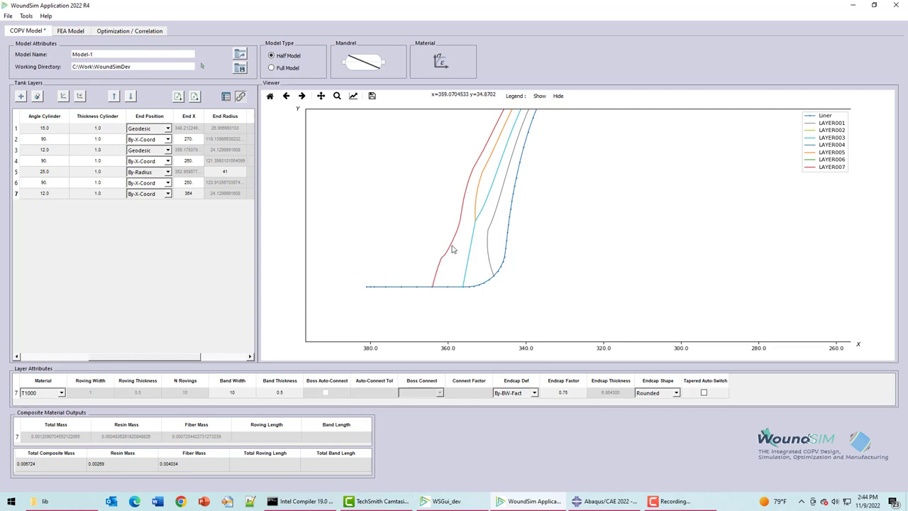
pyautogui.moveTo(433, 289)
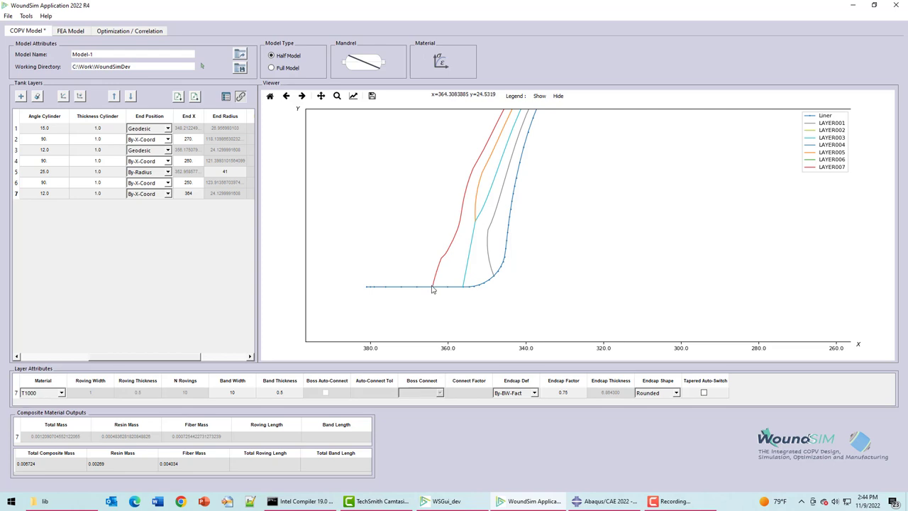
pyautogui.moveTo(434, 293)
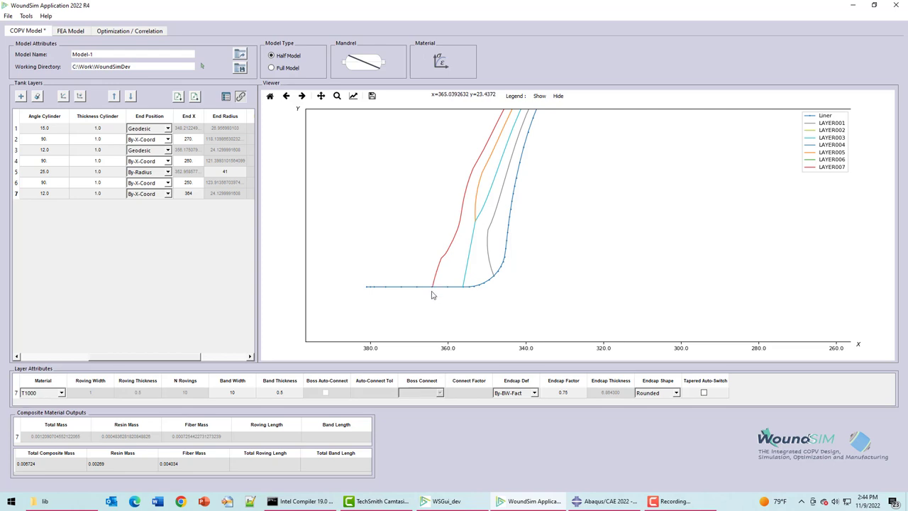
pyautogui.moveTo(434, 291)
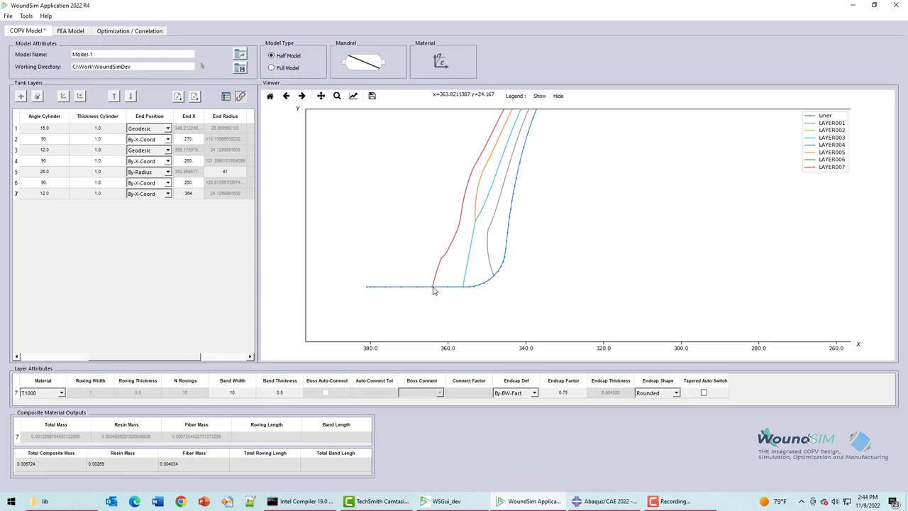
pyautogui.moveTo(449, 252)
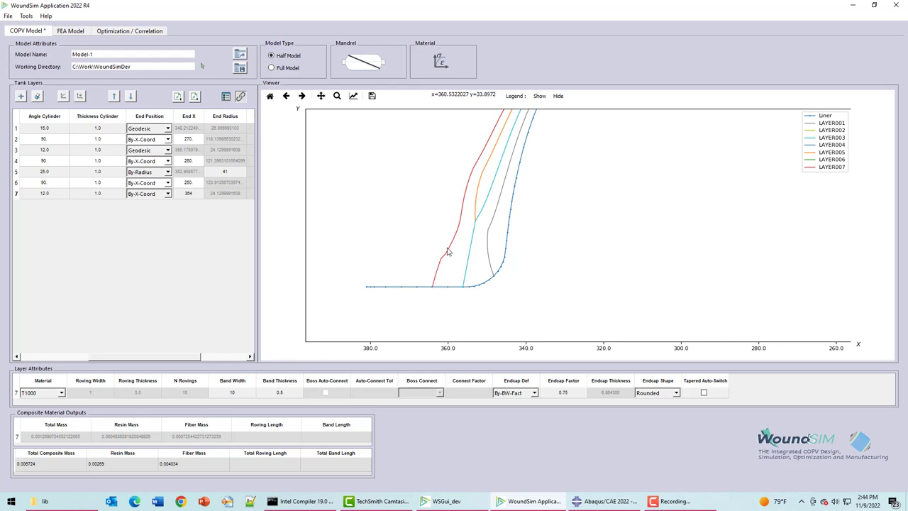
pyautogui.moveTo(437, 272)
pyautogui.write('2')
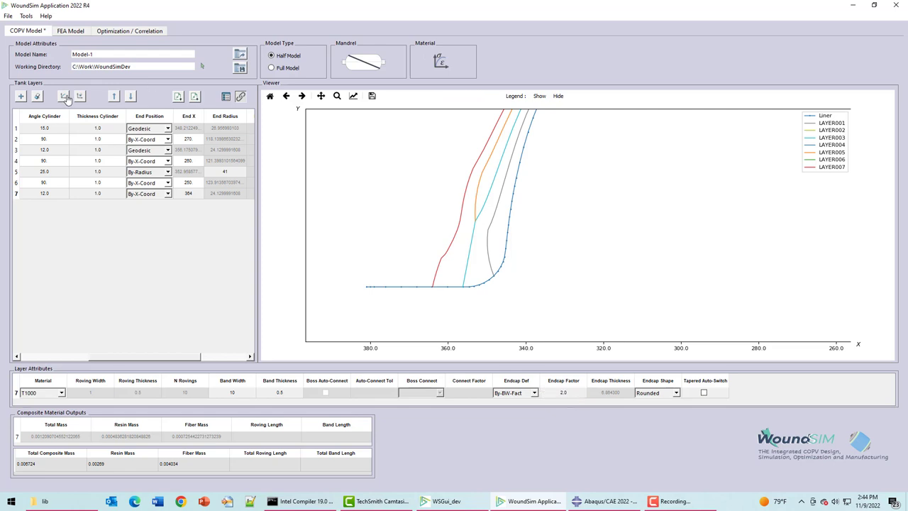
pyautogui.click(674, 392)
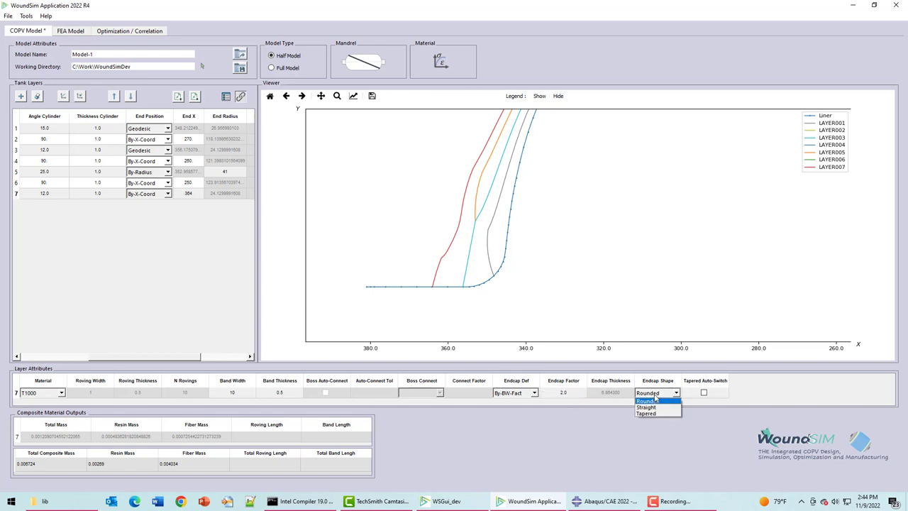
pyautogui.click(648, 407)
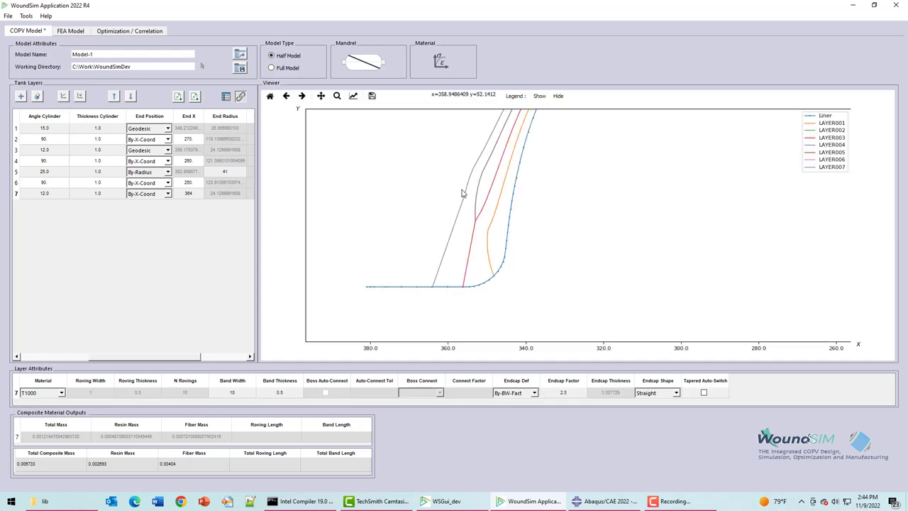
pyautogui.moveTo(452, 254)
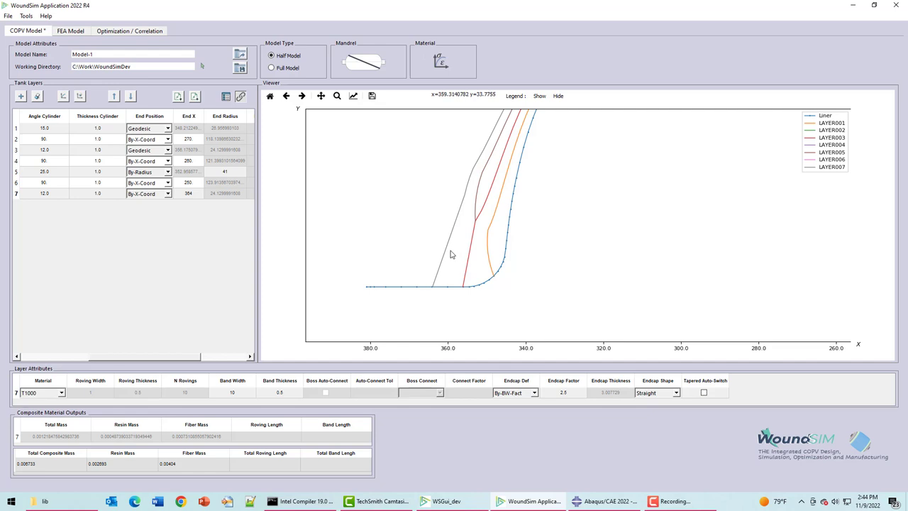
pyautogui.moveTo(469, 231)
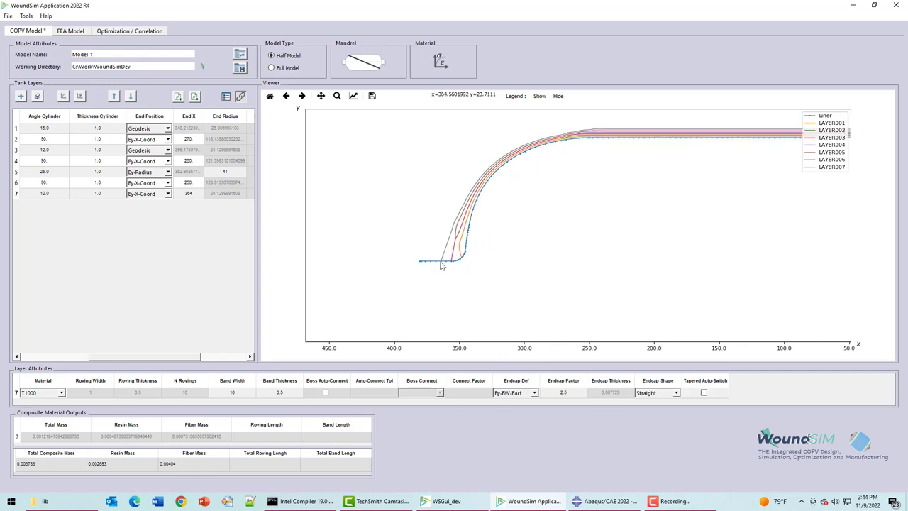
pyautogui.moveTo(443, 266)
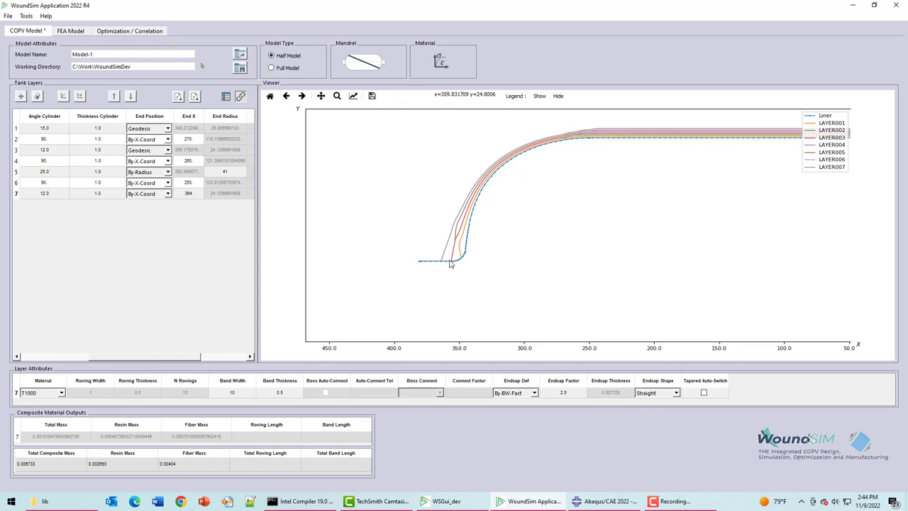
pyautogui.moveTo(518, 196)
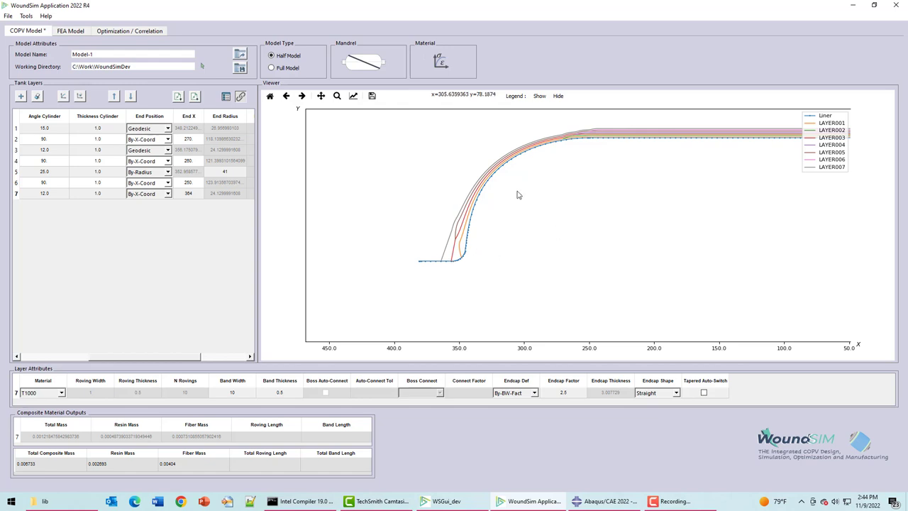
pyautogui.moveTo(471, 196)
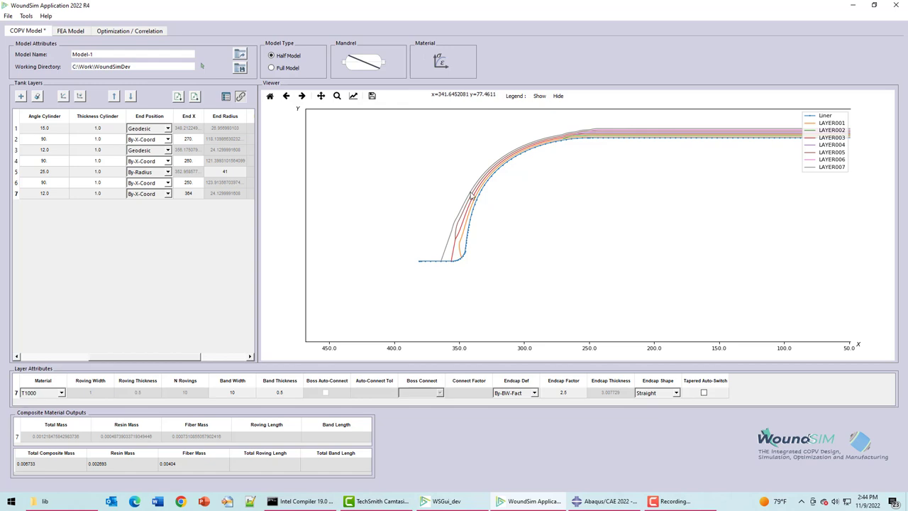
pyautogui.moveTo(471, 193)
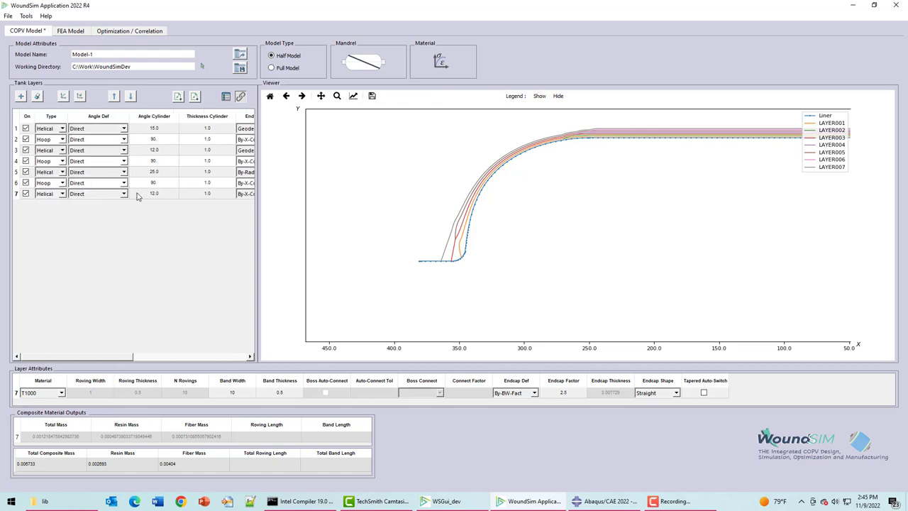
# Add a doily layer 8 at 12 degrees, thickness 2, ending By-Radius from 40 to 95.
pyautogui.click(20, 96)
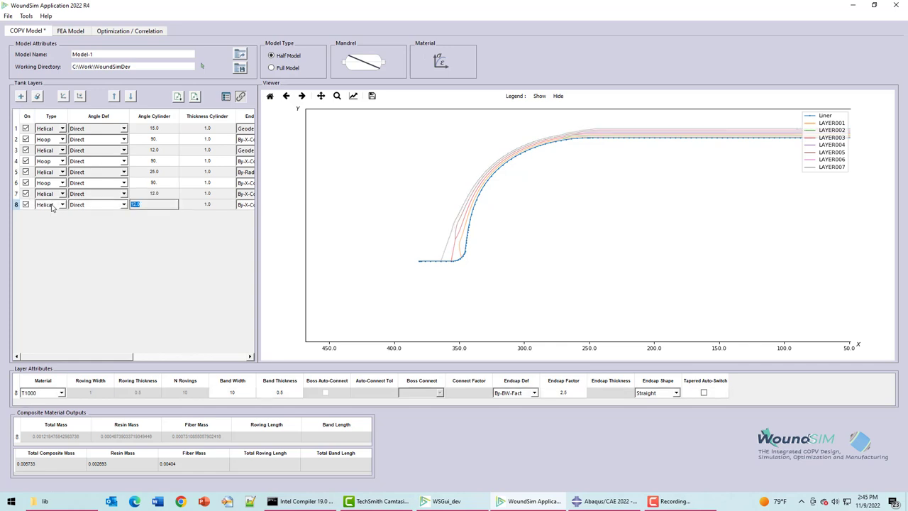
pyautogui.click(49, 204)
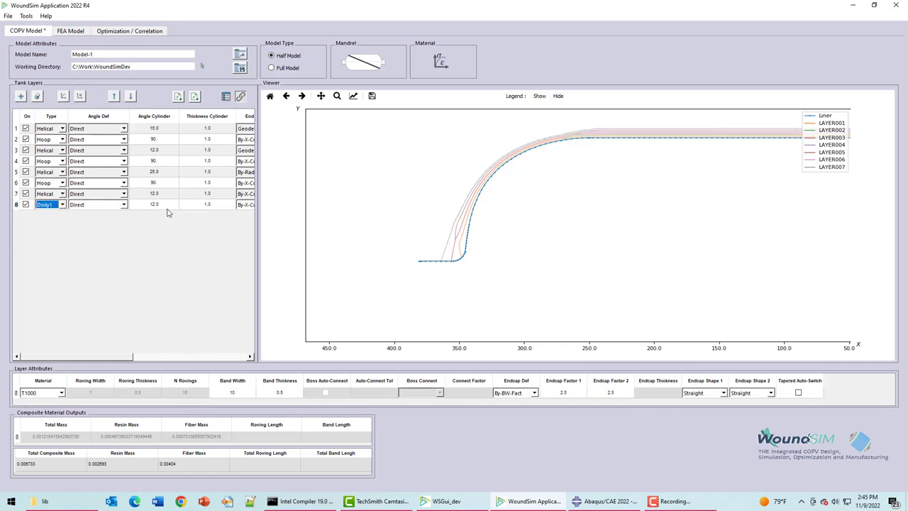
pyautogui.hscroll(3)
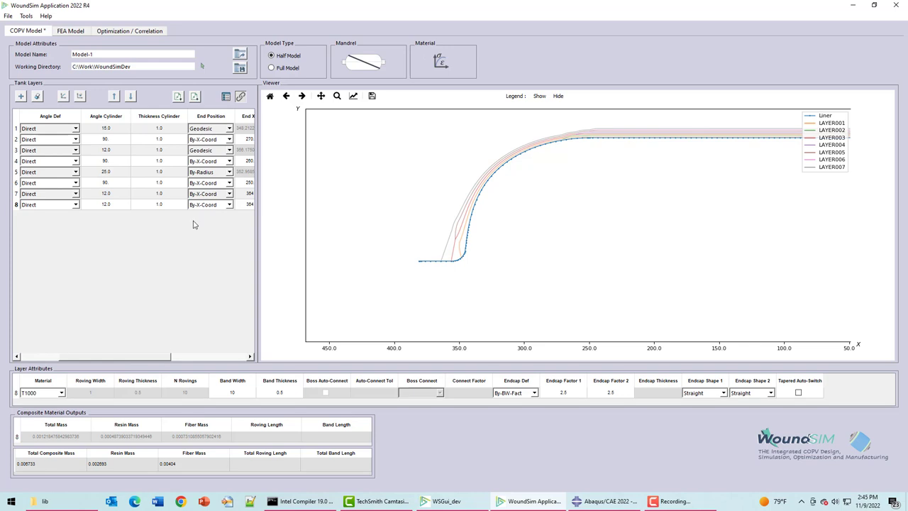
pyautogui.click(210, 204)
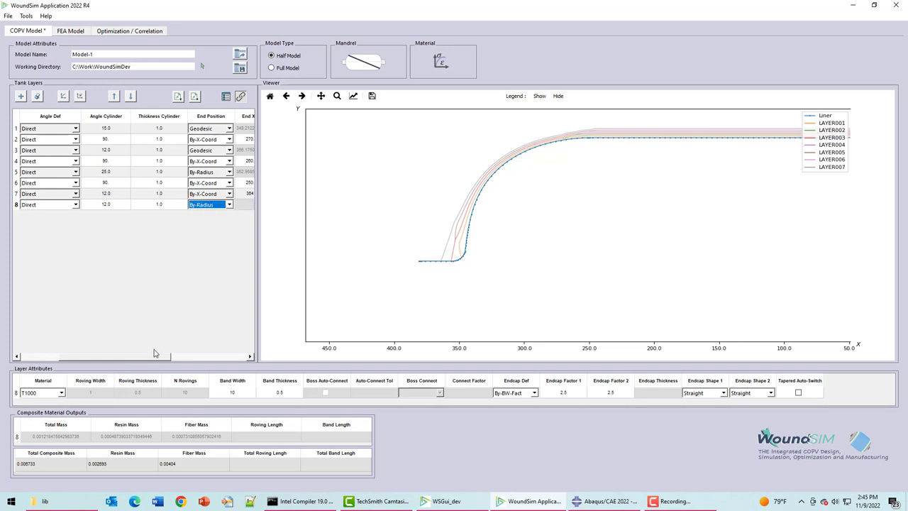
pyautogui.hscroll(3)
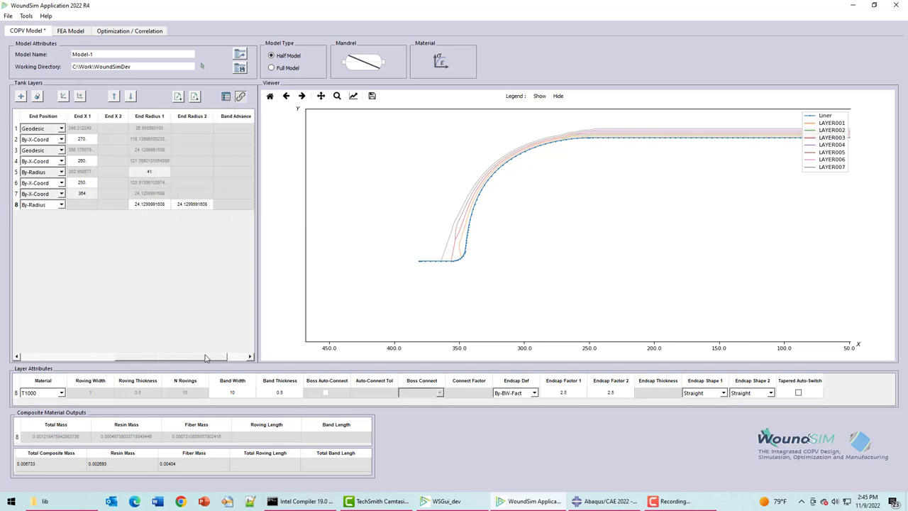
pyautogui.scroll(3)
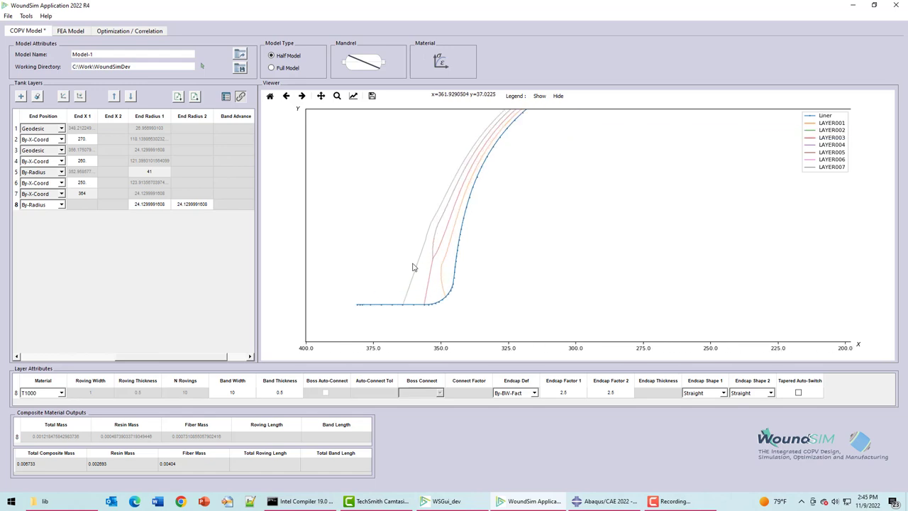
pyautogui.moveTo(438, 214)
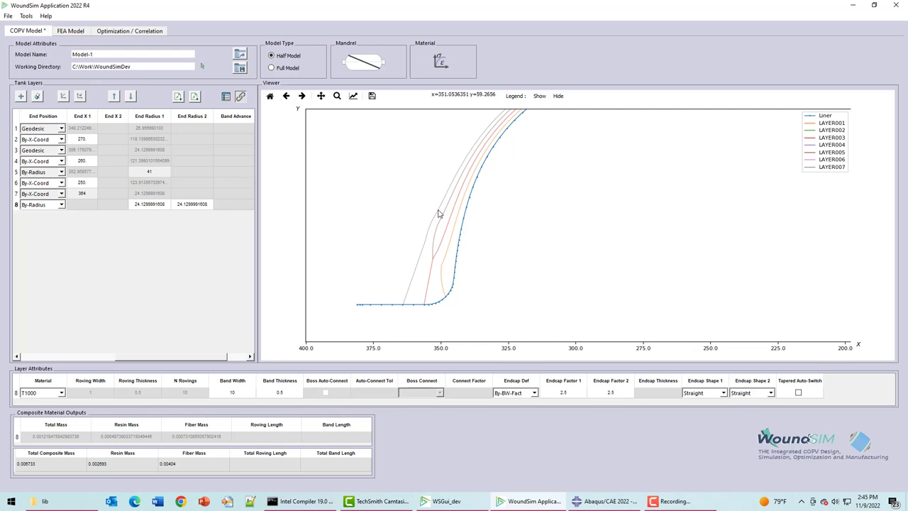
pyautogui.moveTo(420, 258)
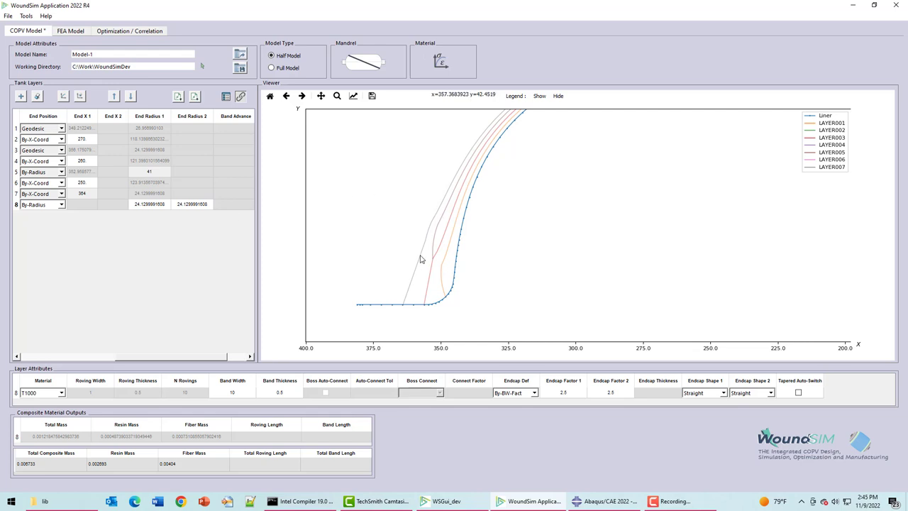
pyautogui.moveTo(419, 261)
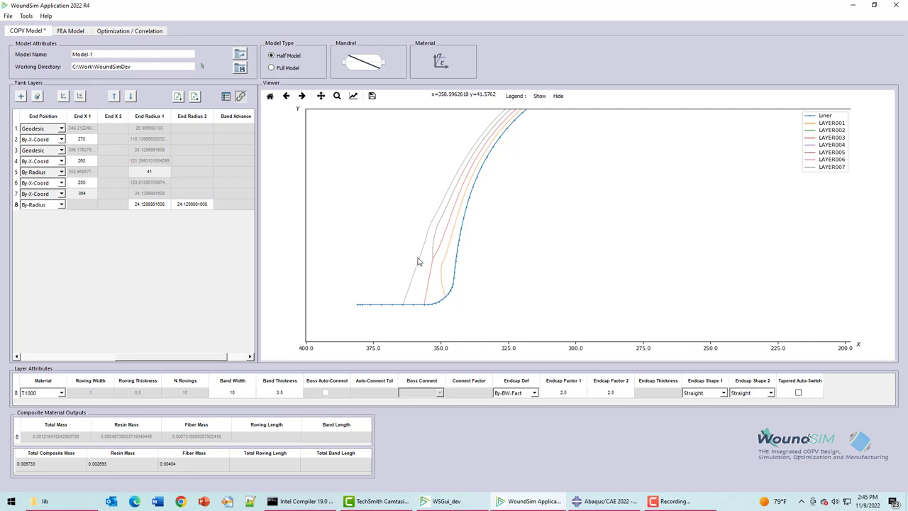
pyautogui.moveTo(417, 264)
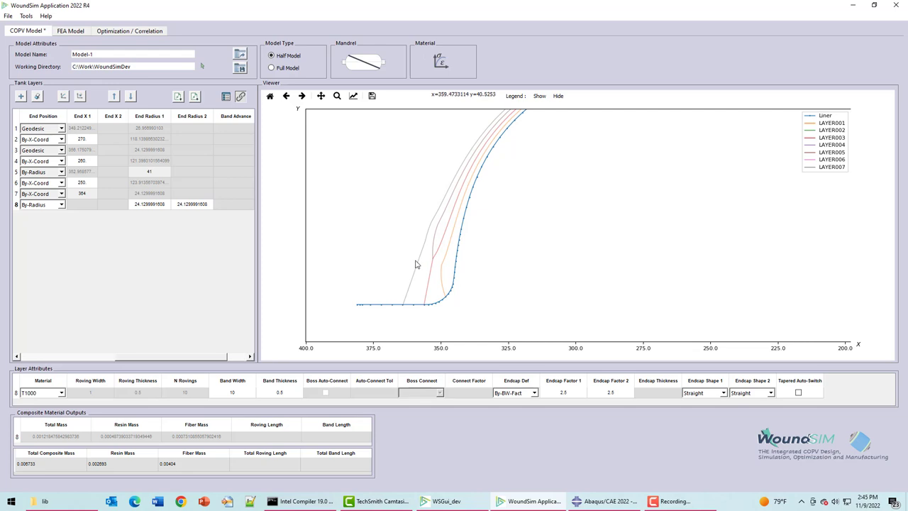
pyautogui.moveTo(270, 206)
pyautogui.write('65.')
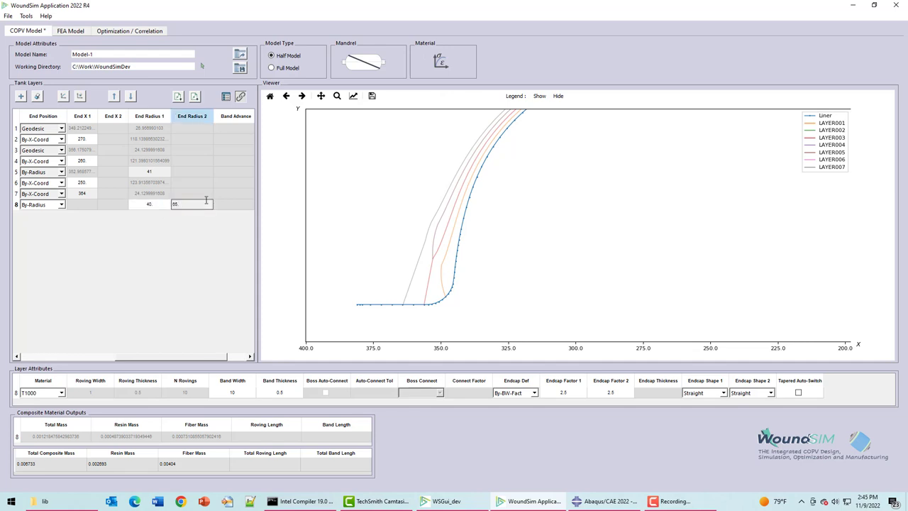
pyautogui.doubleClick(191, 204)
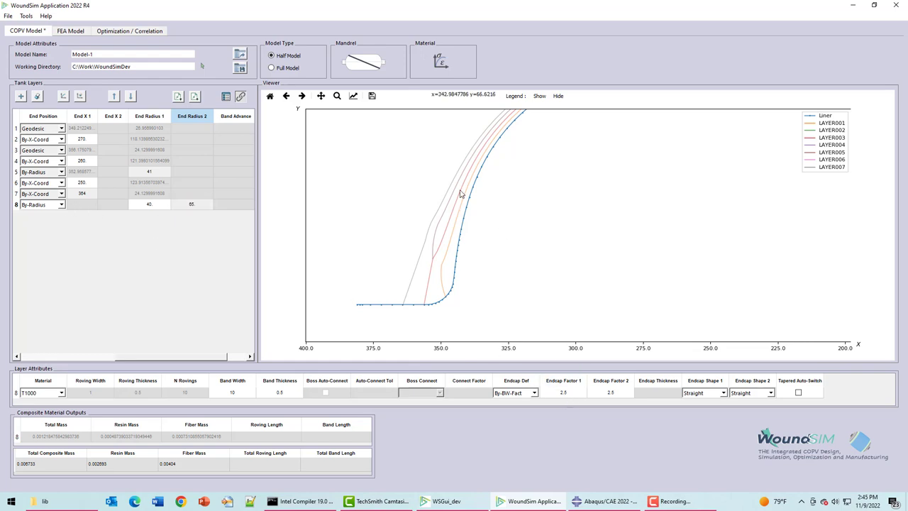
pyautogui.moveTo(196, 206)
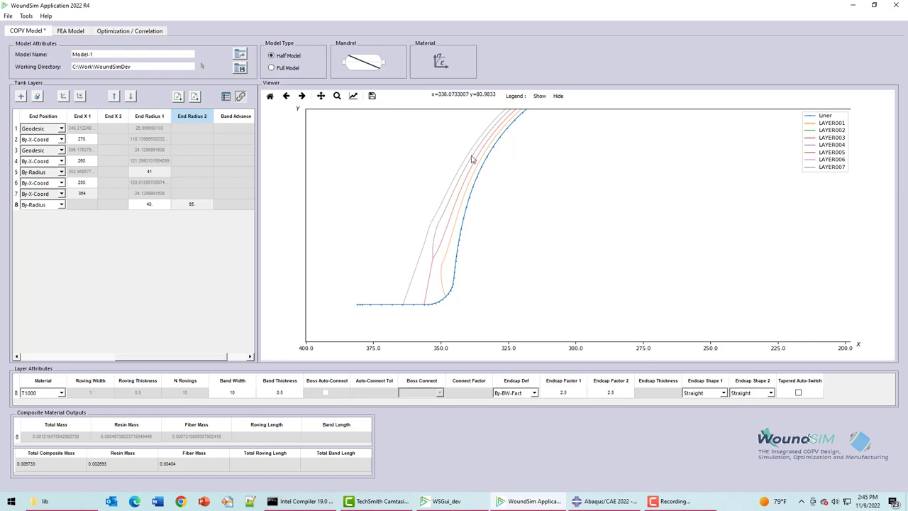
pyautogui.moveTo(575, 396)
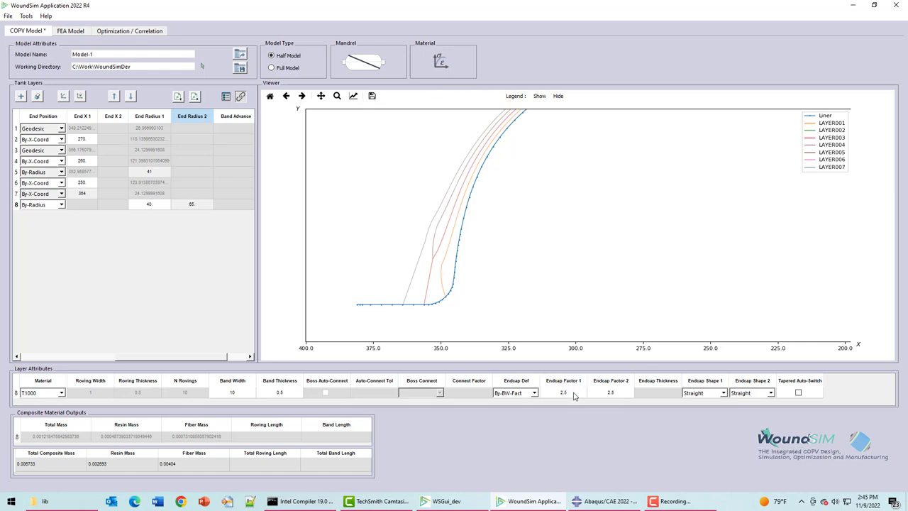
pyautogui.moveTo(277, 399)
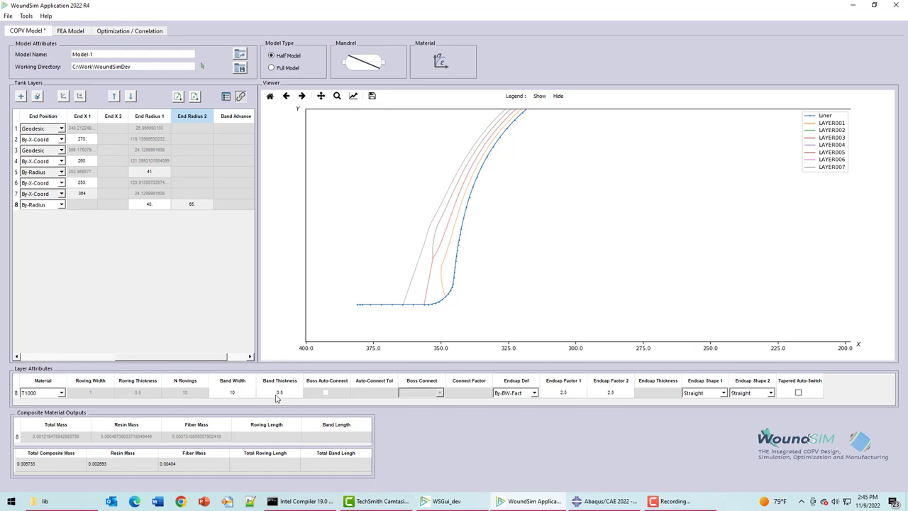
pyautogui.moveTo(200, 364)
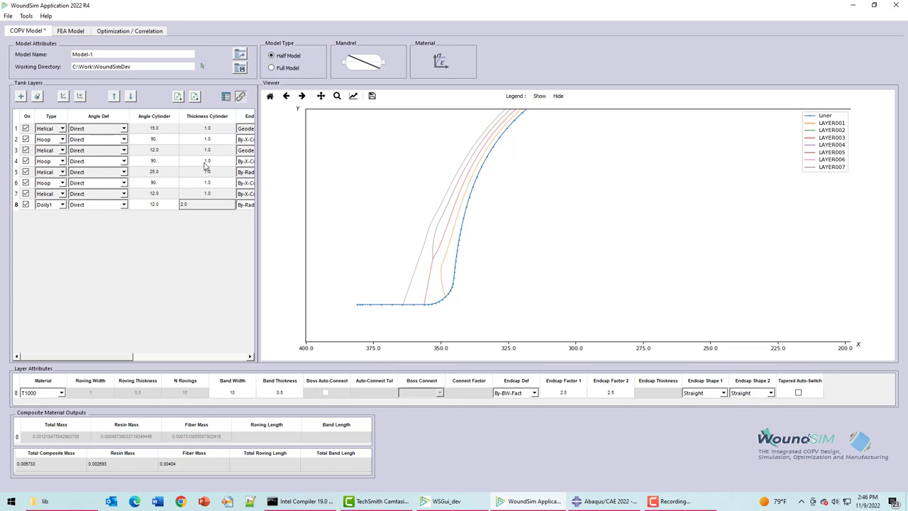
pyautogui.click(208, 204)
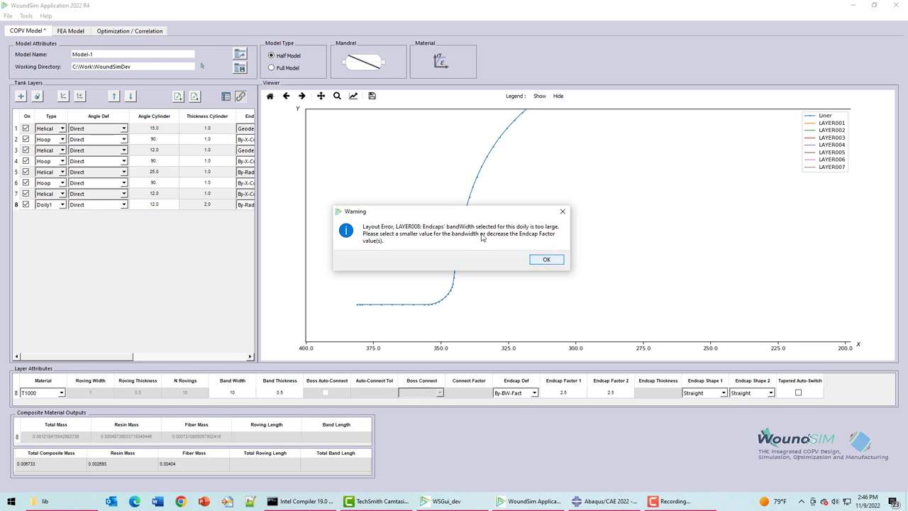
pyautogui.click(546, 258)
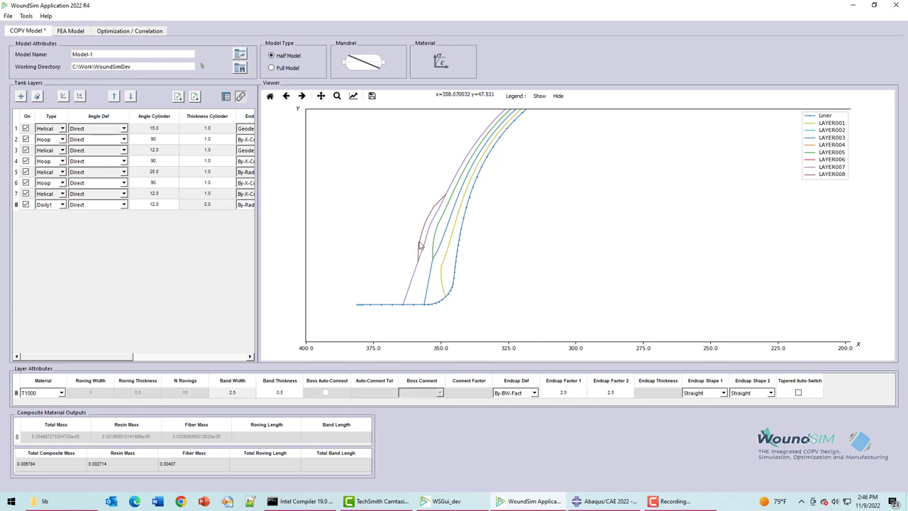
pyautogui.moveTo(721, 398)
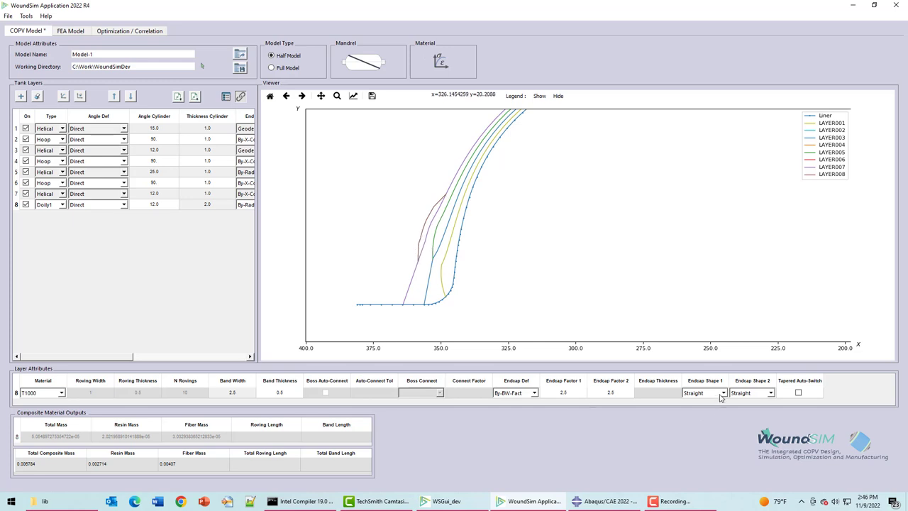
pyautogui.click(770, 393)
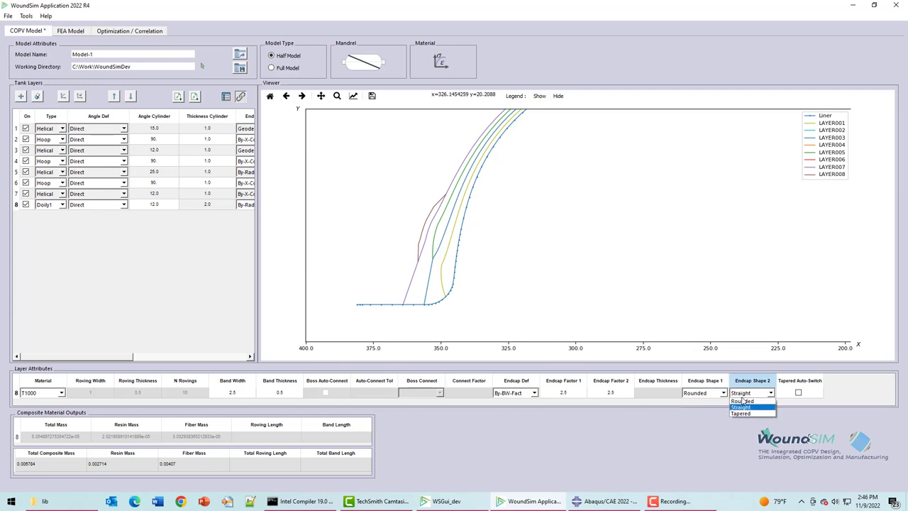
pyautogui.click(743, 400)
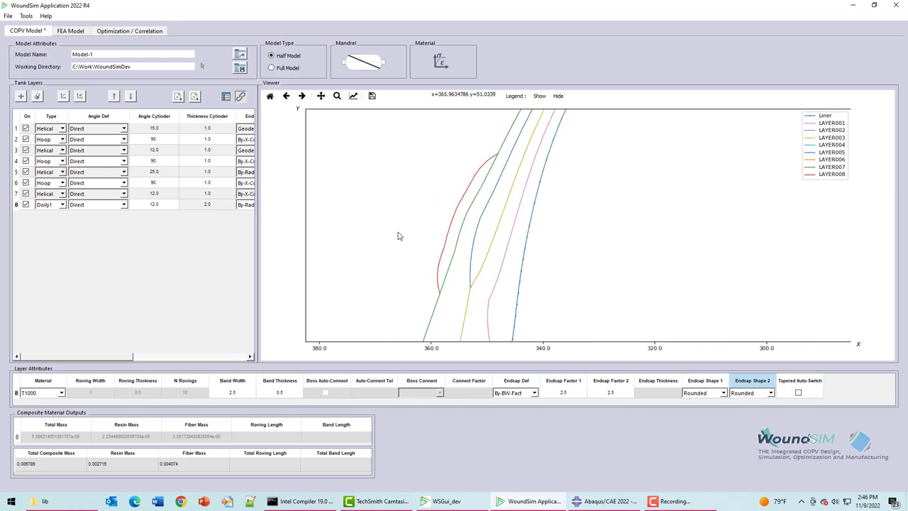
pyautogui.moveTo(500, 157)
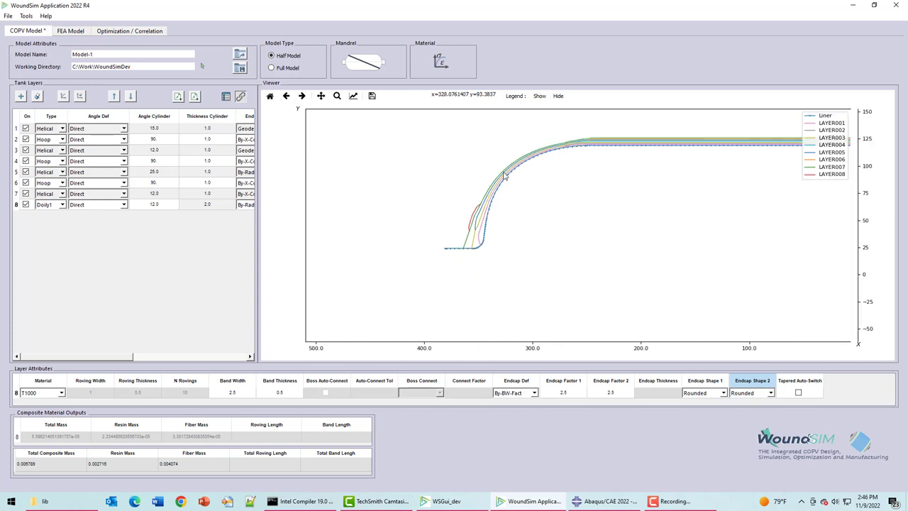
pyautogui.moveTo(575, 160)
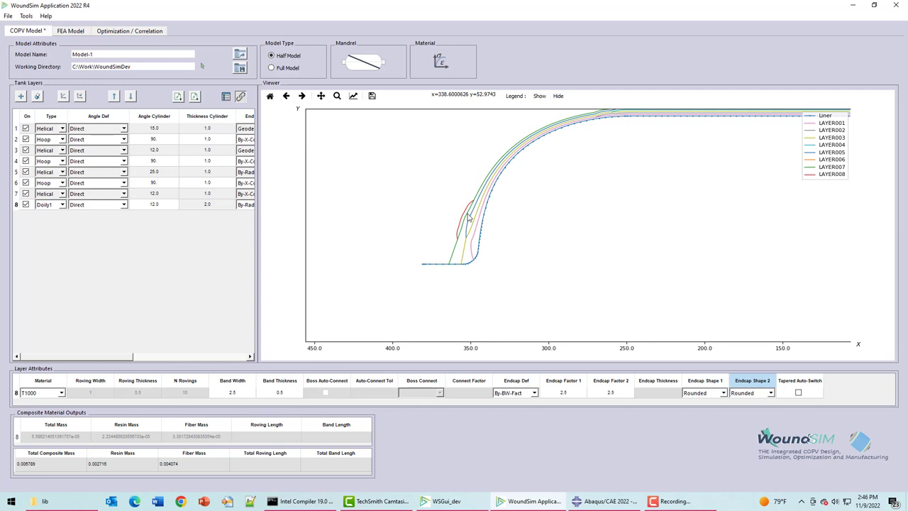
pyautogui.moveTo(485, 195)
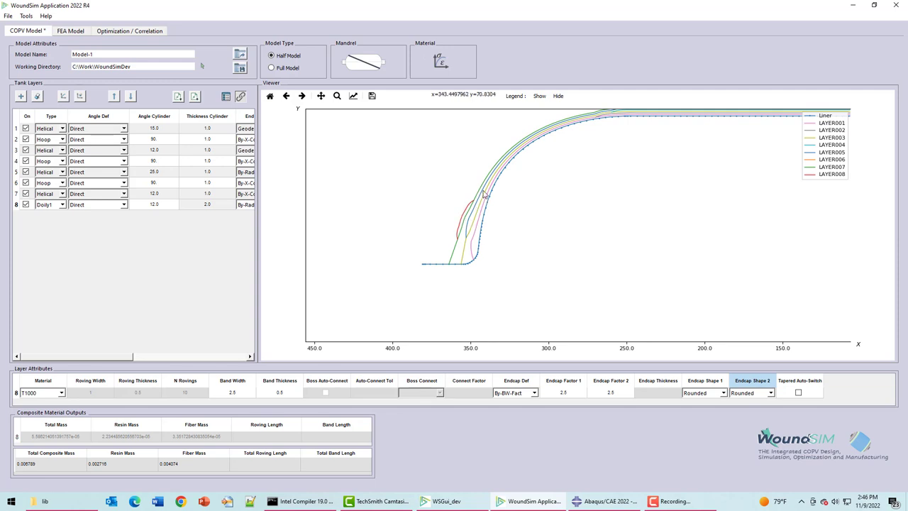
pyautogui.moveTo(465, 220)
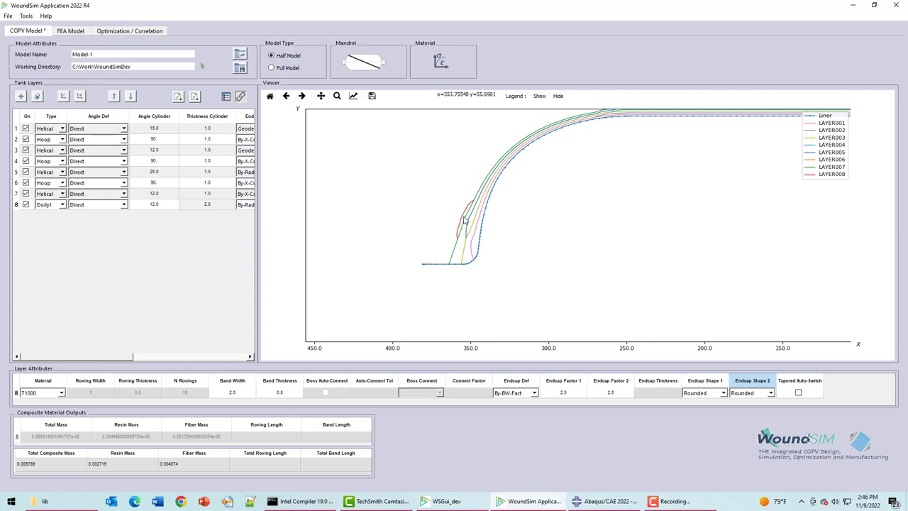
pyautogui.moveTo(465, 218)
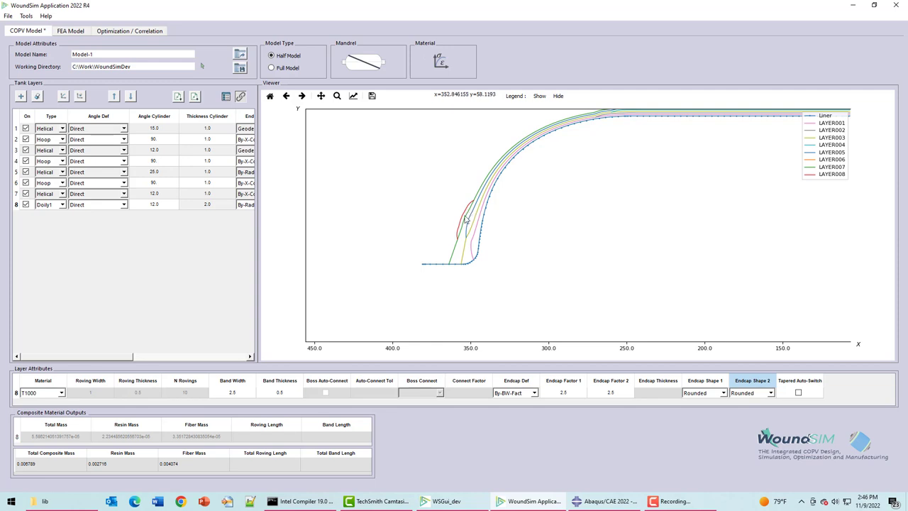
pyautogui.moveTo(472, 211)
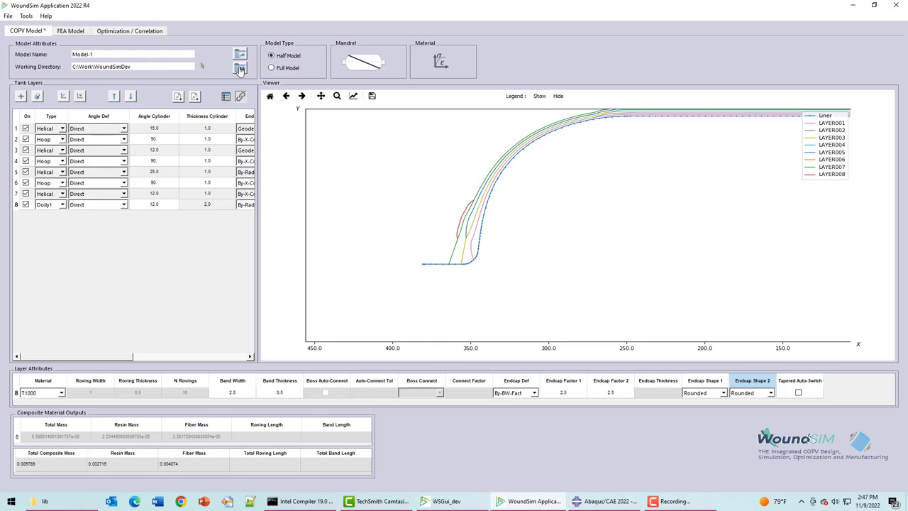
# Save the eight-layer model xml to the working directory and go to the FEA Model settings.
pyautogui.click(240, 66)
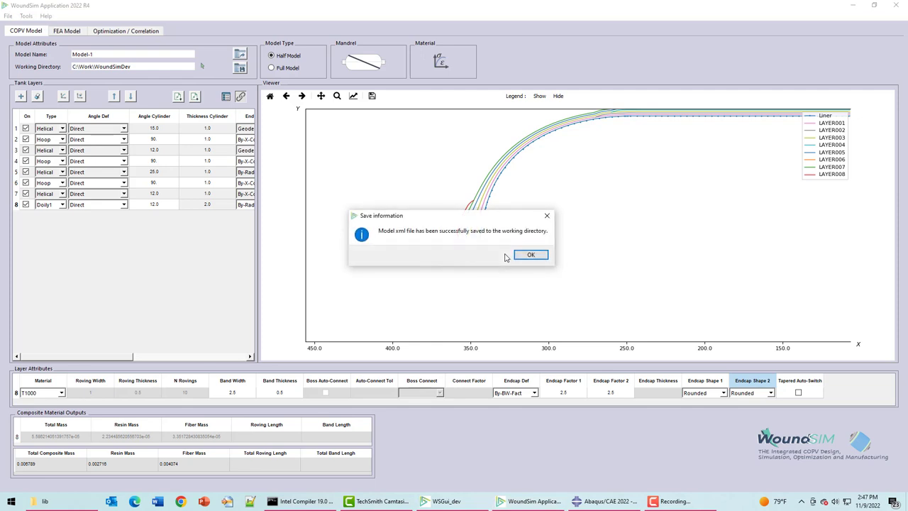
pyautogui.click(530, 254)
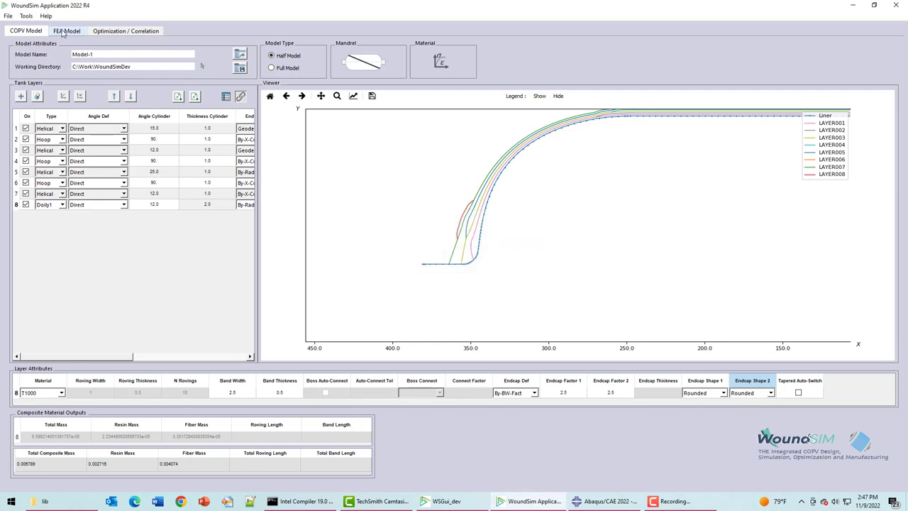
pyautogui.click(67, 32)
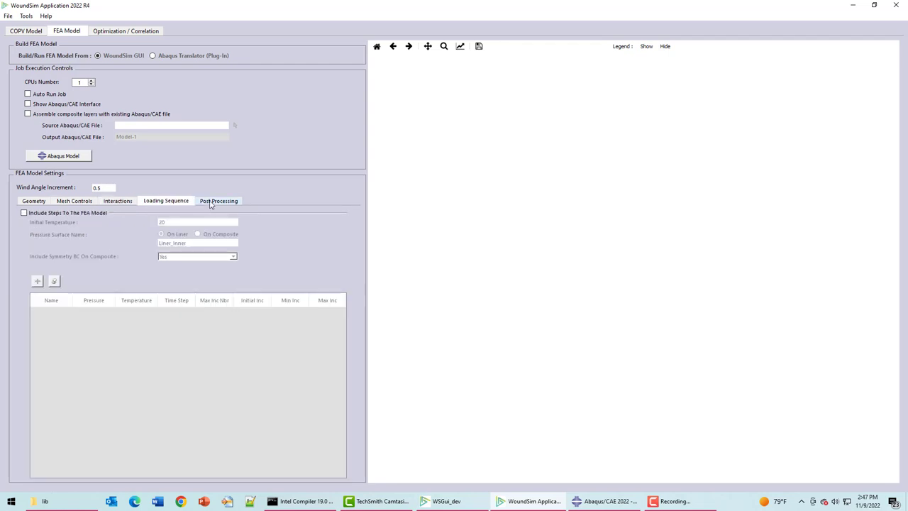
# Review the Interactions, Mesh Controls and Geometry settings of the FEA model.
pyautogui.click(116, 202)
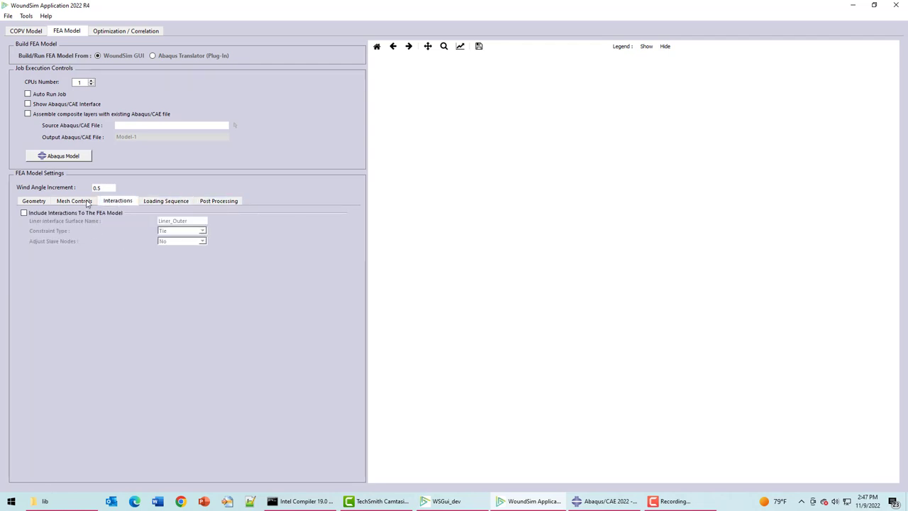
pyautogui.click(74, 202)
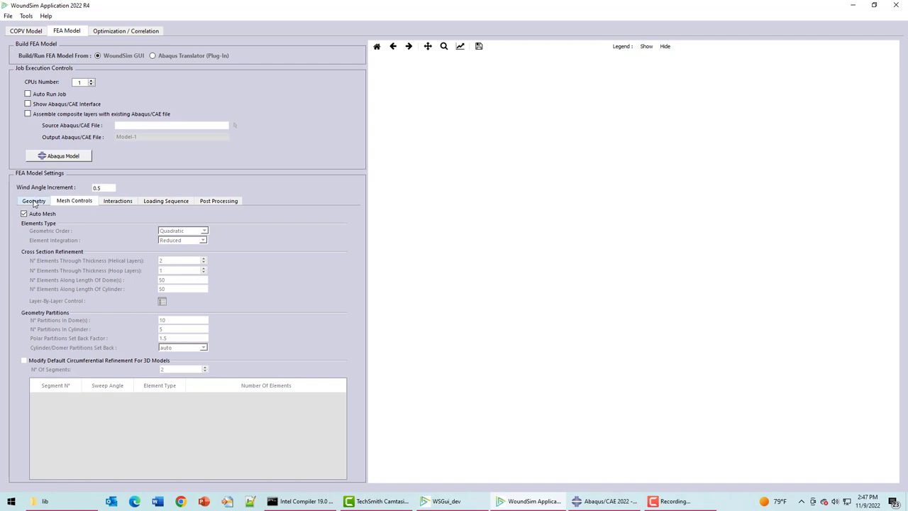
pyautogui.click(34, 201)
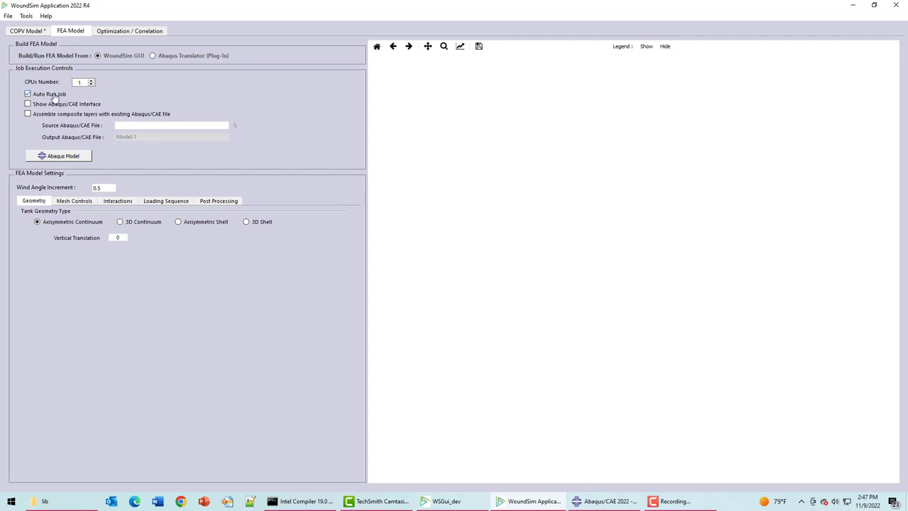
# Turn off Auto Run Job, check the source CAE file option, and bring Abaqus/CAE forward.
pyautogui.click(28, 94)
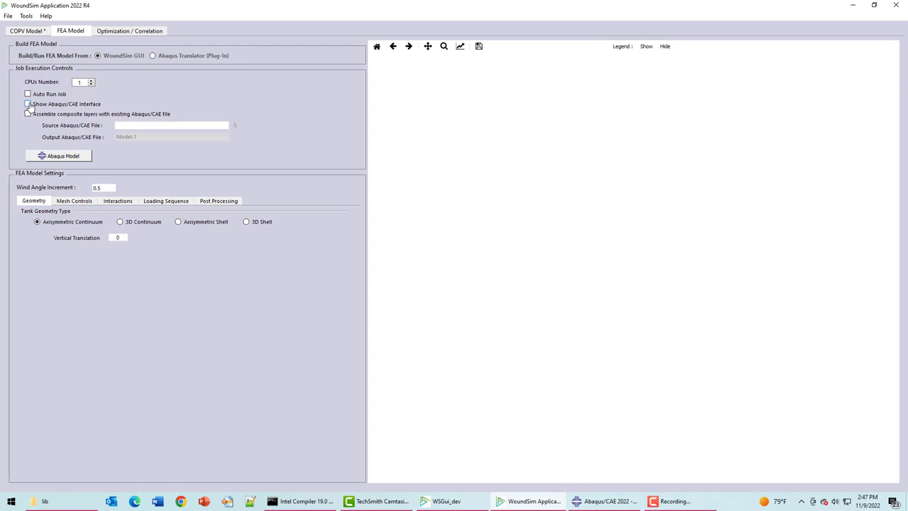
pyautogui.click(28, 104)
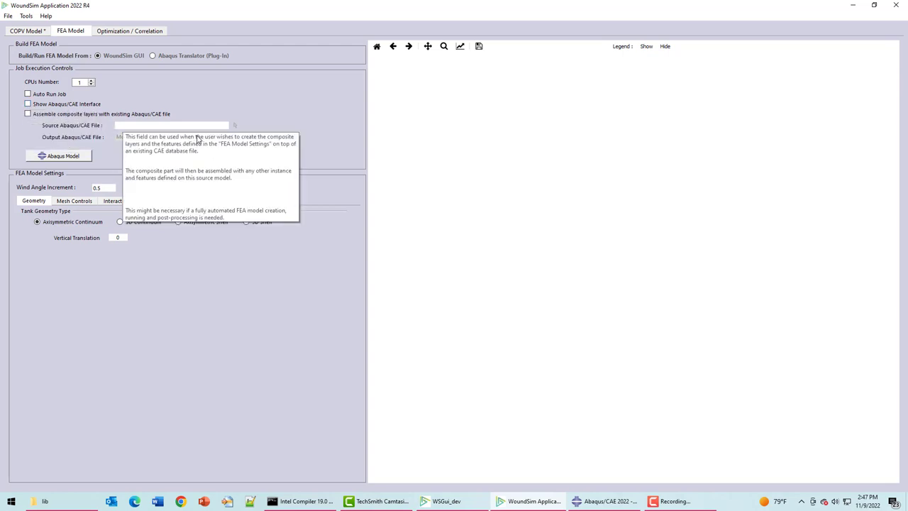
pyautogui.click(607, 501)
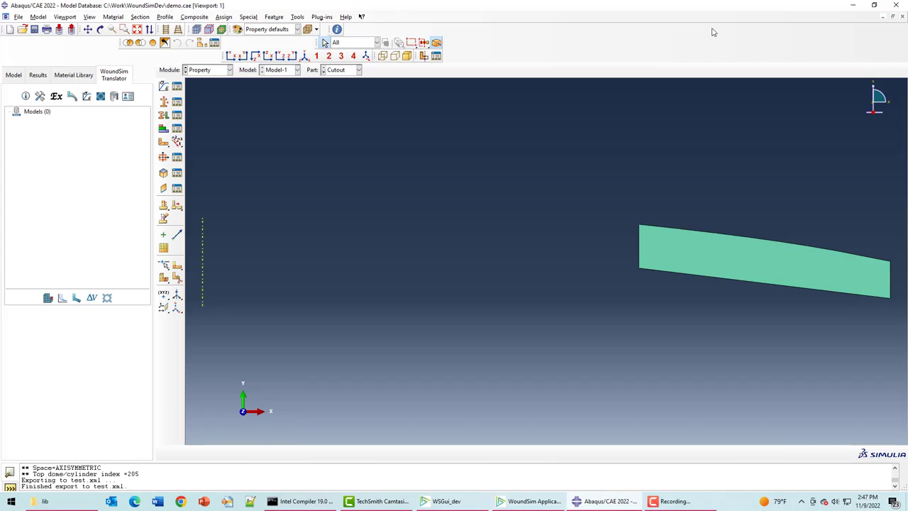
# Create WoundSim axisymmetric Model-1 with the eight-layer layup via the Translator plugin.
pyautogui.click(528, 501)
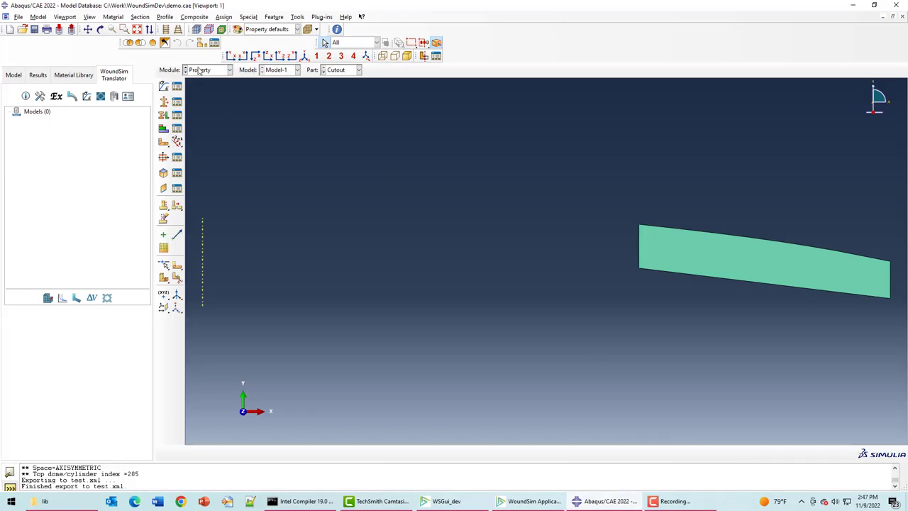
pyautogui.click(210, 70)
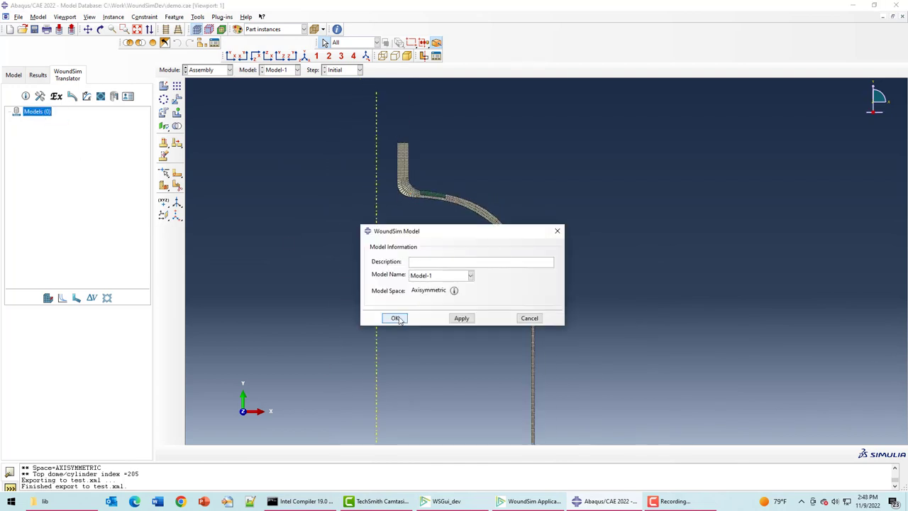
pyautogui.click(394, 317)
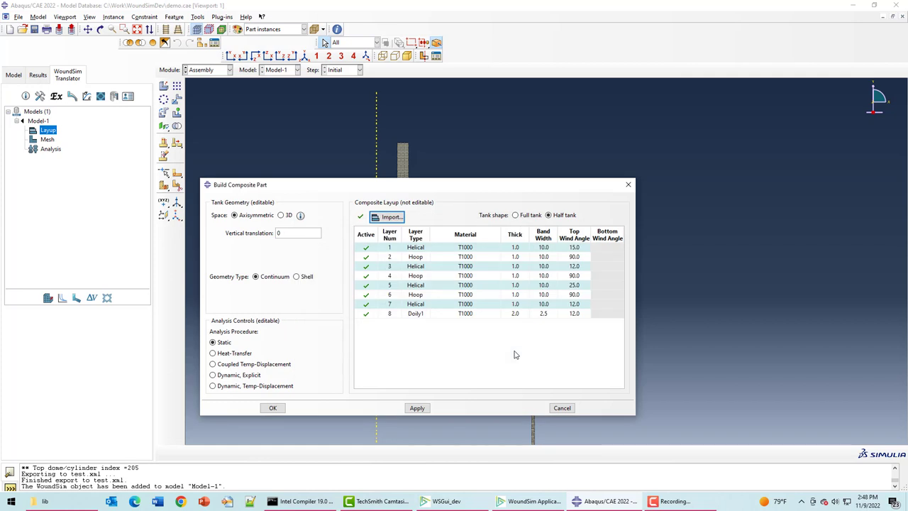
pyautogui.moveTo(409, 348)
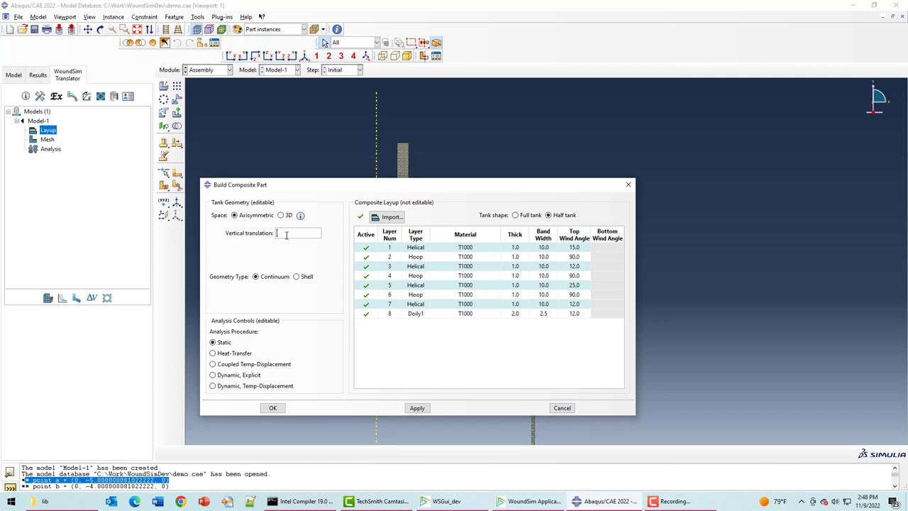
# Build the composite part with vertical translation -58.
pyautogui.write('-5.0')
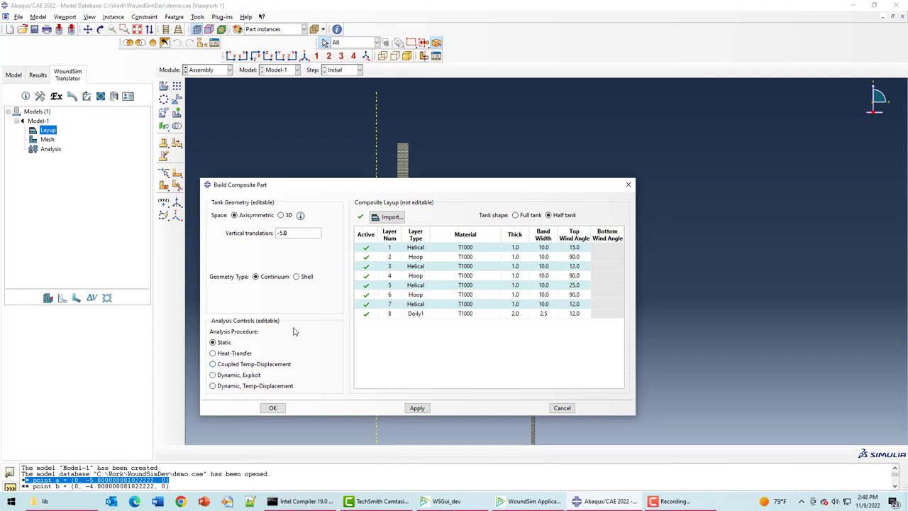
pyautogui.click(272, 408)
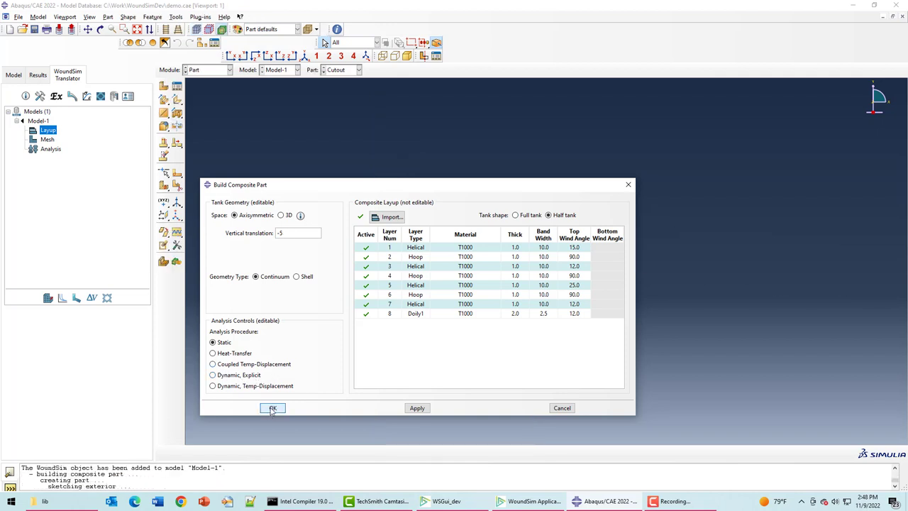
# Let the composite part build and zoom in to inspect the layered dome elements.
pyautogui.click(273, 409)
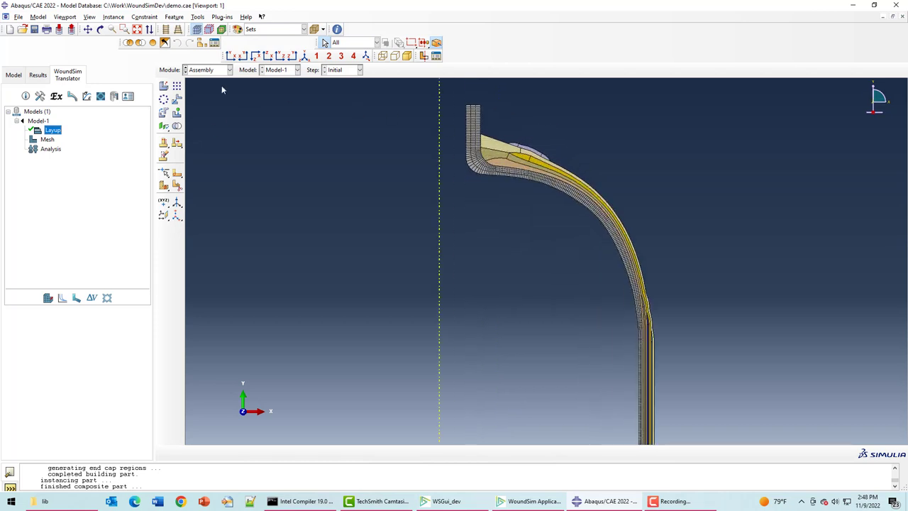
pyautogui.click(229, 69)
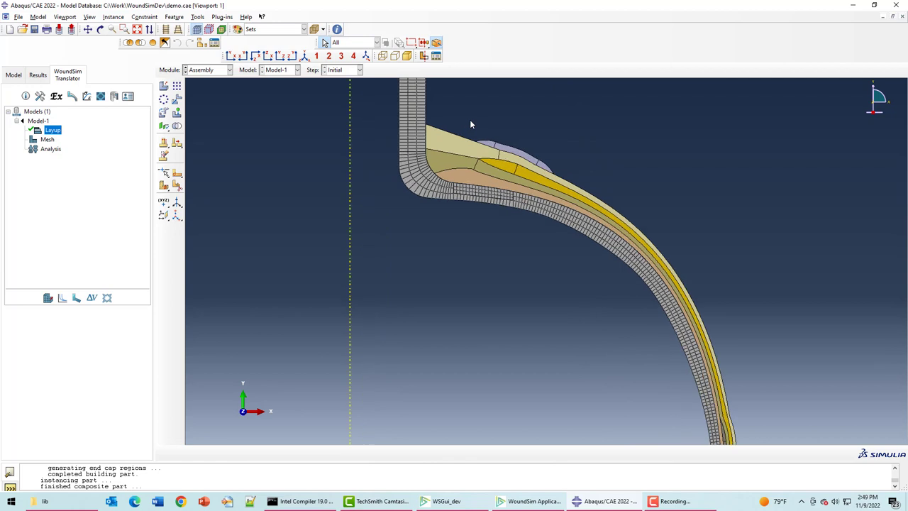
pyautogui.moveTo(477, 169)
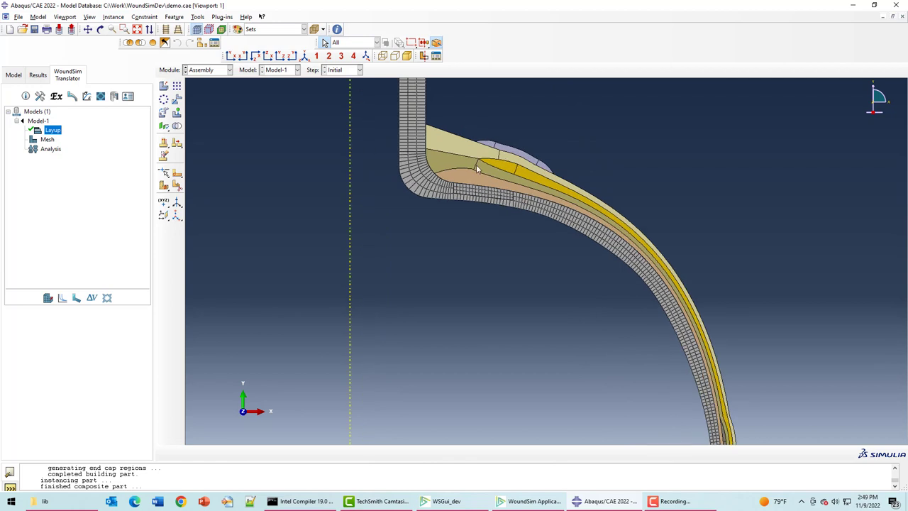
pyautogui.click(47, 139)
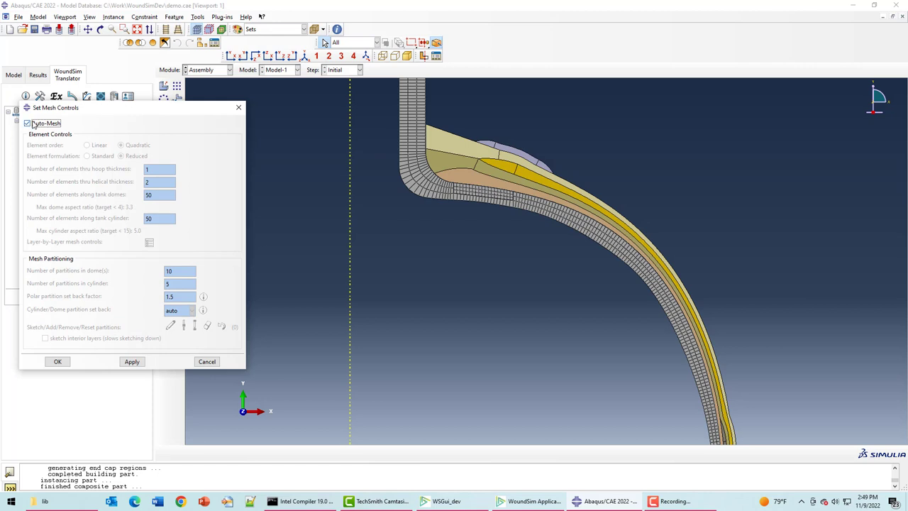
# Generate the mesh on CompositeLayers with Auto-Mesh kept on.
pyautogui.click(57, 362)
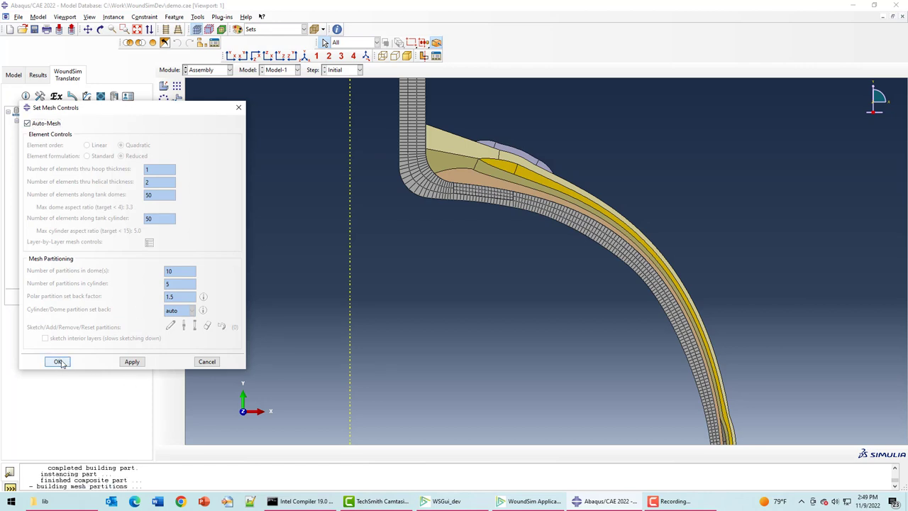
pyautogui.click(59, 362)
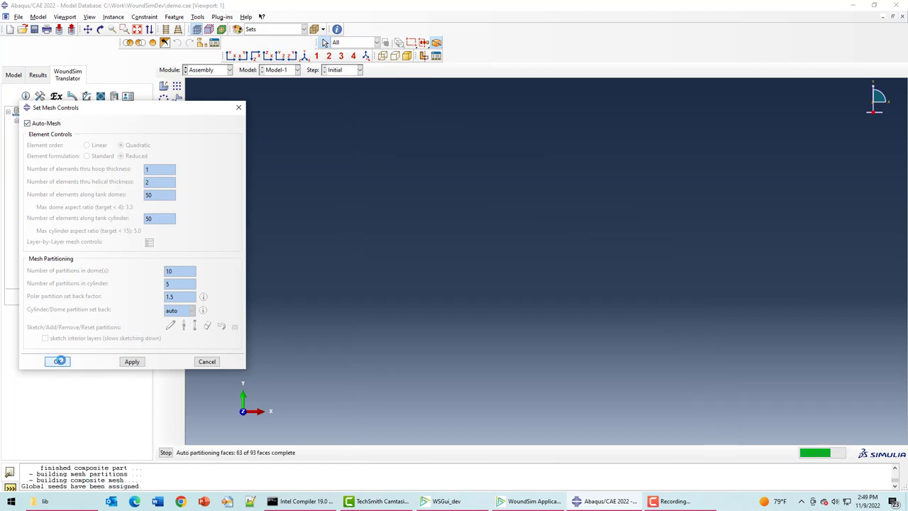
pyautogui.click(57, 362)
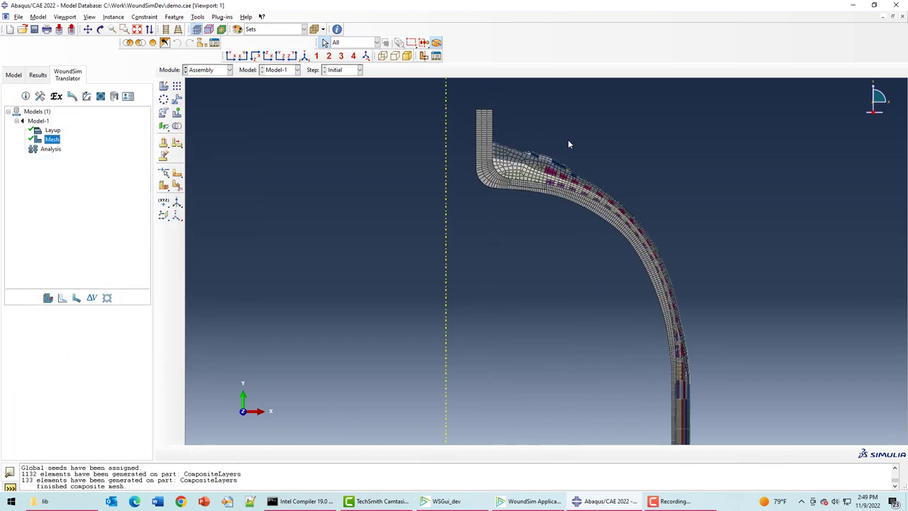
# Zoom into the meshed dome and pan down to the cylinder wall to inspect the mesh.
pyautogui.click(52, 131)
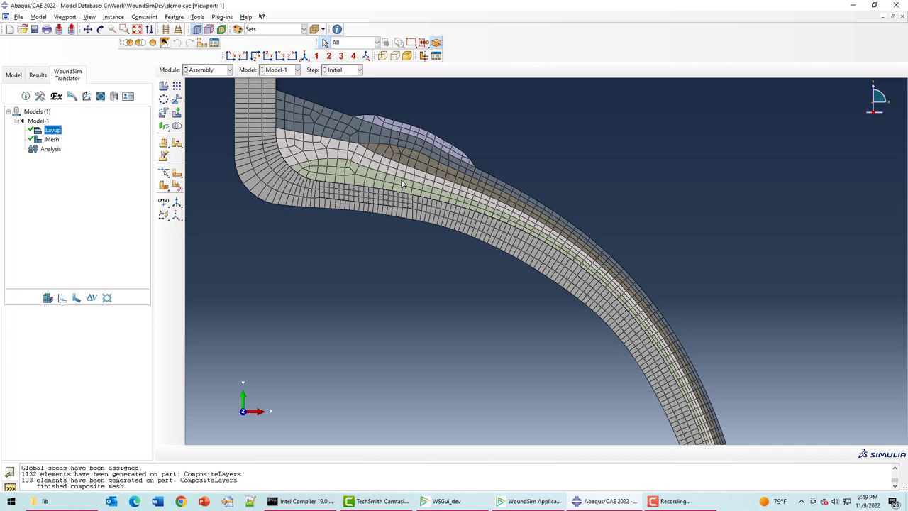
pyautogui.moveTo(401, 185); pyautogui.dragTo(645, 263)
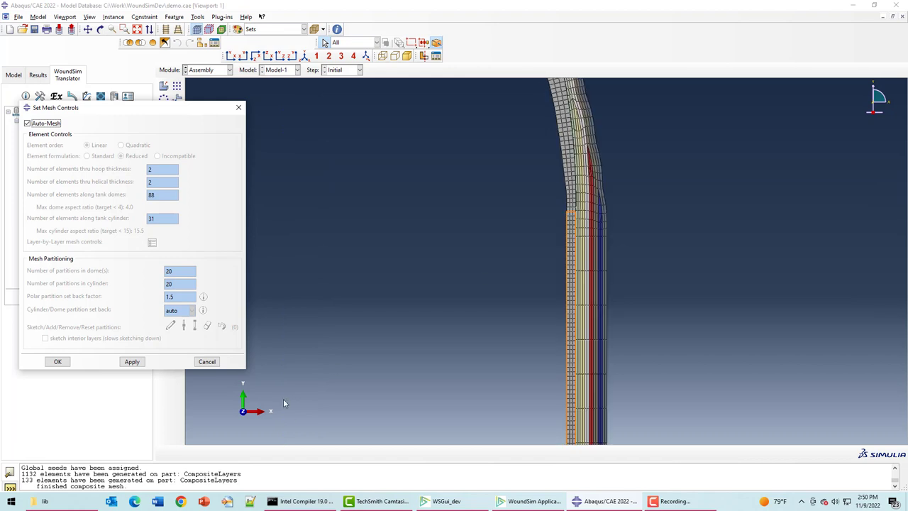
pyautogui.moveTo(596, 225)
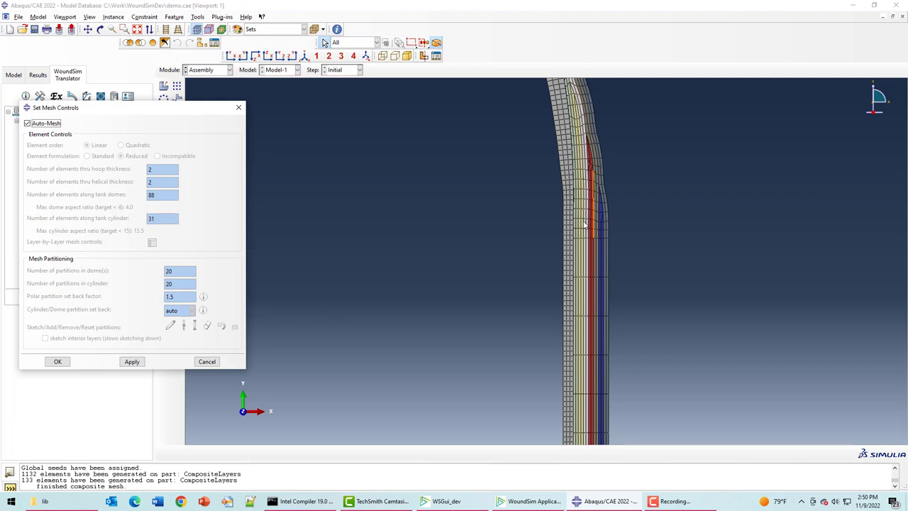
pyautogui.moveTo(579, 222)
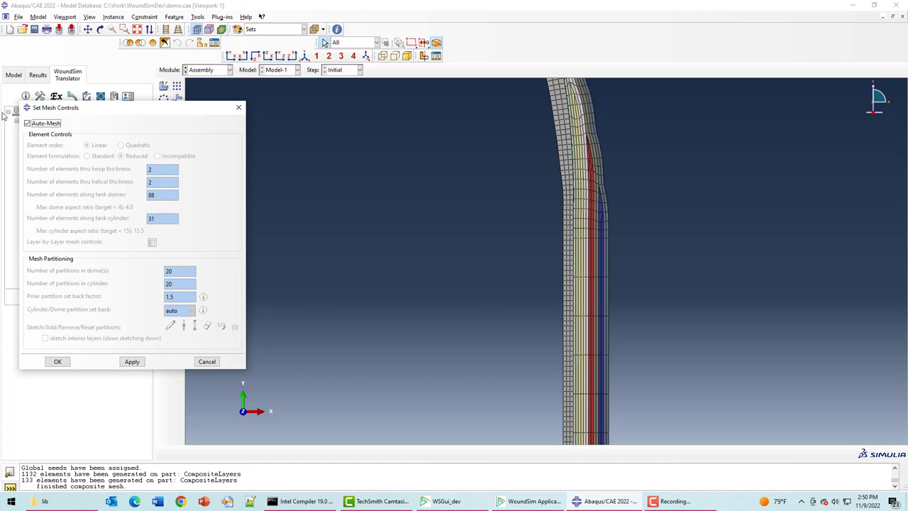
# Uncheck Auto-Mesh, set cylinder/dome partition set back to 3 and show its explanation.
pyautogui.click(27, 122)
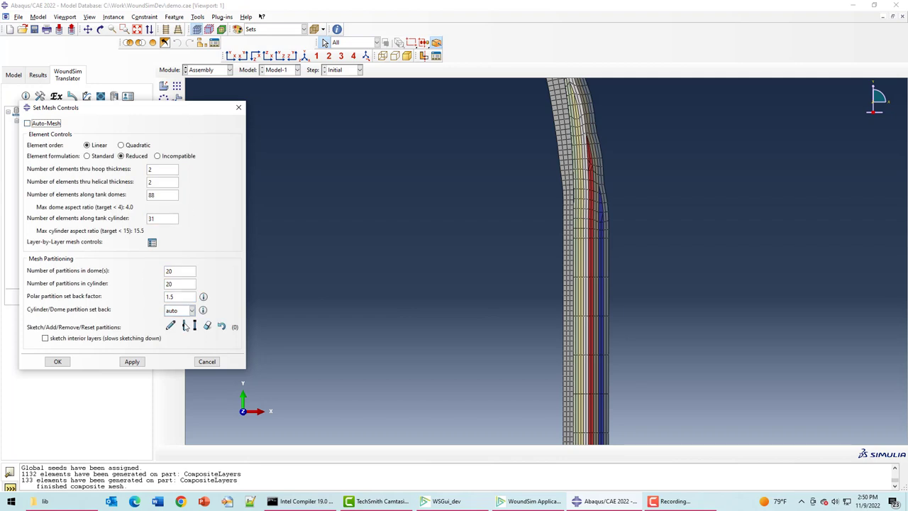
pyautogui.click(191, 309)
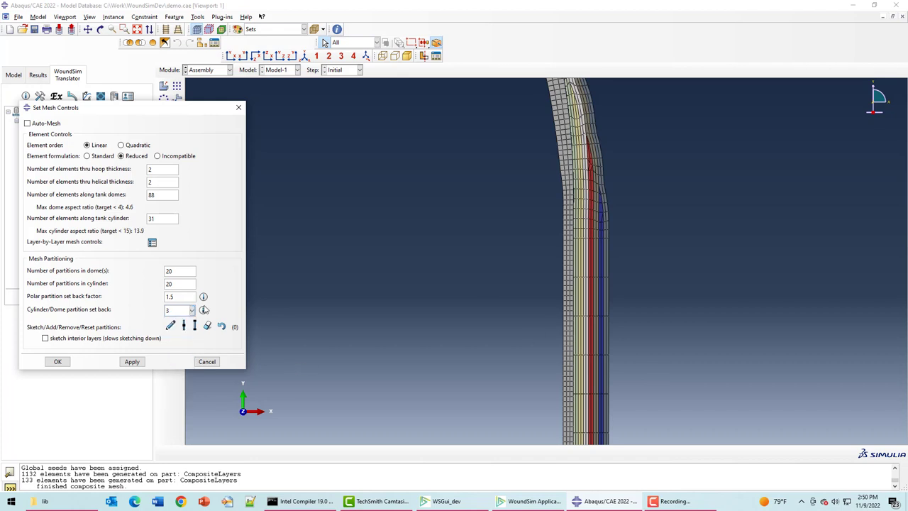
pyautogui.click(204, 309)
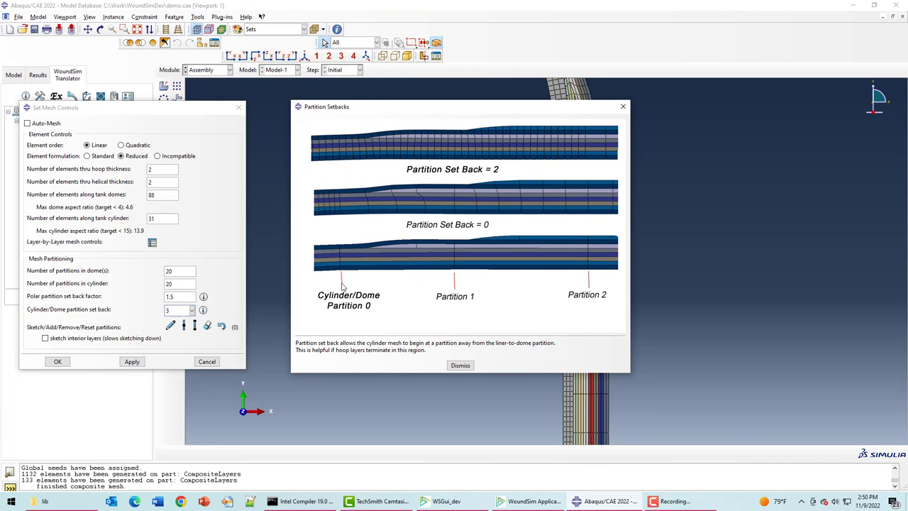
pyautogui.moveTo(337, 263)
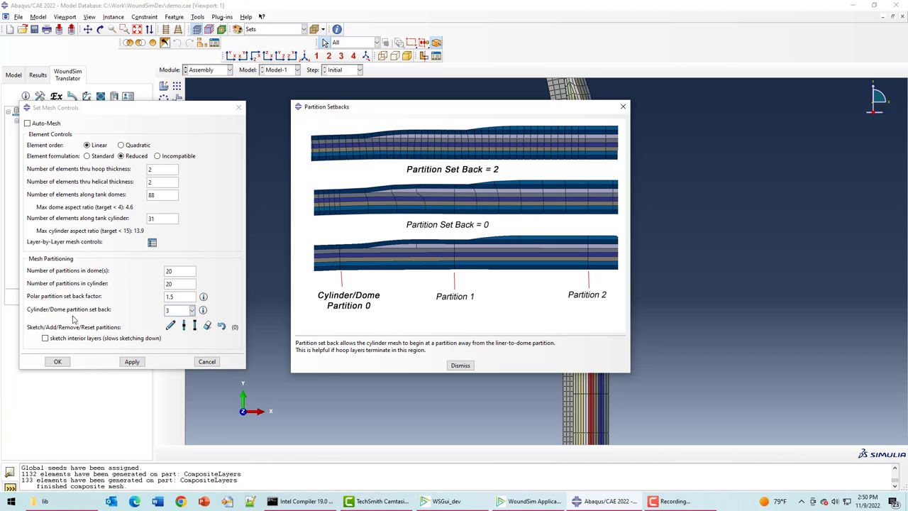
pyautogui.moveTo(355, 266)
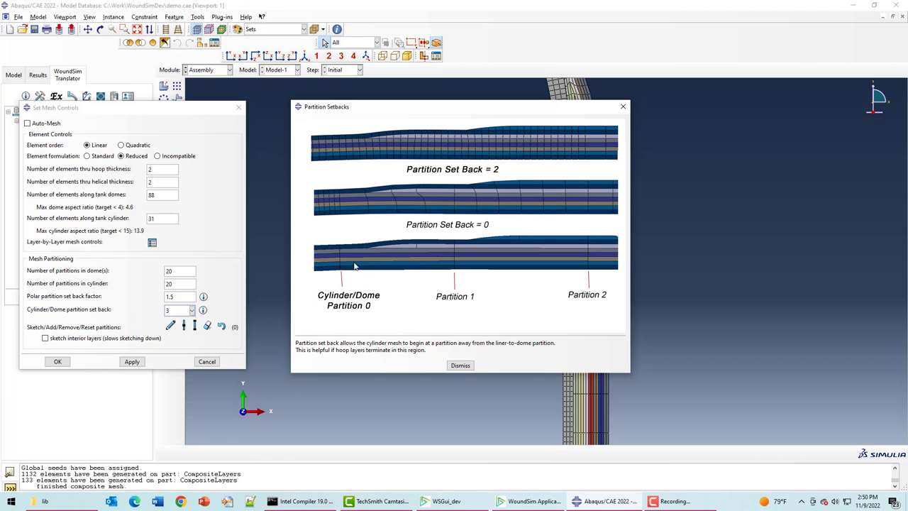
pyautogui.moveTo(366, 284)
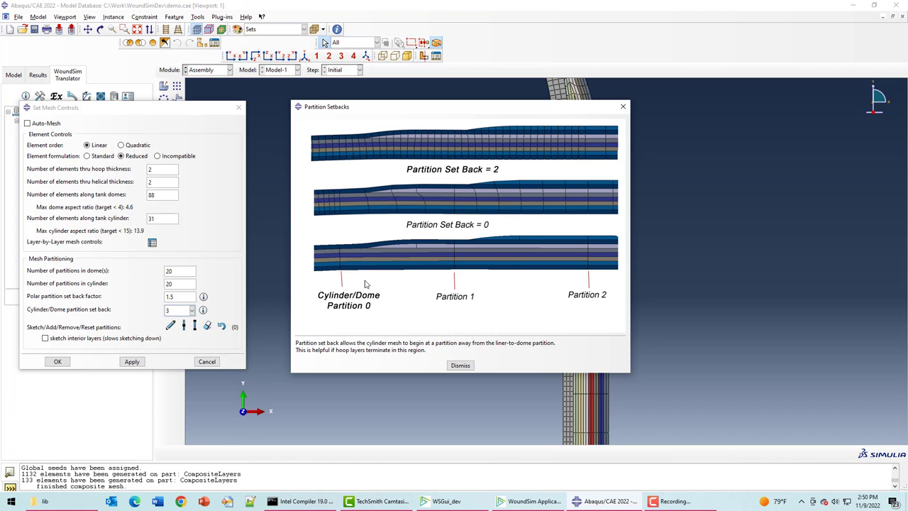
pyautogui.moveTo(692, 227)
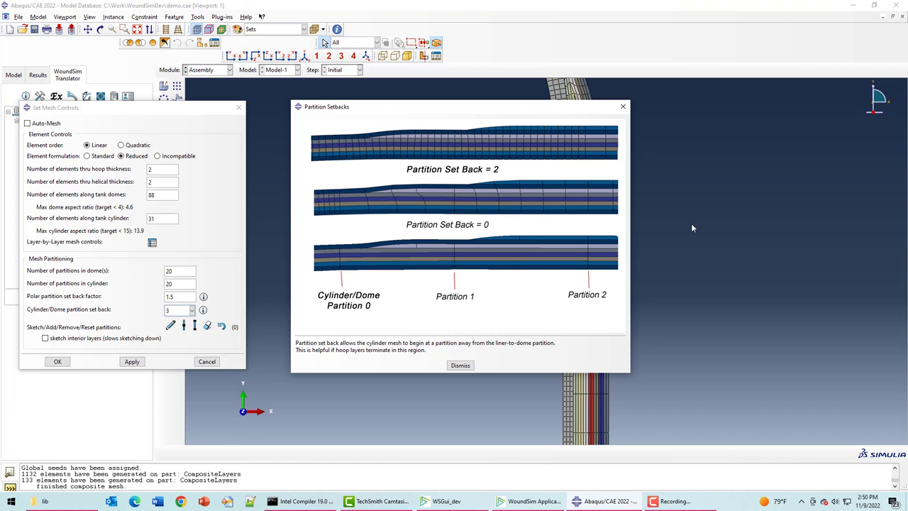
pyautogui.moveTo(572, 254)
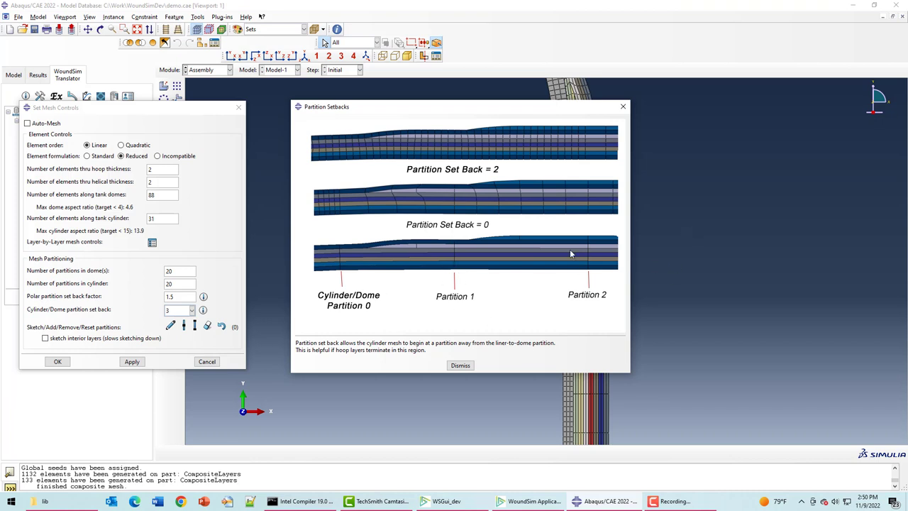
pyautogui.moveTo(449, 249)
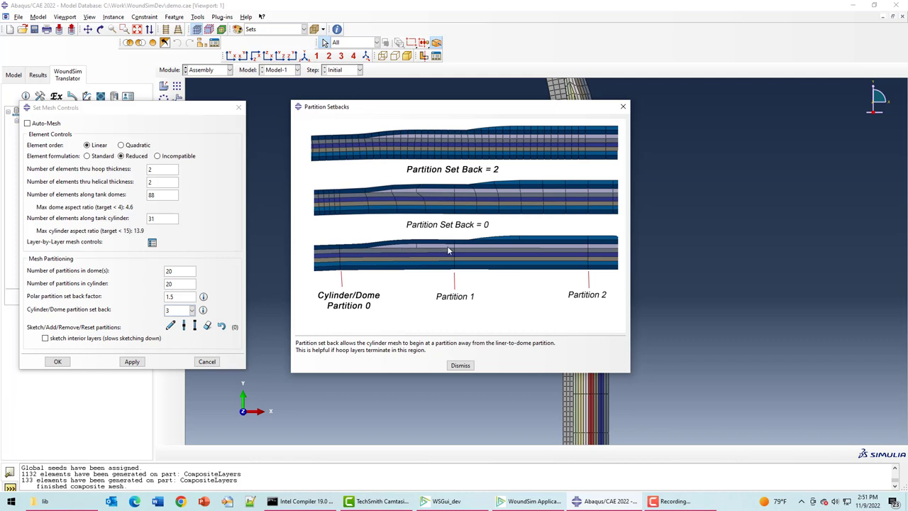
pyautogui.moveTo(364, 247)
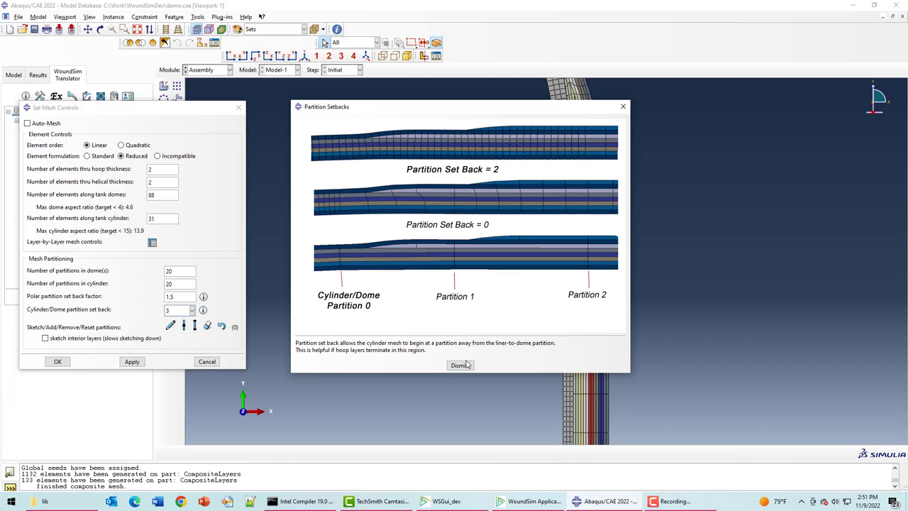
pyautogui.moveTo(459, 367)
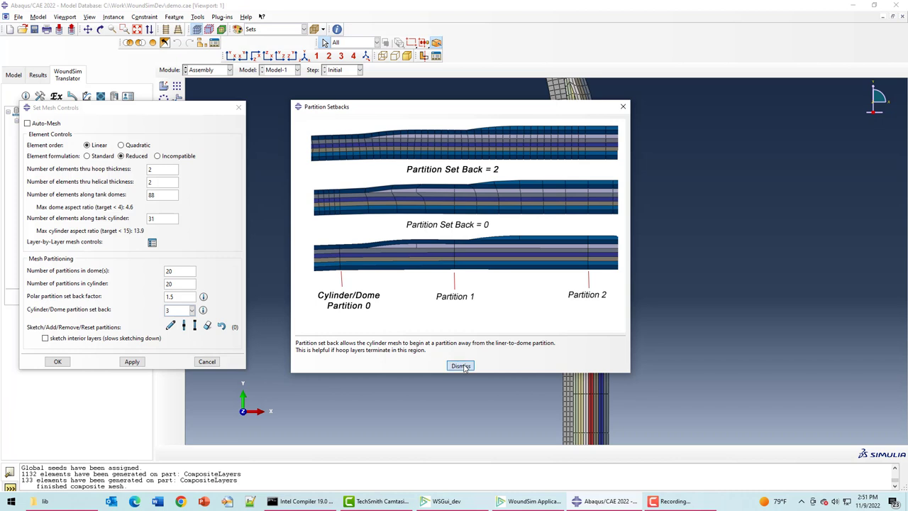
# Dismiss the setback note and remesh the composite layers with the new controls (1369 elements).
pyautogui.click(460, 367)
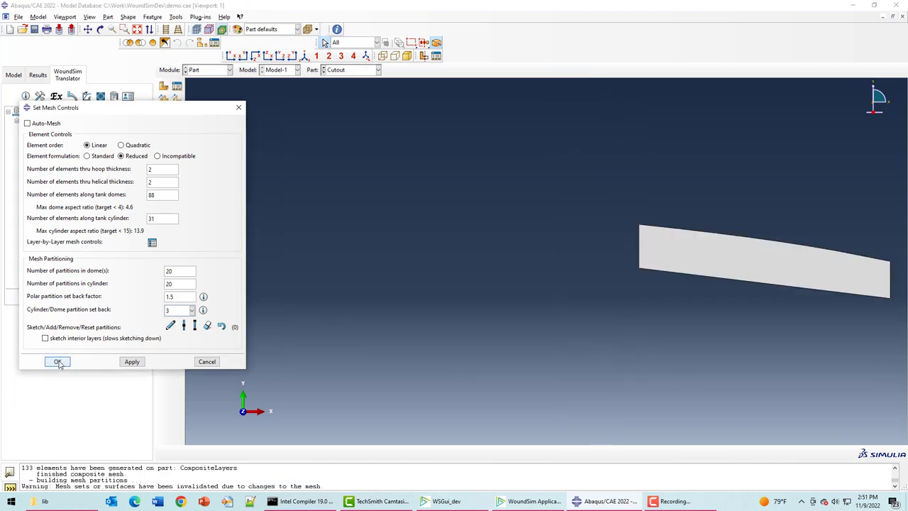
pyautogui.click(57, 362)
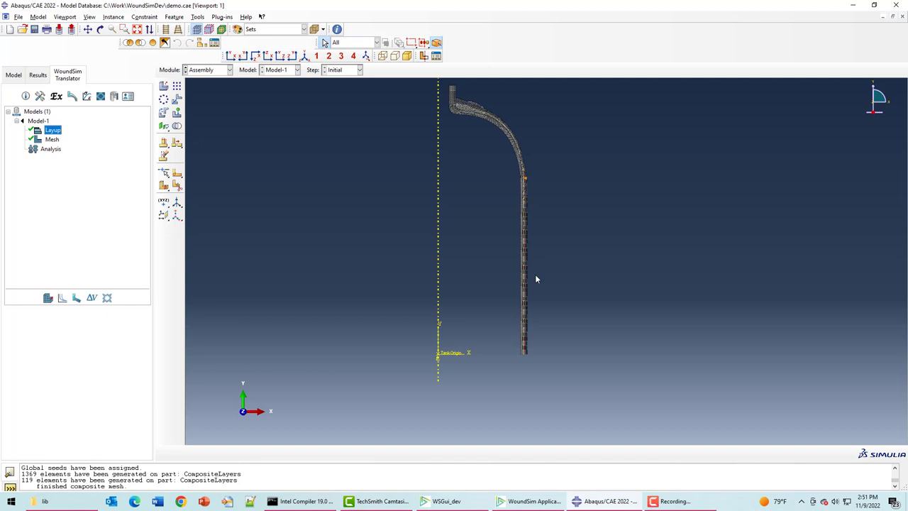
pyautogui.moveTo(516, 141)
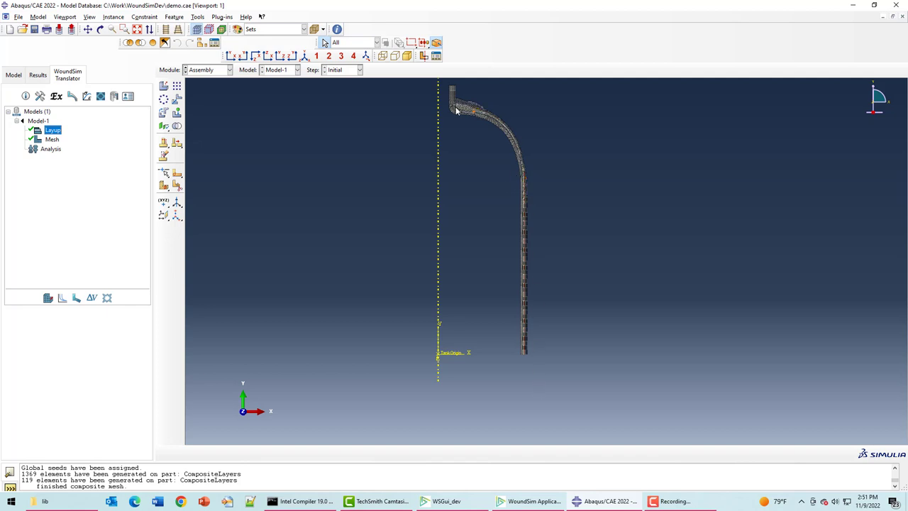
pyautogui.moveTo(530, 200)
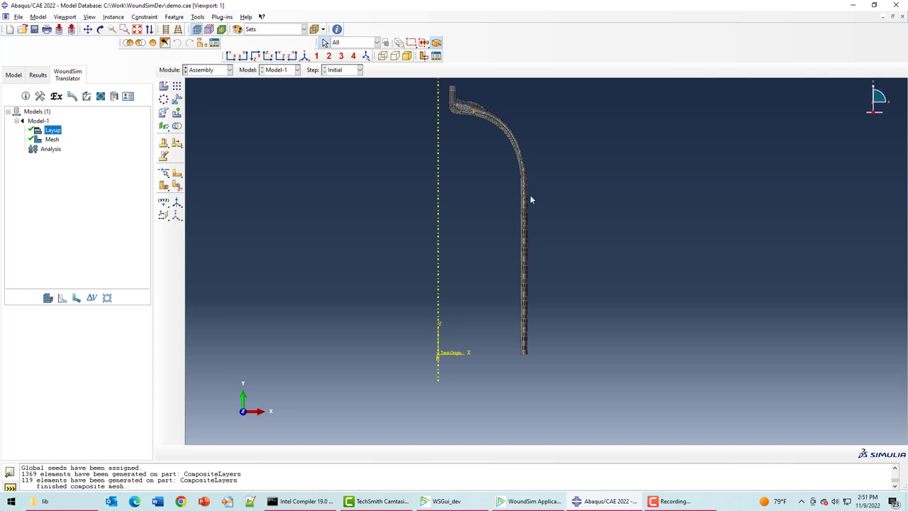
pyautogui.moveTo(525, 357)
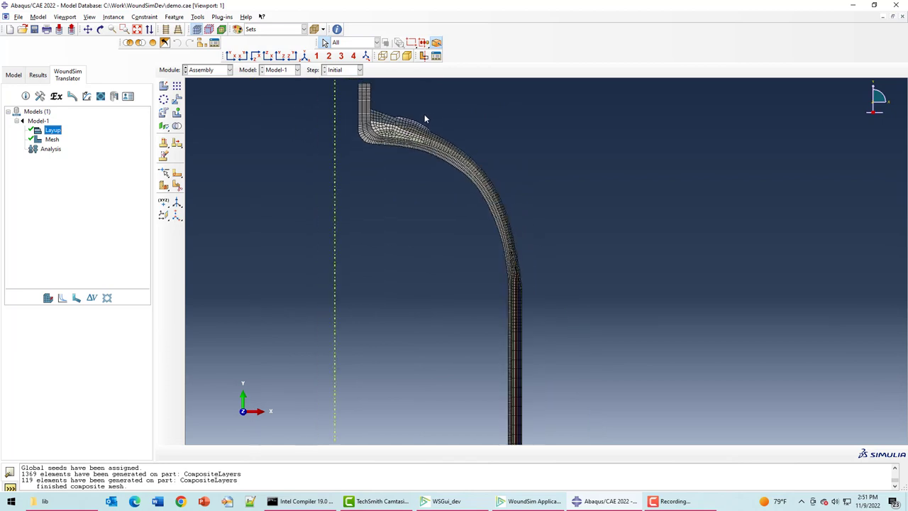
pyautogui.click(52, 149)
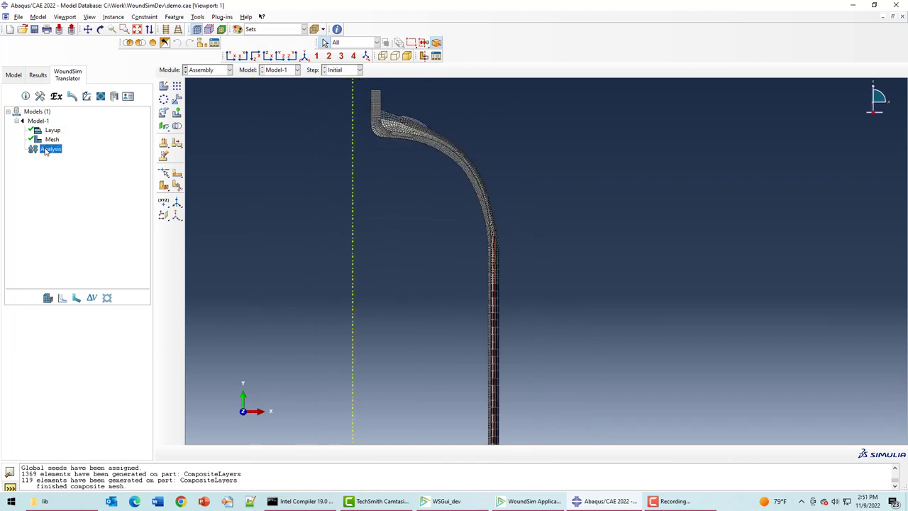
# Enable loading steps with initial temperature 20 and InnerSurf as the pressure surface.
pyautogui.doubleClick(49, 149)
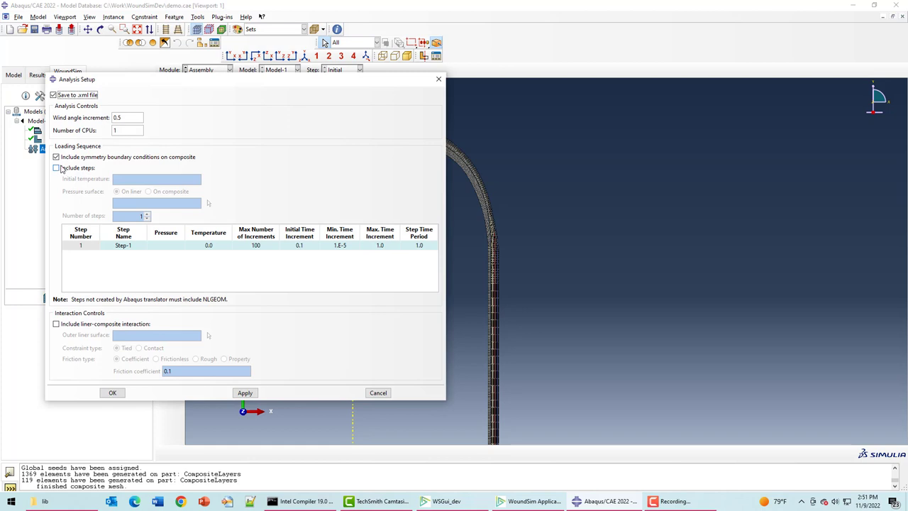
pyautogui.click(57, 168)
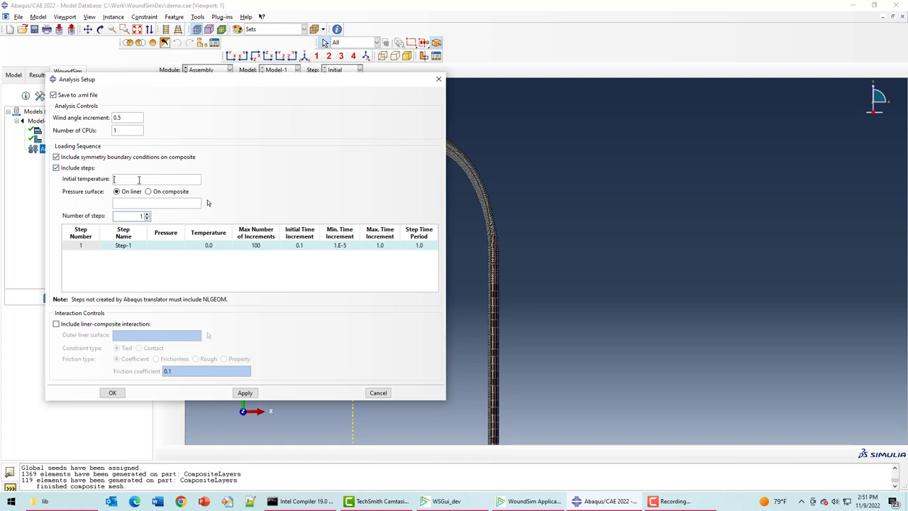
pyautogui.write('20')
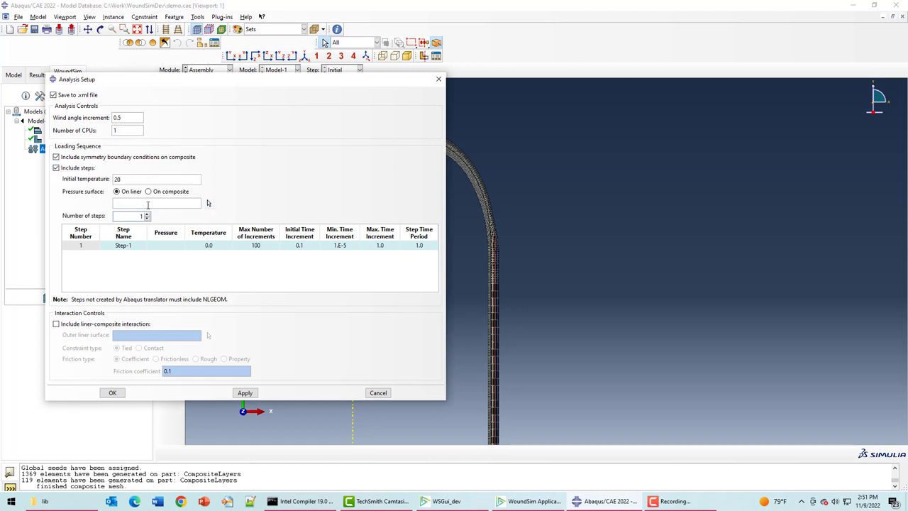
pyautogui.click(157, 204)
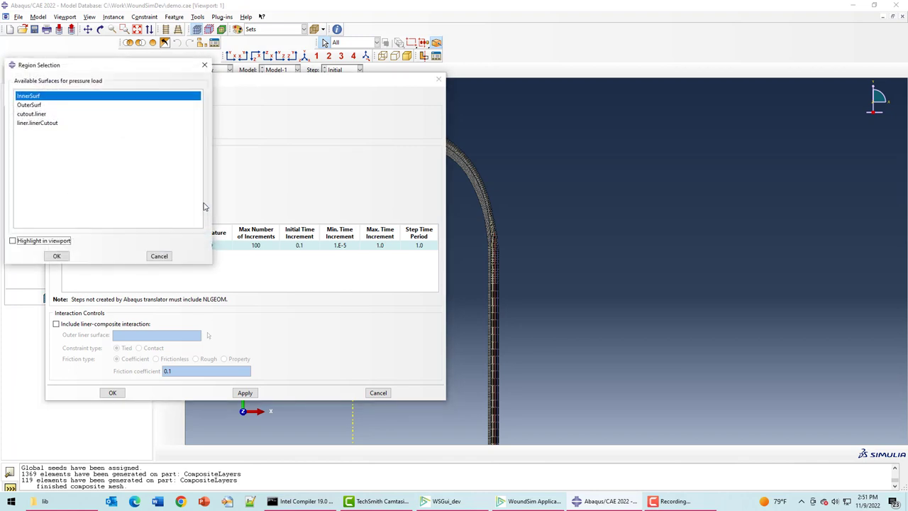
pyautogui.click(12, 241)
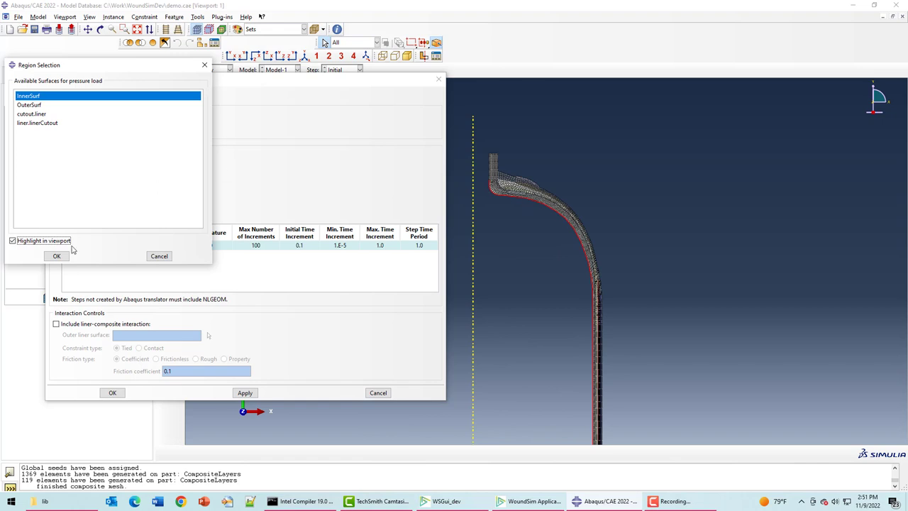
pyautogui.click(57, 255)
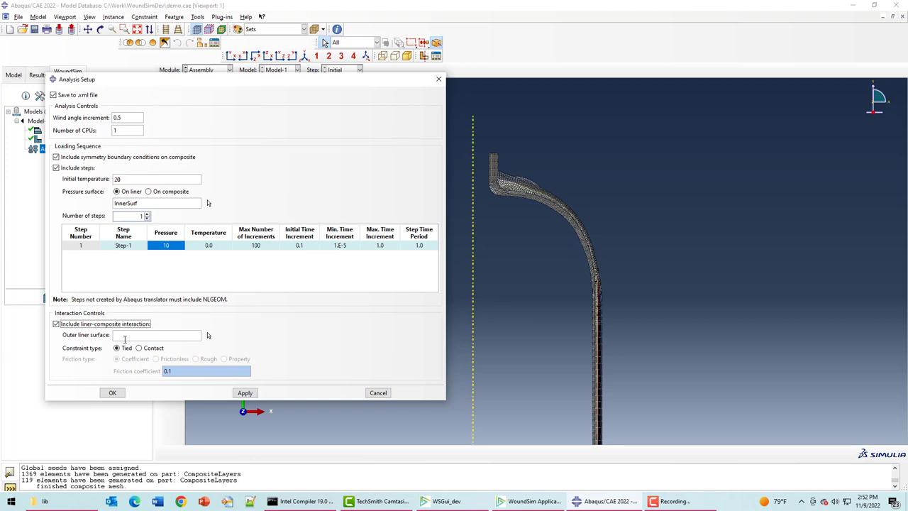
# Tie the liner-composite interaction to OuterSurf and accept the analysis setup.
pyautogui.click(156, 335)
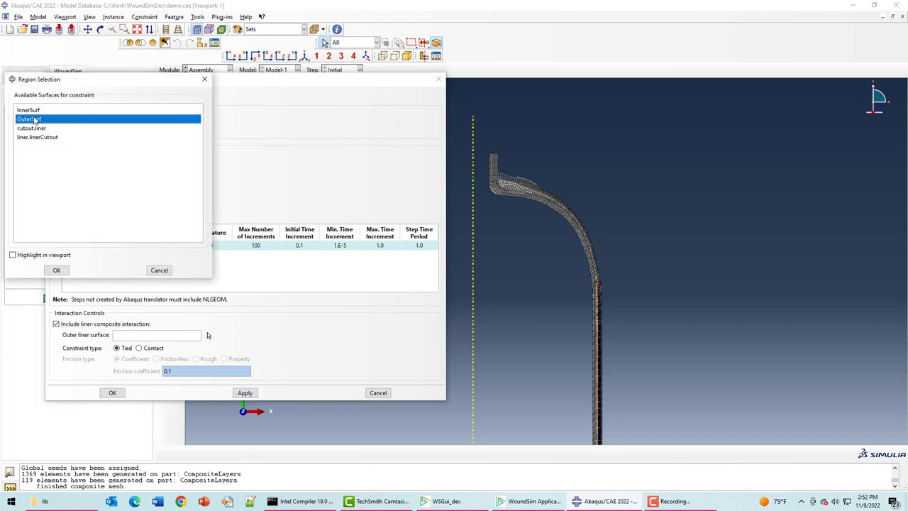
pyautogui.click(12, 255)
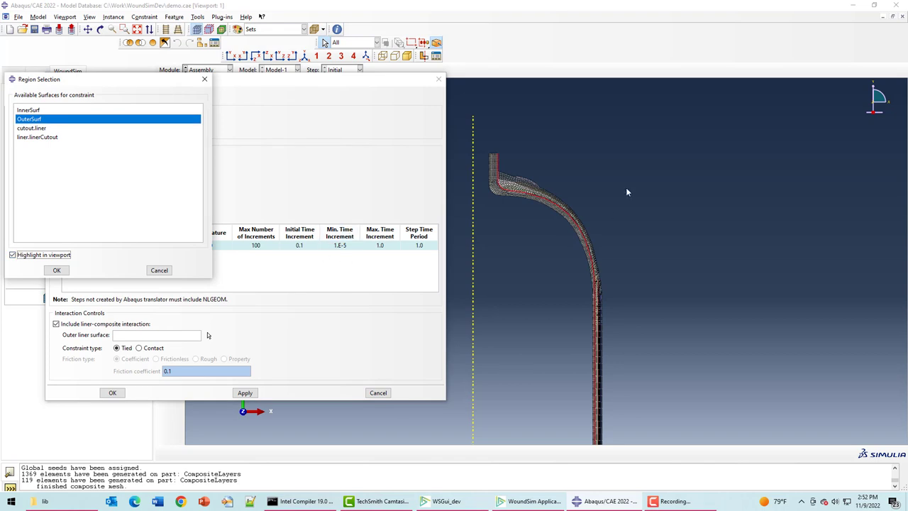
pyautogui.click(57, 269)
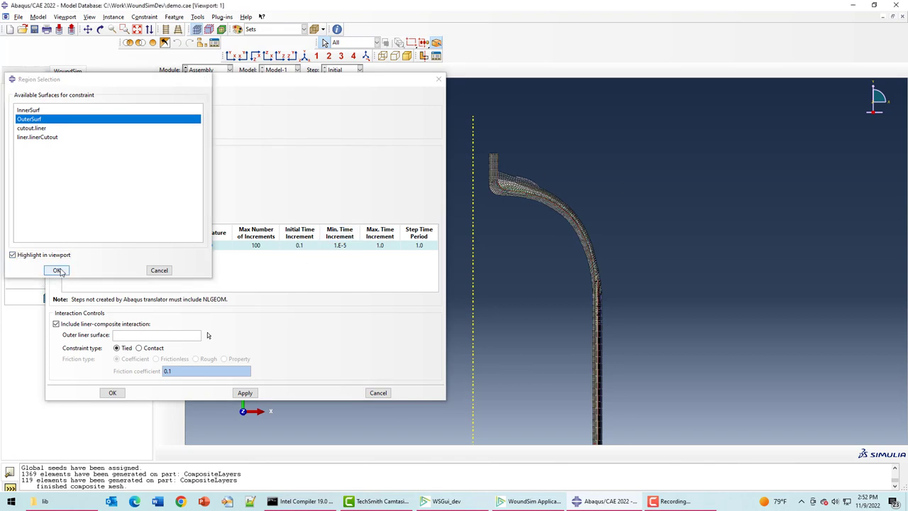
pyautogui.click(57, 269)
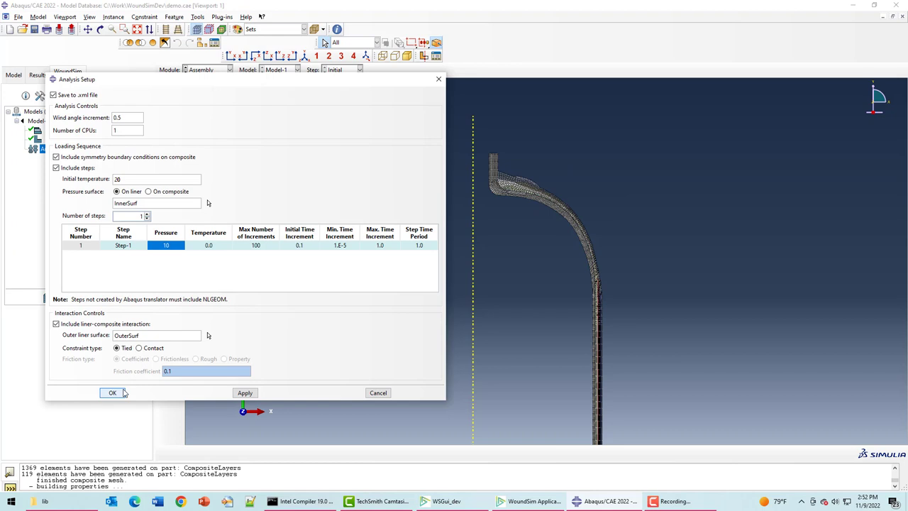
pyautogui.click(112, 392)
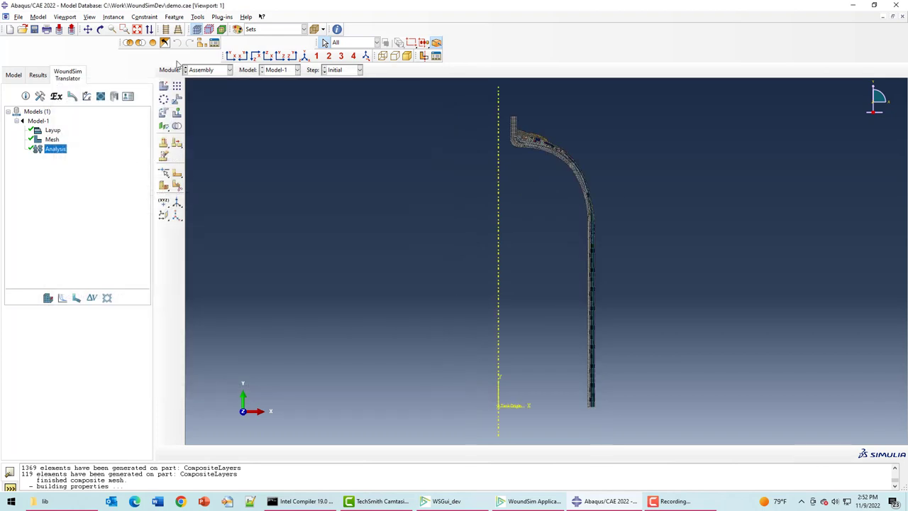
# Submit the Model-1 job, wait for completion, and view its Mises stress results.
pyautogui.click(207, 69)
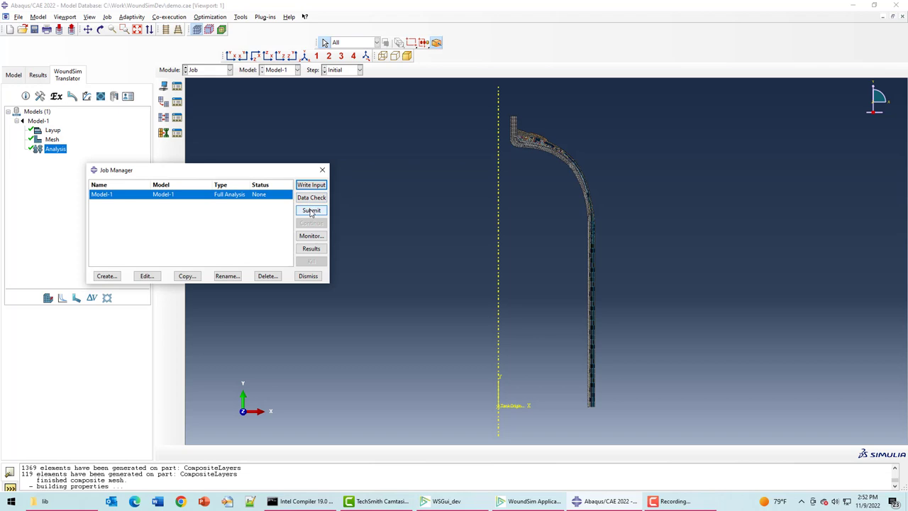
pyautogui.click(311, 210)
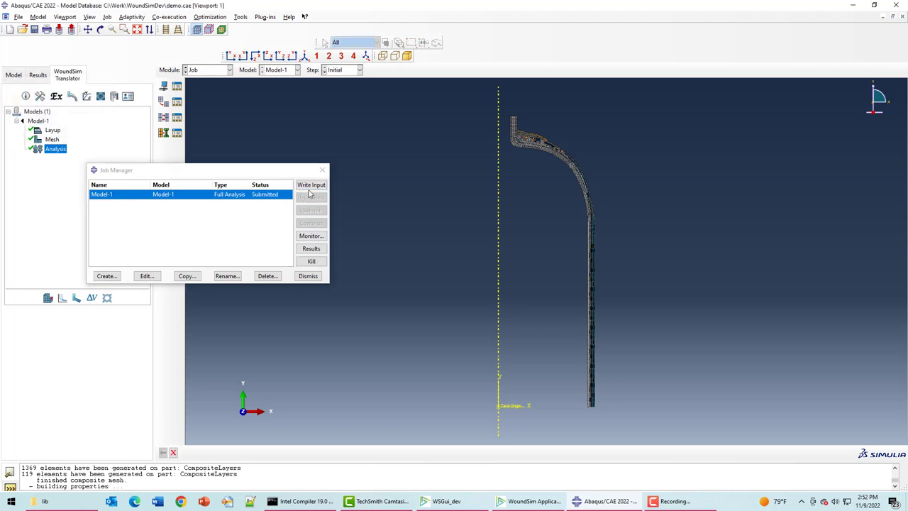
pyautogui.click(311, 185)
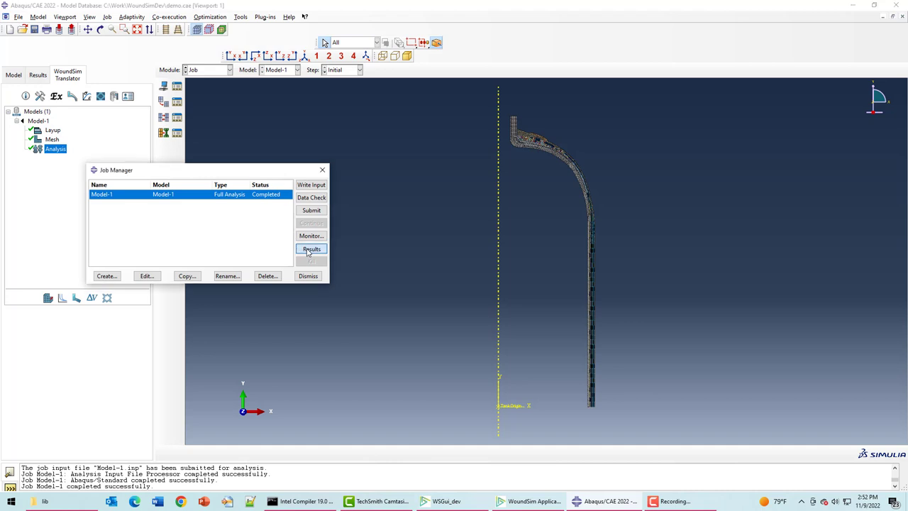
pyautogui.click(311, 250)
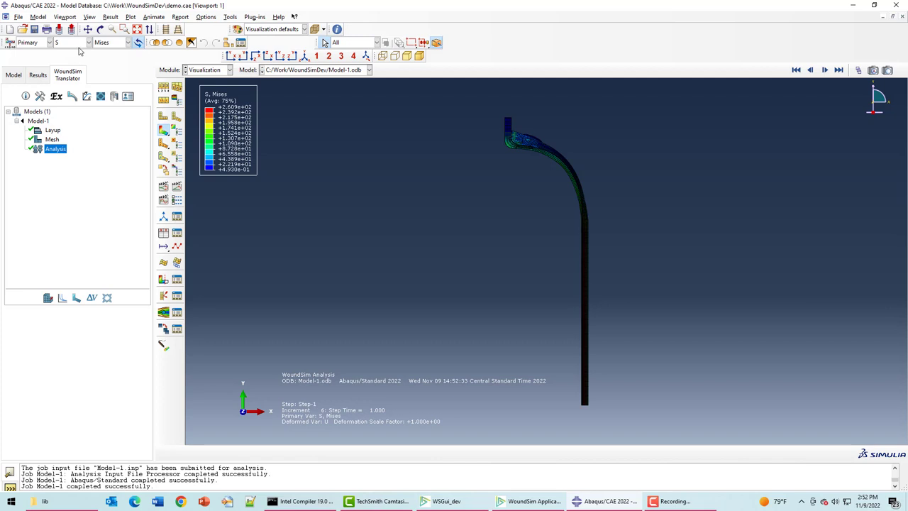
# Show the UVARM1 contour and list the WoundSim local output variables.
pyautogui.click(88, 42)
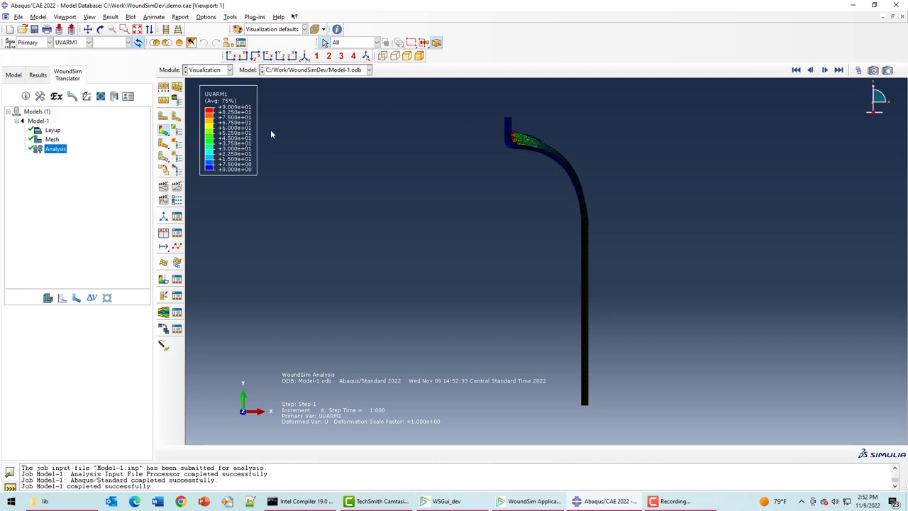
pyautogui.moveTo(517, 127)
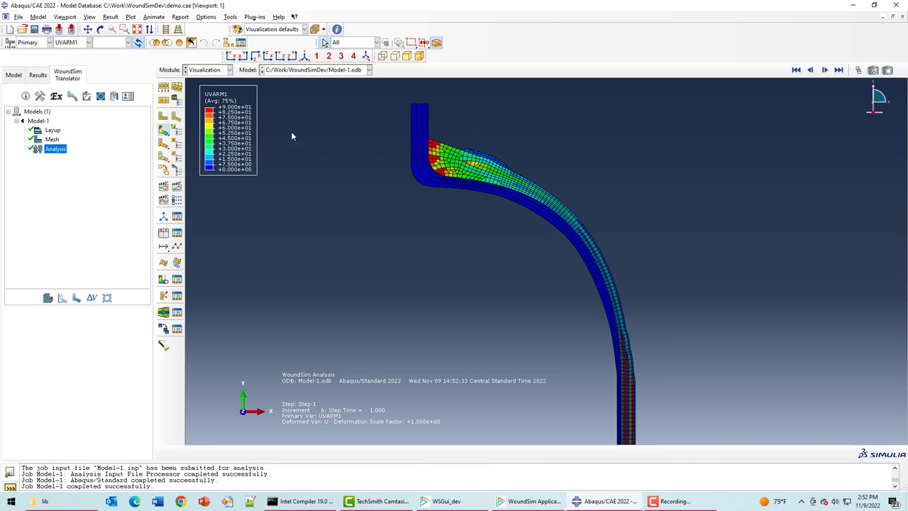
pyautogui.moveTo(71, 307)
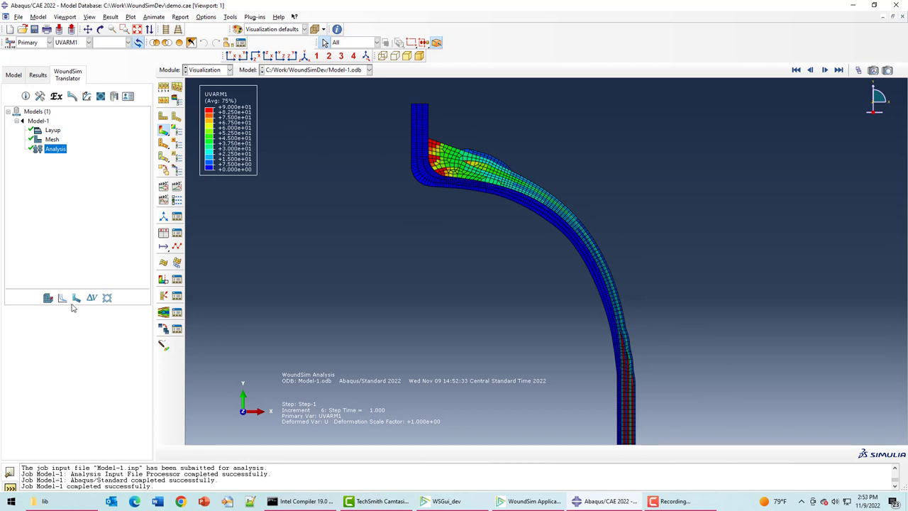
pyautogui.moveTo(568, 197)
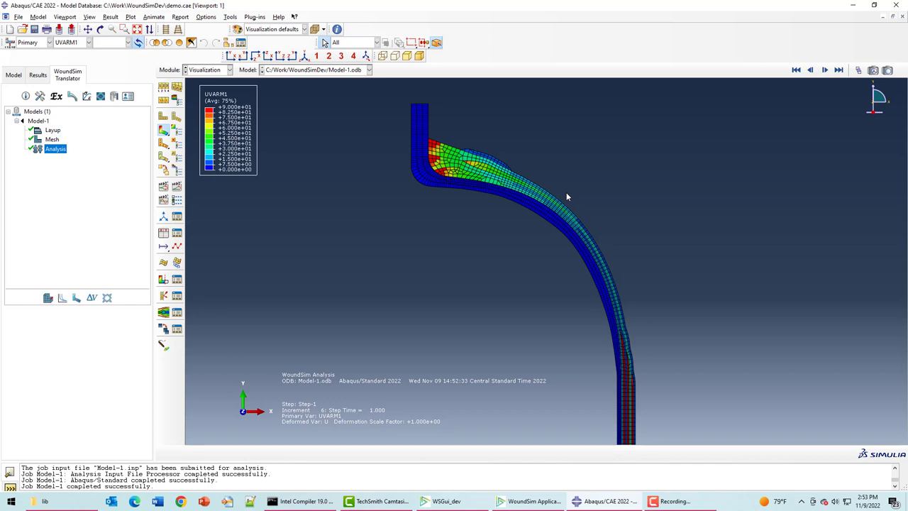
pyautogui.moveTo(421, 261)
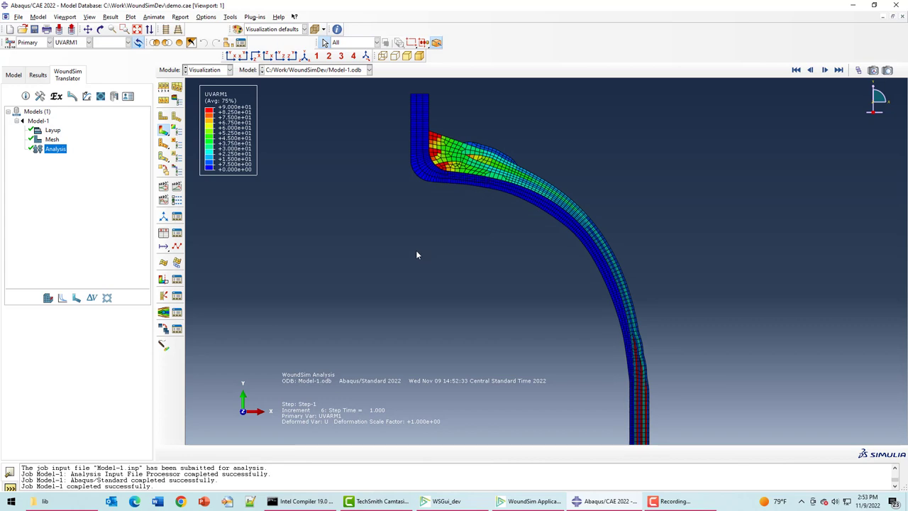
pyautogui.moveTo(76, 298)
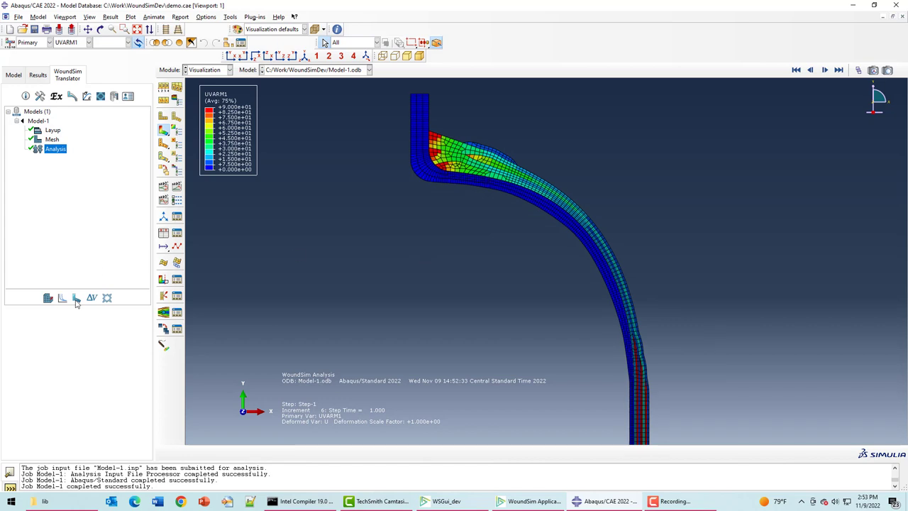
pyautogui.click(77, 298)
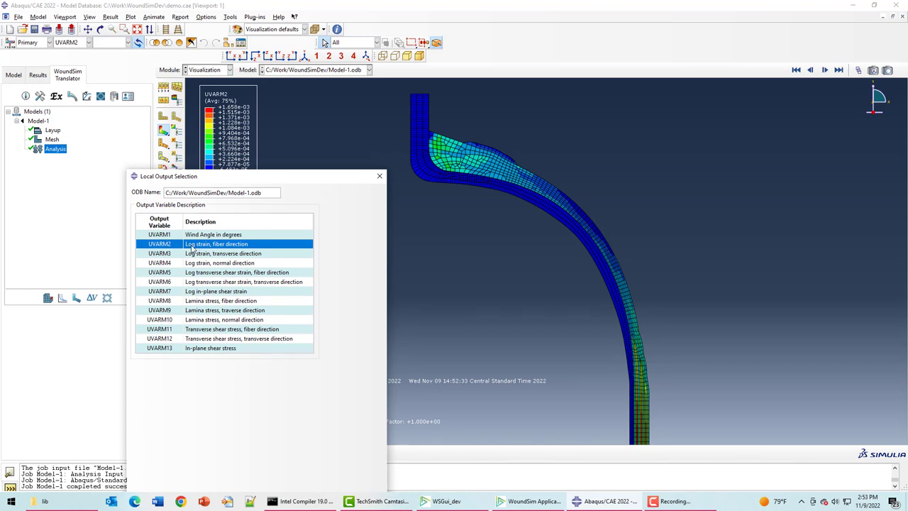
pyautogui.moveTo(234, 247)
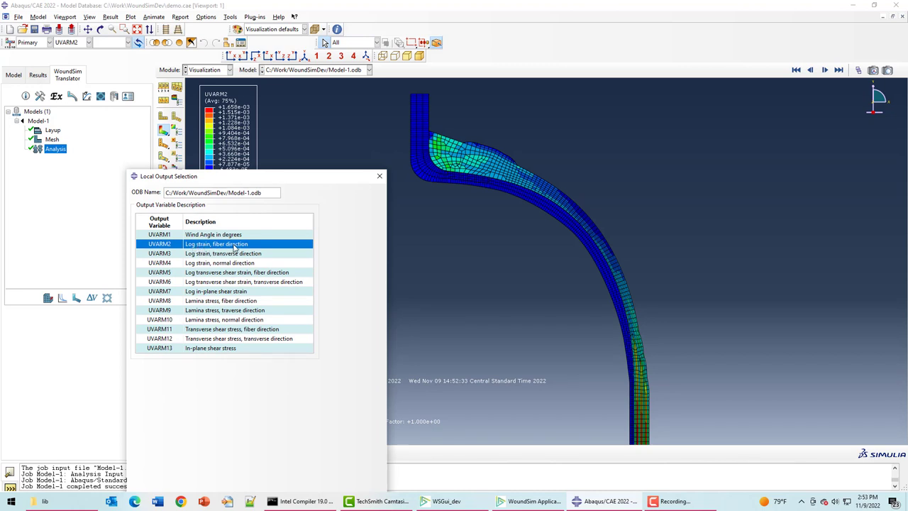
# Display UVARM3 transverse-direction log strain as the contour on the deformed tank.
pyautogui.click(222, 252)
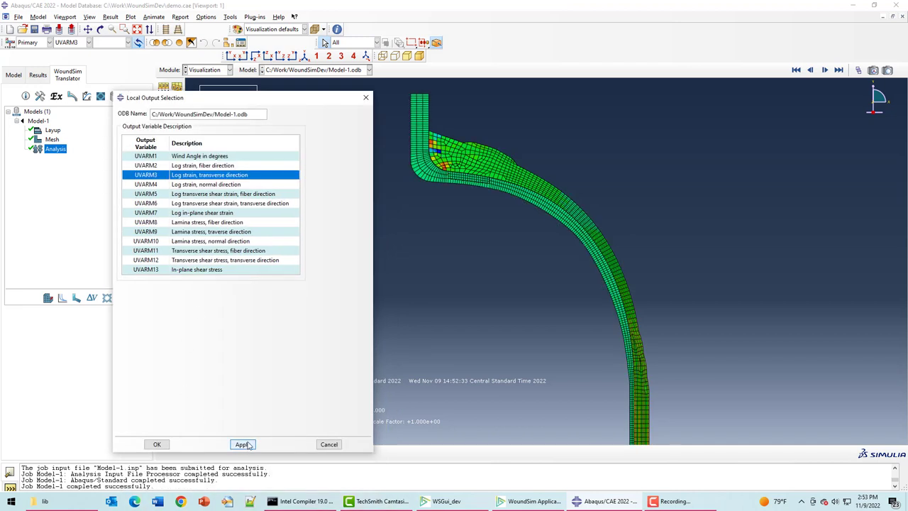
pyautogui.click(243, 444)
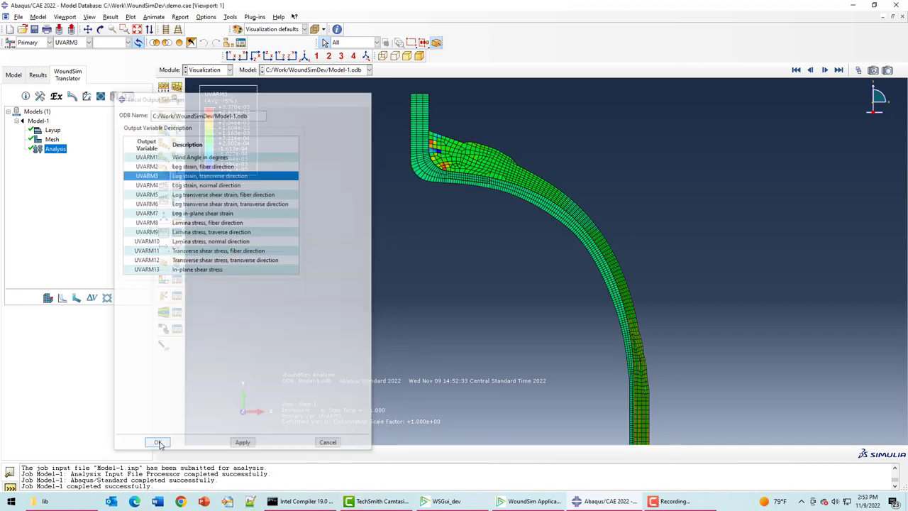
pyautogui.click(156, 443)
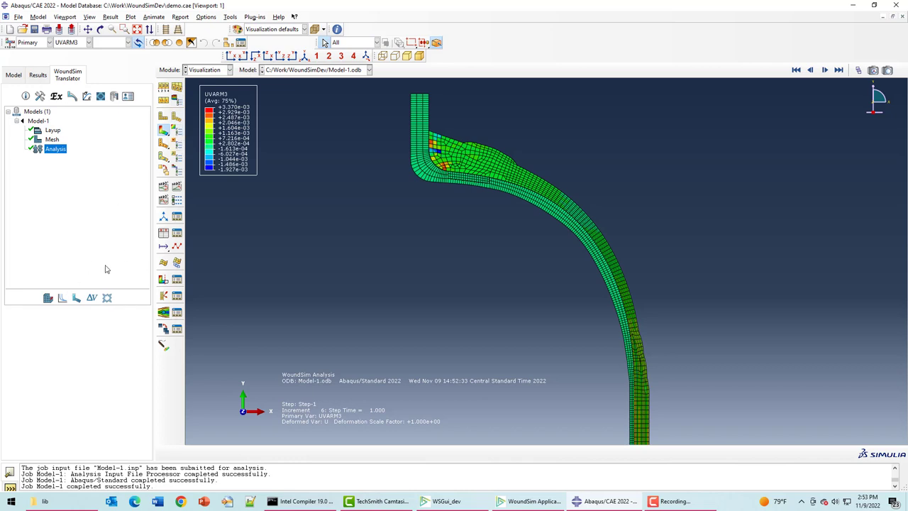
pyautogui.click(88, 42)
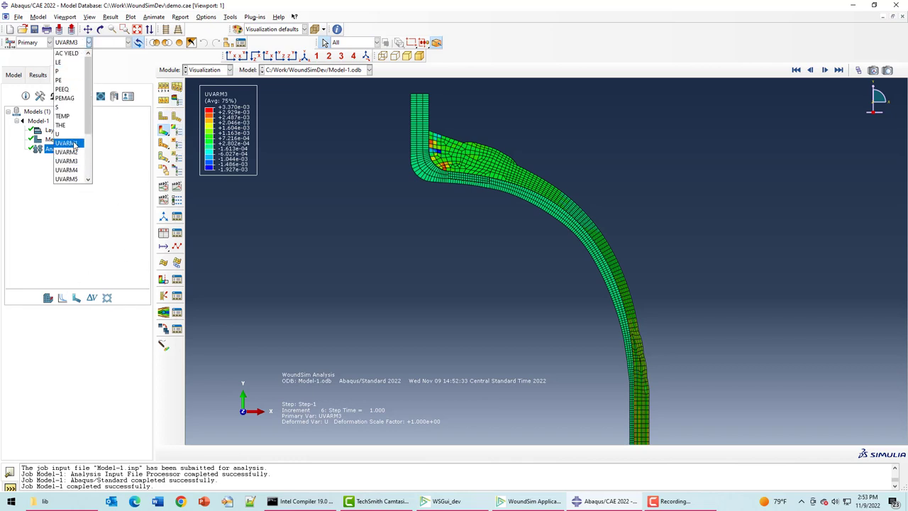
# Plot wind angle UVARM1 along the path for all eight layers, dismissing the missing-variable warning.
pyautogui.click(65, 139)
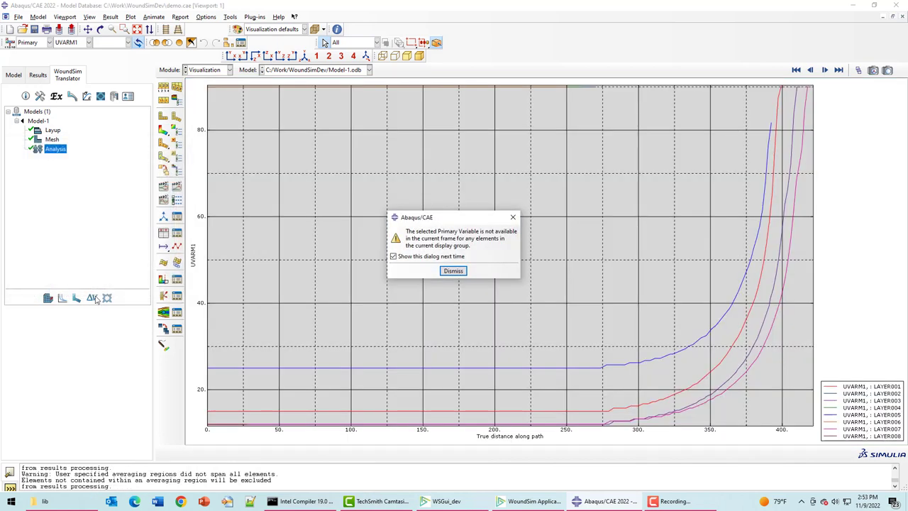
pyautogui.click(453, 271)
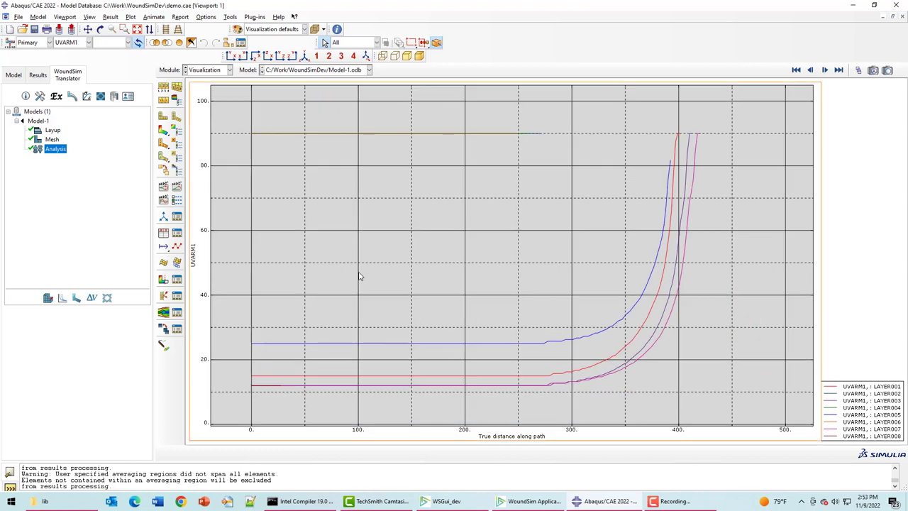
pyautogui.moveTo(275, 349)
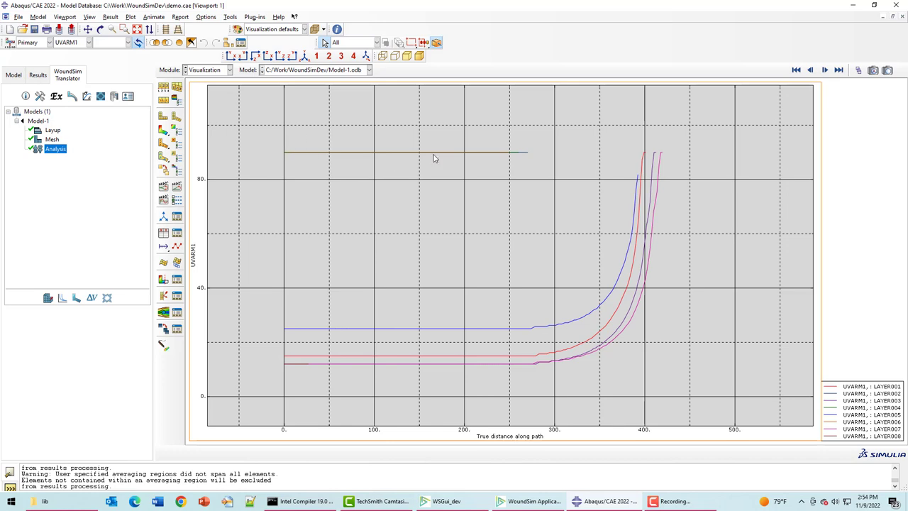
pyautogui.moveTo(506, 157)
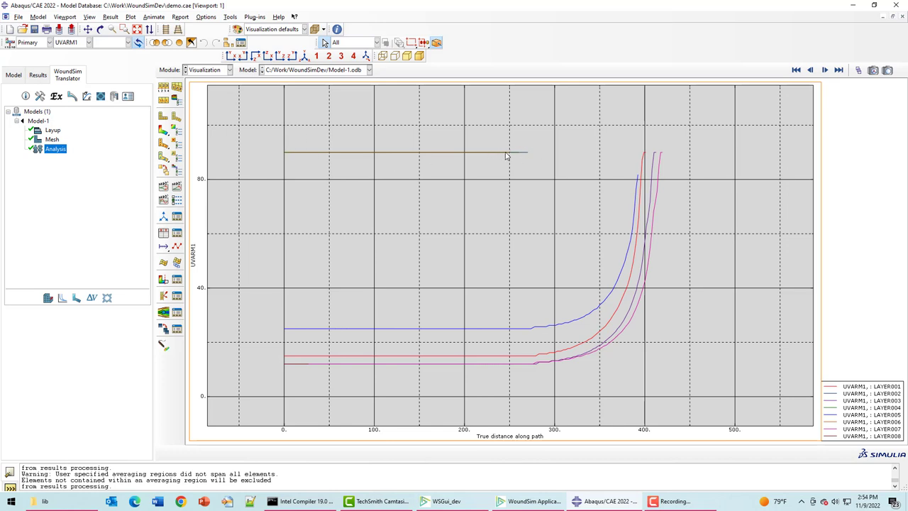
pyautogui.moveTo(501, 154)
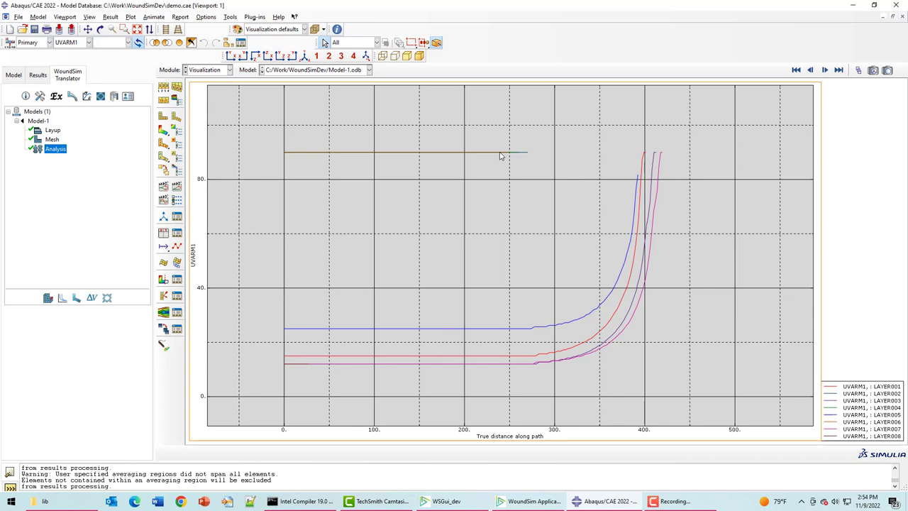
pyautogui.moveTo(557, 354)
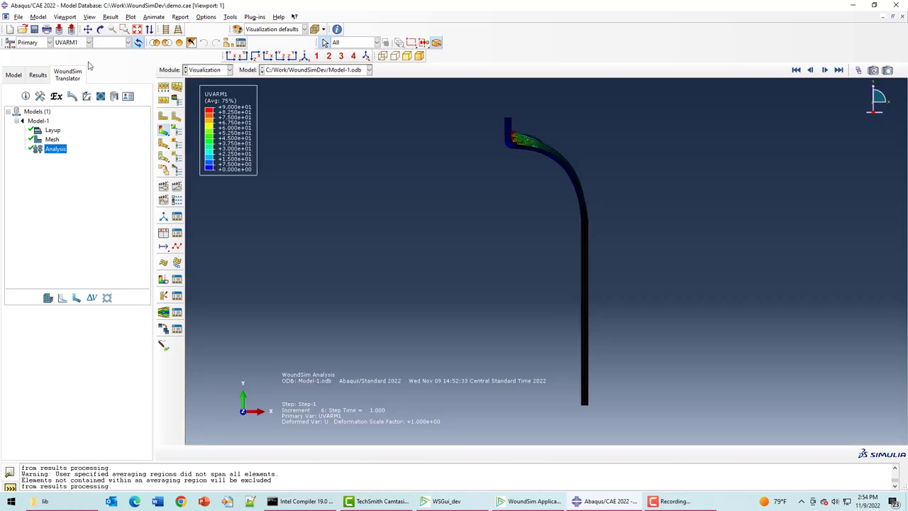
# Plot fibre-direction log strain UVARM2 along the path for Layers 1–8, dismissing the warning.
pyautogui.click(88, 43)
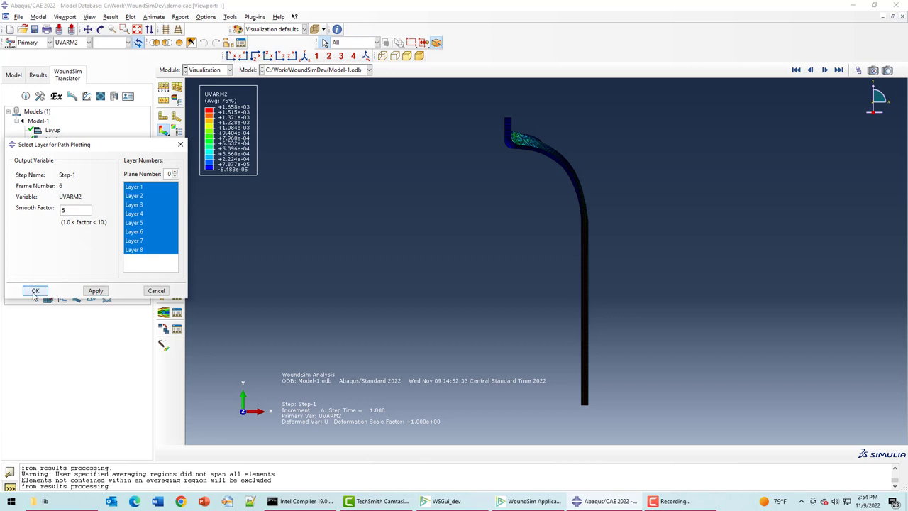
pyautogui.click(34, 290)
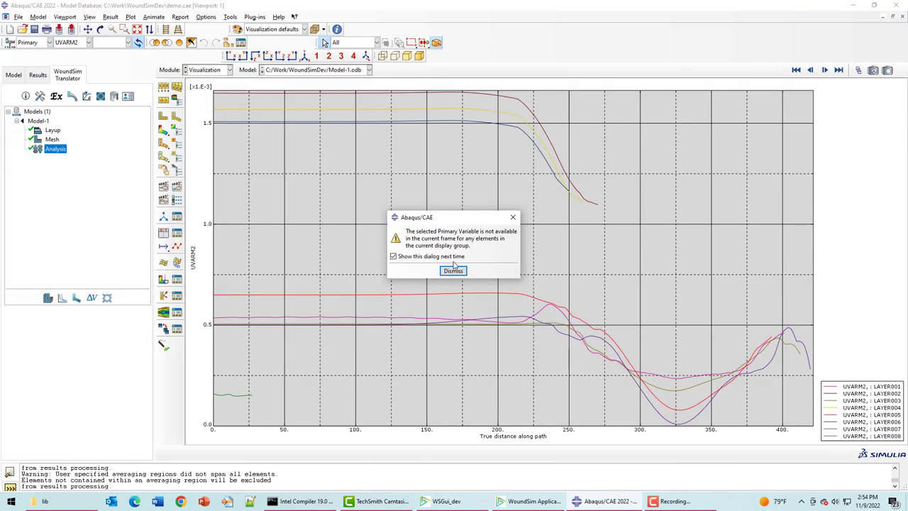
pyautogui.click(453, 269)
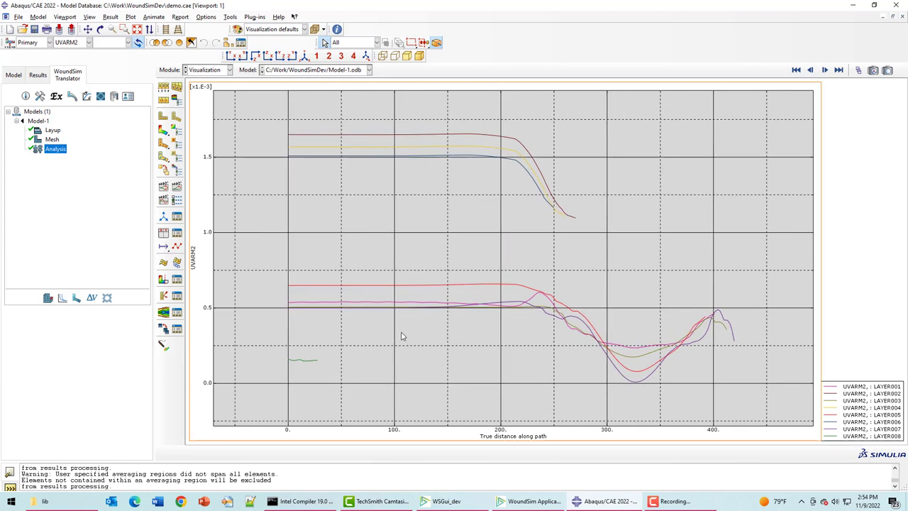
pyautogui.moveTo(497, 286)
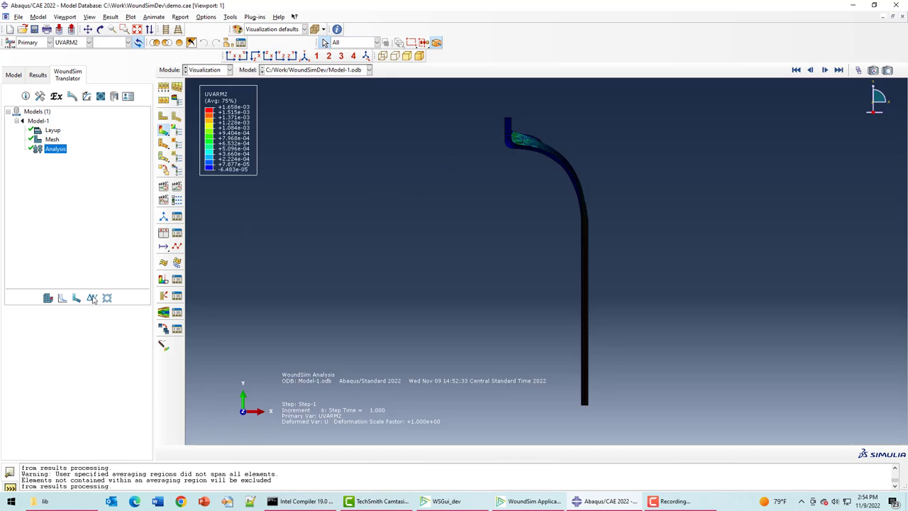
# Compute change in volume along a path from node set INNERSURF and read the undeformed and deformed volumes.
pyautogui.click(91, 299)
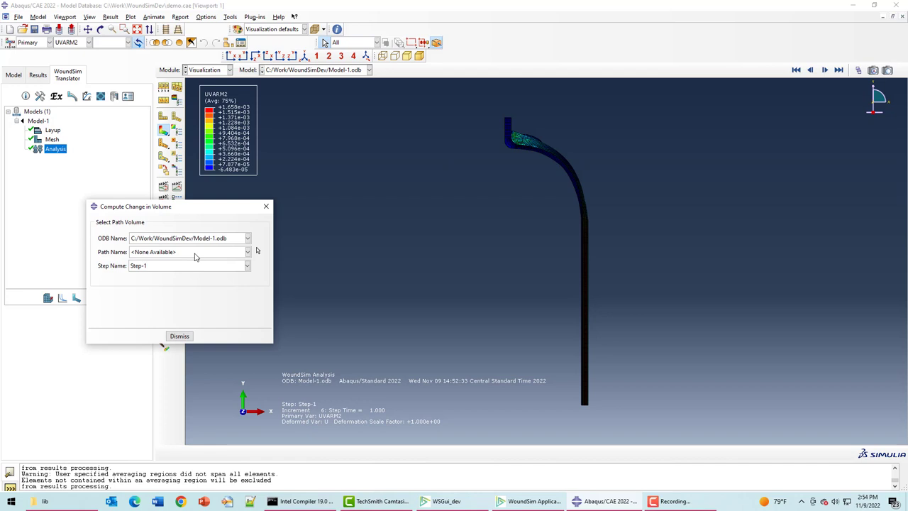
pyautogui.moveTo(590, 212)
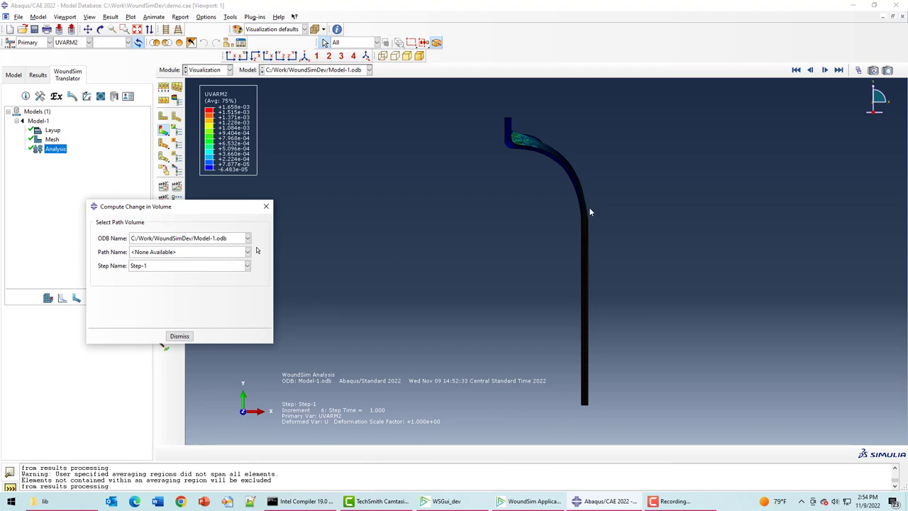
pyautogui.moveTo(505, 151)
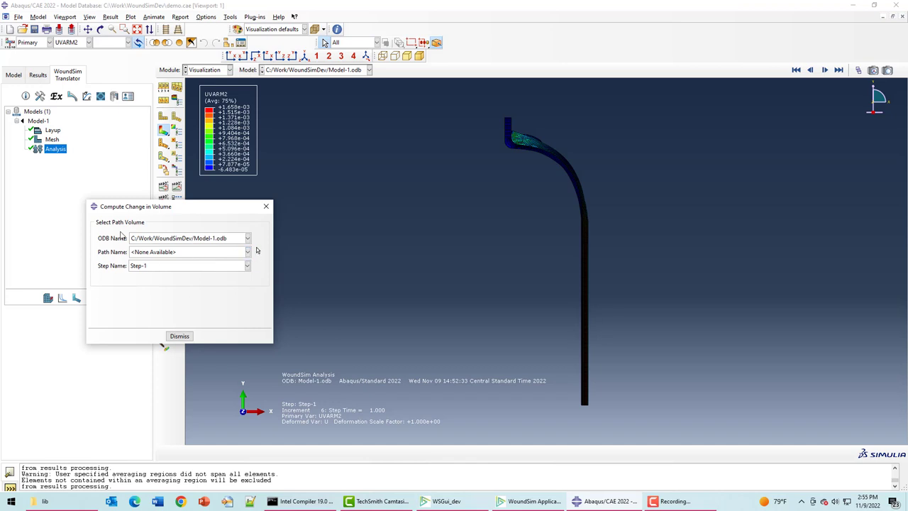
pyautogui.moveTo(260, 255)
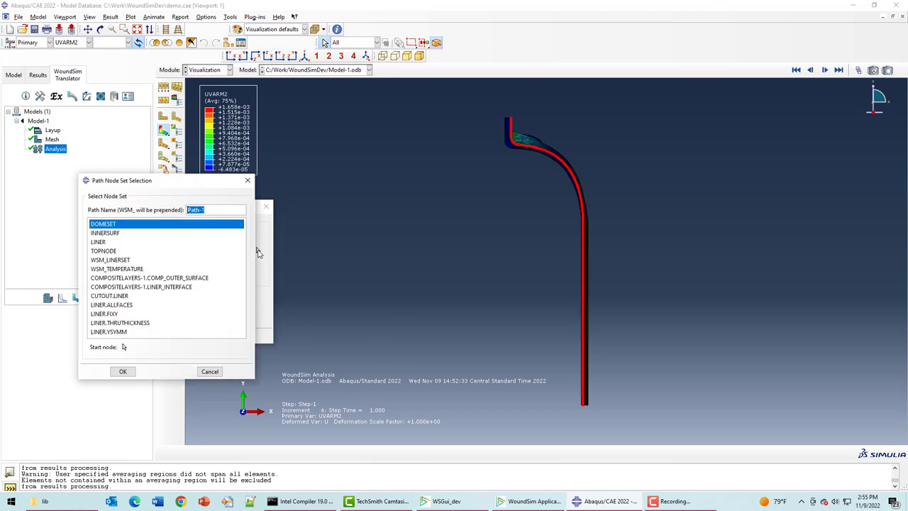
pyautogui.moveTo(235, 315)
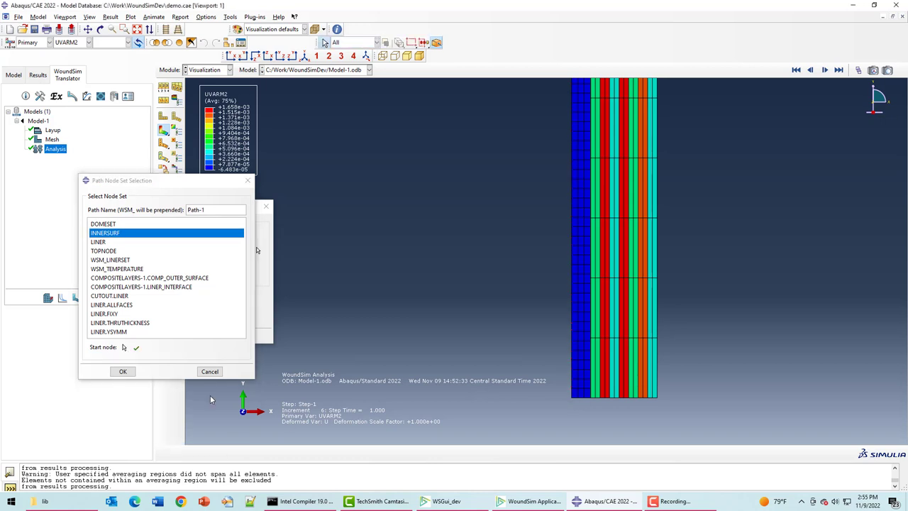
pyautogui.click(122, 372)
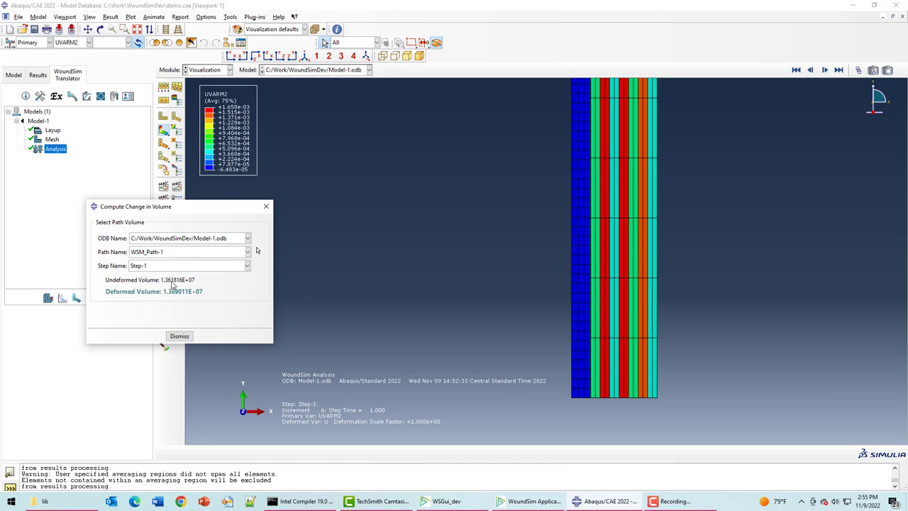
pyautogui.moveTo(162, 298)
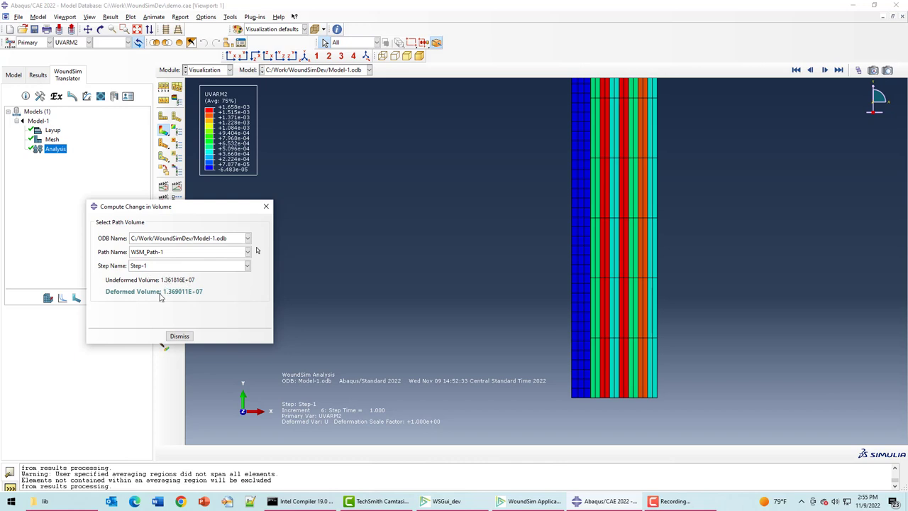
pyautogui.moveTo(202, 314)
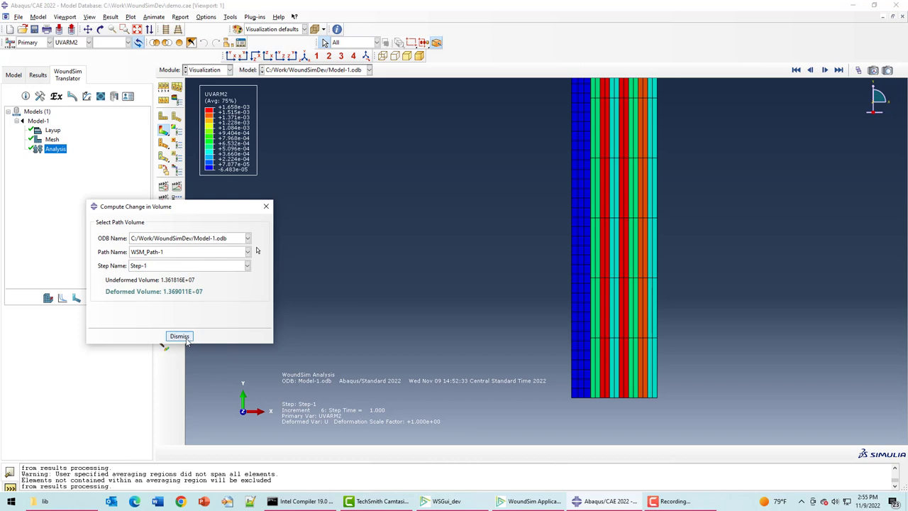
pyautogui.click(179, 335)
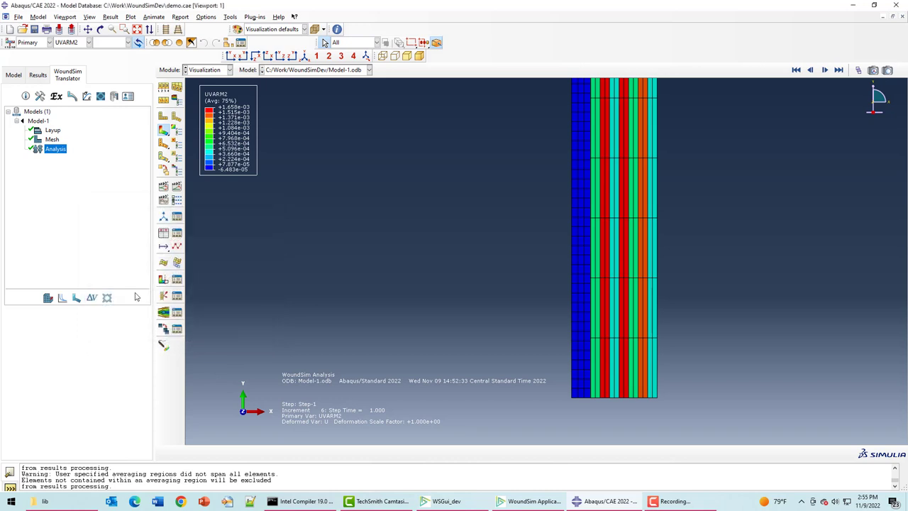
pyautogui.moveTo(106, 298)
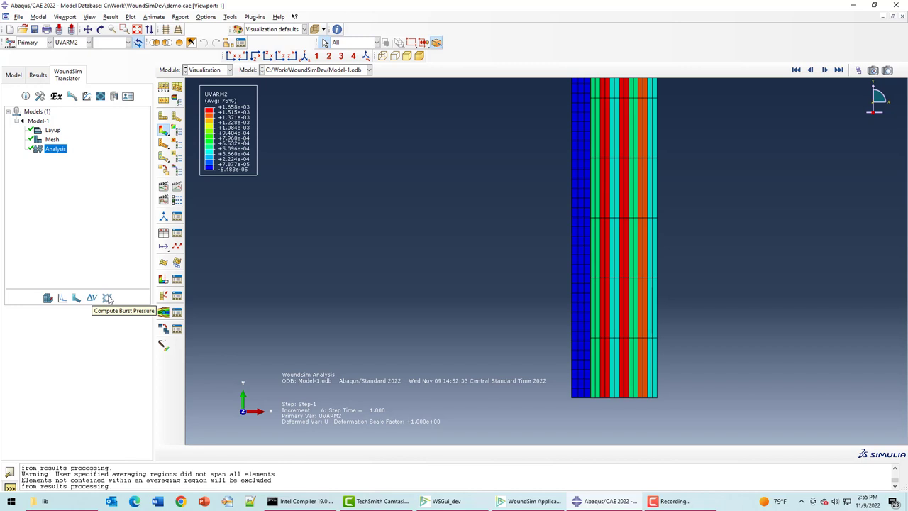
pyautogui.moveTo(107, 294)
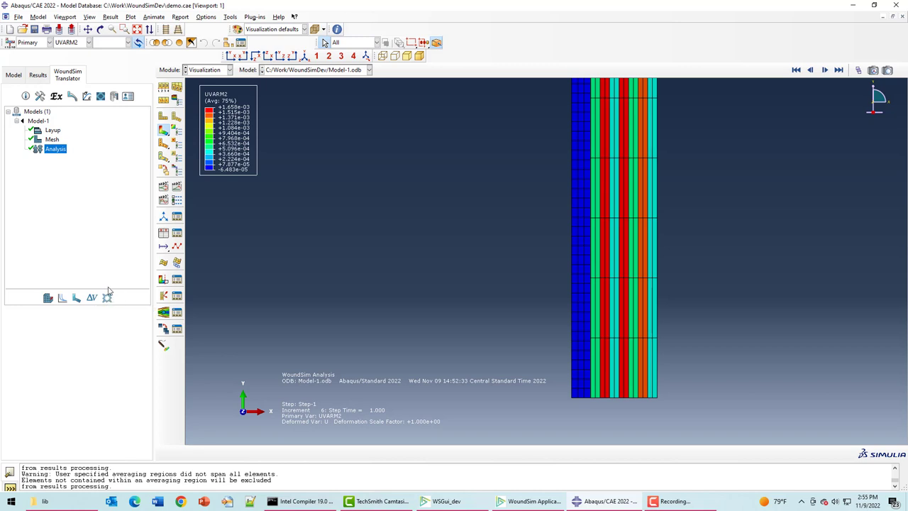
# Try the Compute Burst Pressure tool and fit the whole deformed vessel contour in view.
pyautogui.click(108, 297)
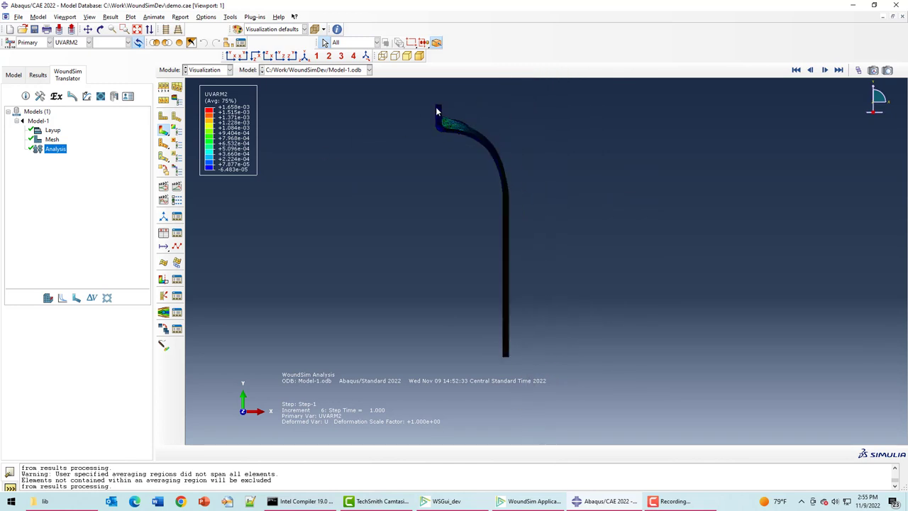
pyautogui.moveTo(480, 121)
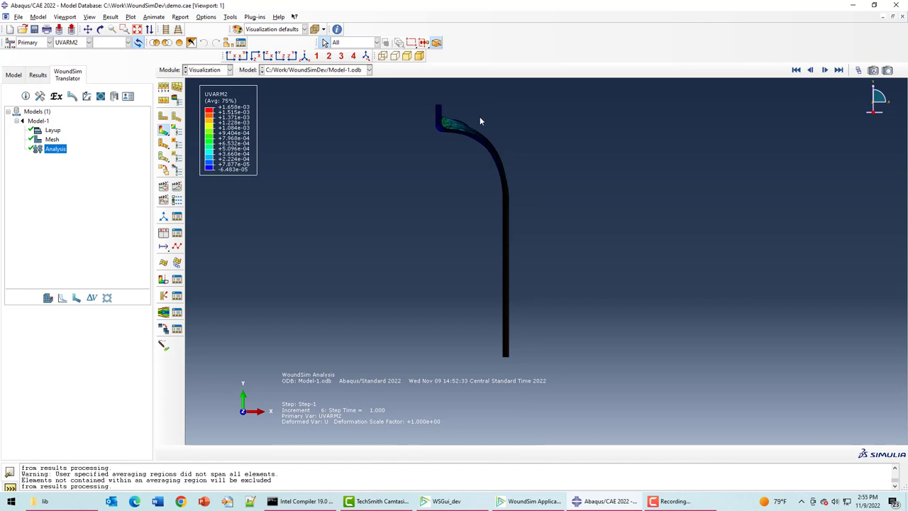
pyautogui.moveTo(488, 159)
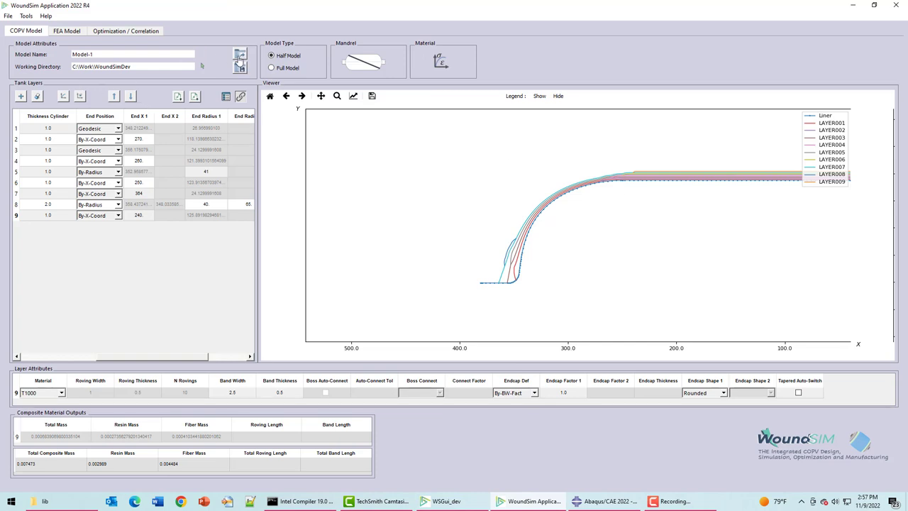
# Load Model-1.xml so its layup table and layer profiles reappear.
pyautogui.click(242, 54)
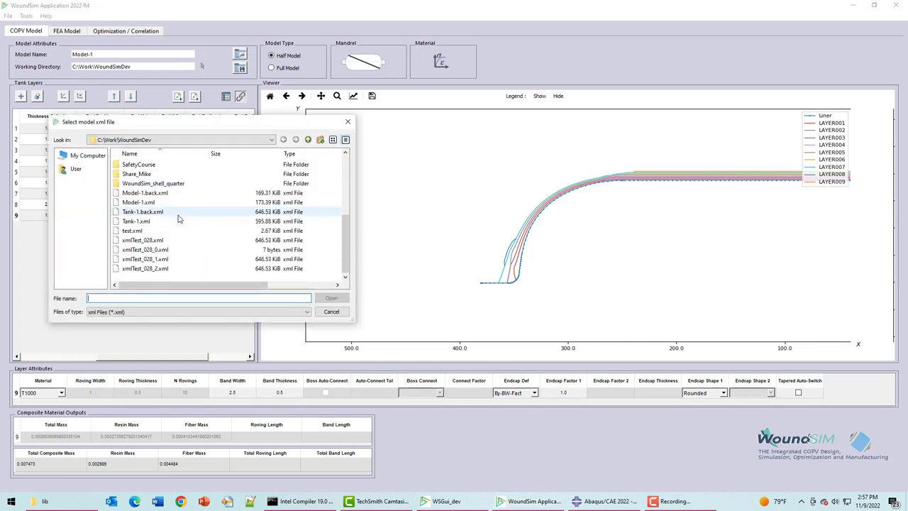
pyautogui.click(139, 201)
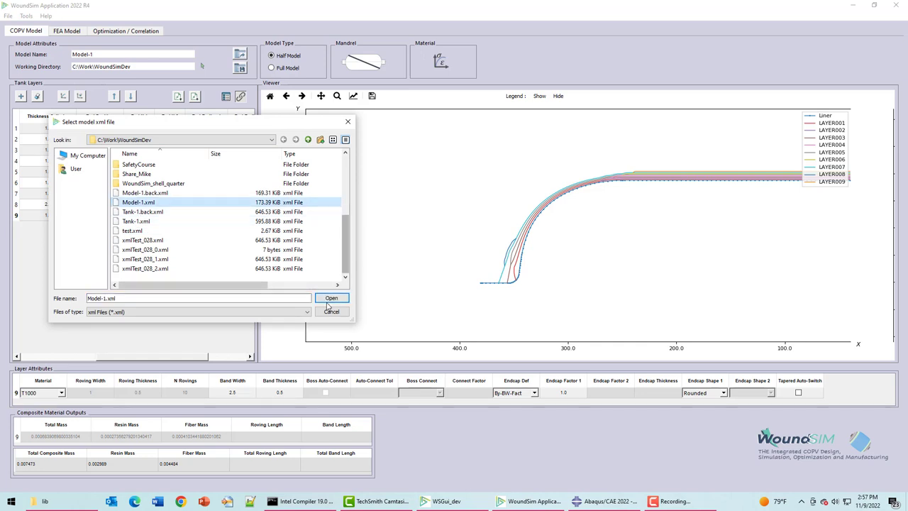
pyautogui.click(332, 298)
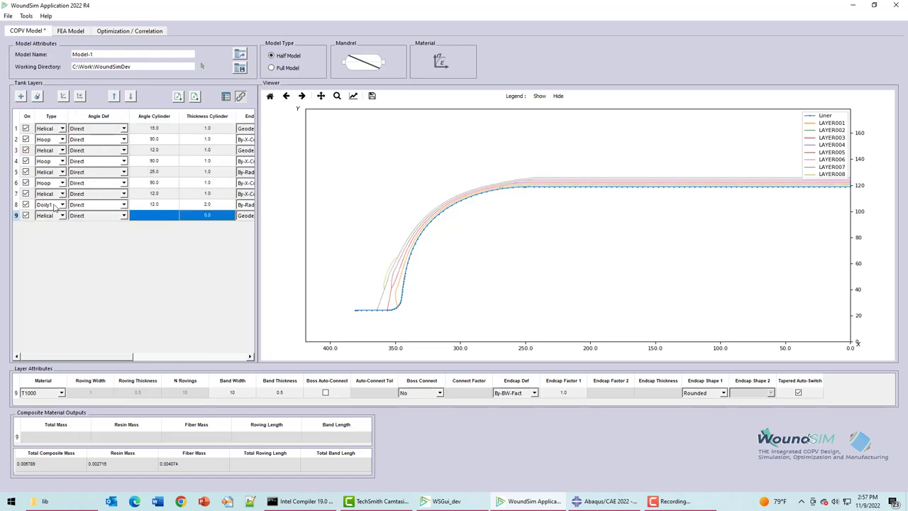
# Give layer 9 an End X-1 of 240 and save, overwriting the existing Model-1 xml file.
pyautogui.click(44, 215)
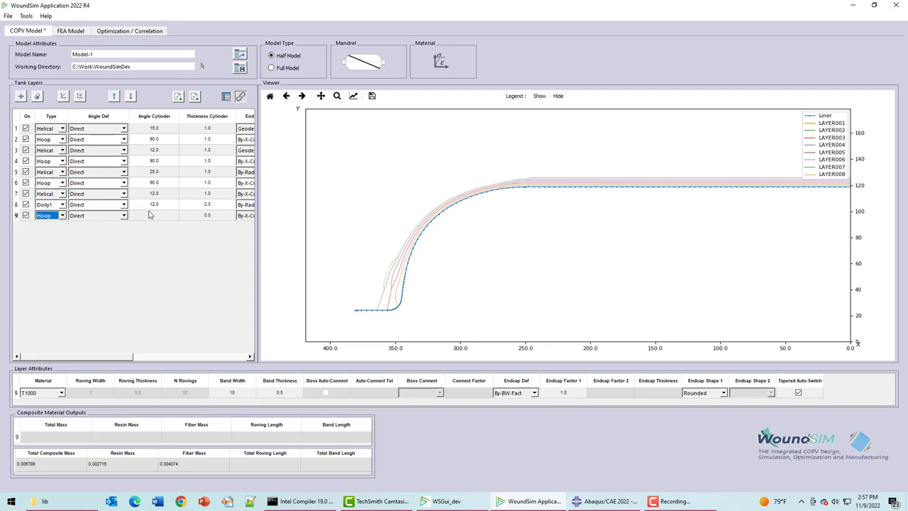
pyautogui.click(154, 216)
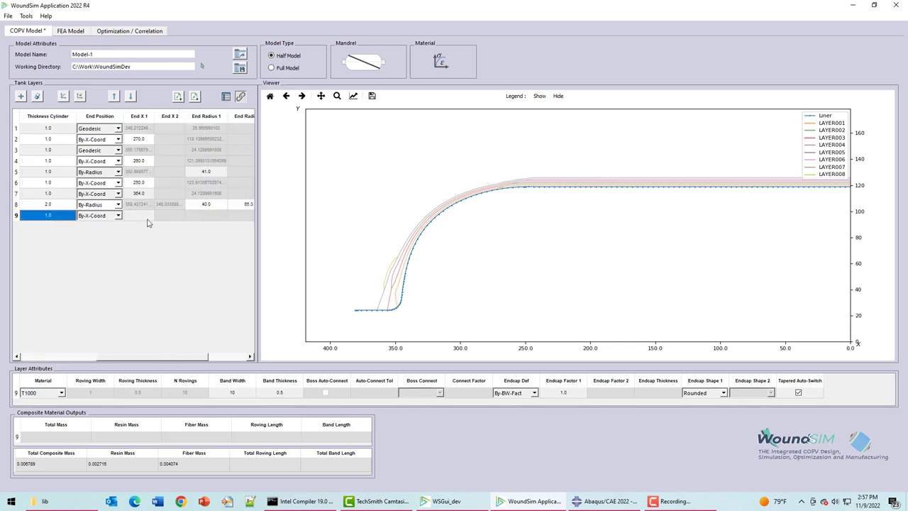
pyautogui.click(139, 216)
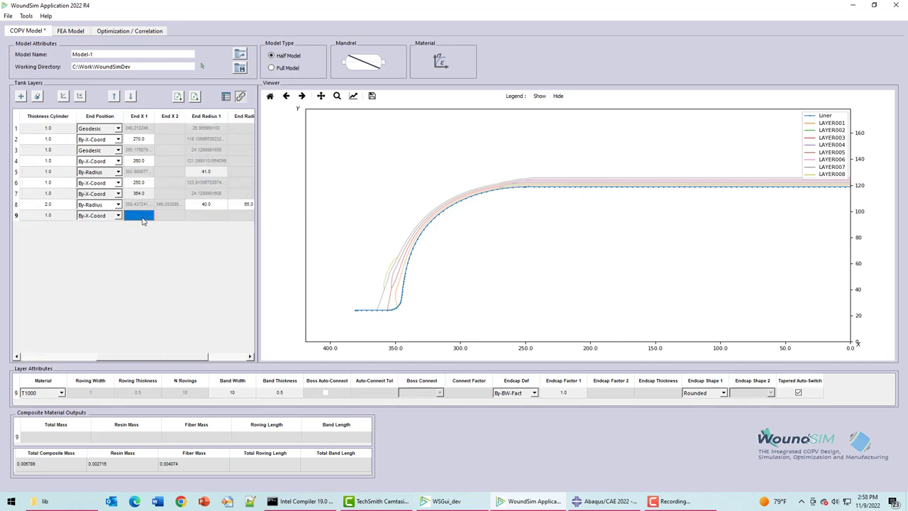
pyautogui.write('240.')
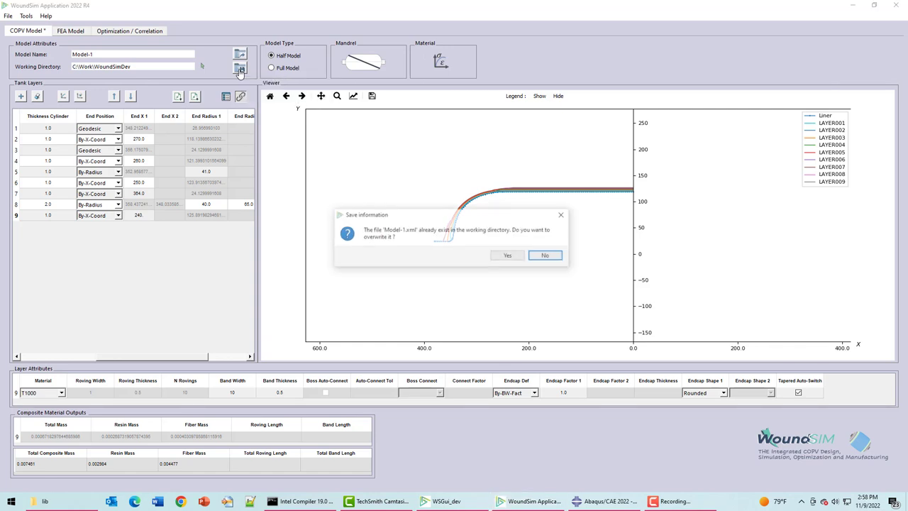
pyautogui.click(507, 255)
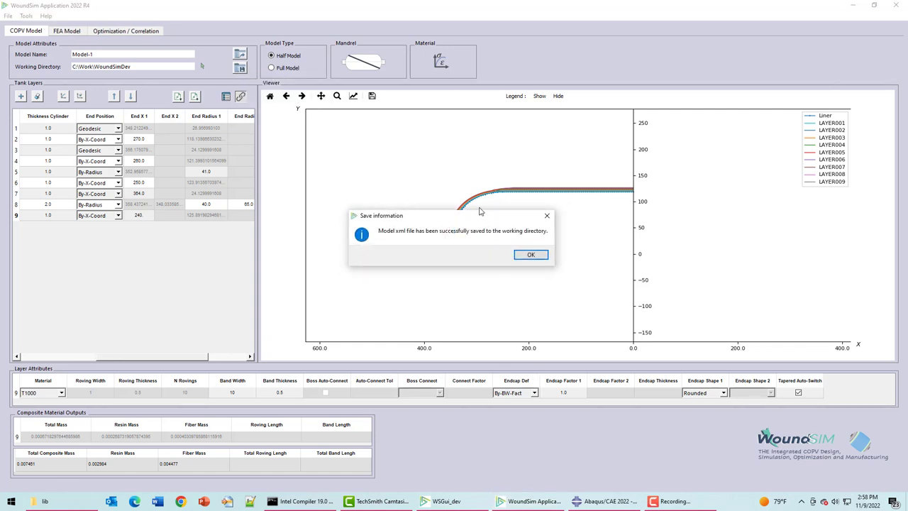
pyautogui.click(531, 254)
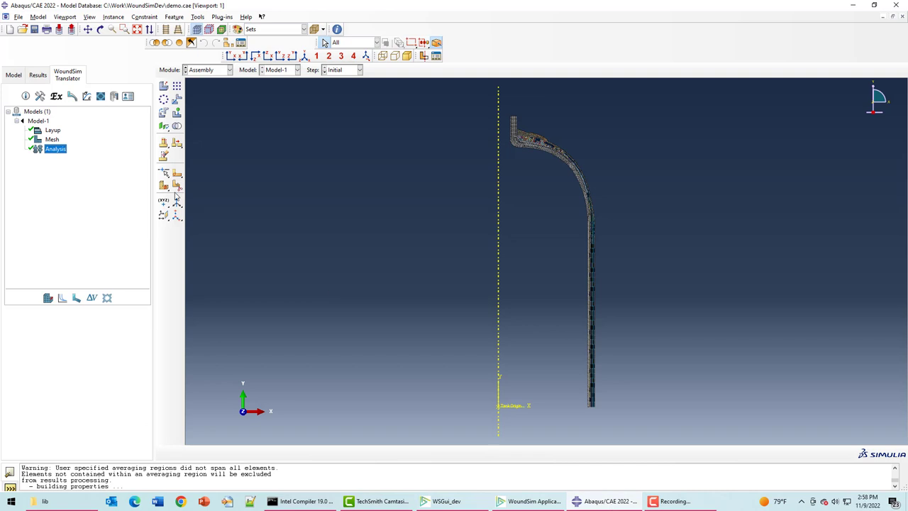
# Update Model-1 from the xml with Build and Run so the mesh regenerates and the job submits.
pyautogui.rightClick(38, 121)
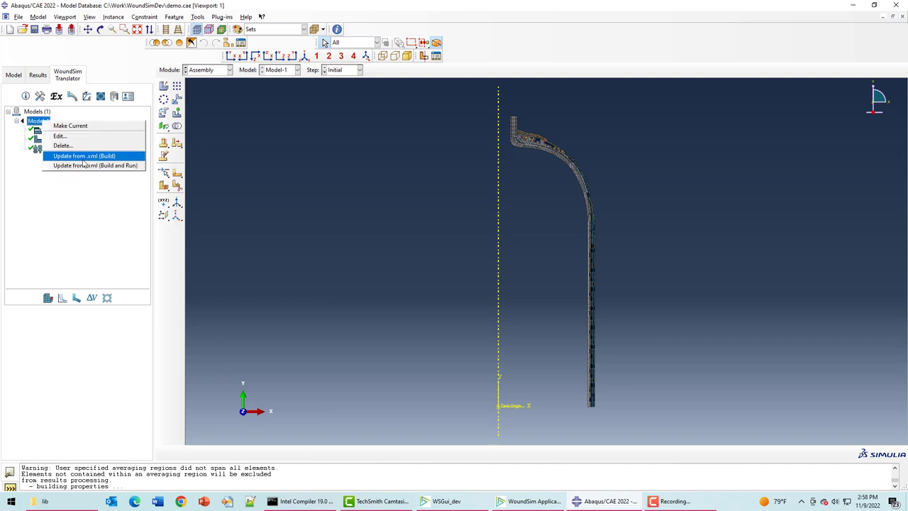
pyautogui.moveTo(41, 225)
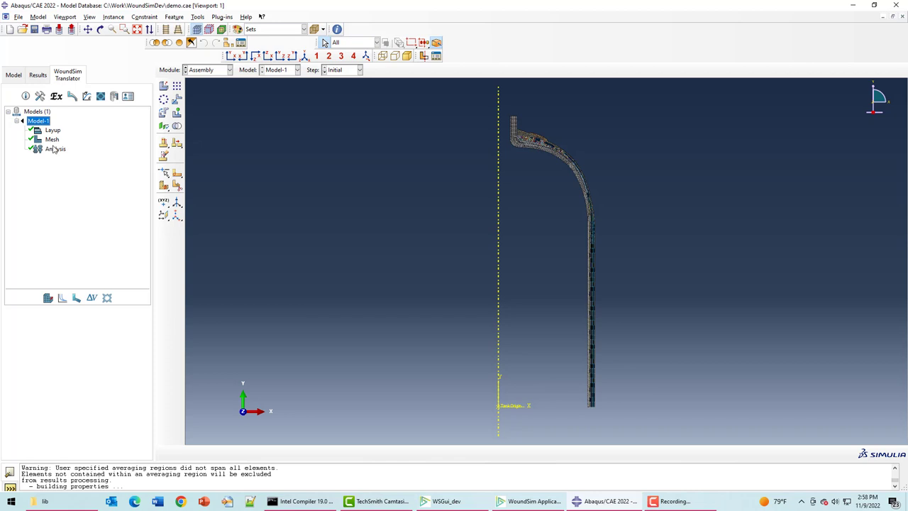
pyautogui.moveTo(54, 162)
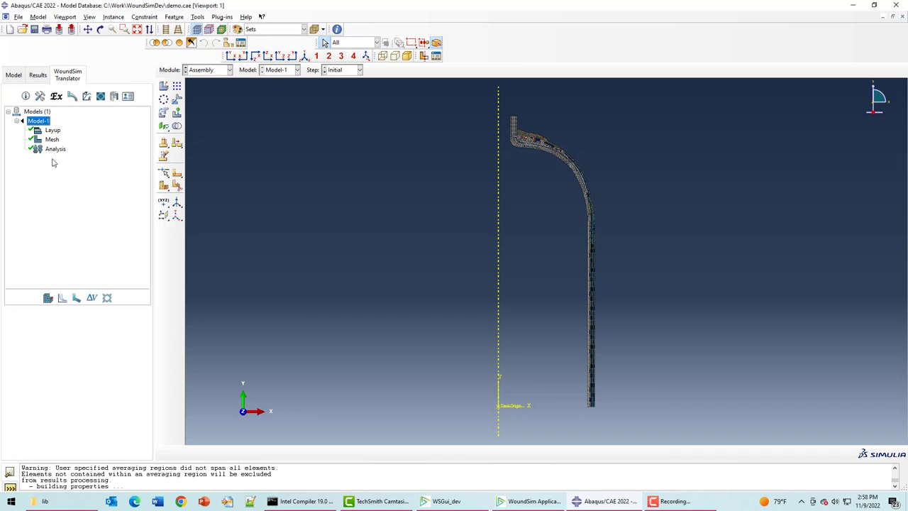
pyautogui.moveTo(51, 133)
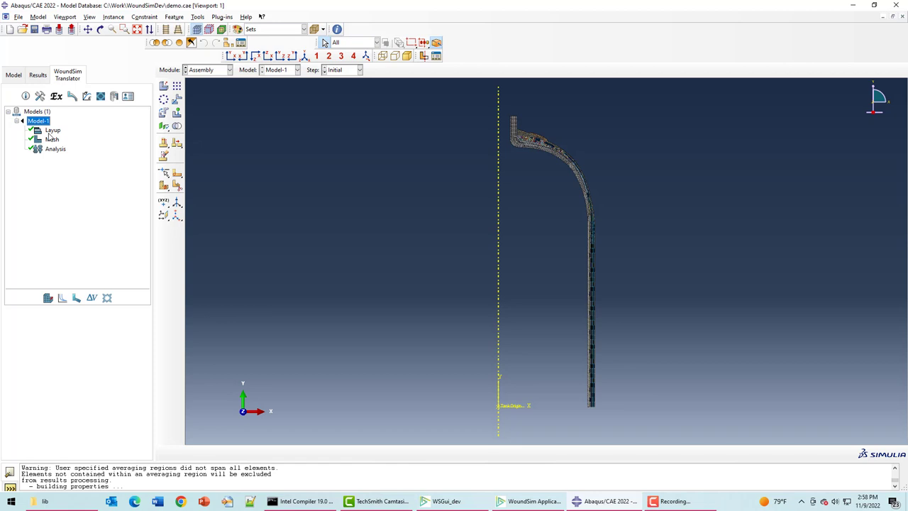
pyautogui.rightClick(38, 121)
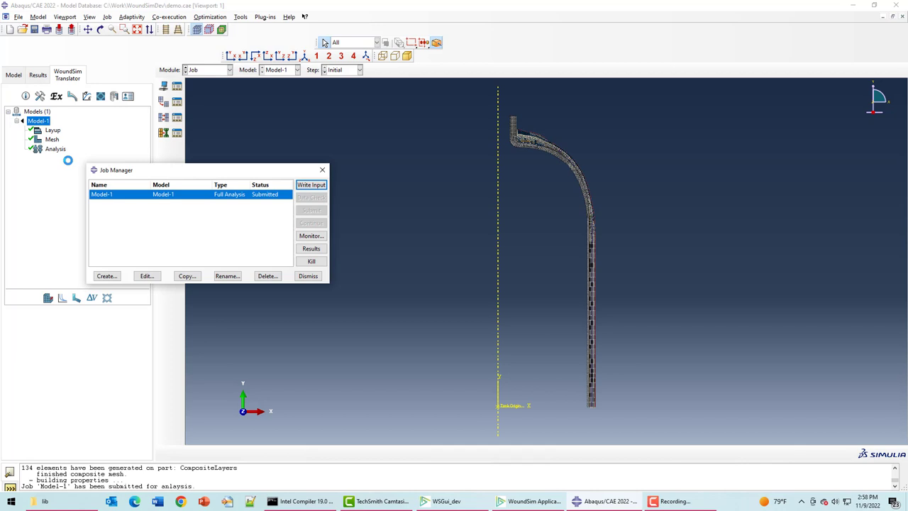
pyautogui.moveTo(69, 162)
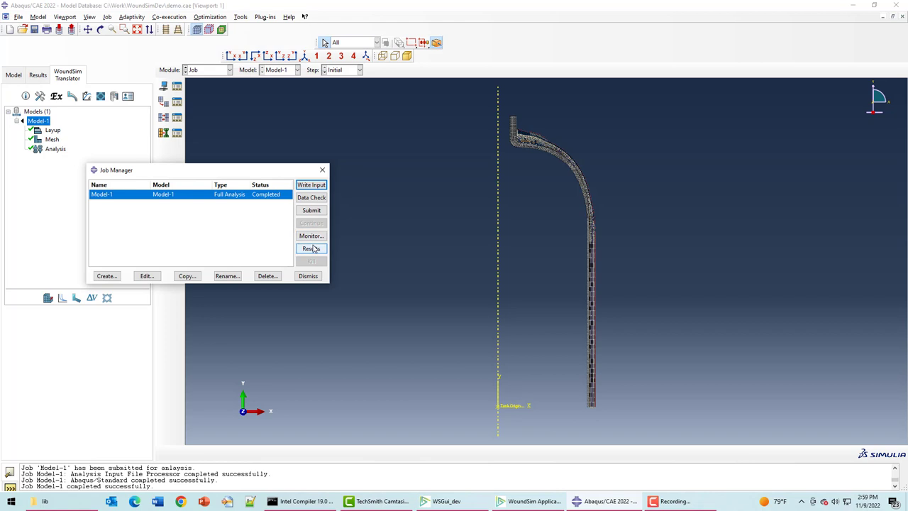
# View the finished Model-1 job's Mises stress results, then return to WoundSim.
pyautogui.click(311, 249)
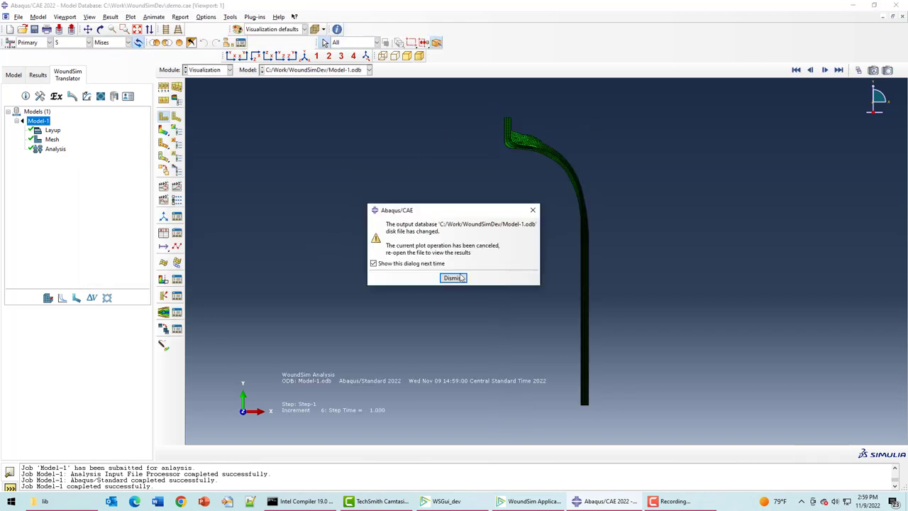
pyautogui.click(454, 277)
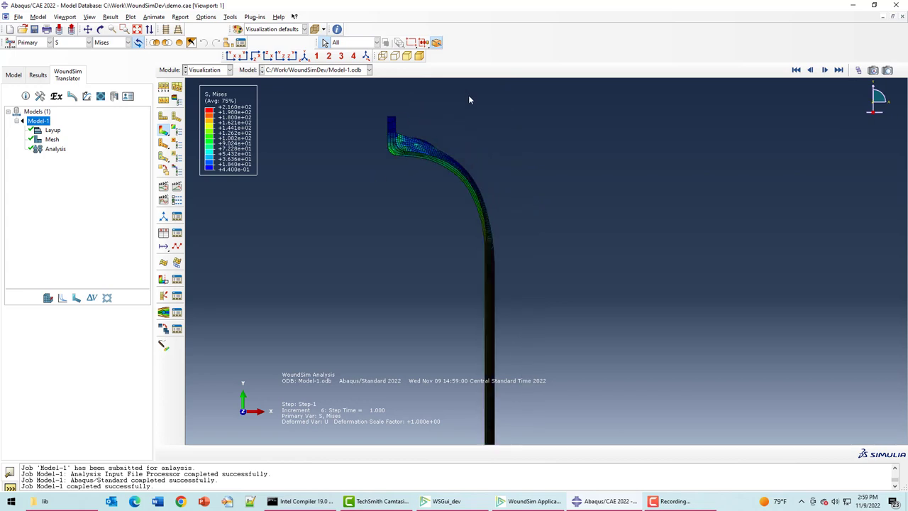
pyautogui.moveTo(593, 421)
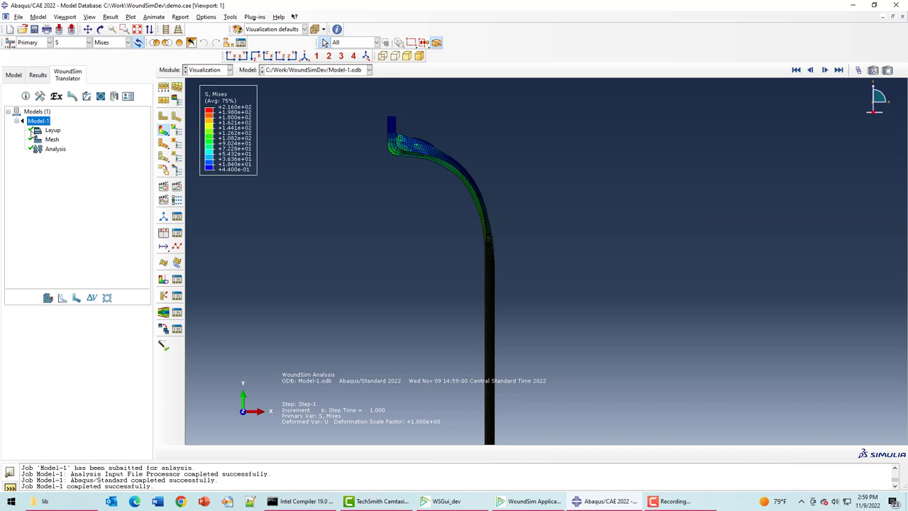
pyautogui.click(532, 501)
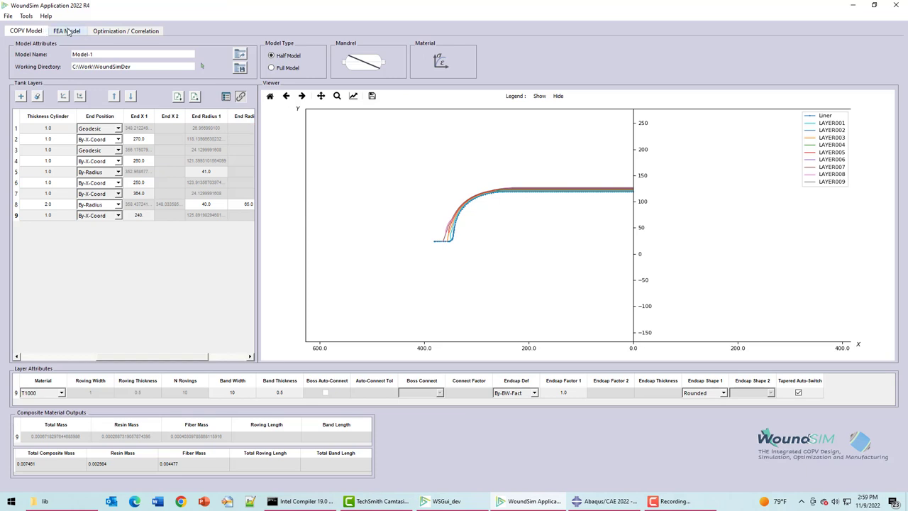
# In FEA Model settings enable Auto Run Job, Show Abaqus/CAE interface and Assemble layers into demo.cae.
pyautogui.click(67, 32)
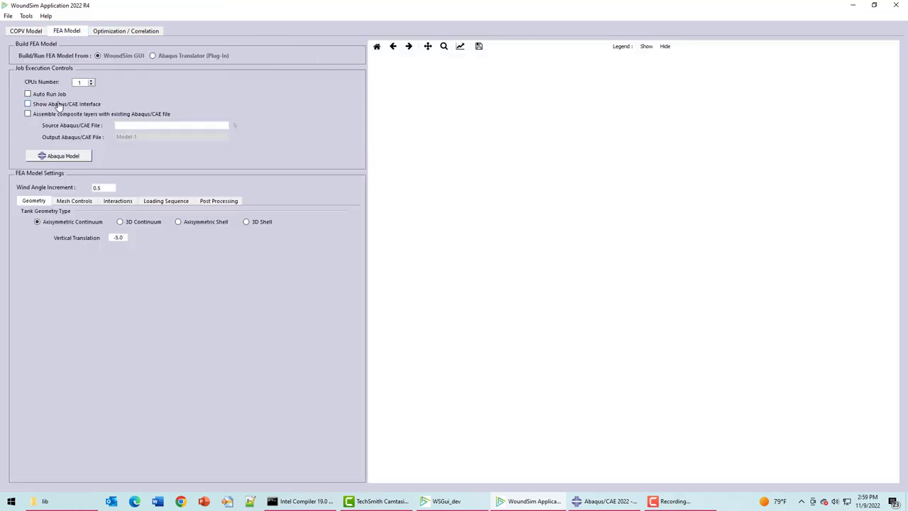
pyautogui.moveTo(130, 124)
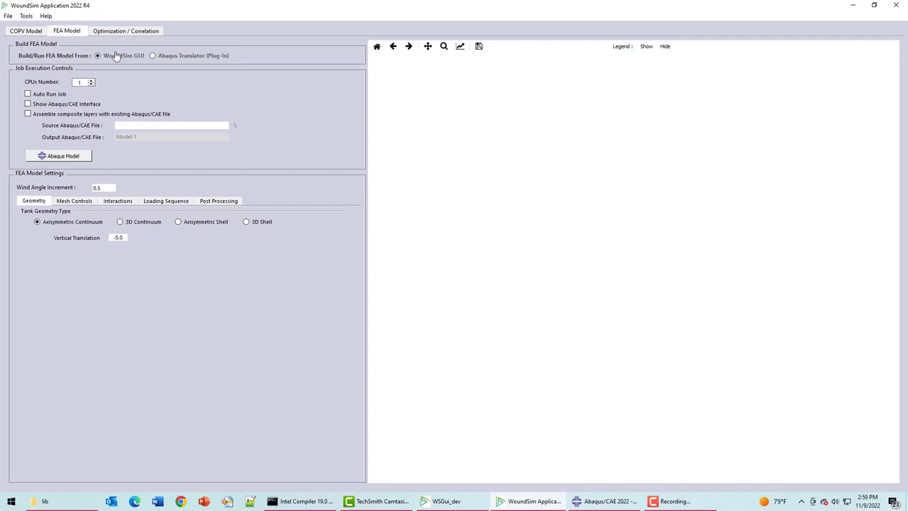
pyautogui.moveTo(127, 59)
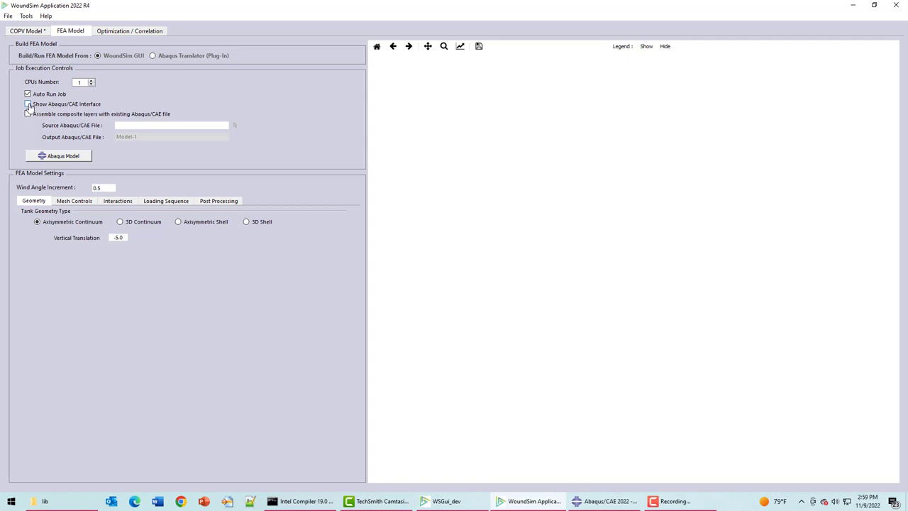
pyautogui.click(29, 103)
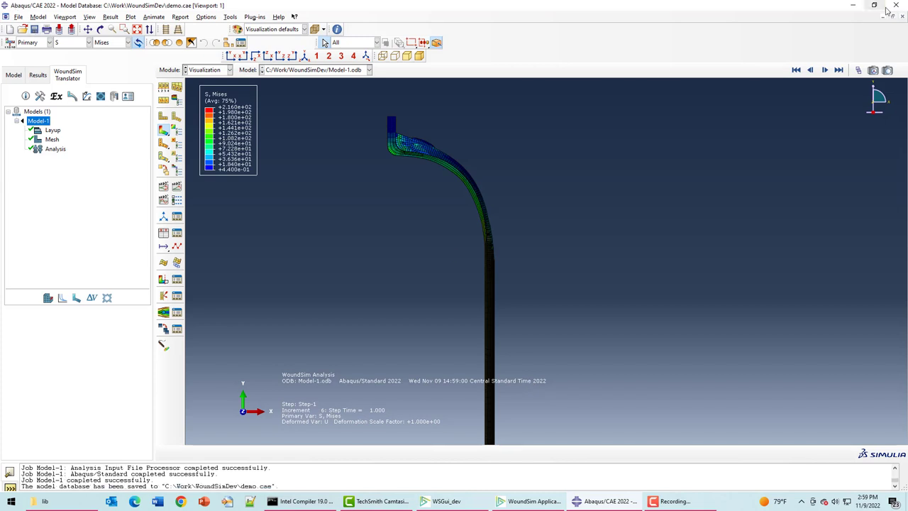
pyautogui.click(528, 501)
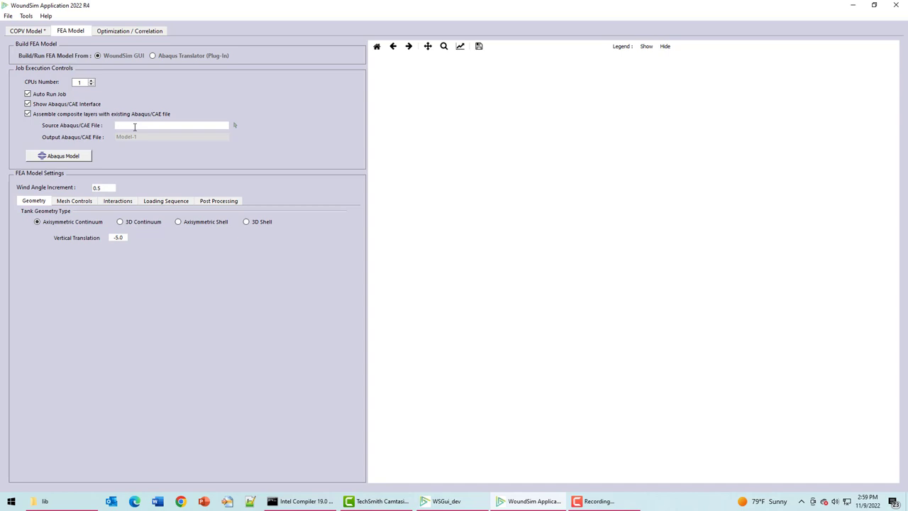
pyautogui.write('demo.cae')
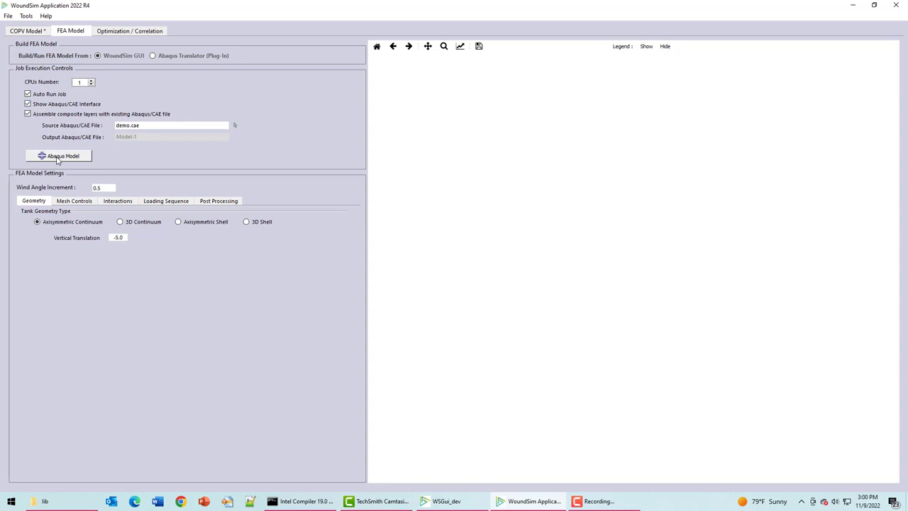
# Untick Show Abaqus/CAE interface and build the Abaqus model, overwriting Model-1.cae and running the job.
pyautogui.click(29, 104)
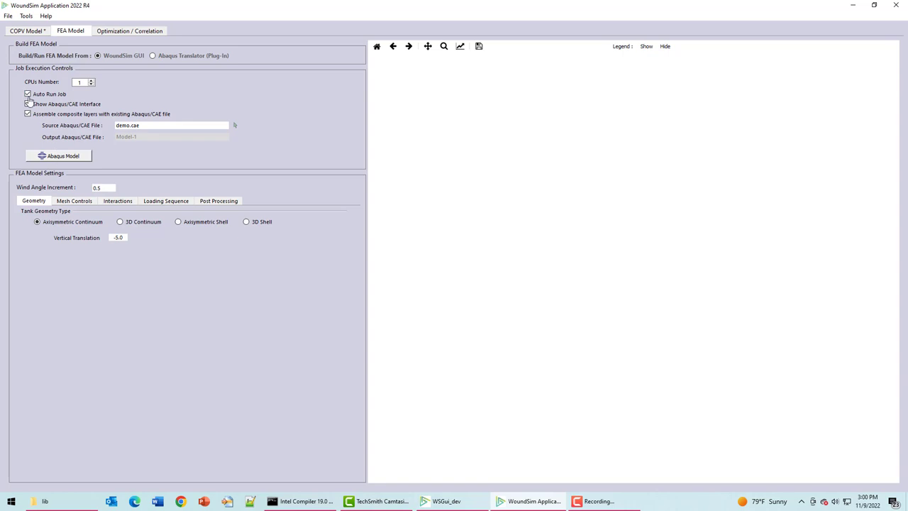
pyautogui.click(58, 155)
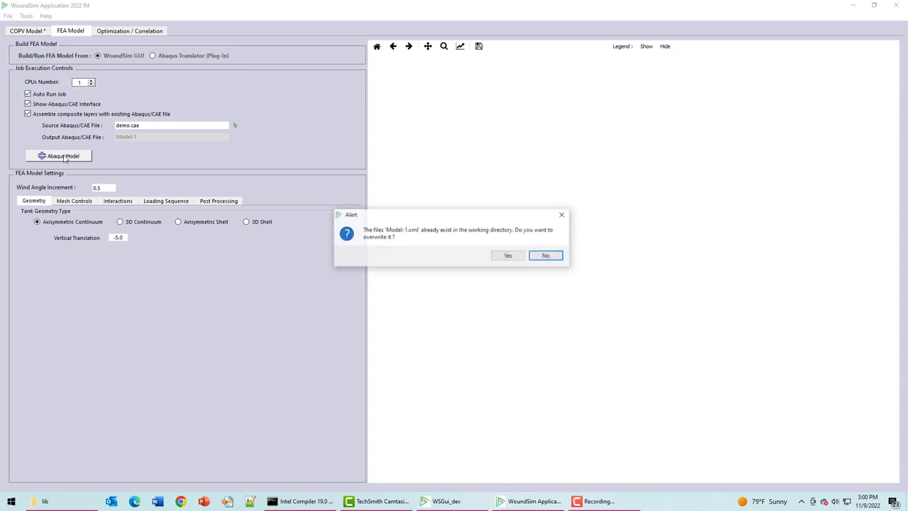
pyautogui.click(508, 255)
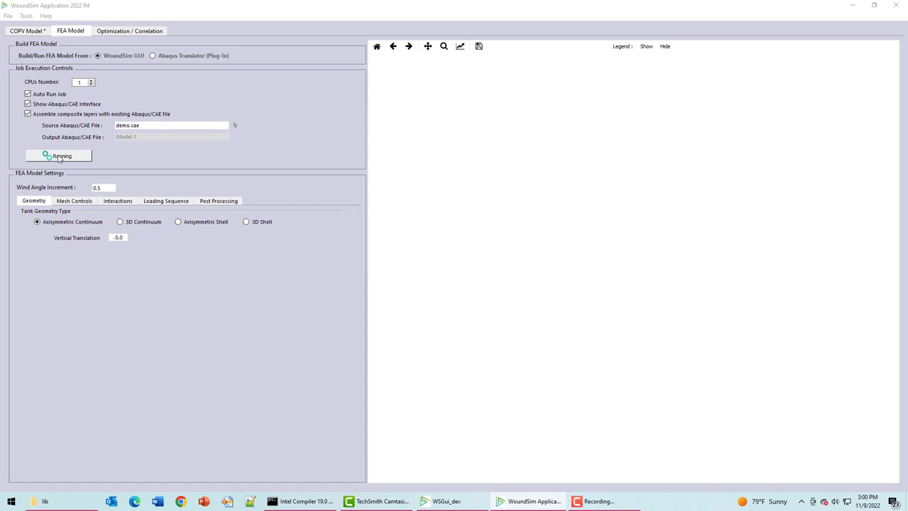
pyautogui.click(62, 154)
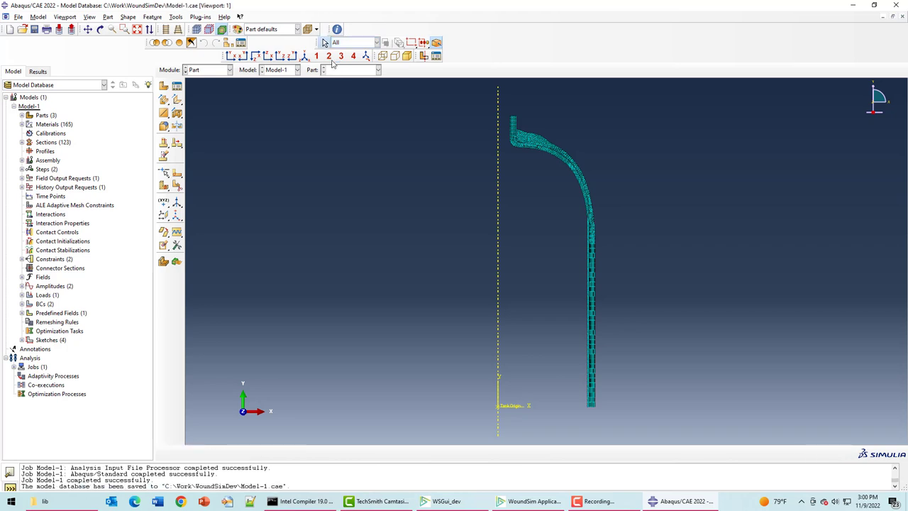
# View the S, Mises contour of Model-1.odb in the Visualization module, then bring WoundSim forward.
pyautogui.click(229, 70)
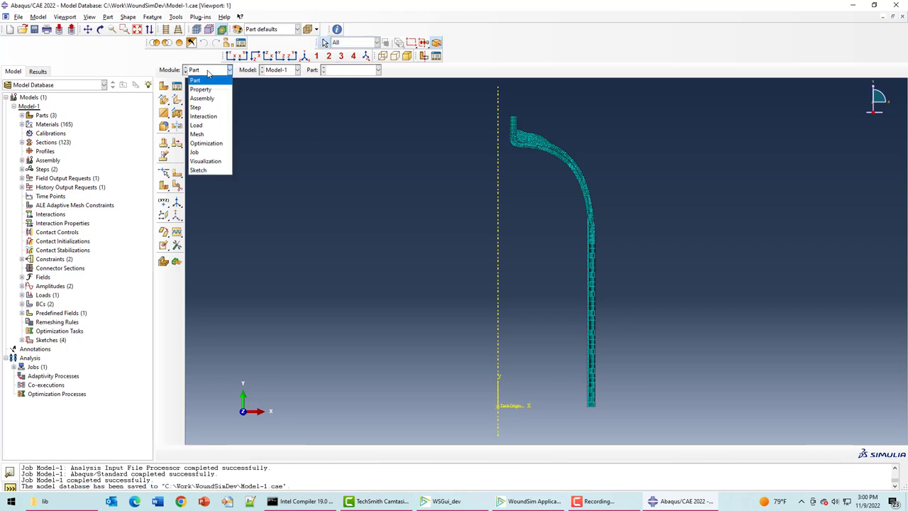
pyautogui.click(205, 162)
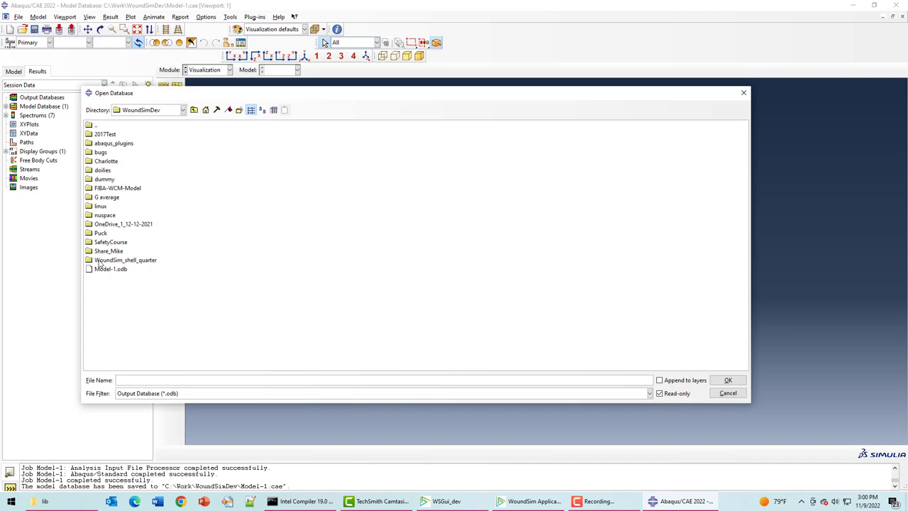
pyautogui.click(111, 268)
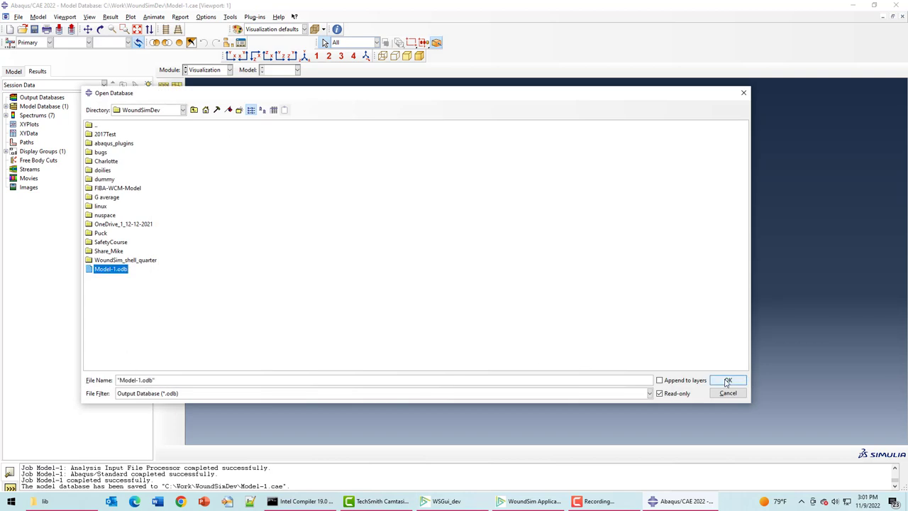
pyautogui.click(728, 380)
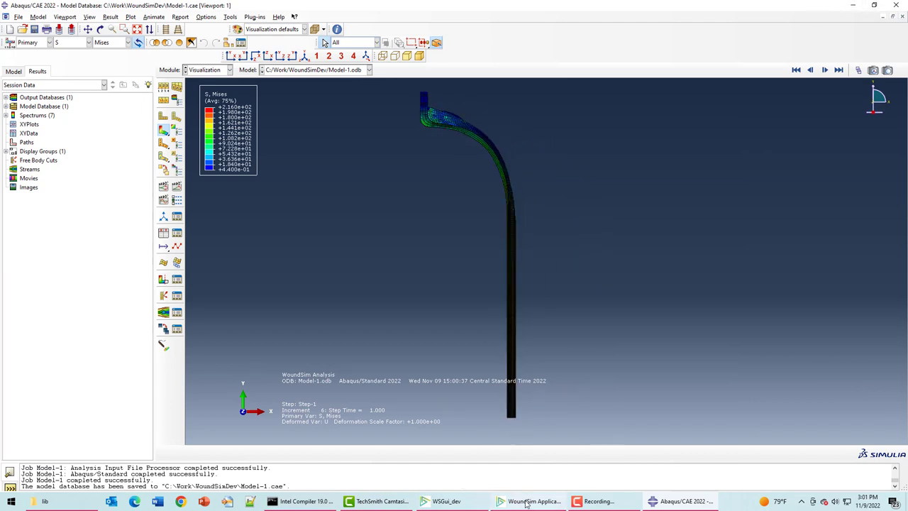
pyautogui.click(528, 501)
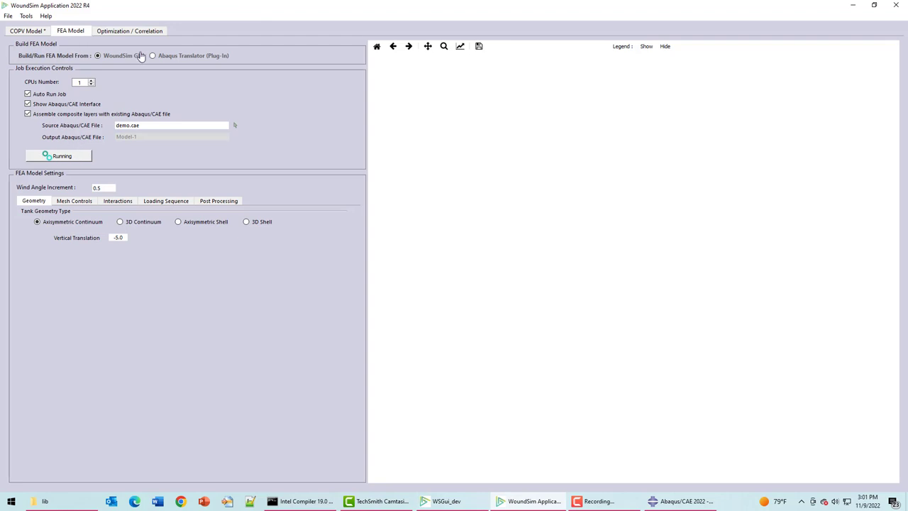
pyautogui.moveTo(193, 216)
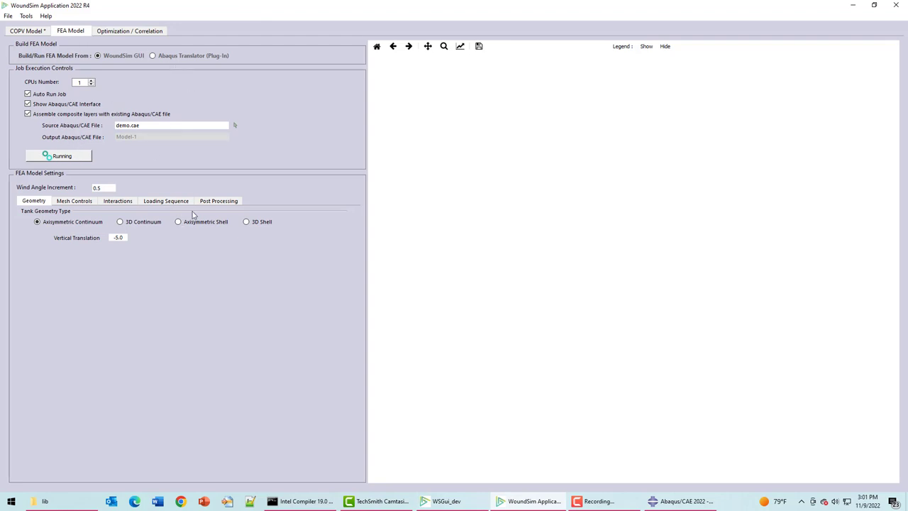
pyautogui.moveTo(277, 199)
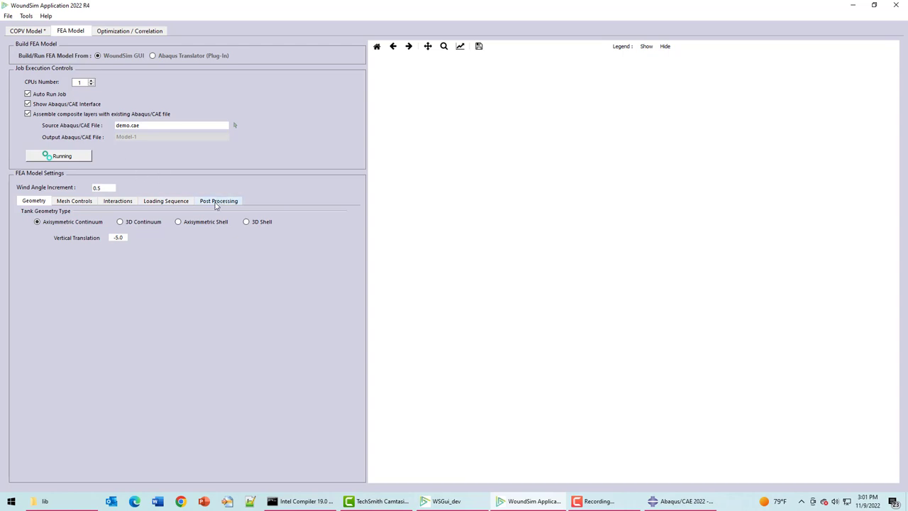
# Turn on automatic post-processing with output UVARM2 and return to the COPV Model view.
pyautogui.click(218, 200)
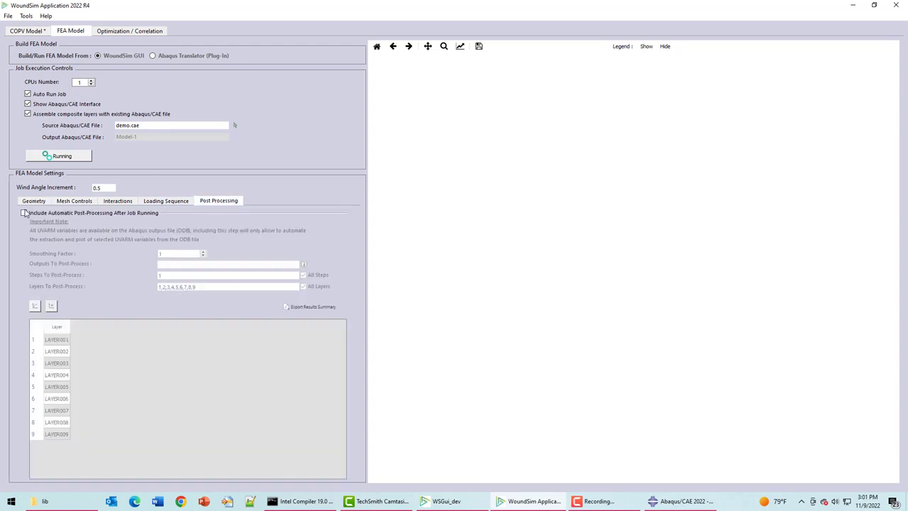
pyautogui.click(22, 213)
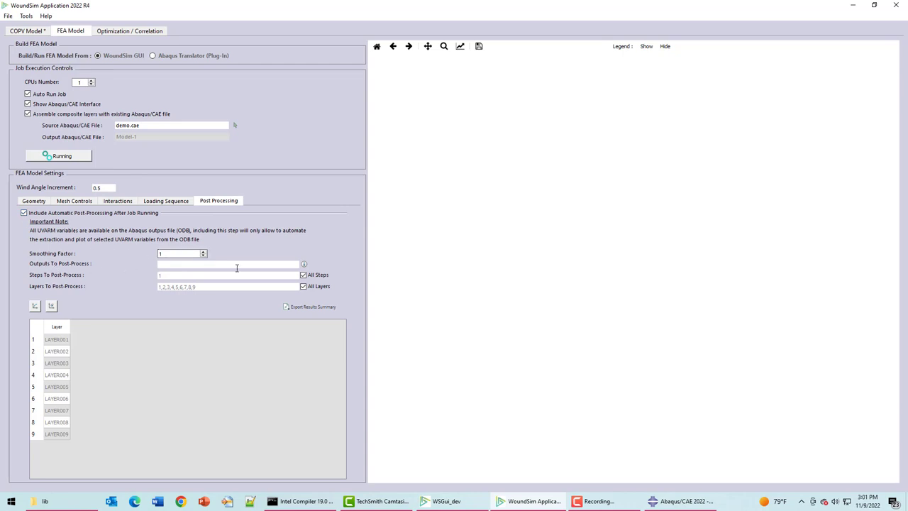
pyautogui.click(304, 263)
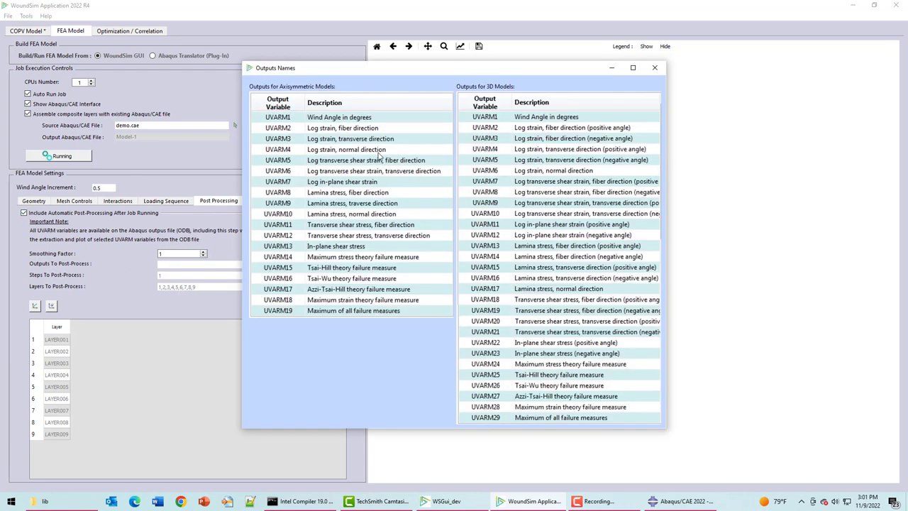
pyautogui.moveTo(665, 76)
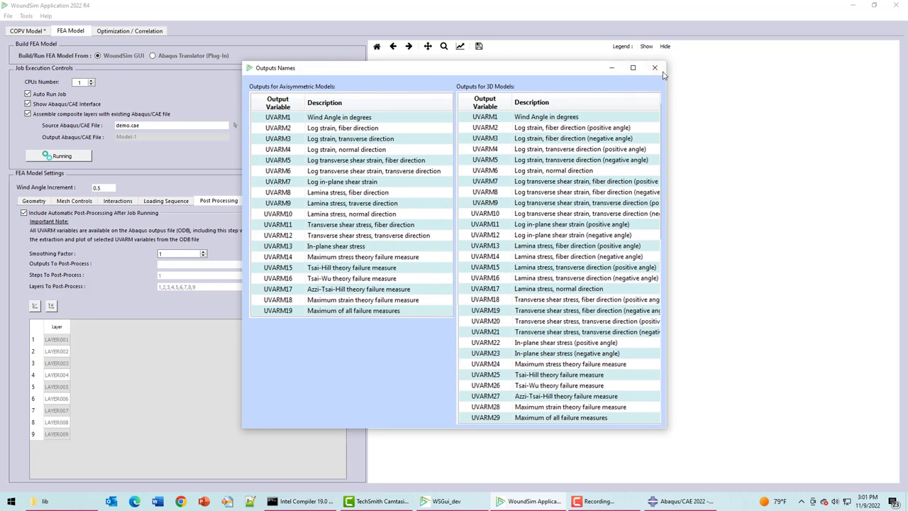
pyautogui.click(654, 68)
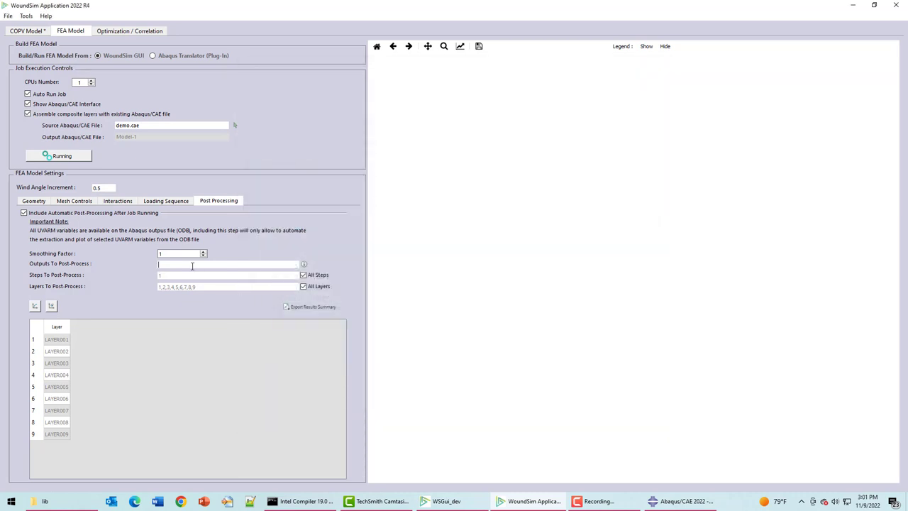
pyautogui.write('UVARM')
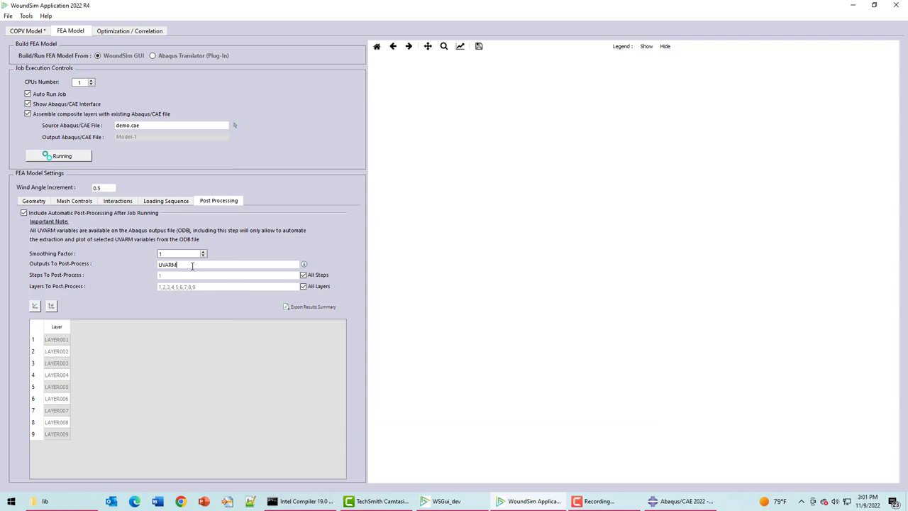
pyautogui.write('2')
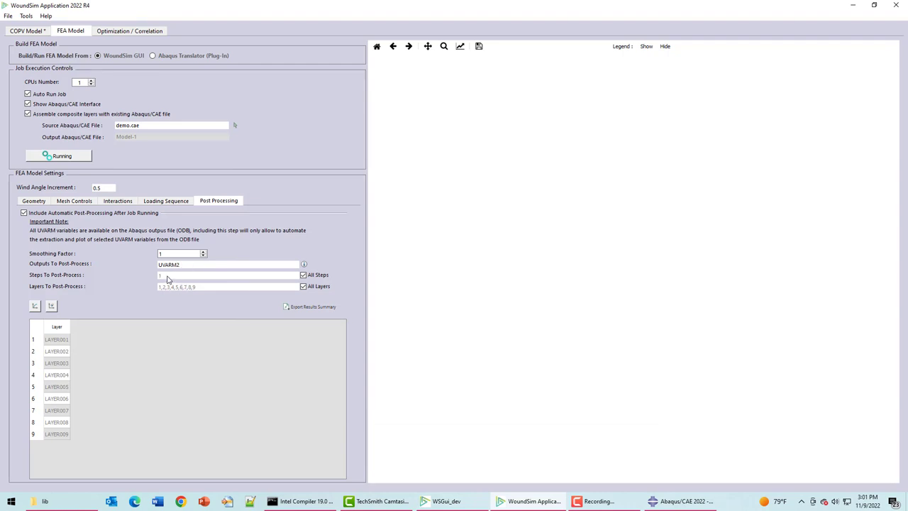
pyautogui.moveTo(330, 293)
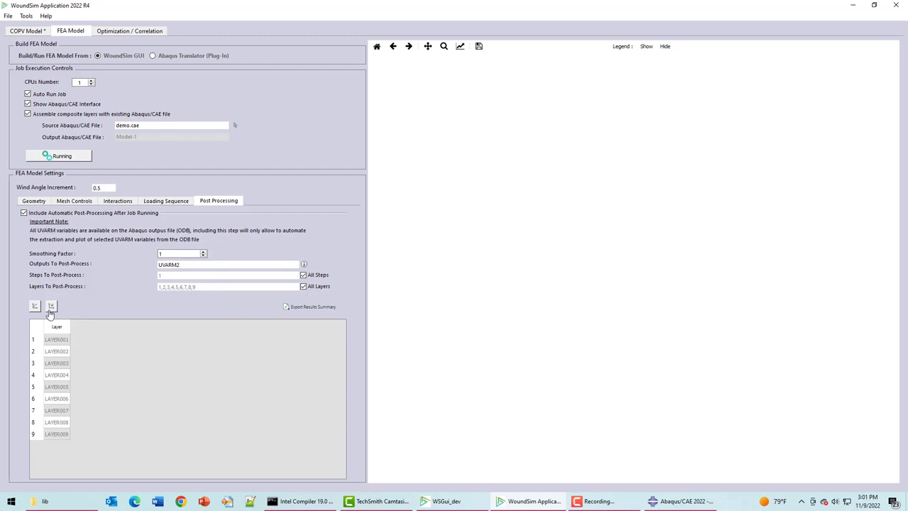
pyautogui.moveTo(236, 361)
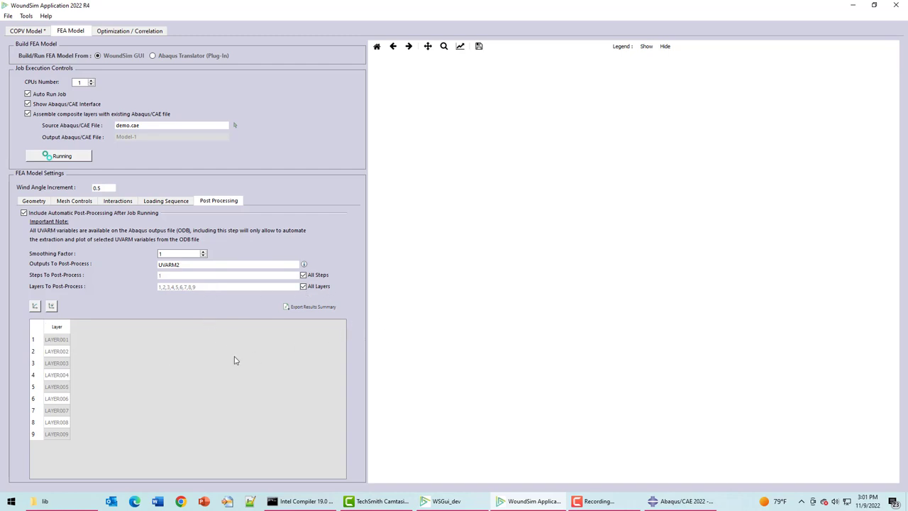
pyautogui.moveTo(325, 258)
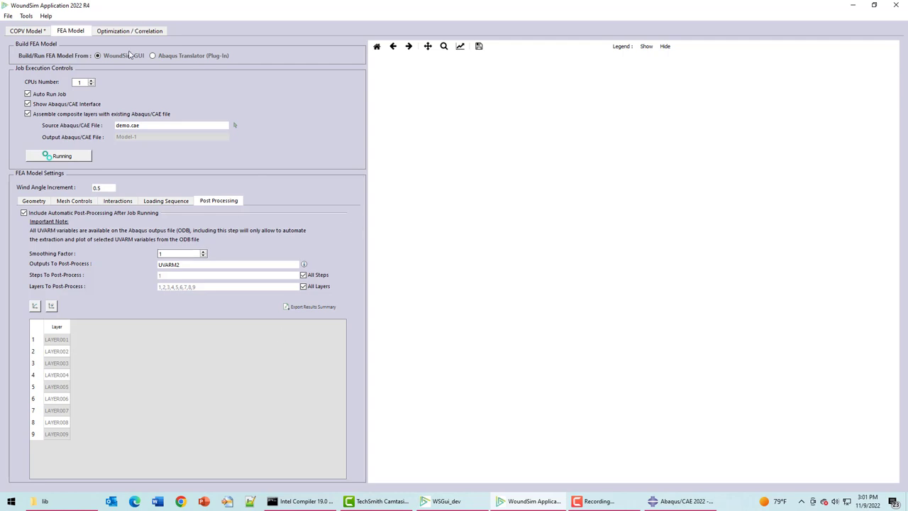
pyautogui.moveTo(183, 71)
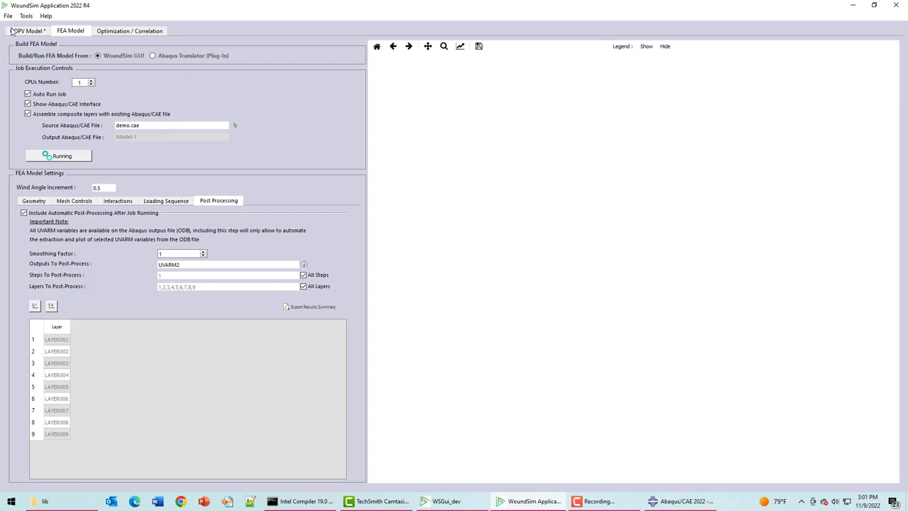
pyautogui.click(27, 31)
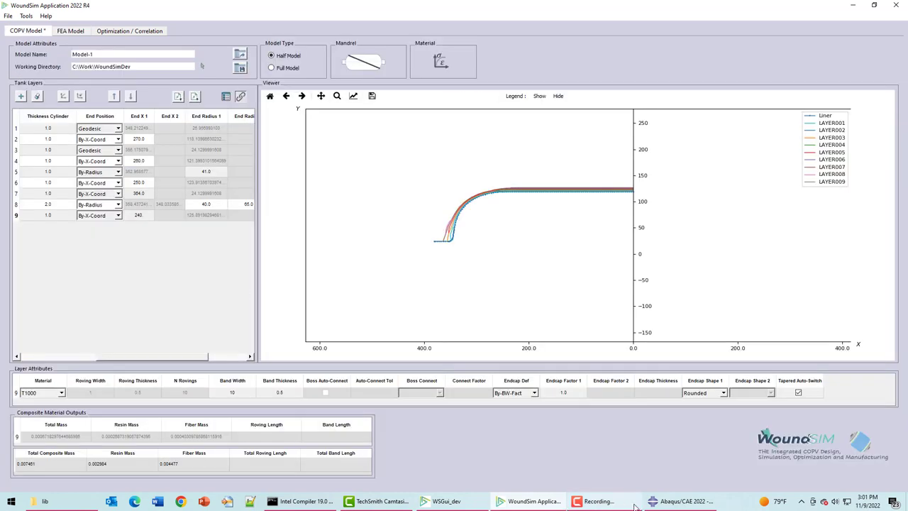
# Zoom in on the dome transition region of the layer plot.
pyautogui.click(681, 501)
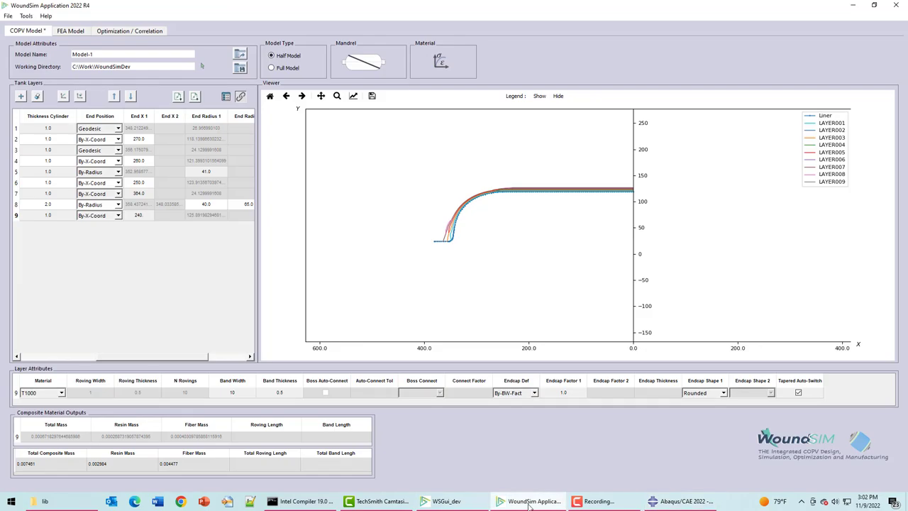
pyautogui.moveTo(313, 255)
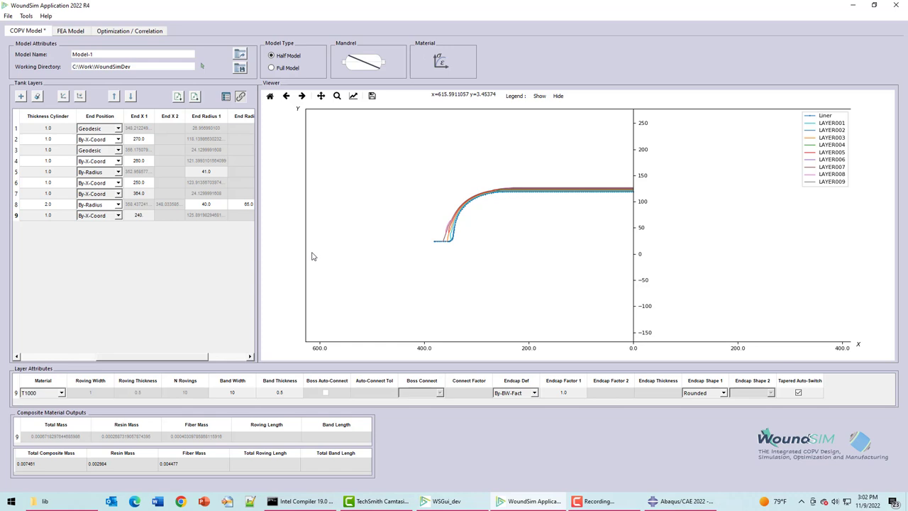
pyautogui.moveTo(338, 97)
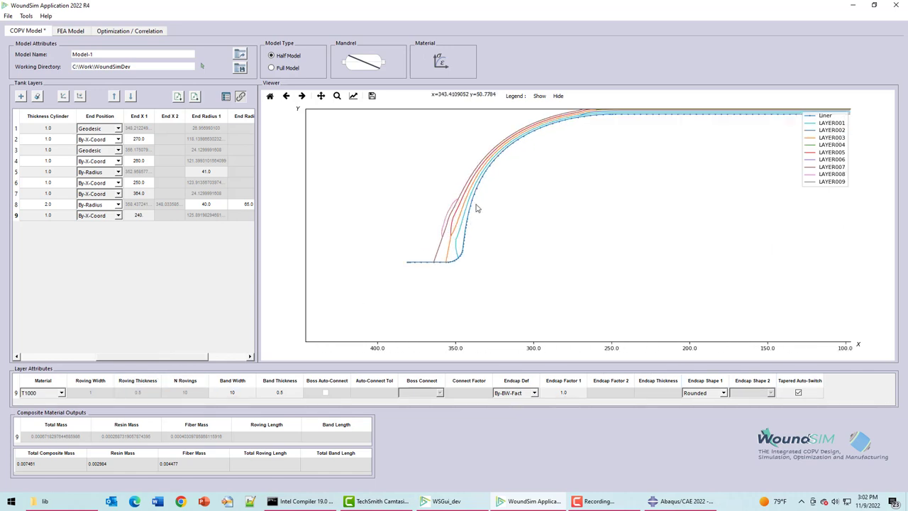
pyautogui.moveTo(447, 254)
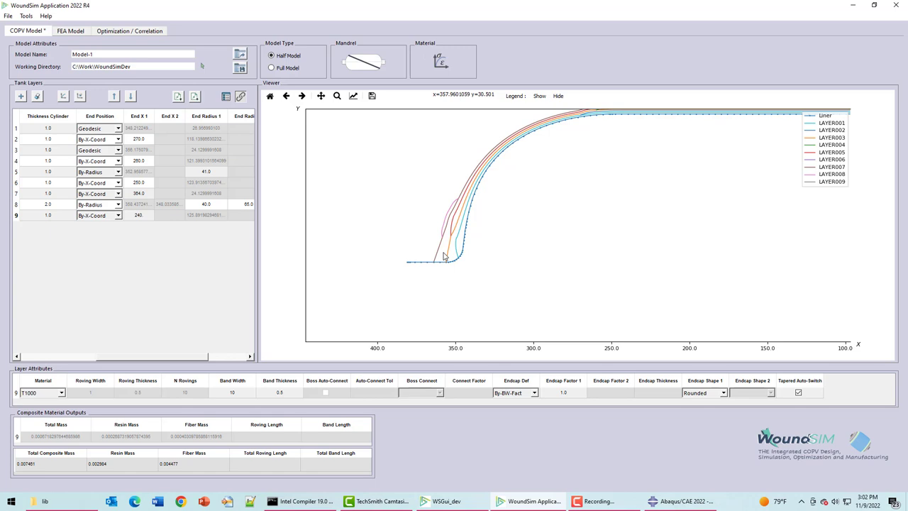
pyautogui.moveTo(439, 233)
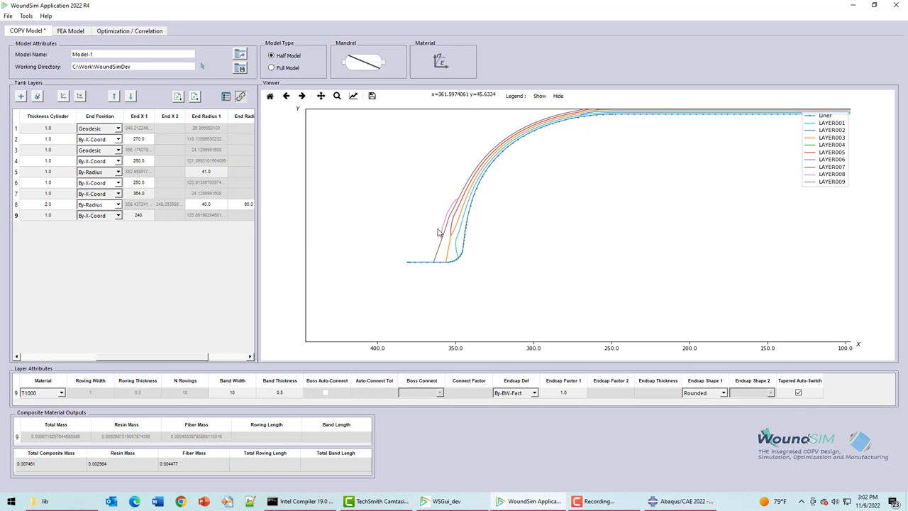
pyautogui.moveTo(551, 185)
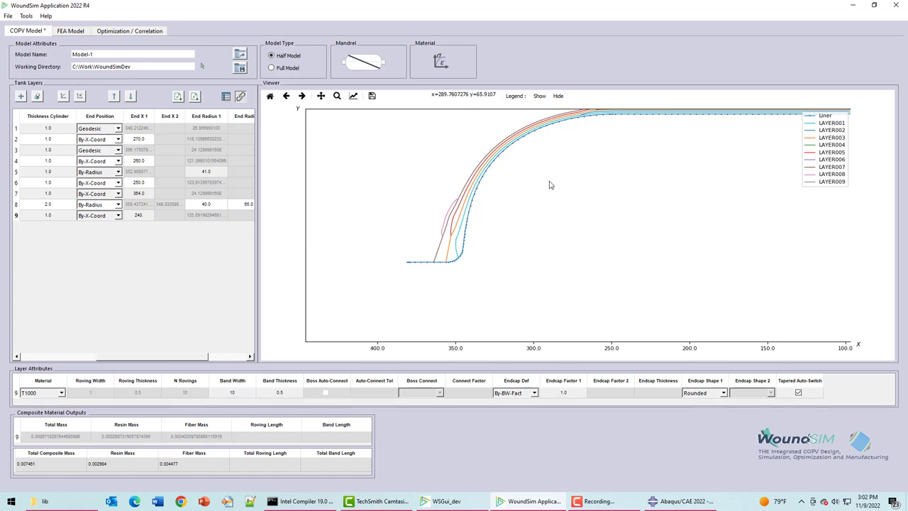